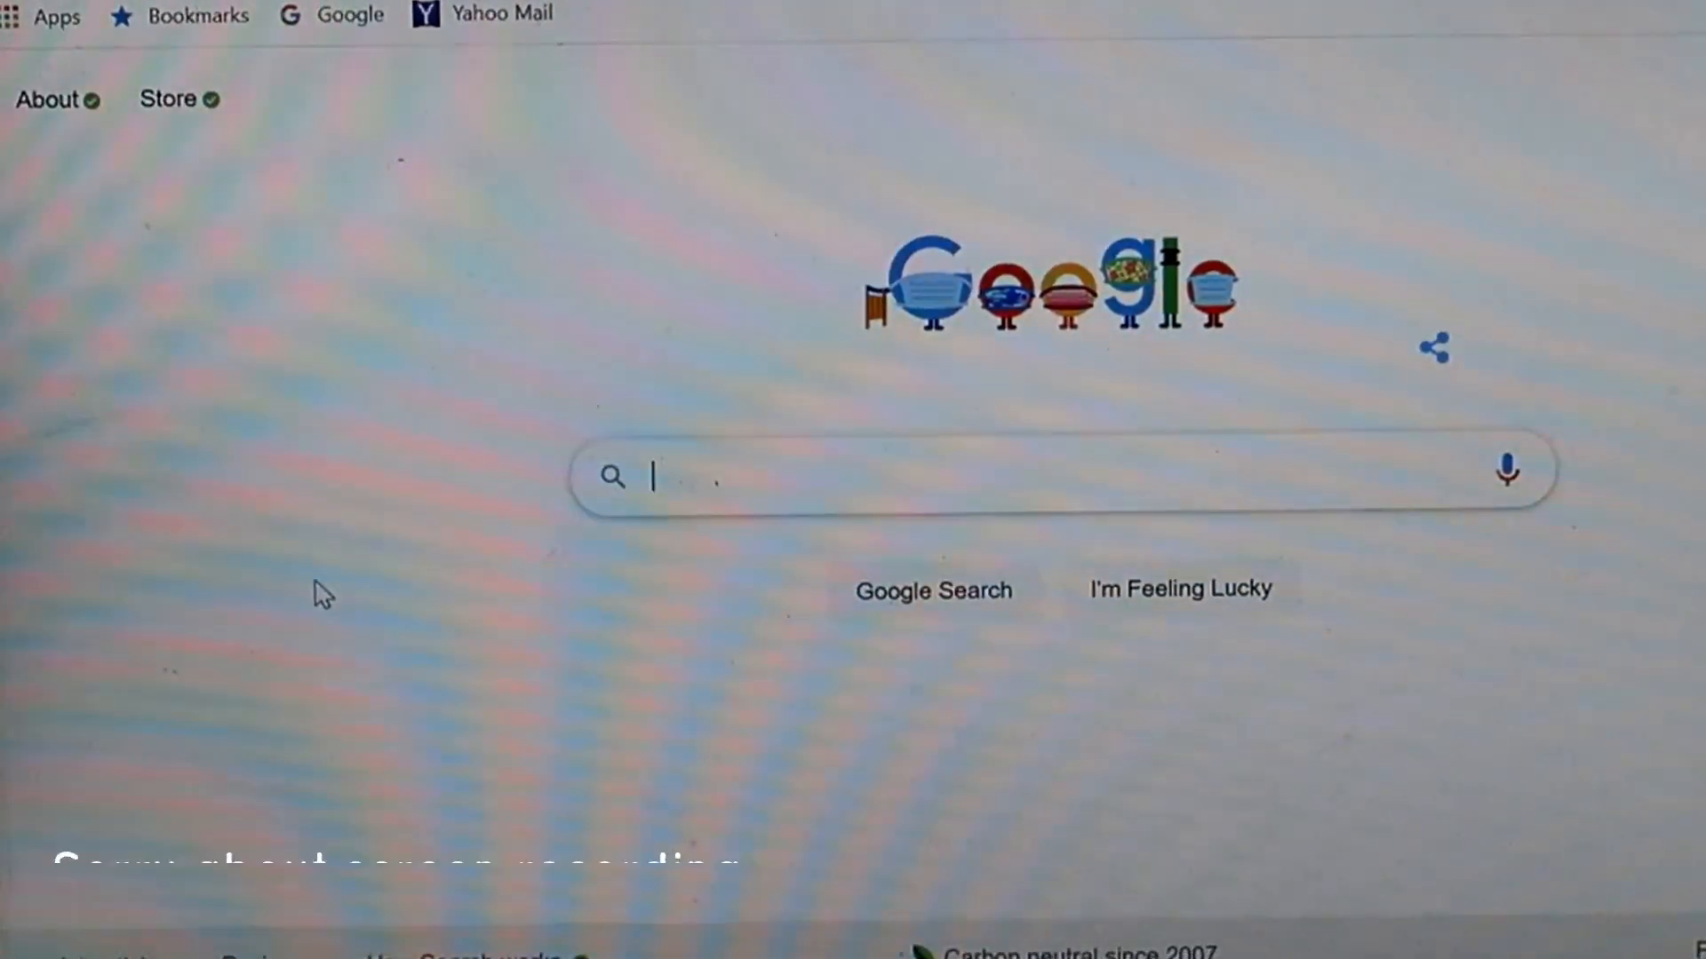
Step: Search Google for 'ebay shipping calculator' using the autocomplete suggestion
text(eb)
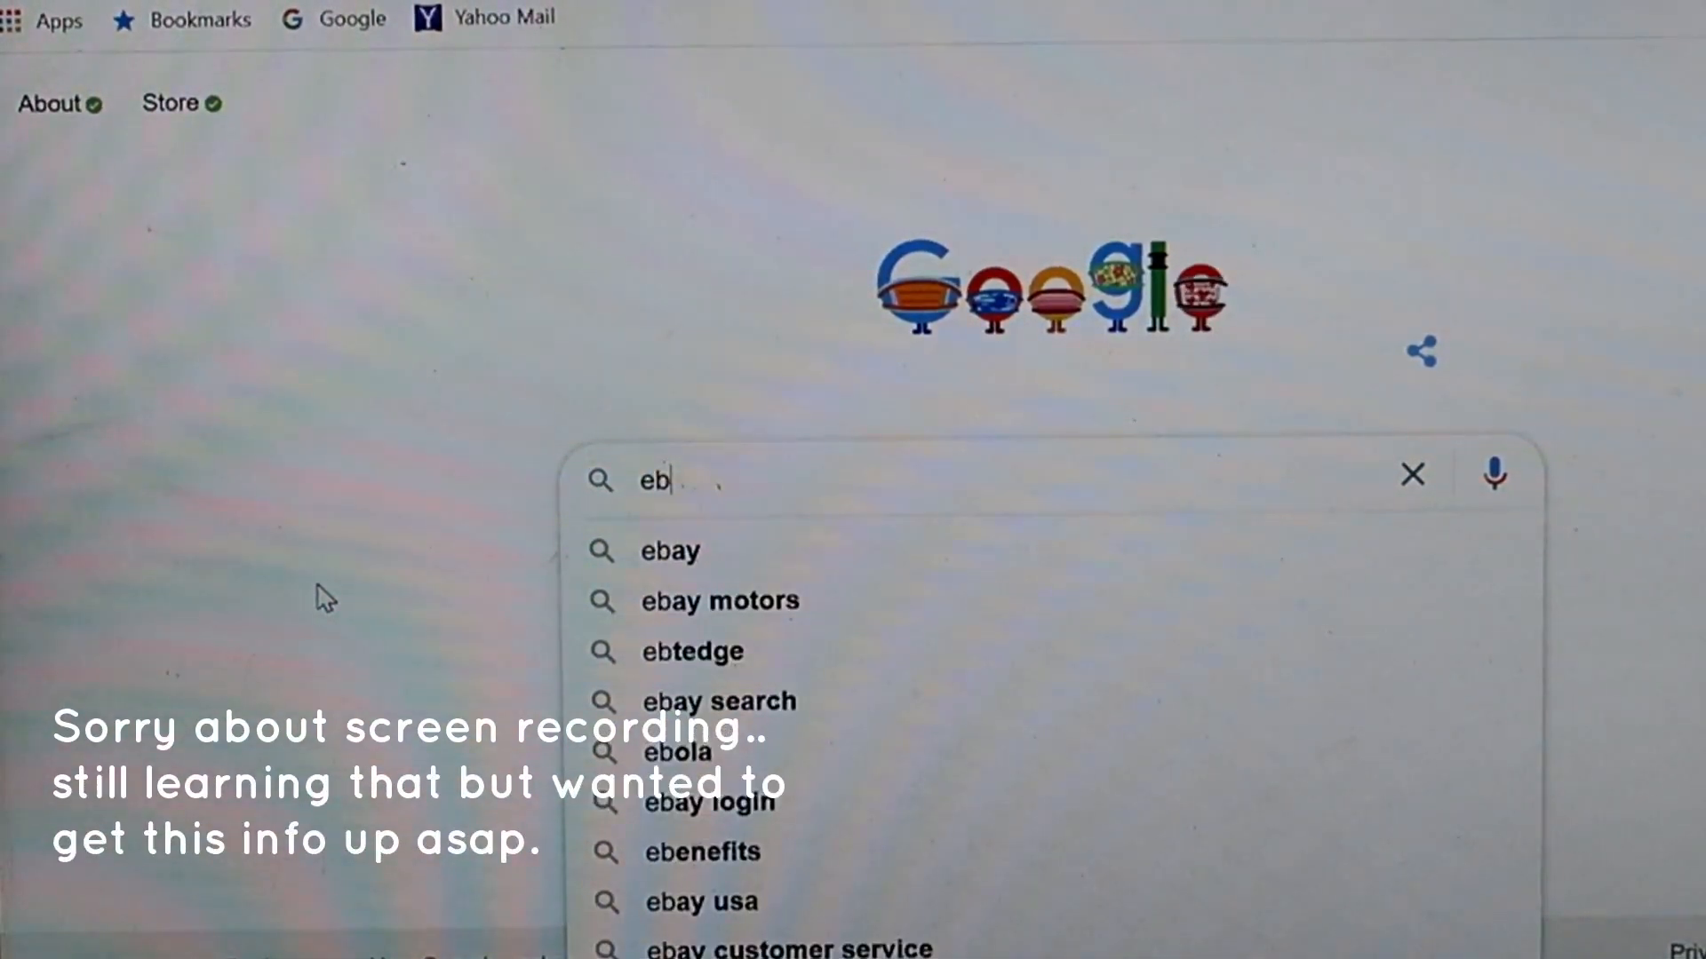
text(ay s)
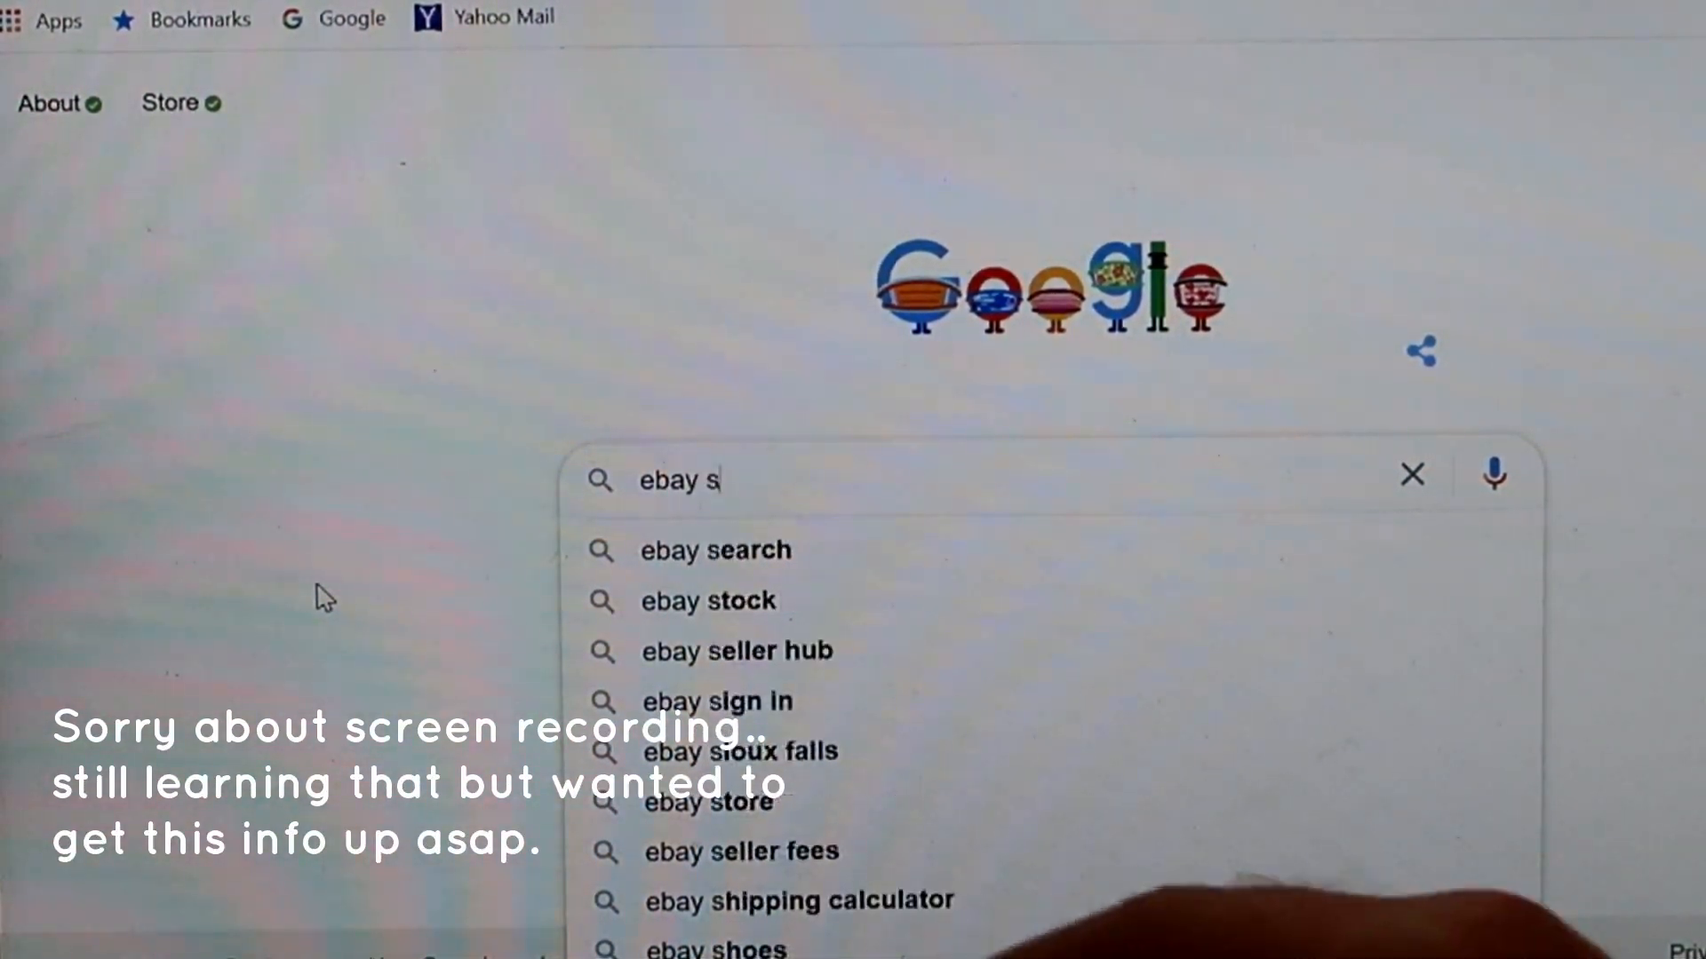
text(h)
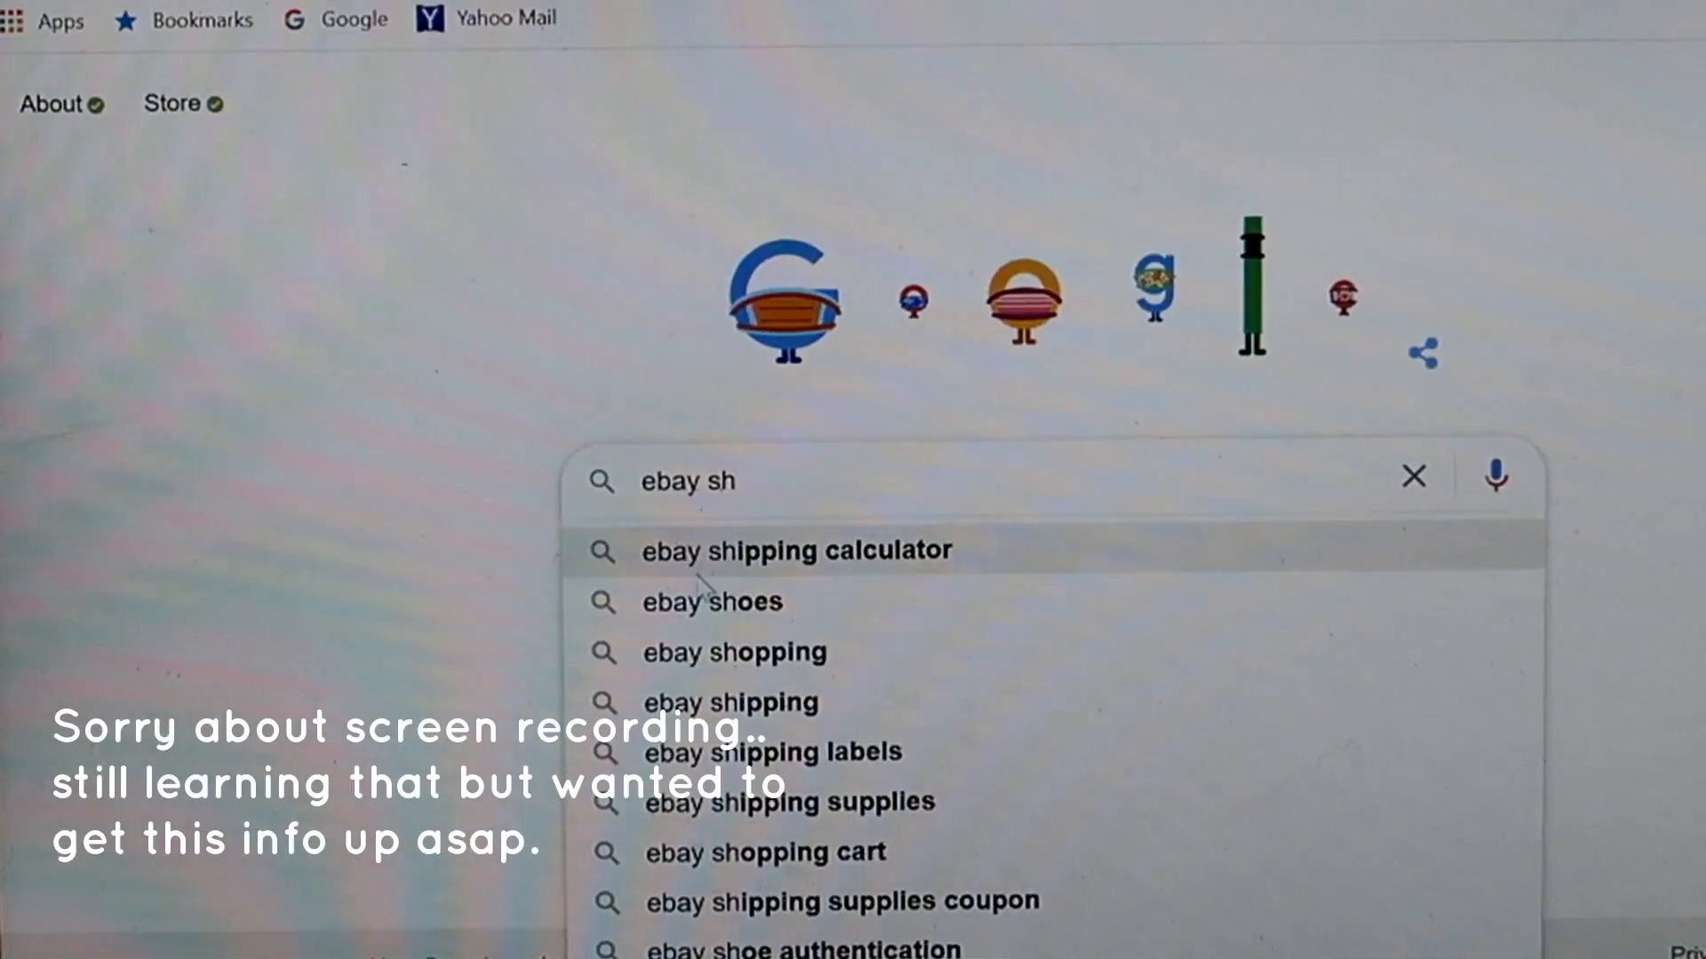
click(796, 551)
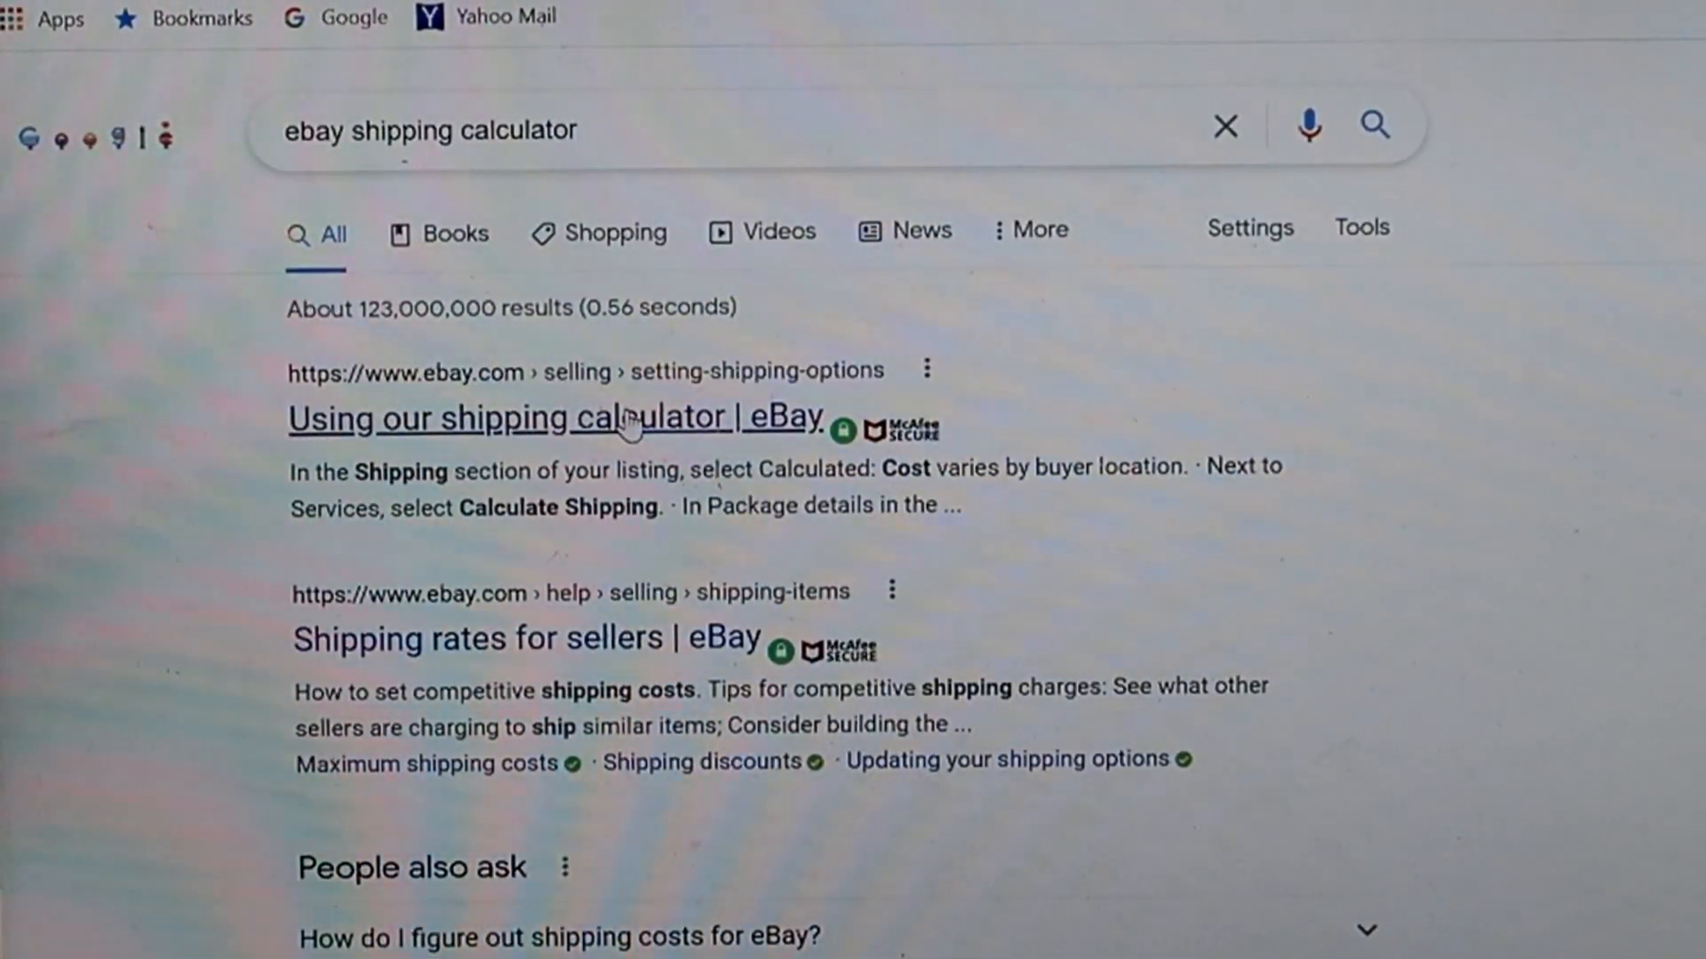
Step: Open eBay's 'Using our shipping calculator' article and follow its Tip link to the calculator
click(556, 419)
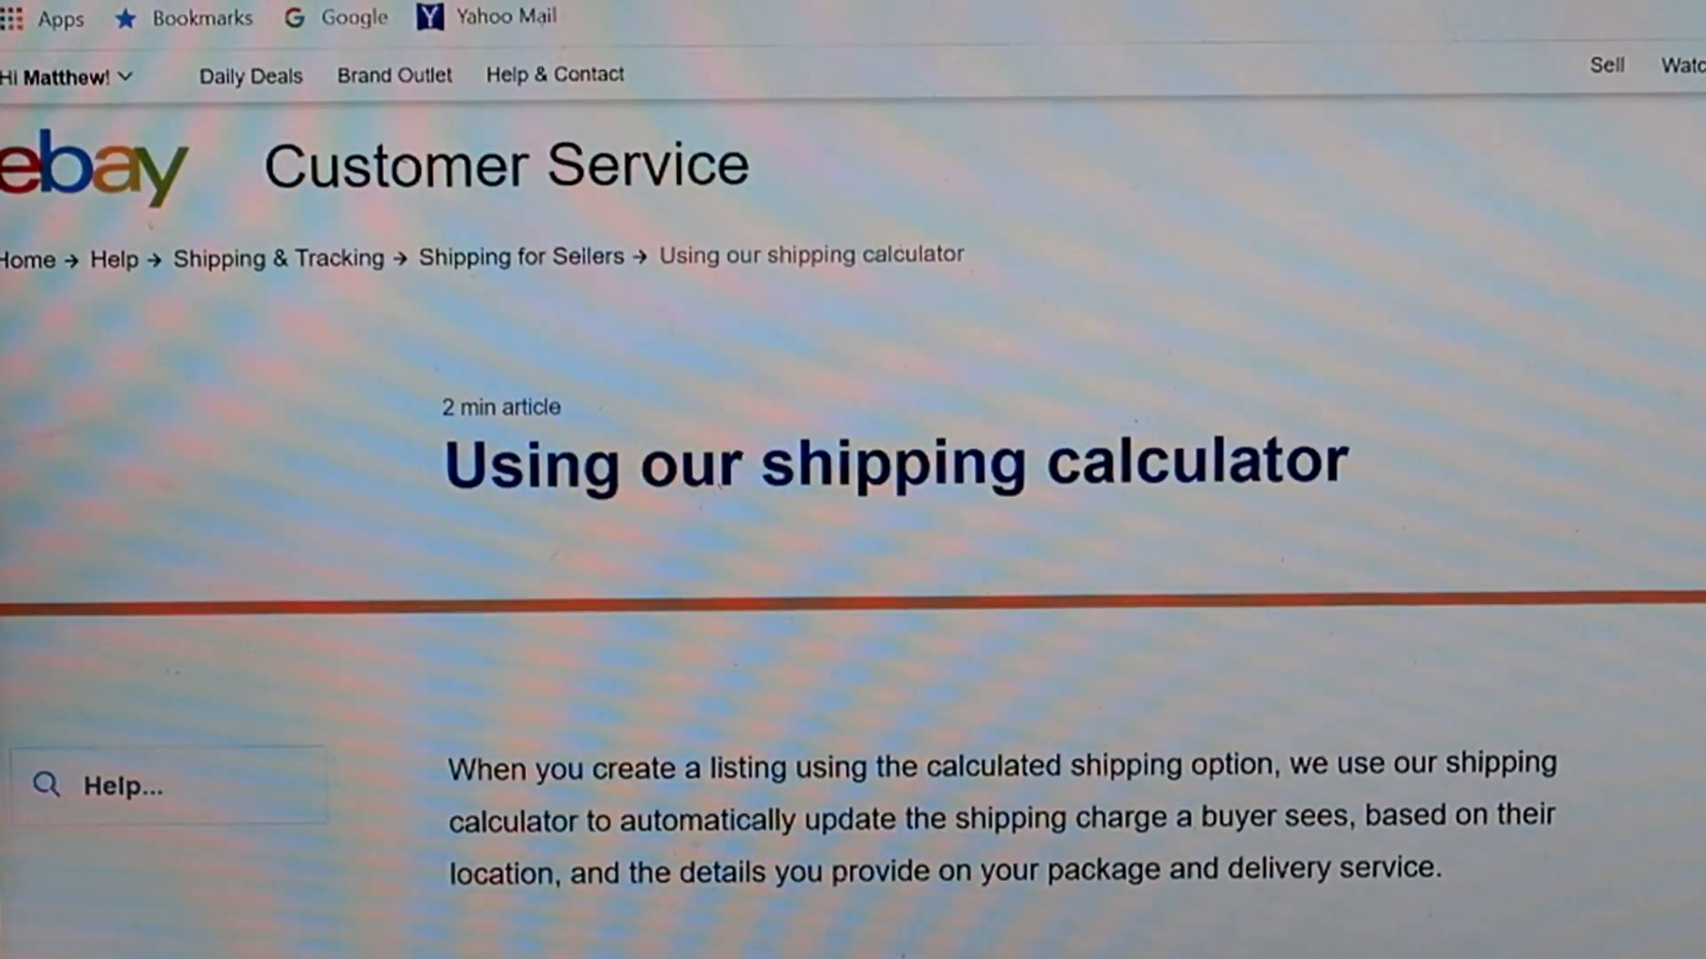
scroll(down, 3)
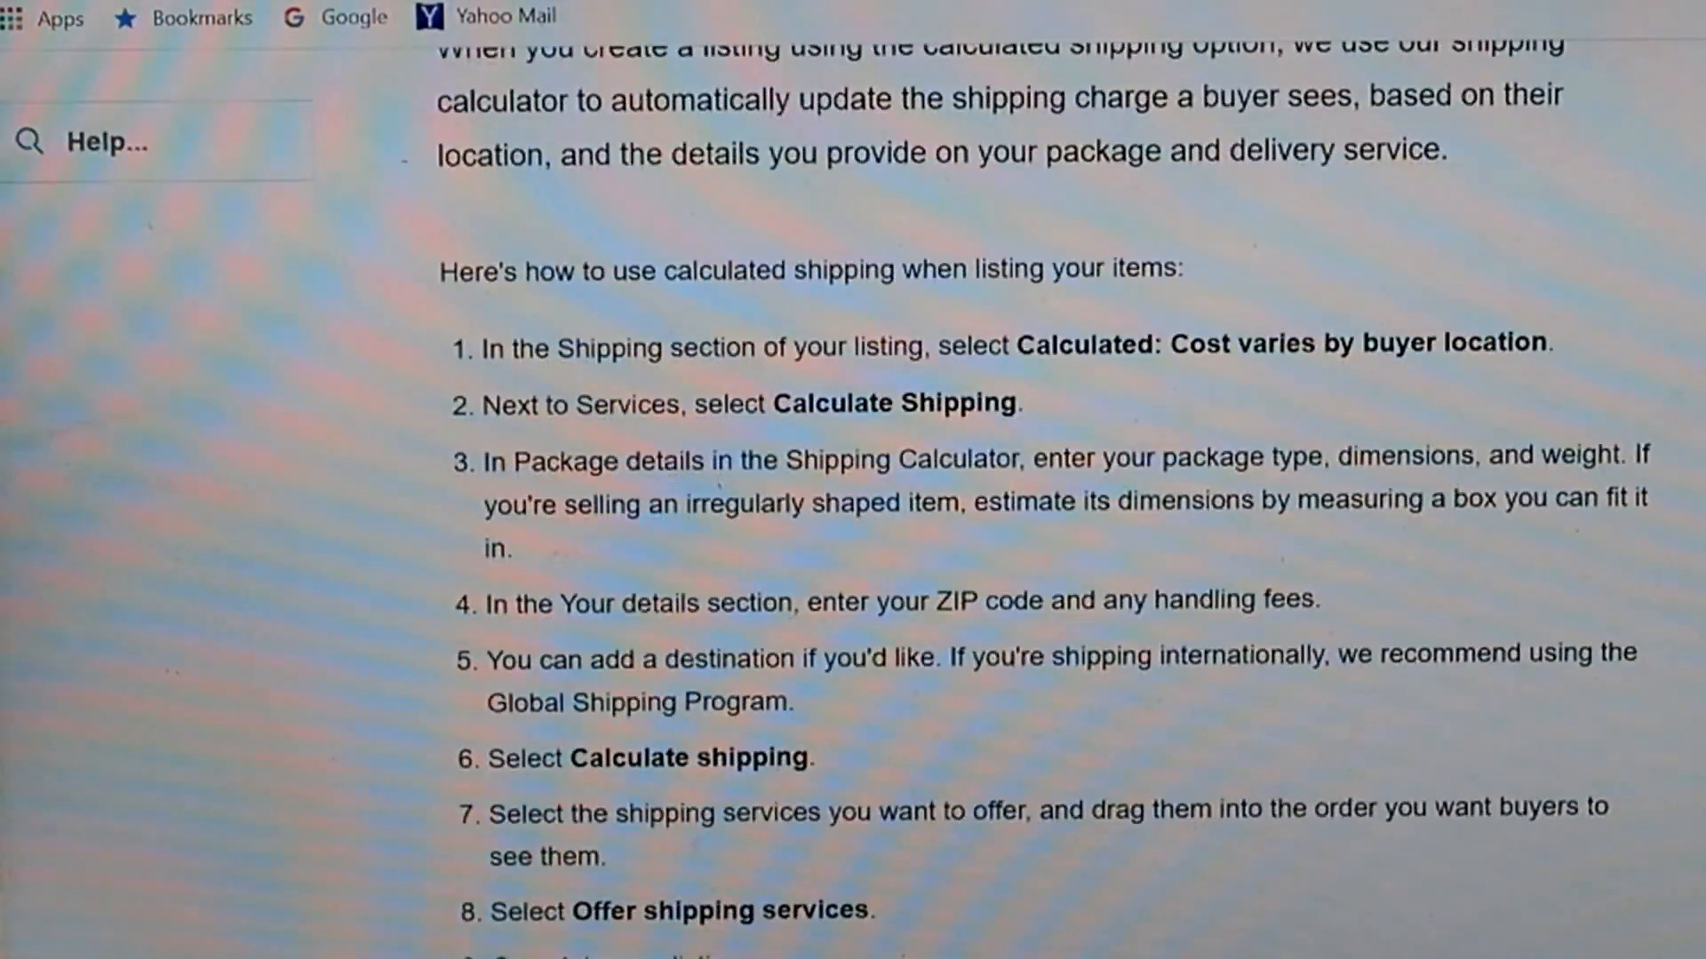
scroll(down, 3)
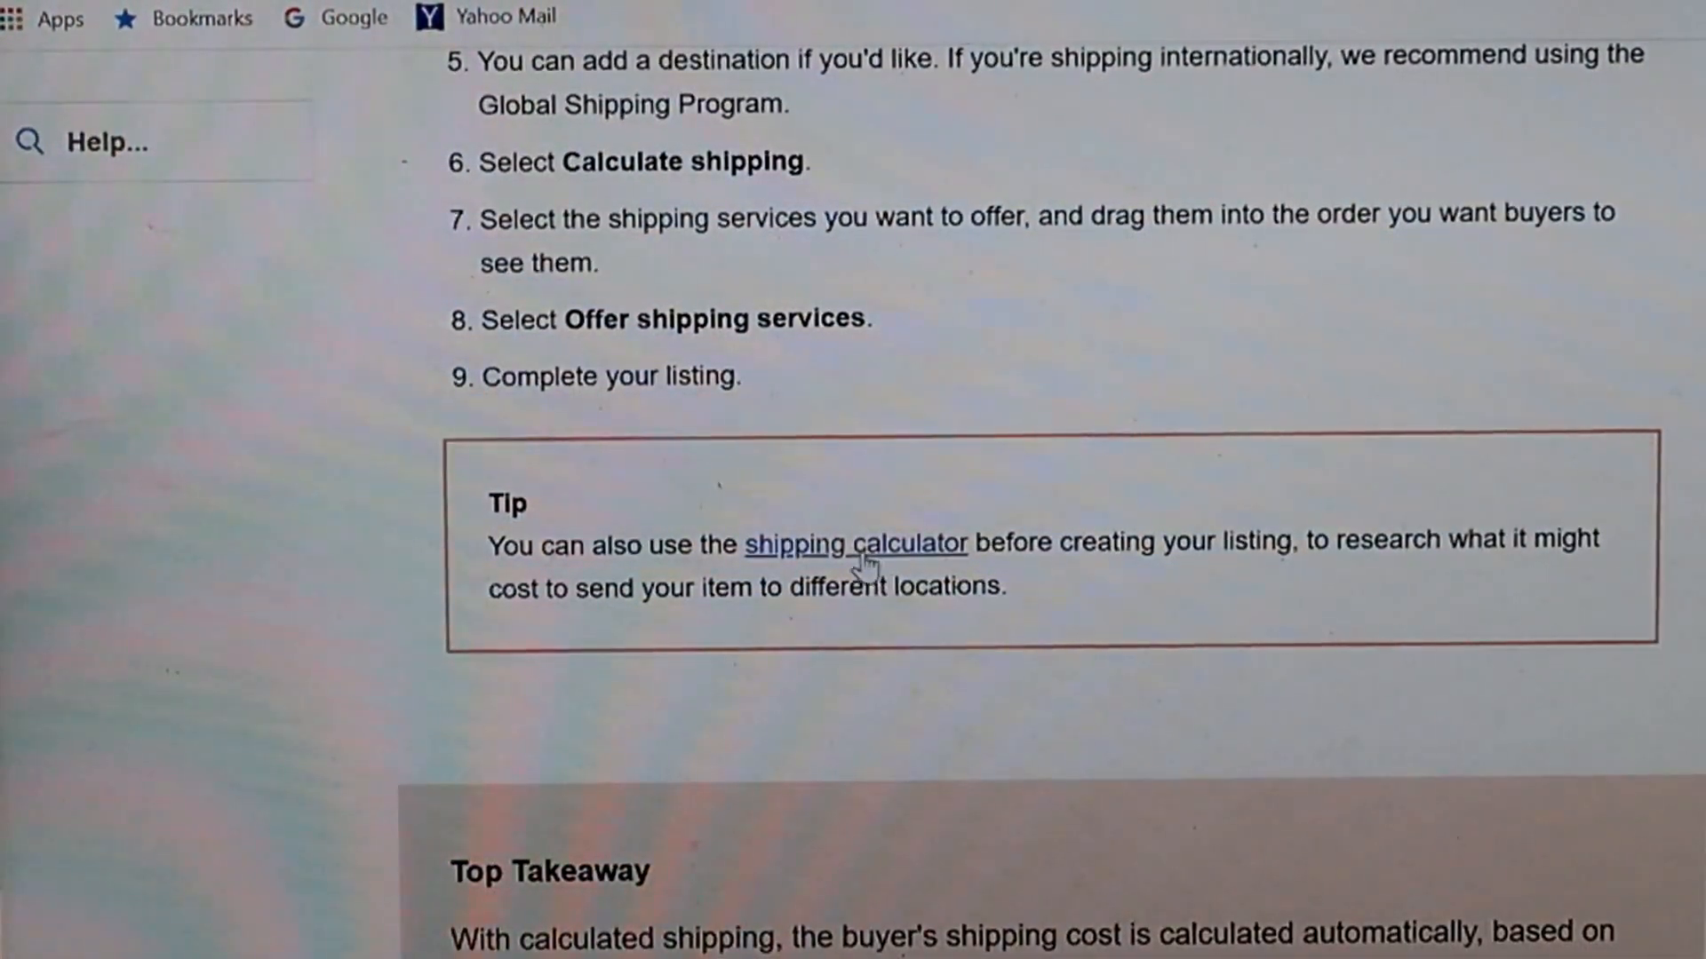
click(854, 544)
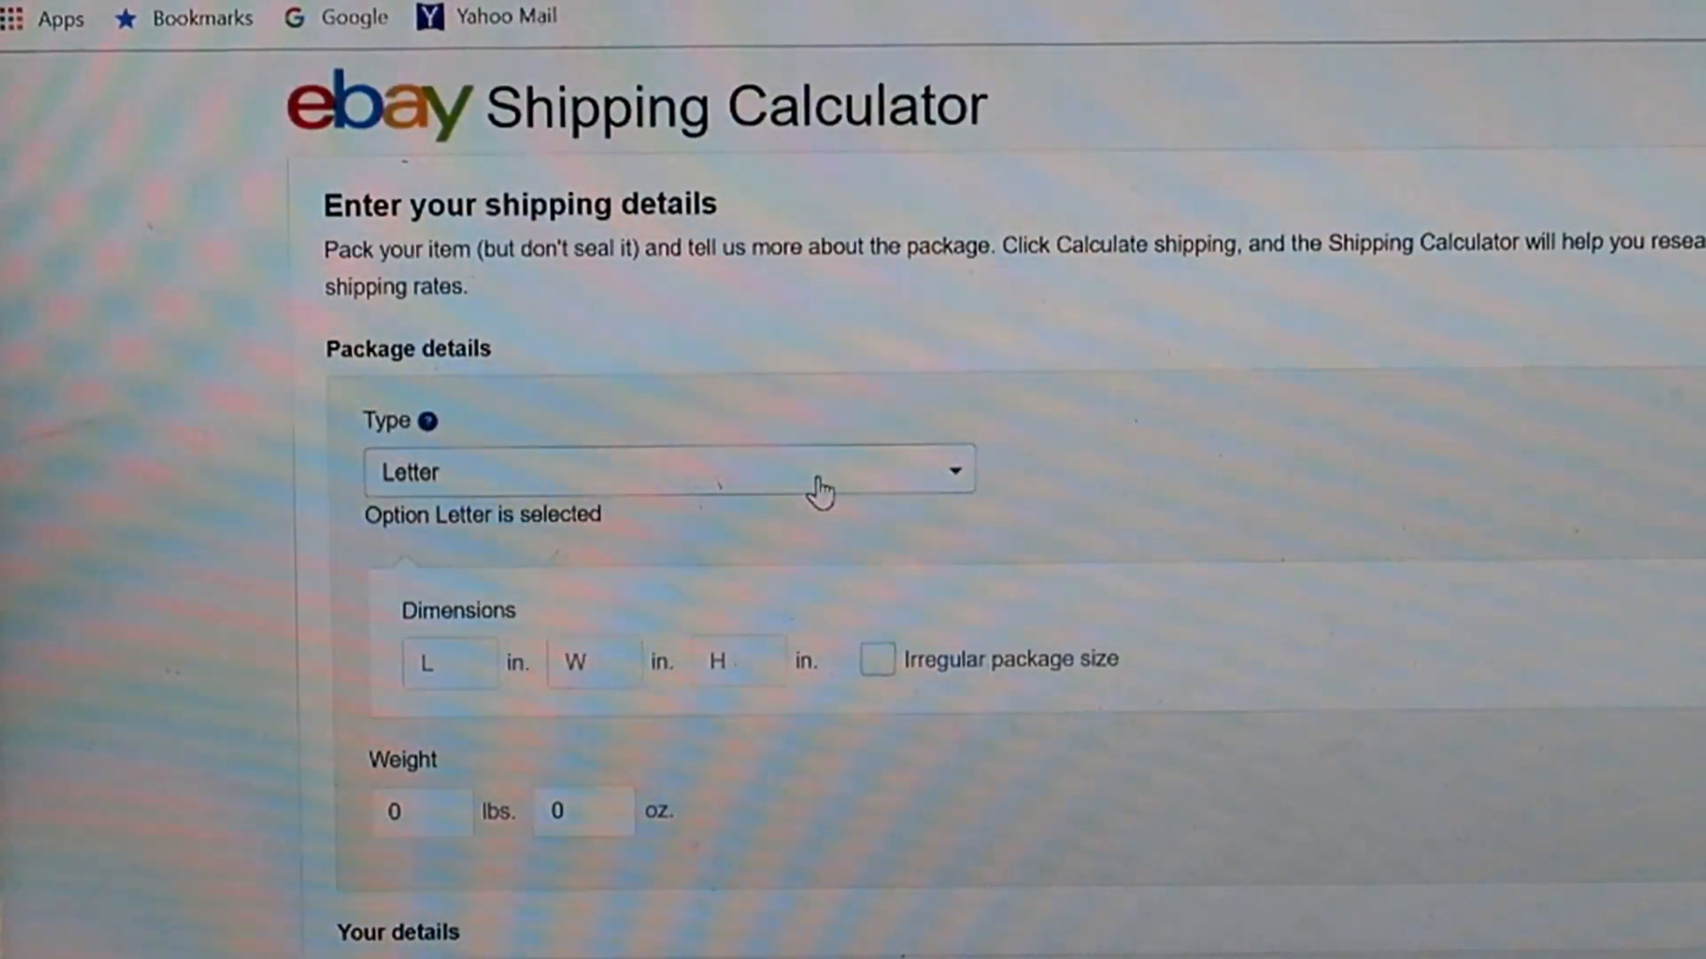
mouse_move(864, 481)
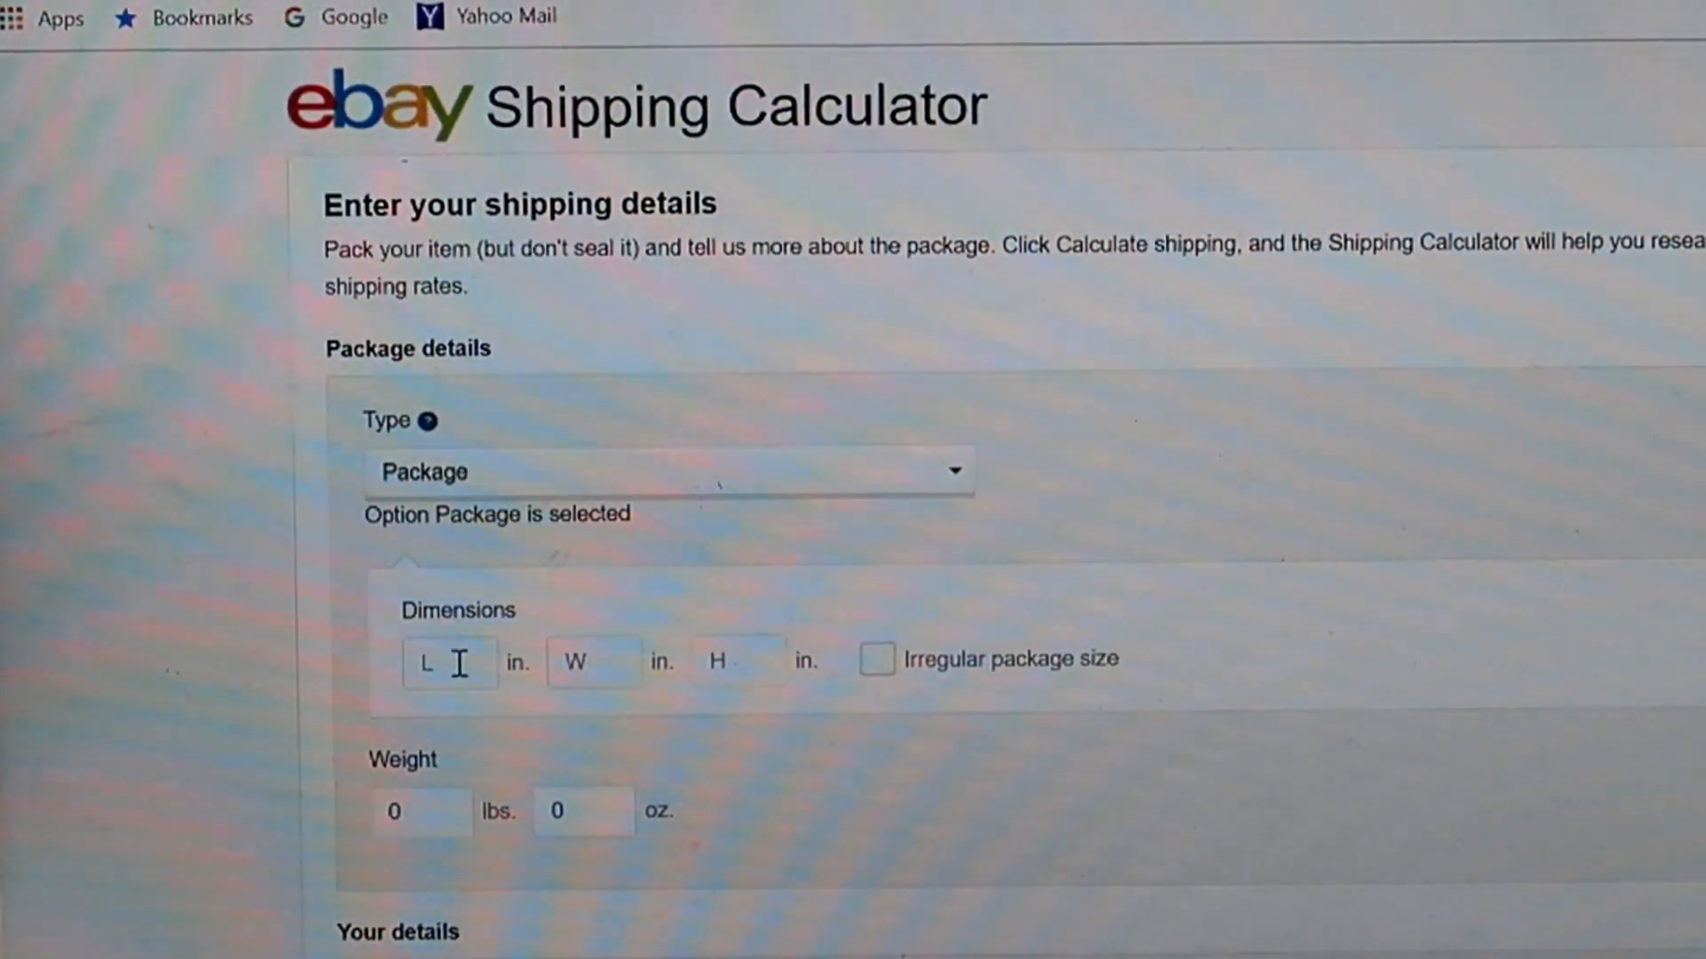
Step: Enter package dimensions of 15 × 15 × 10 inches
text(1)
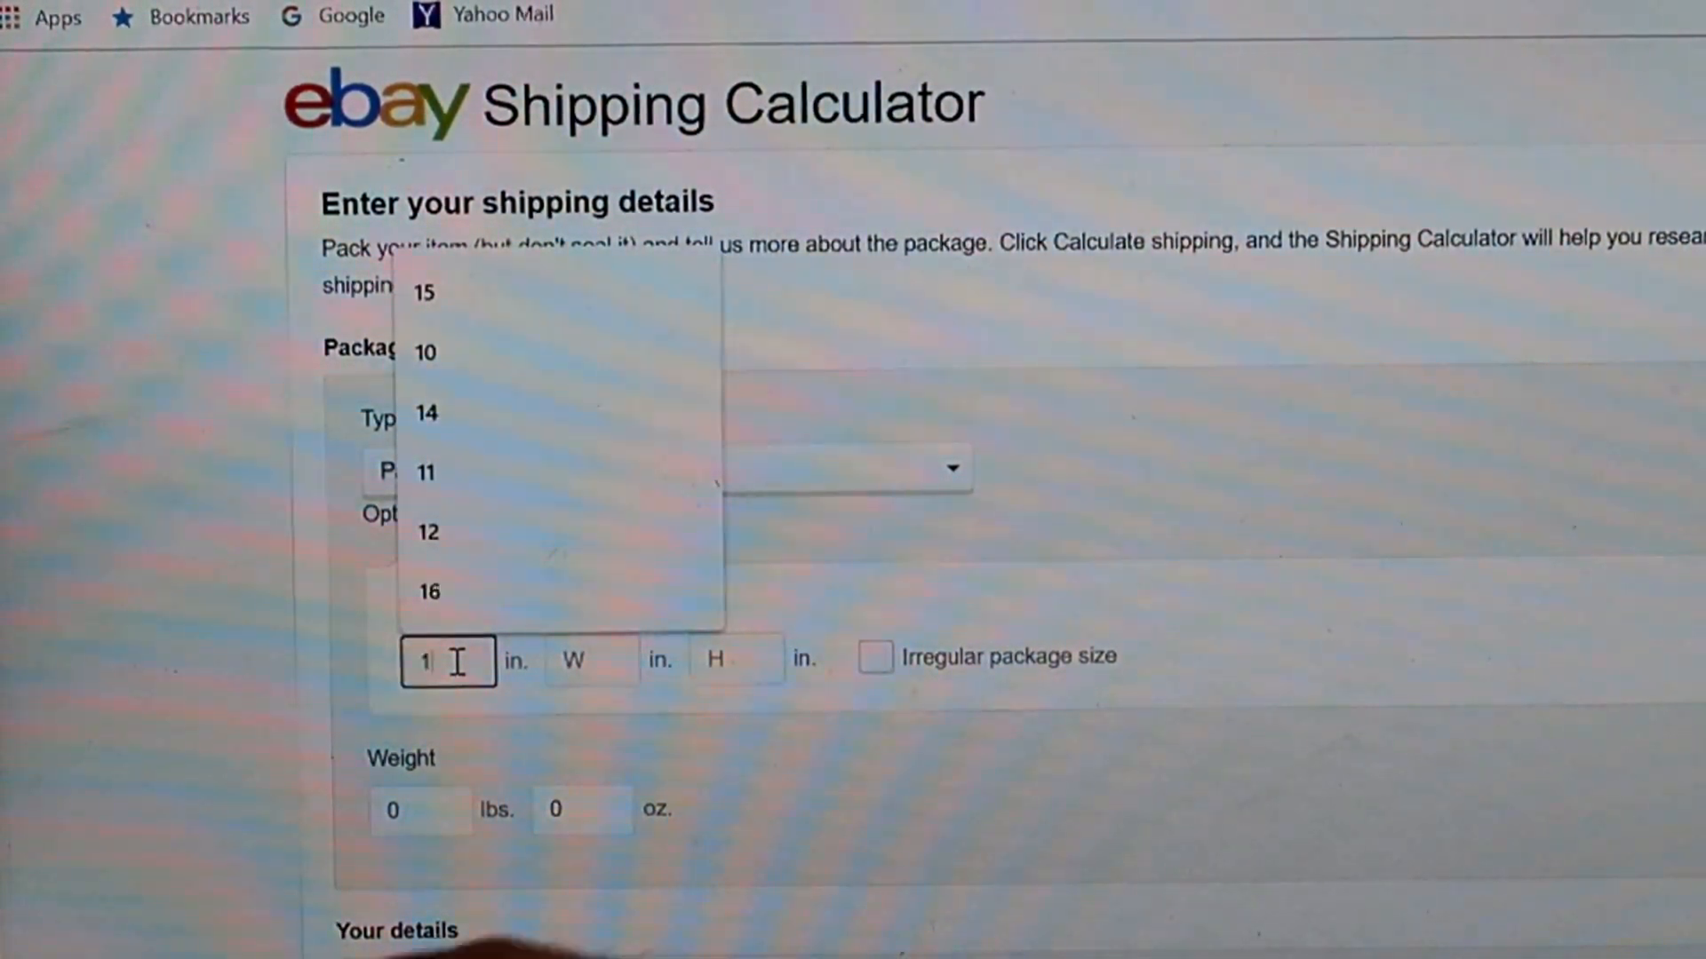
click(423, 291)
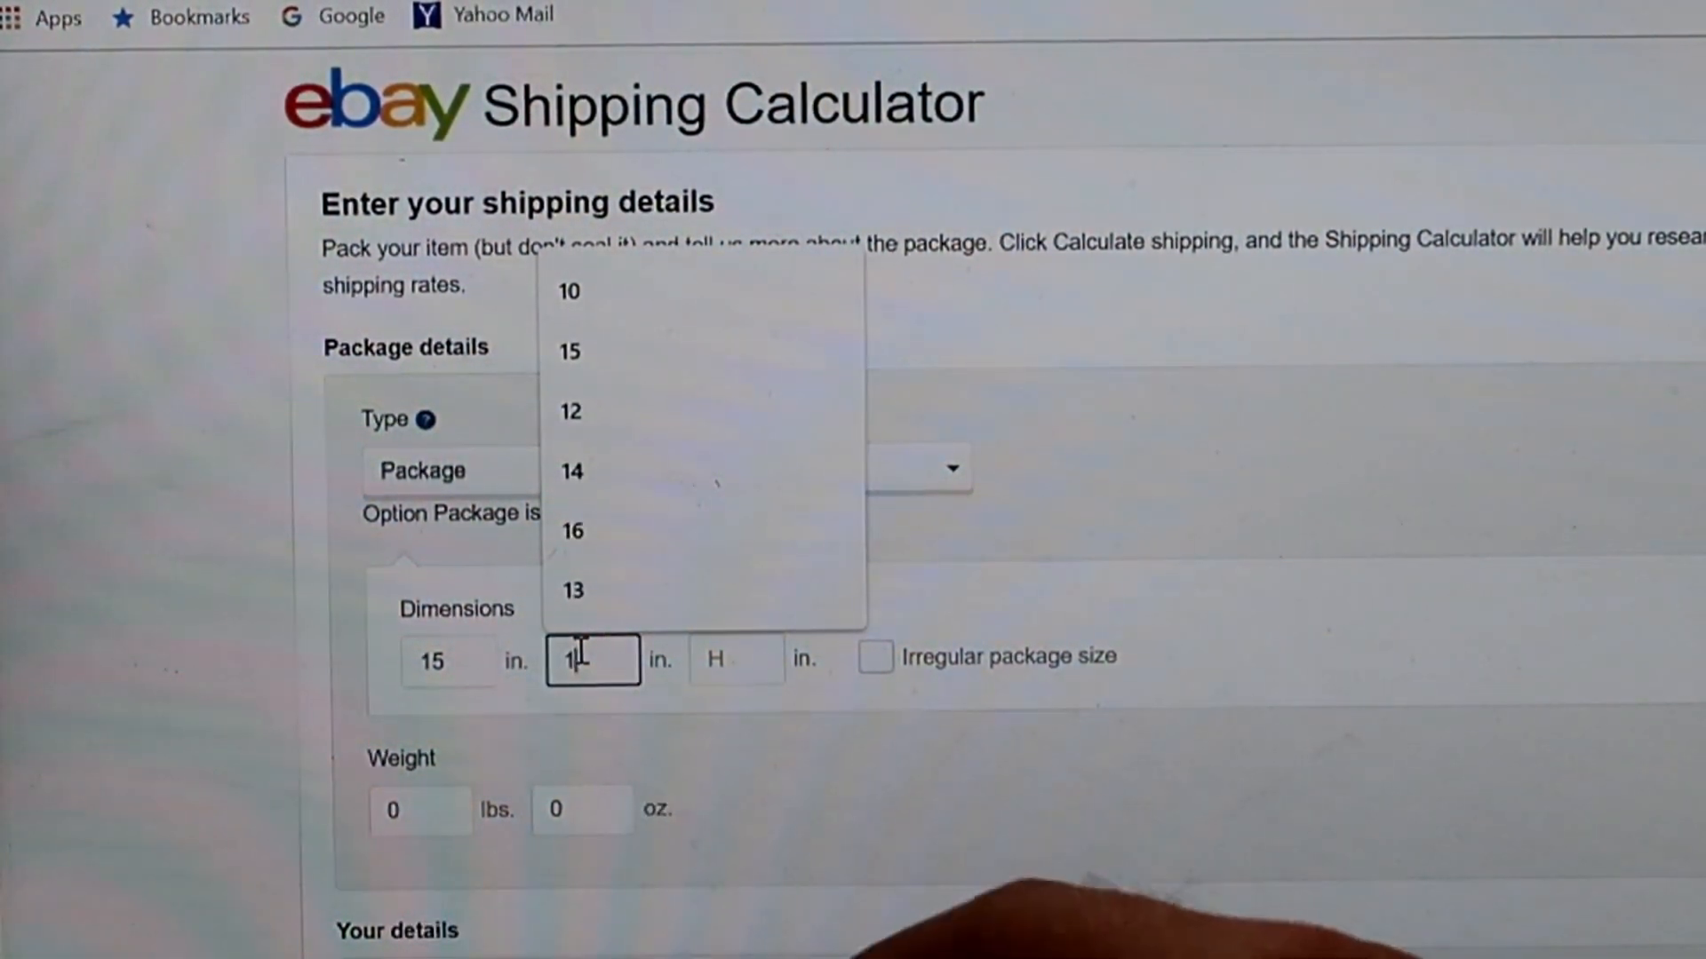
click(567, 350)
text(1)
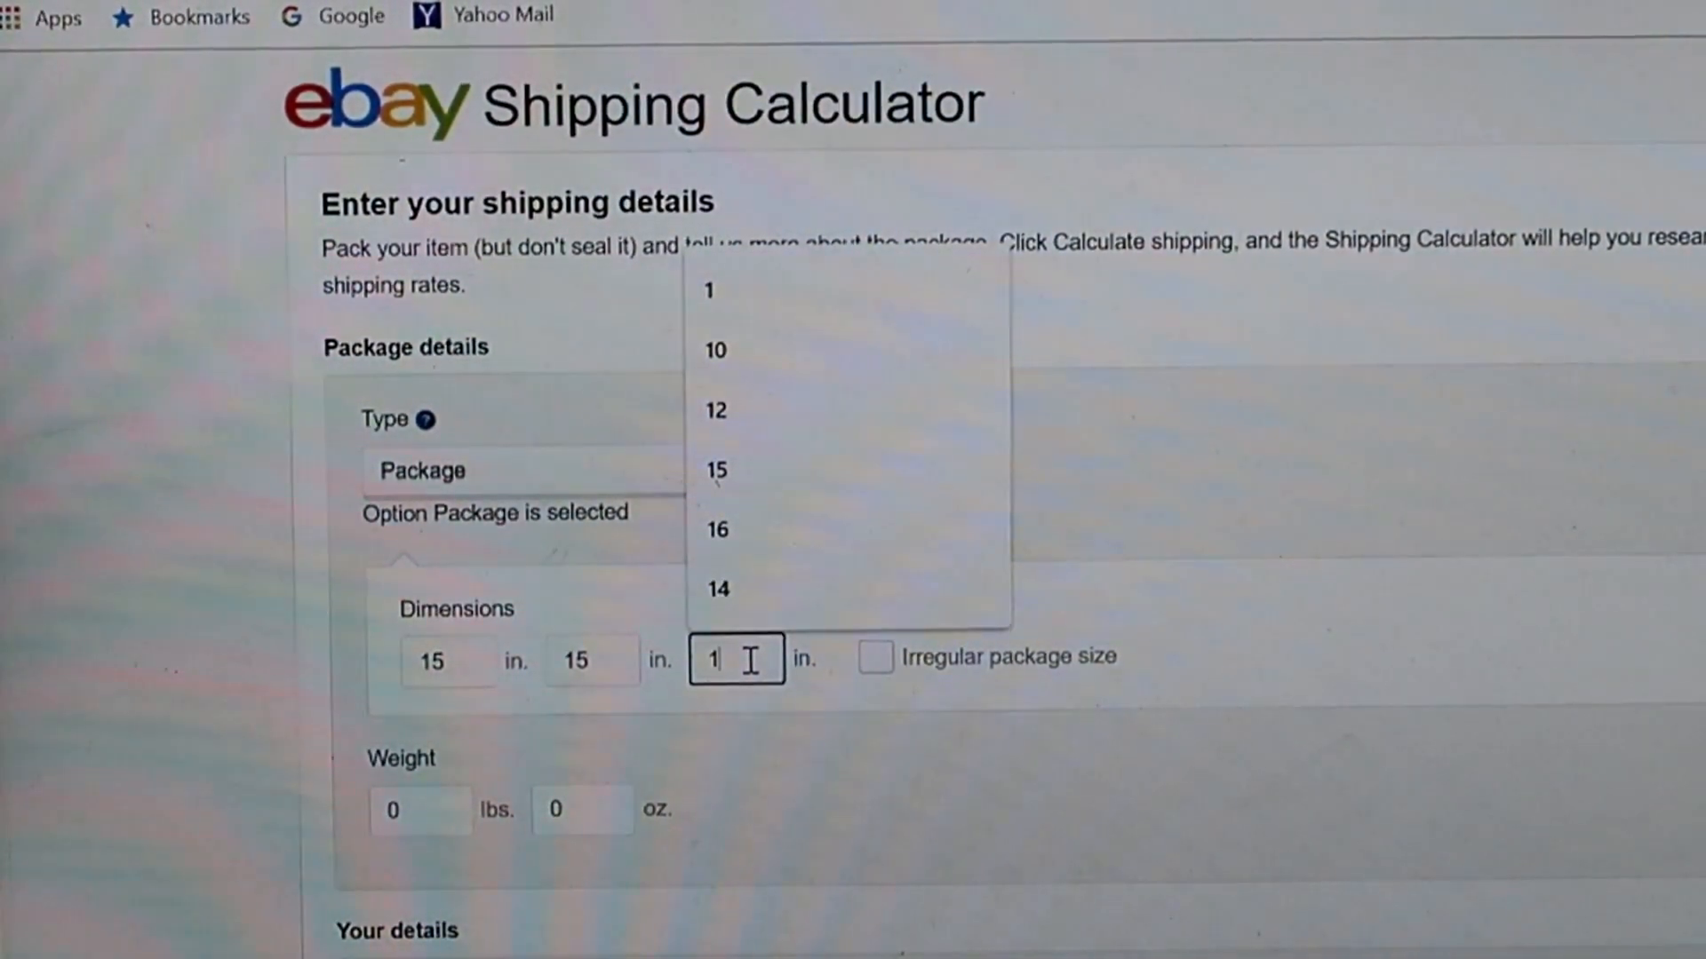
click(714, 349)
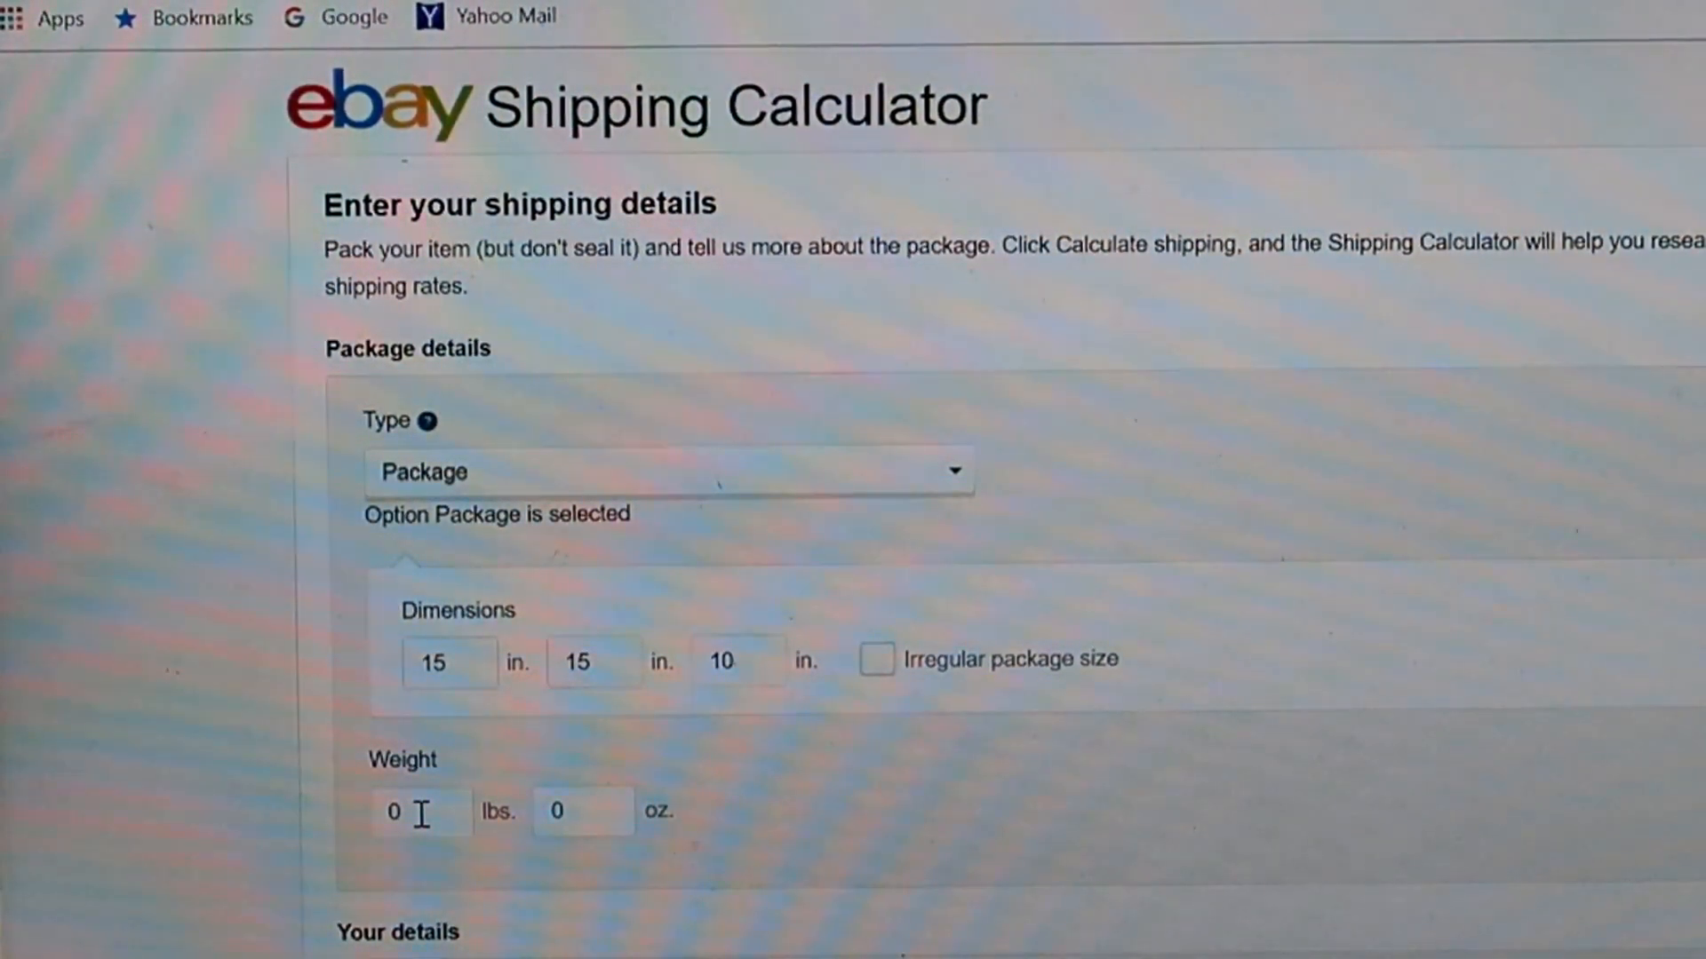
Step: Enter the package weight as 8 lbs 15 oz
click(422, 811)
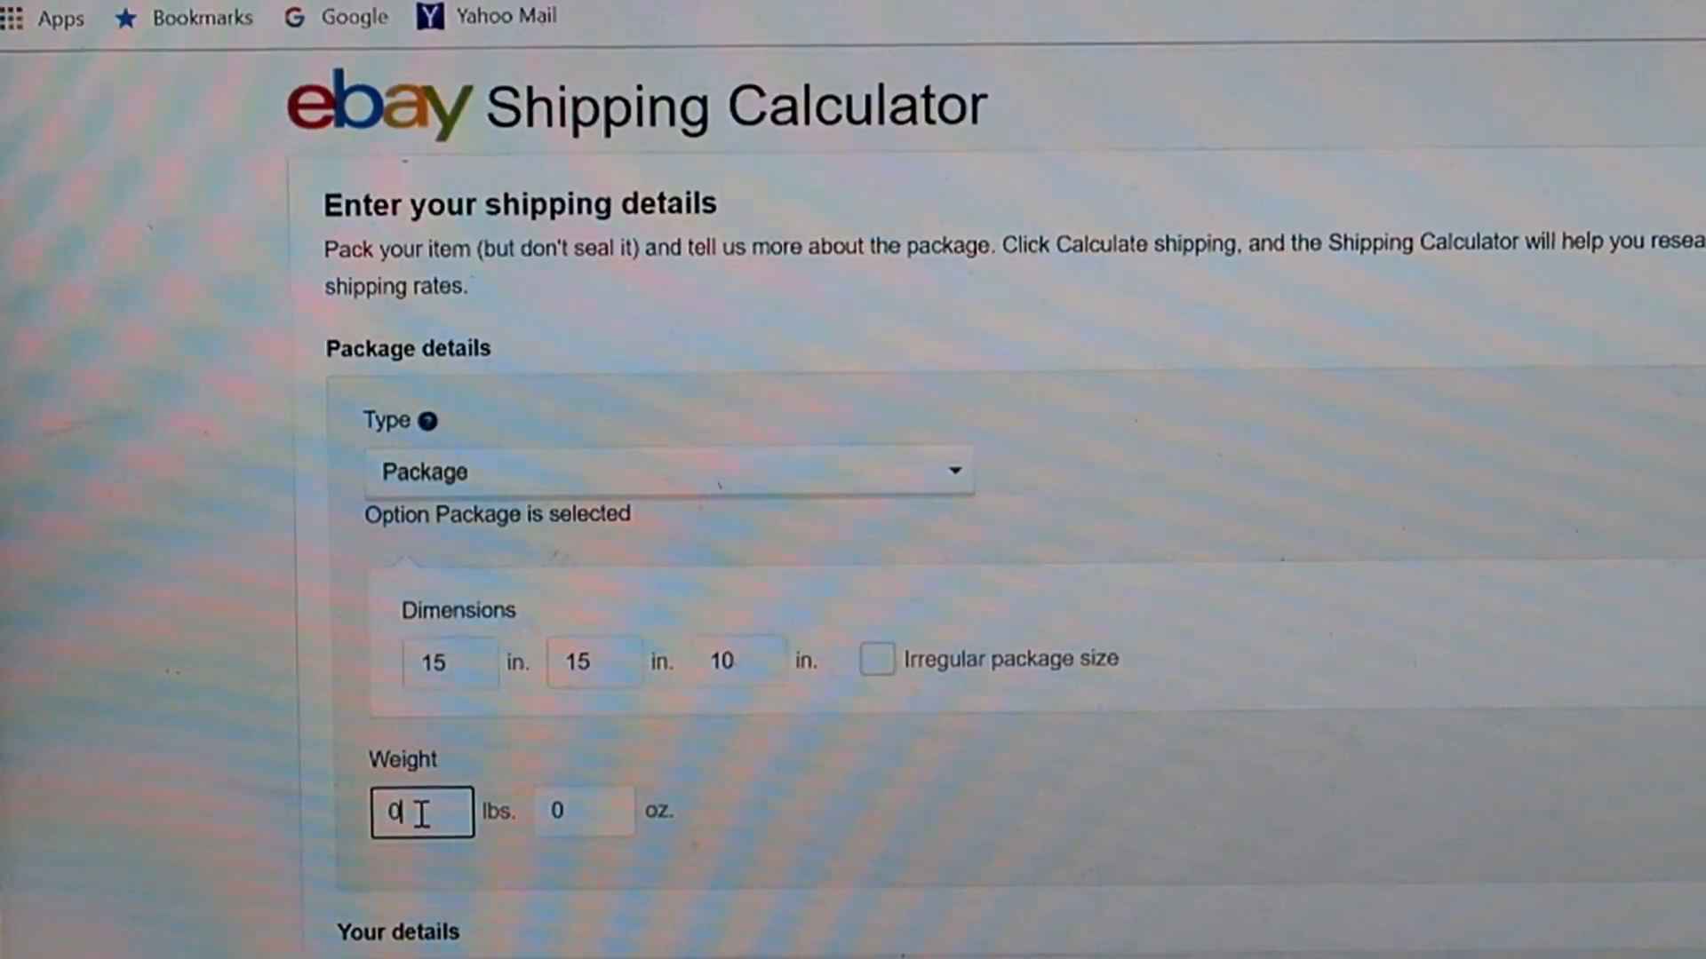
text(8)
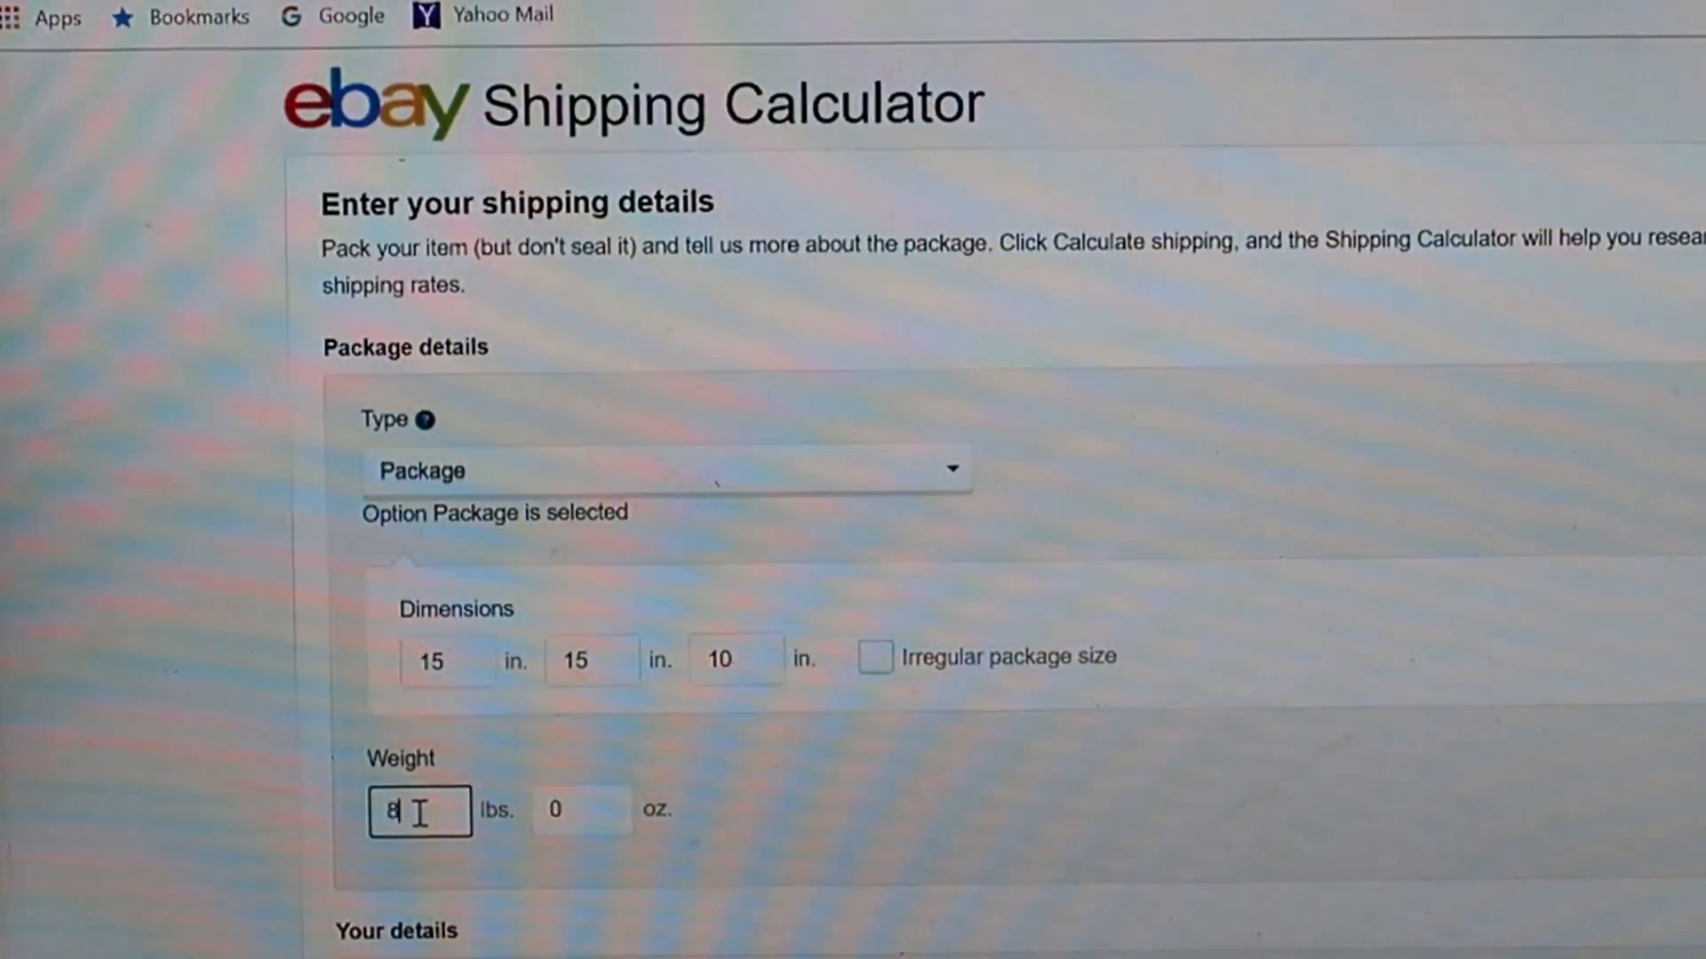
click(582, 809)
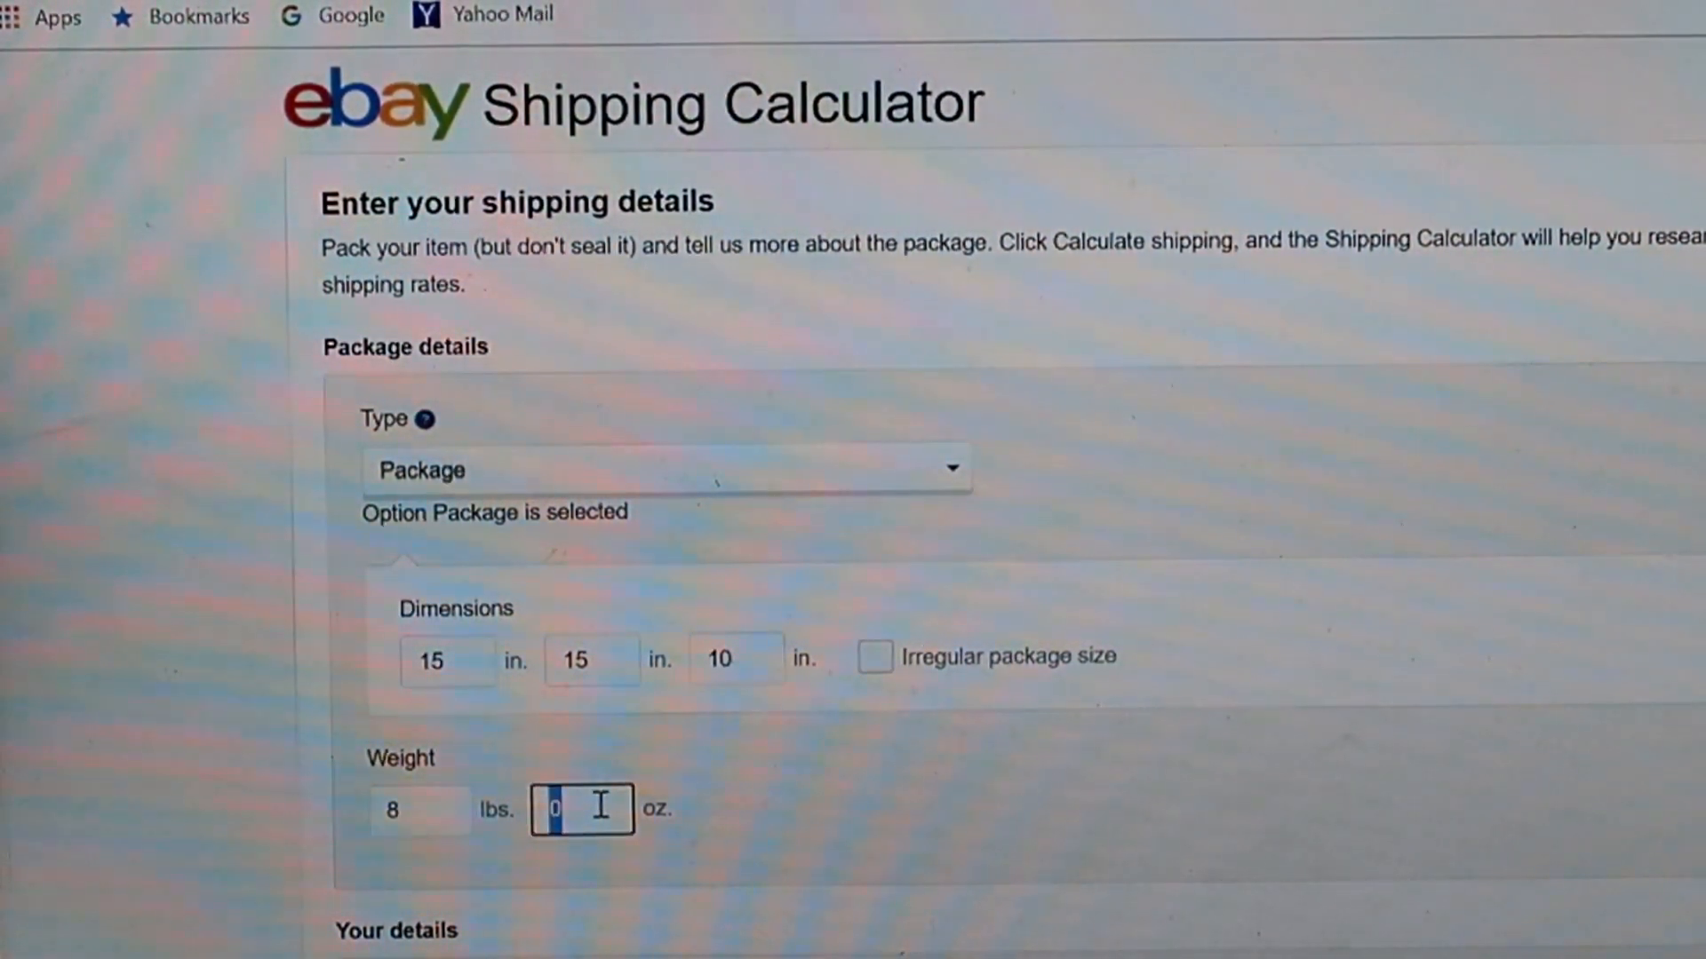
text(15)
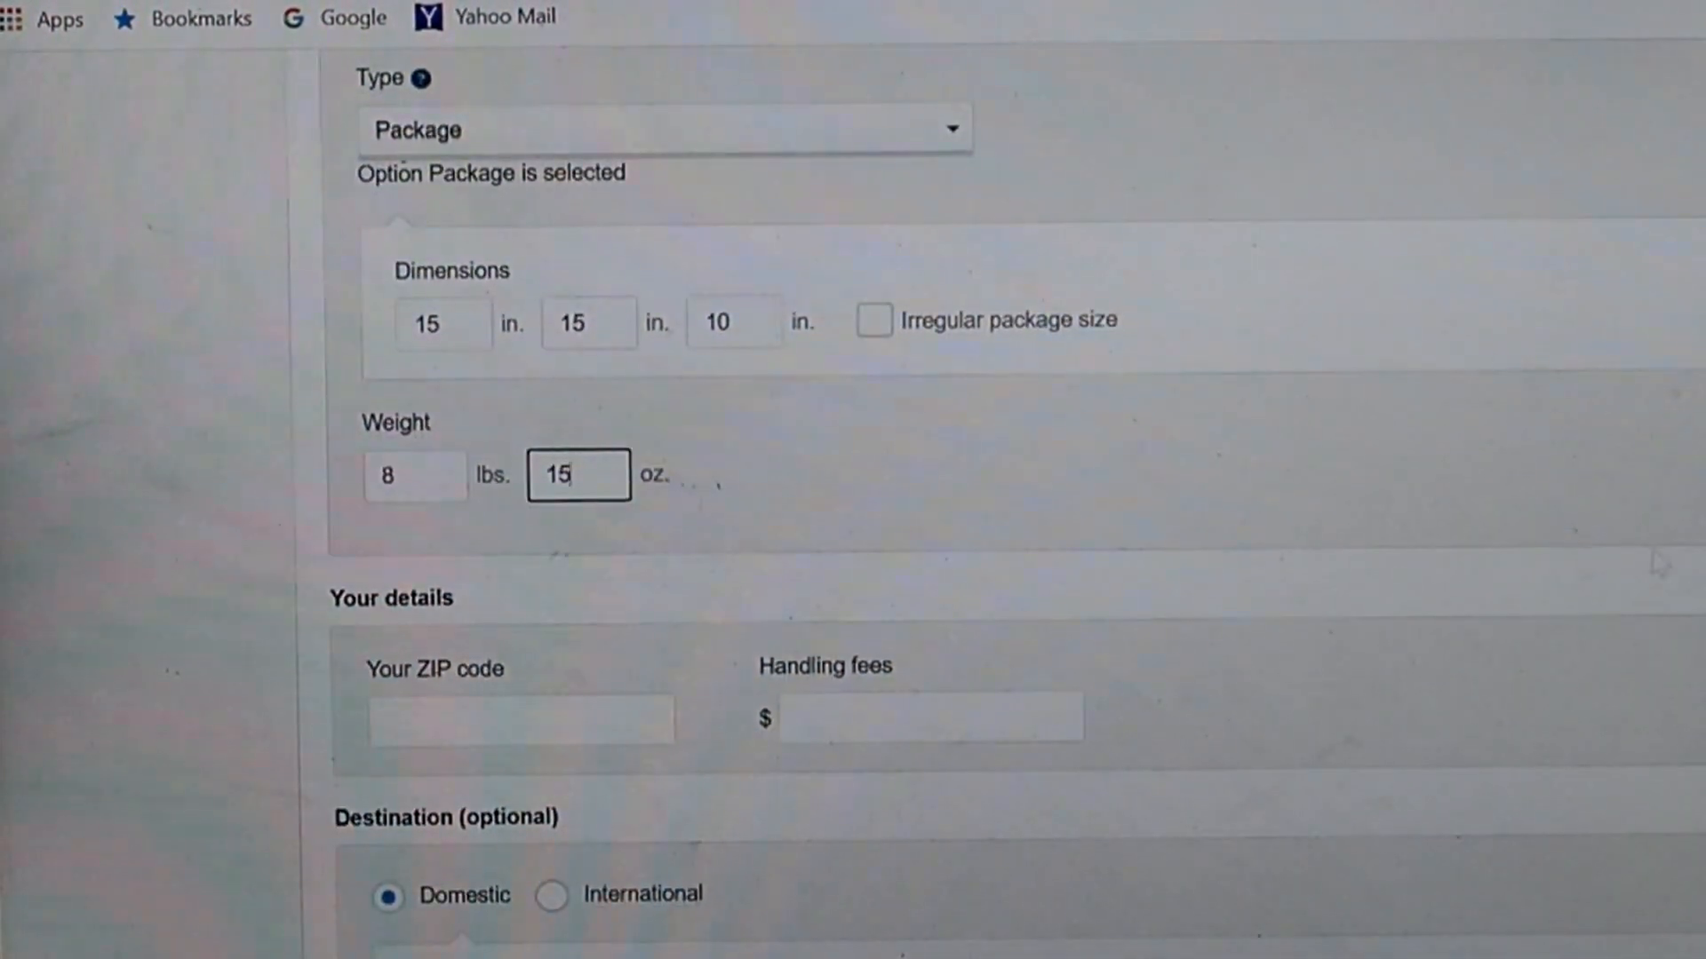
Step: Enter sender ZIP 57110 and choose destination ZIP 33101 from the suggestions
click(520, 718)
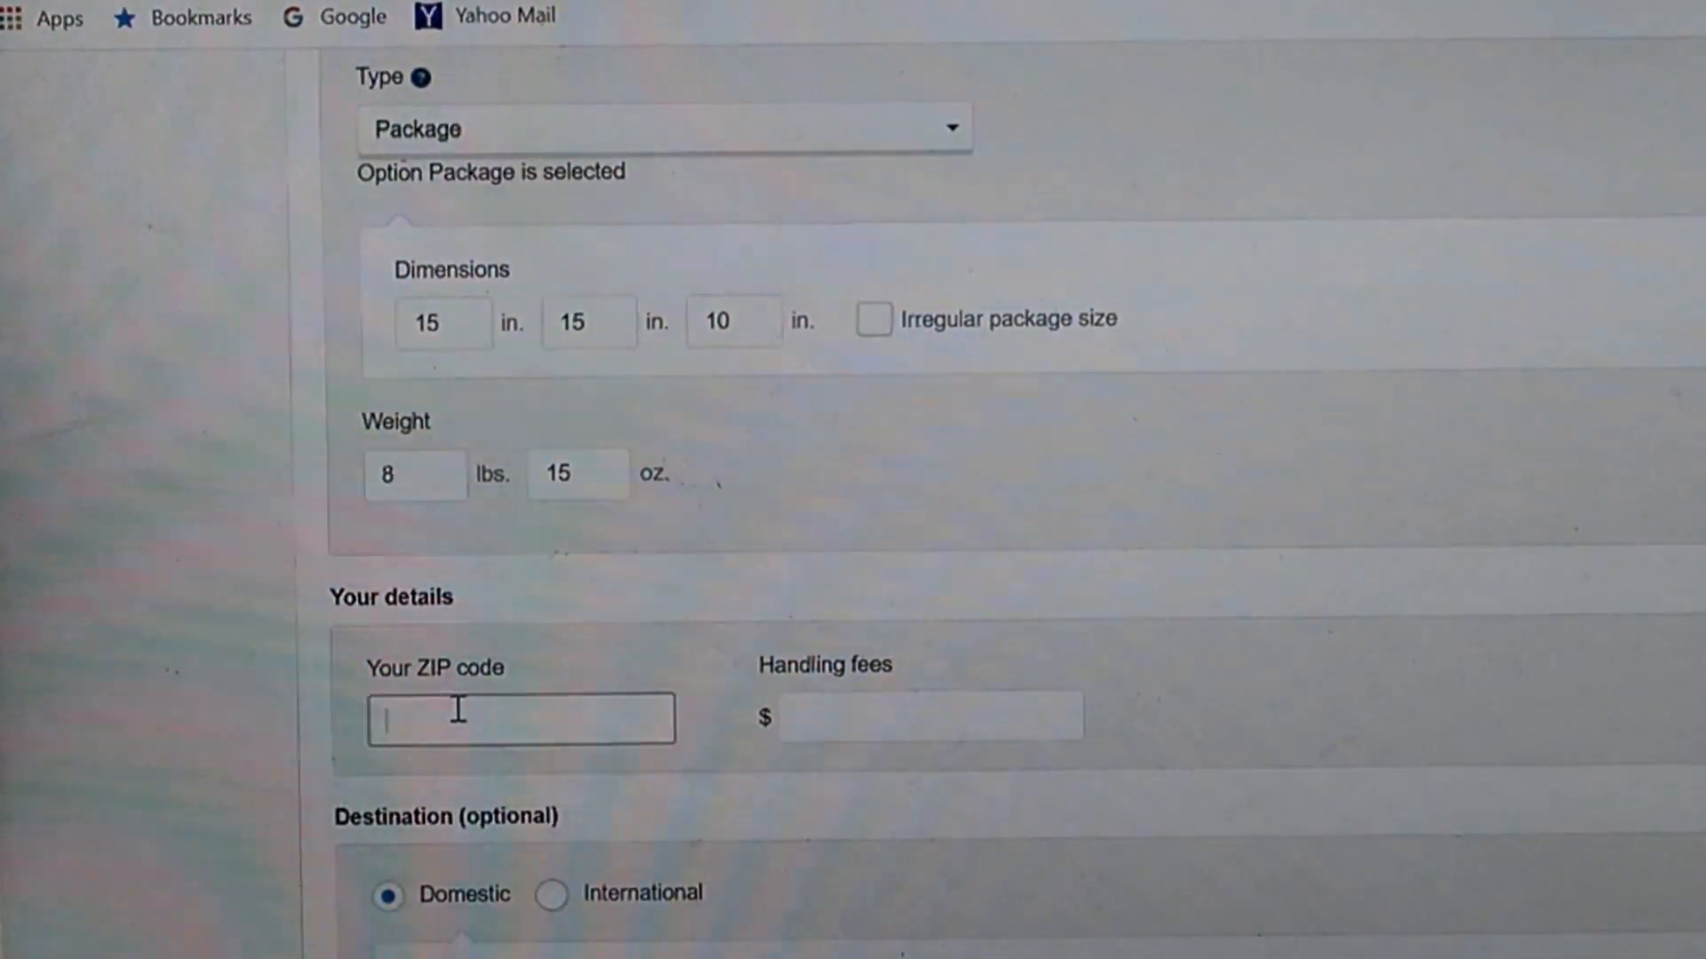
text(57110)
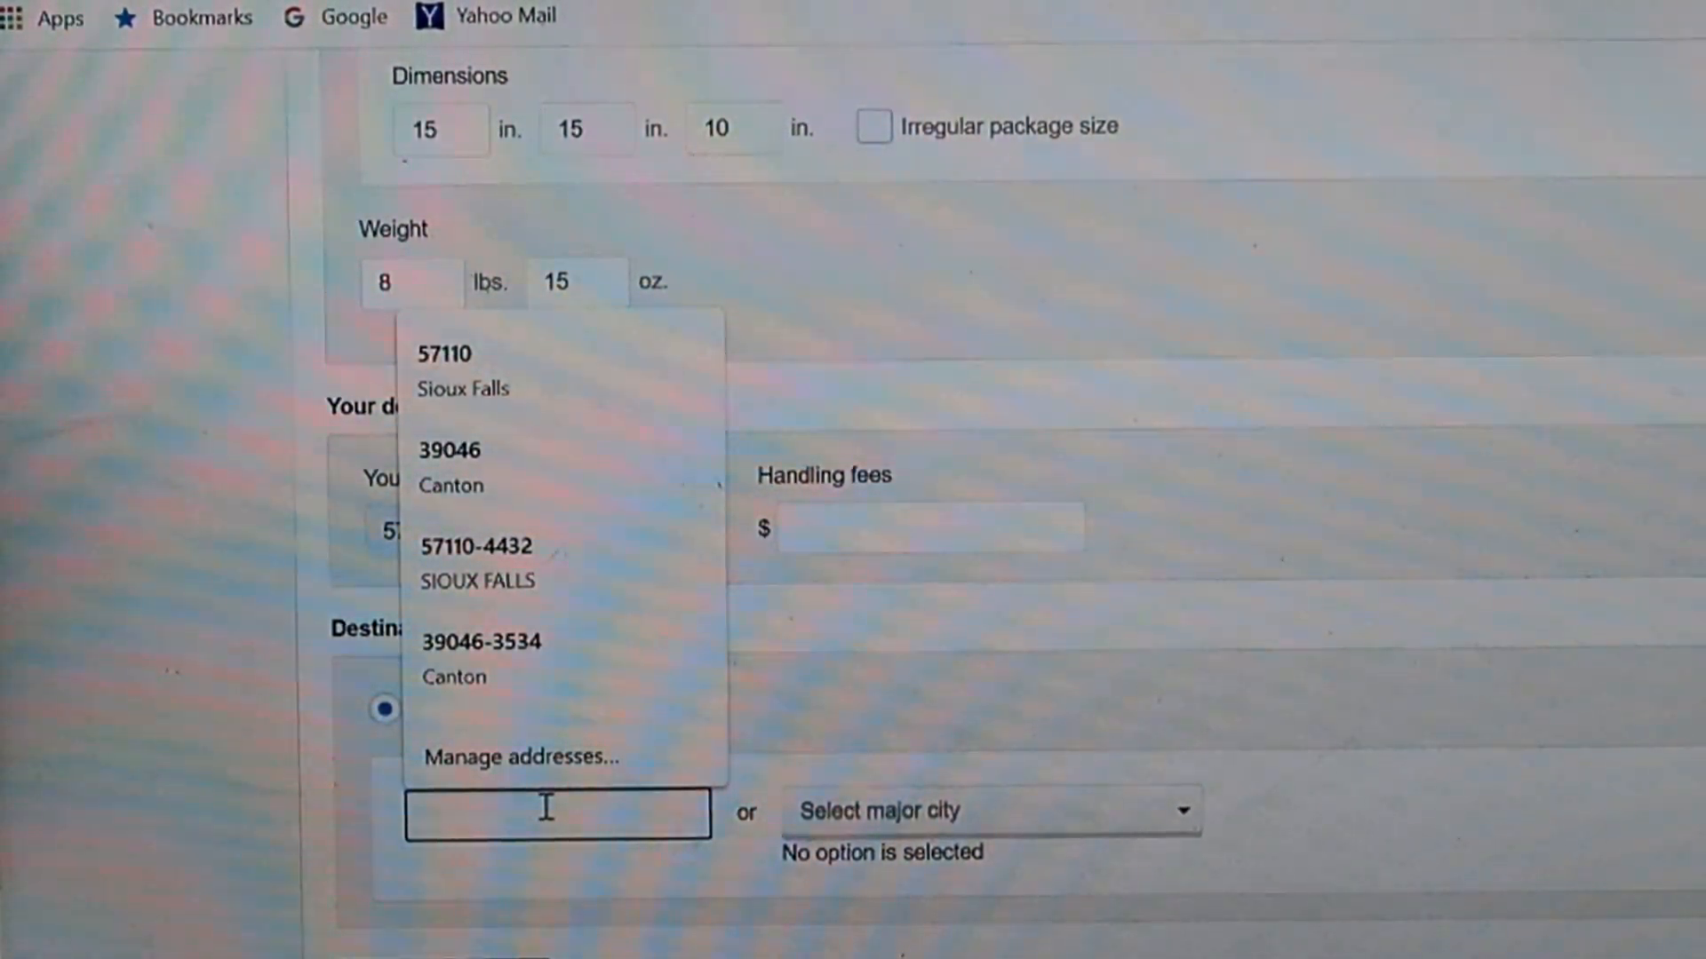
text(3)
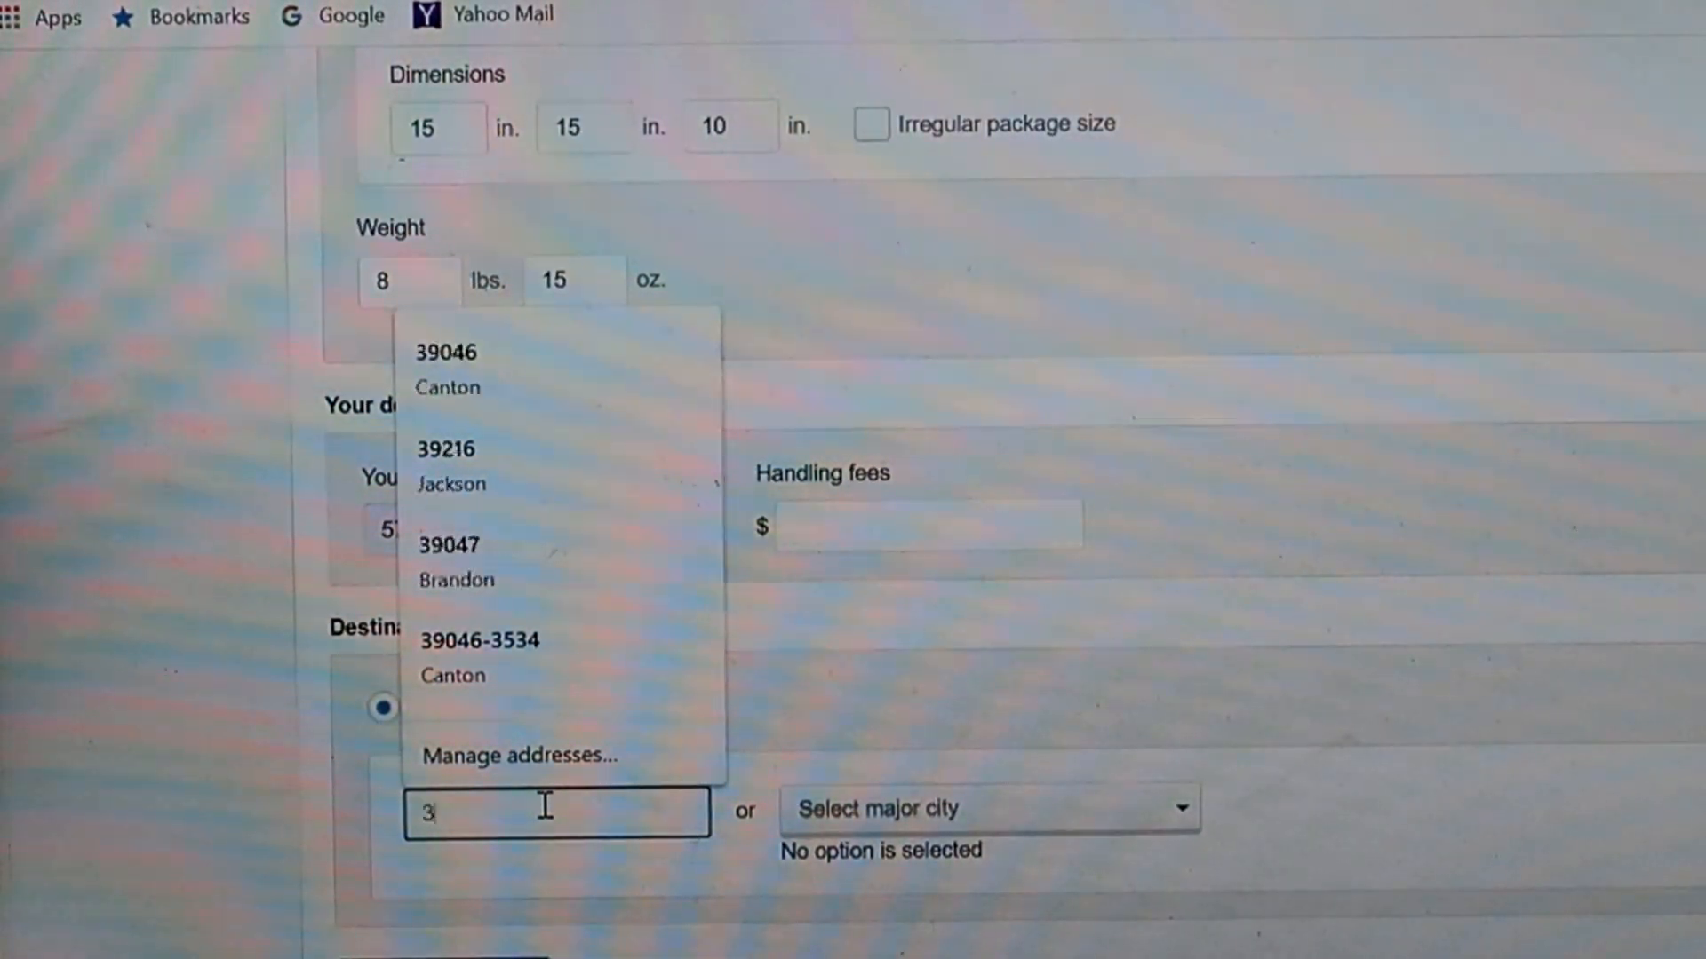
text(31)
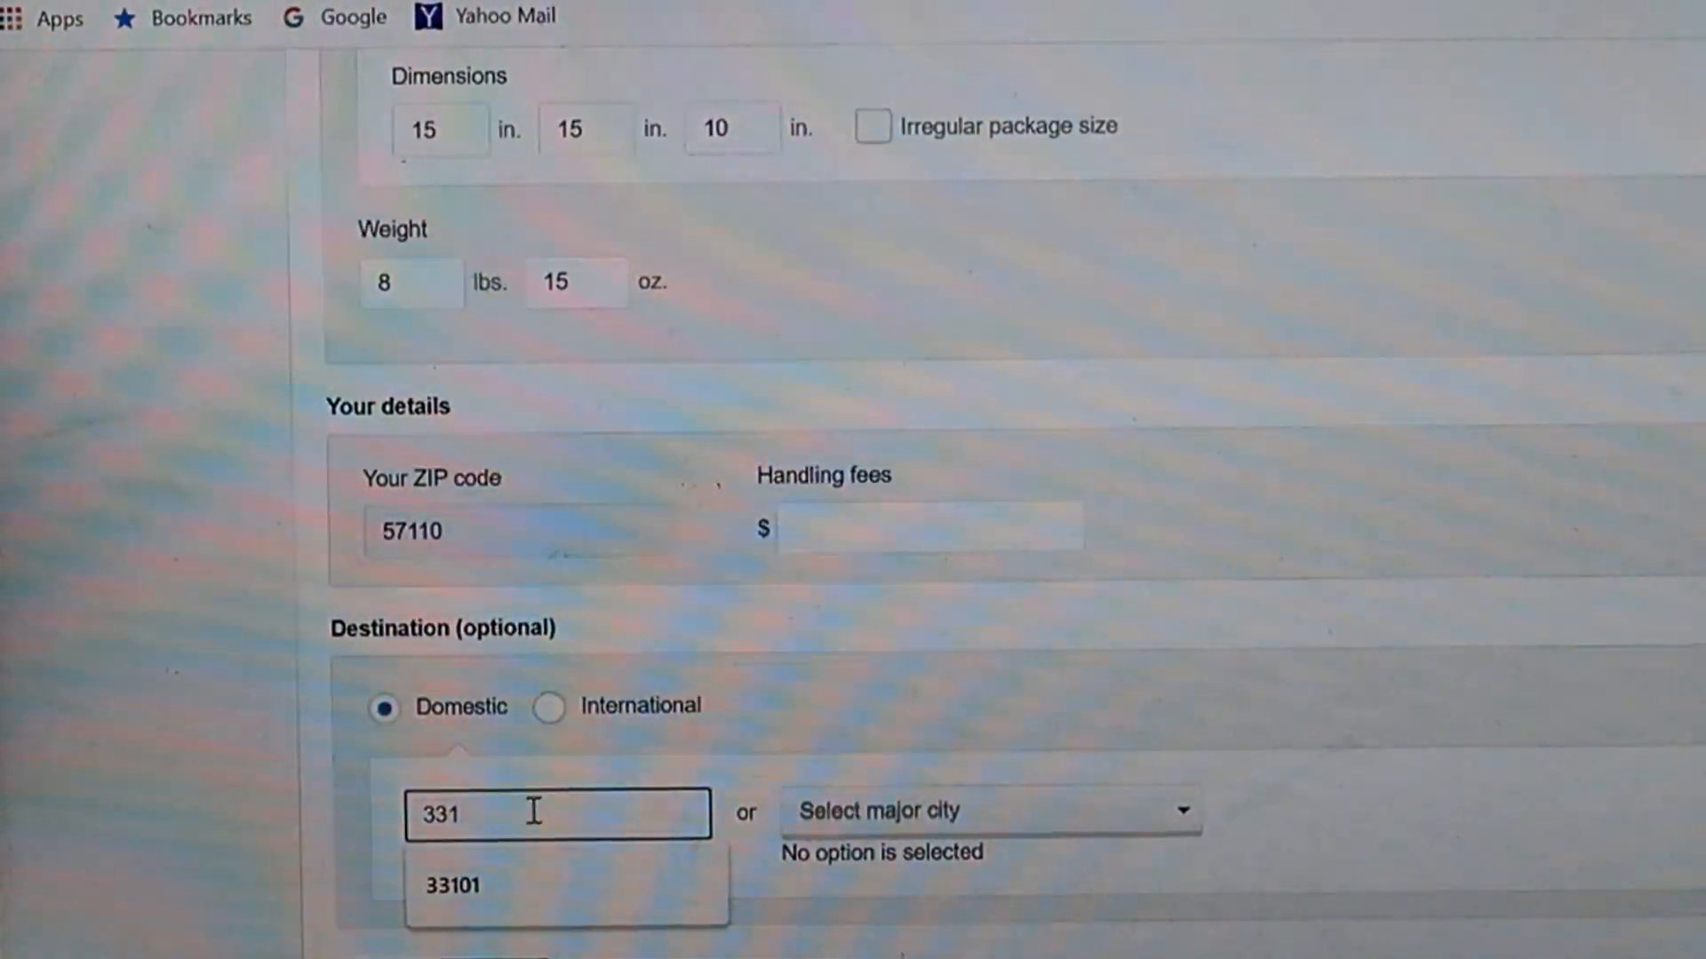
click(452, 885)
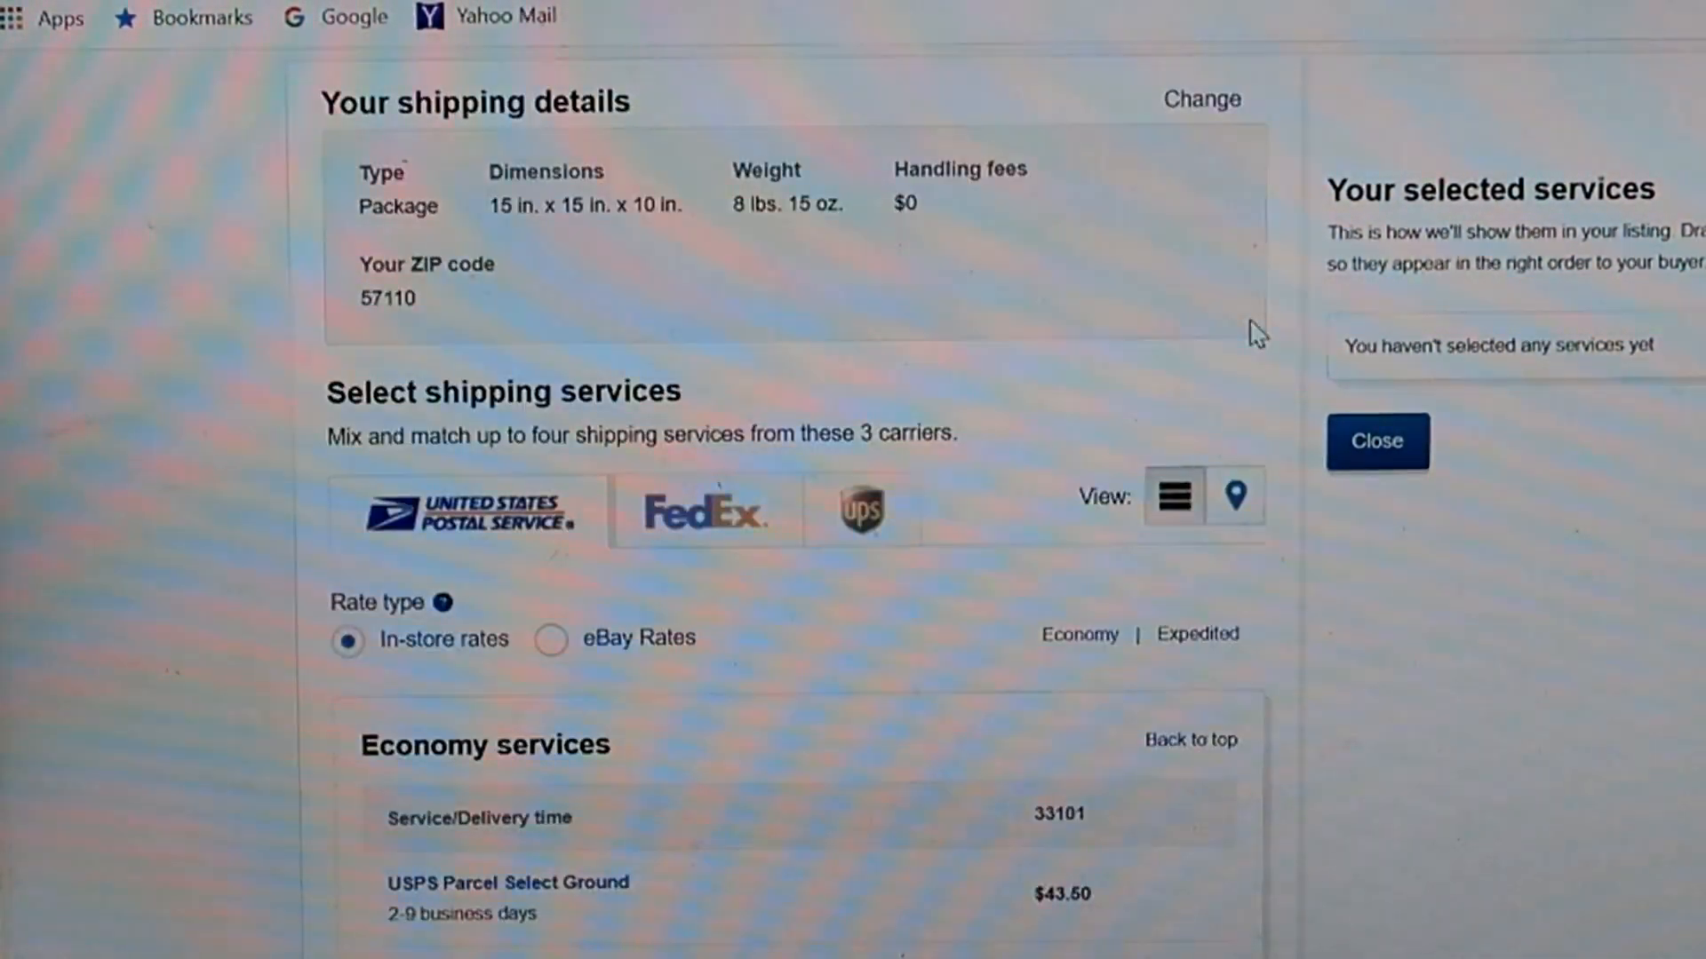
mouse_move(772, 266)
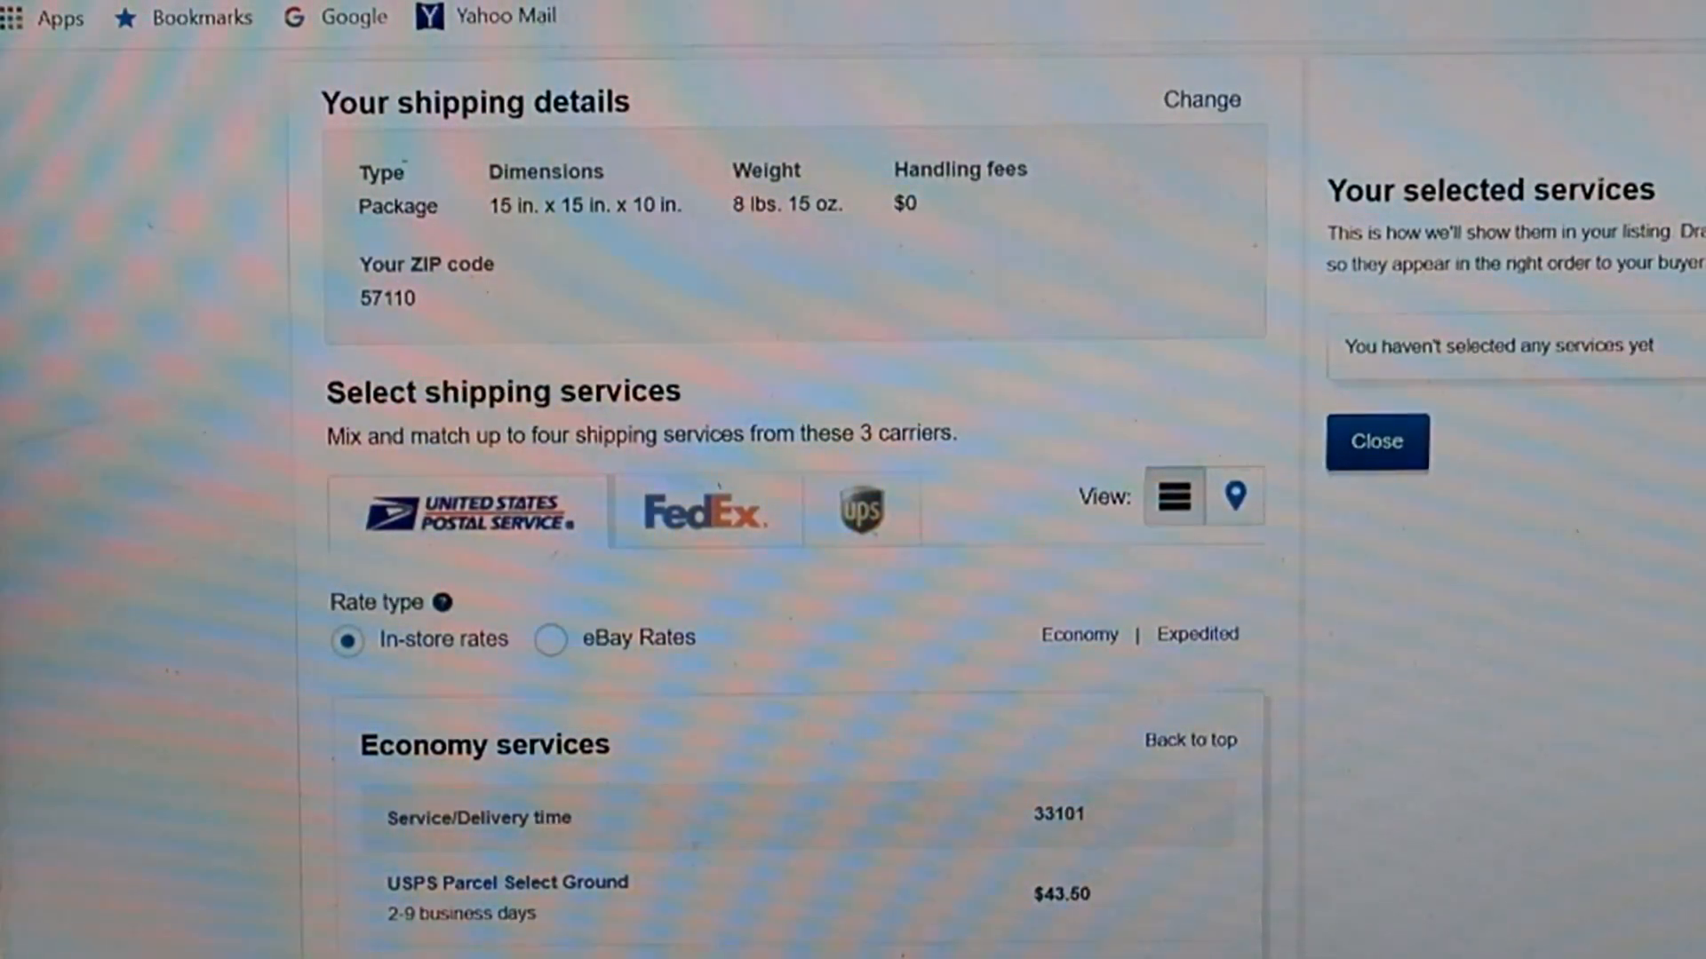
scroll(down, 3)
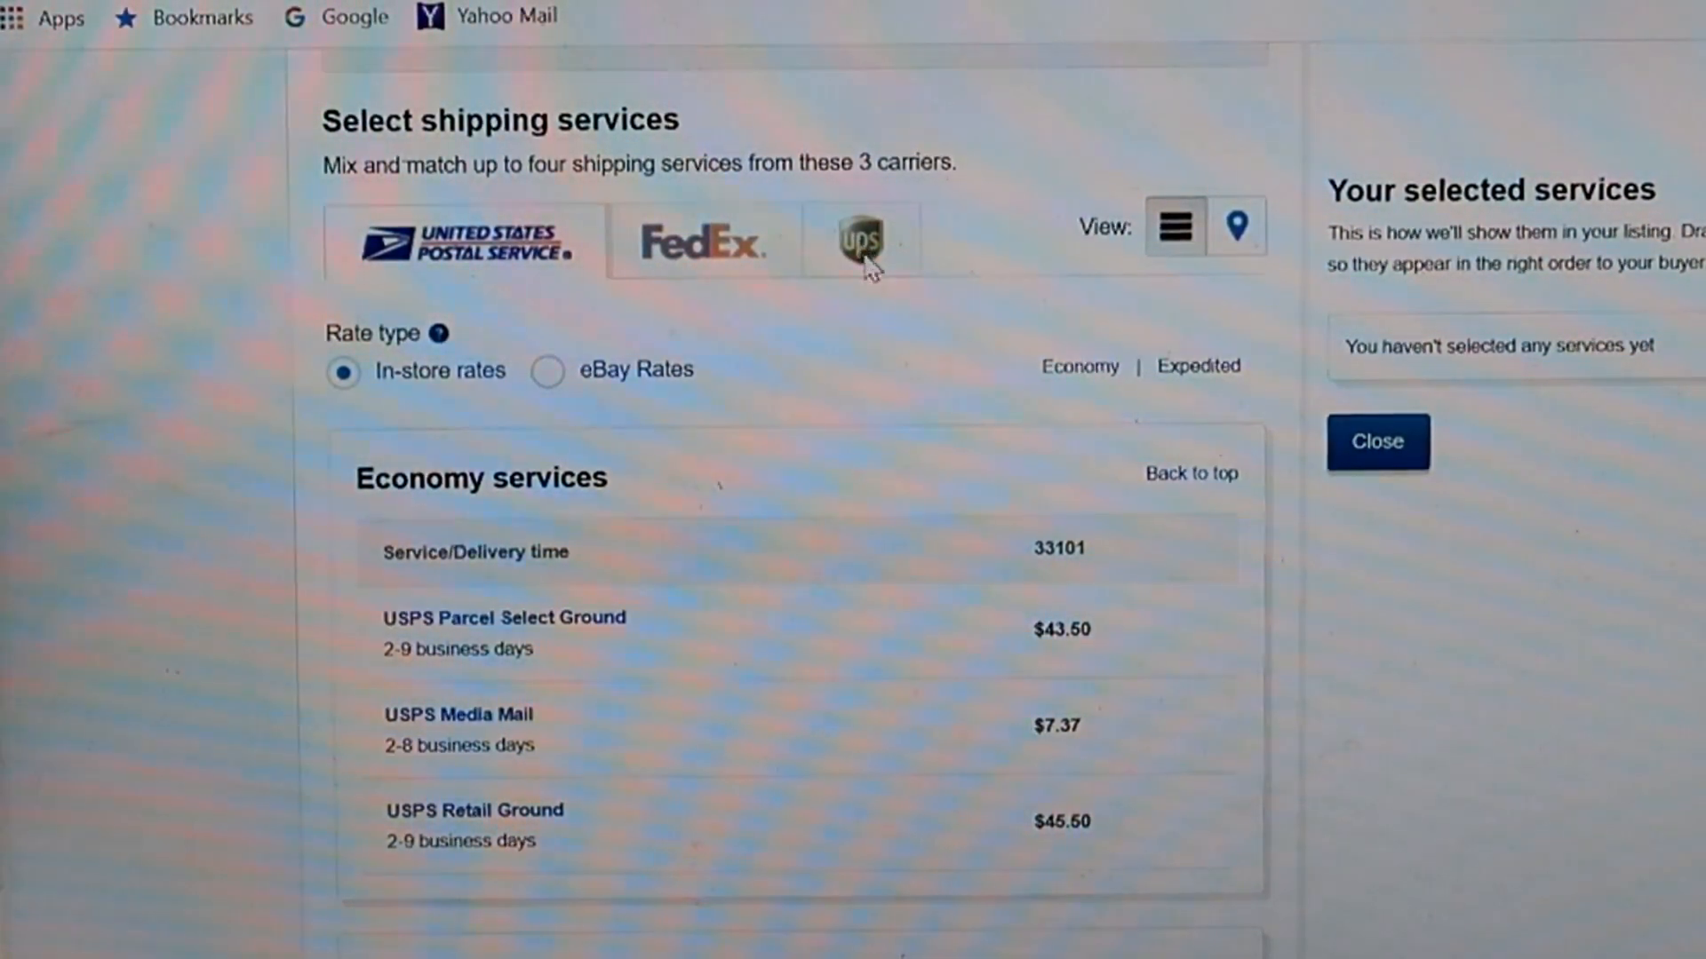
mouse_move(598, 629)
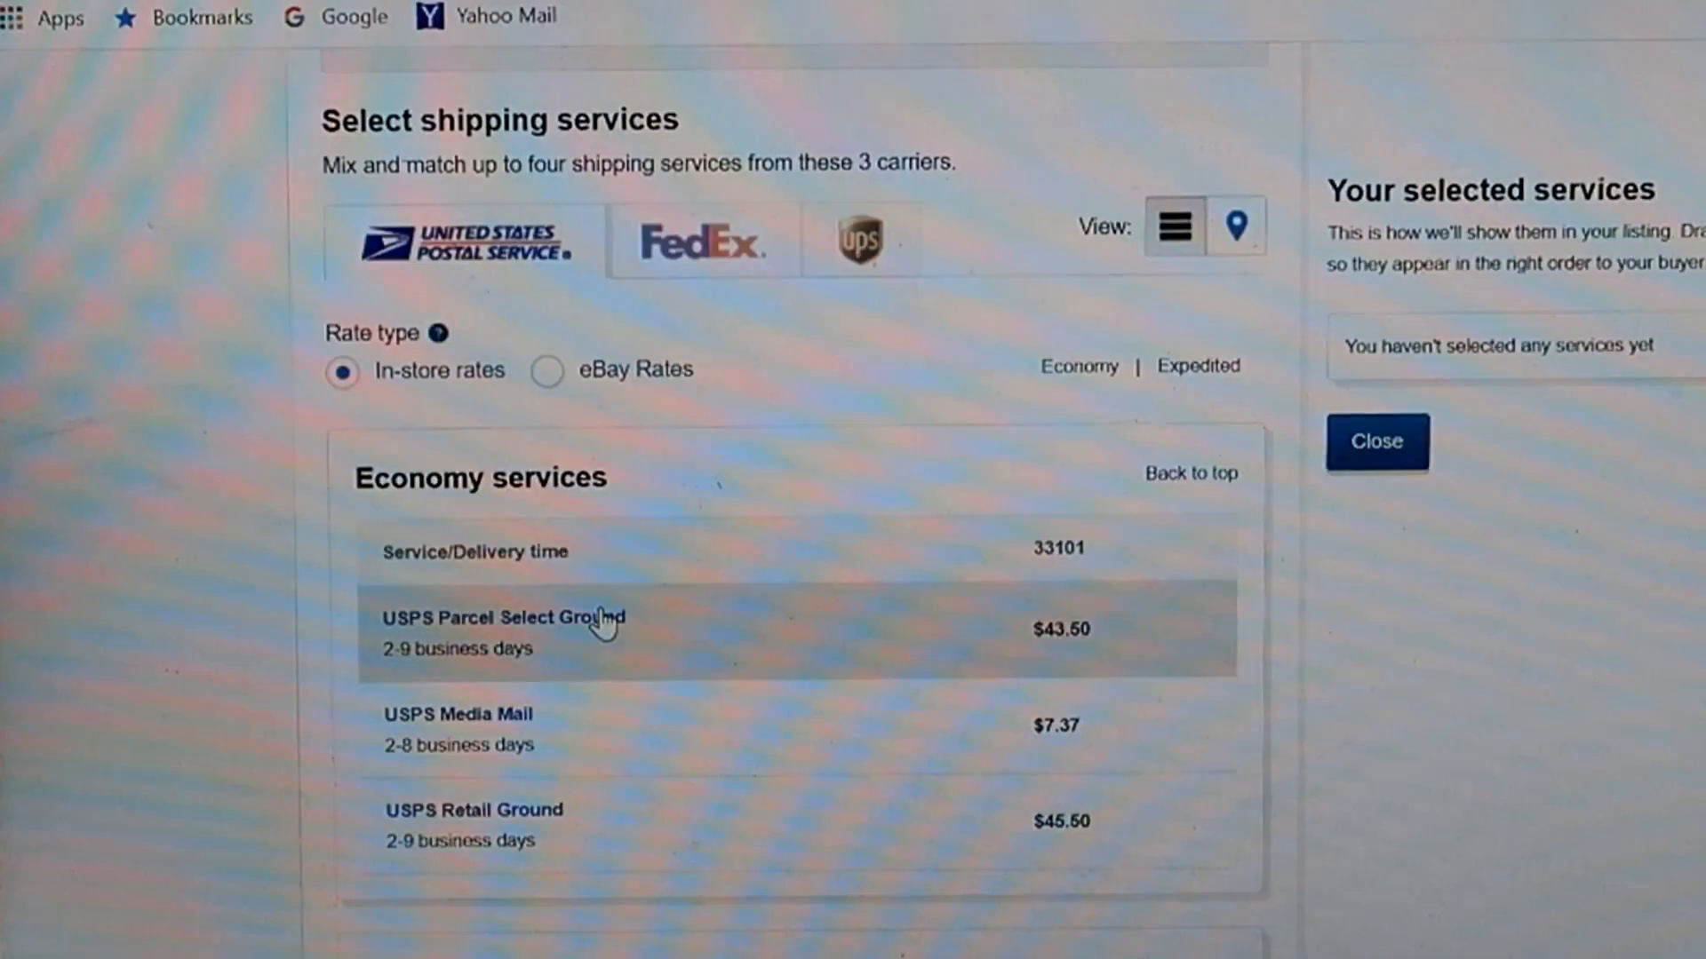
mouse_move(881, 499)
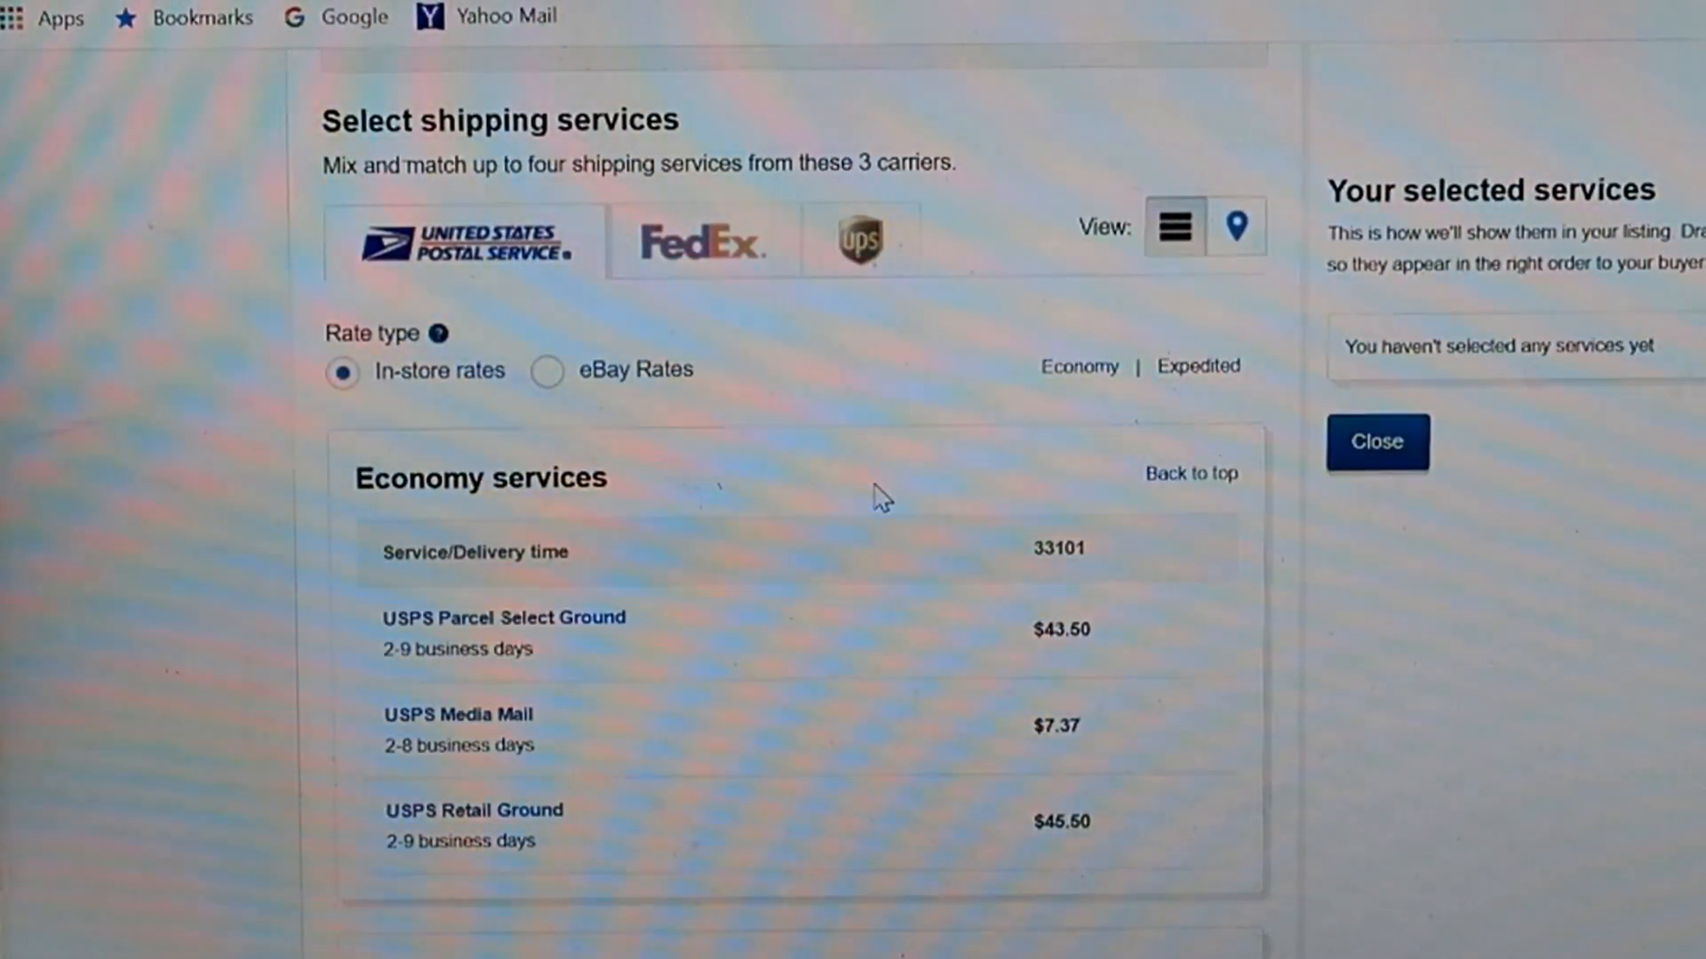
mouse_move(936, 639)
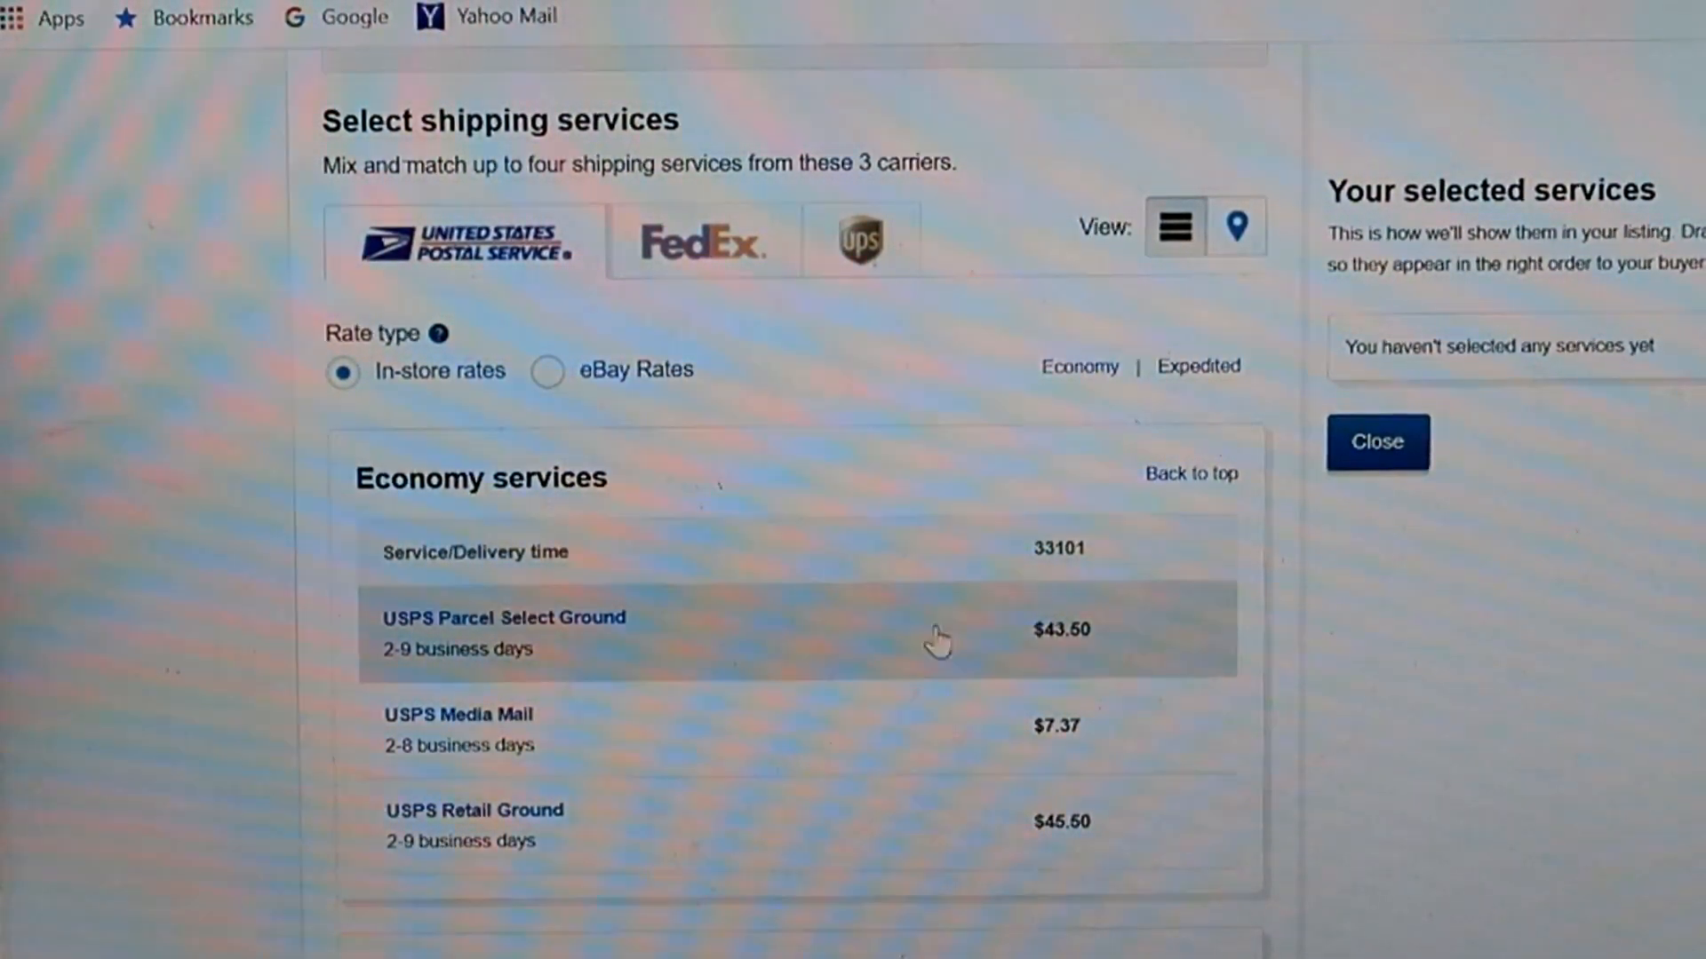
mouse_move(756, 631)
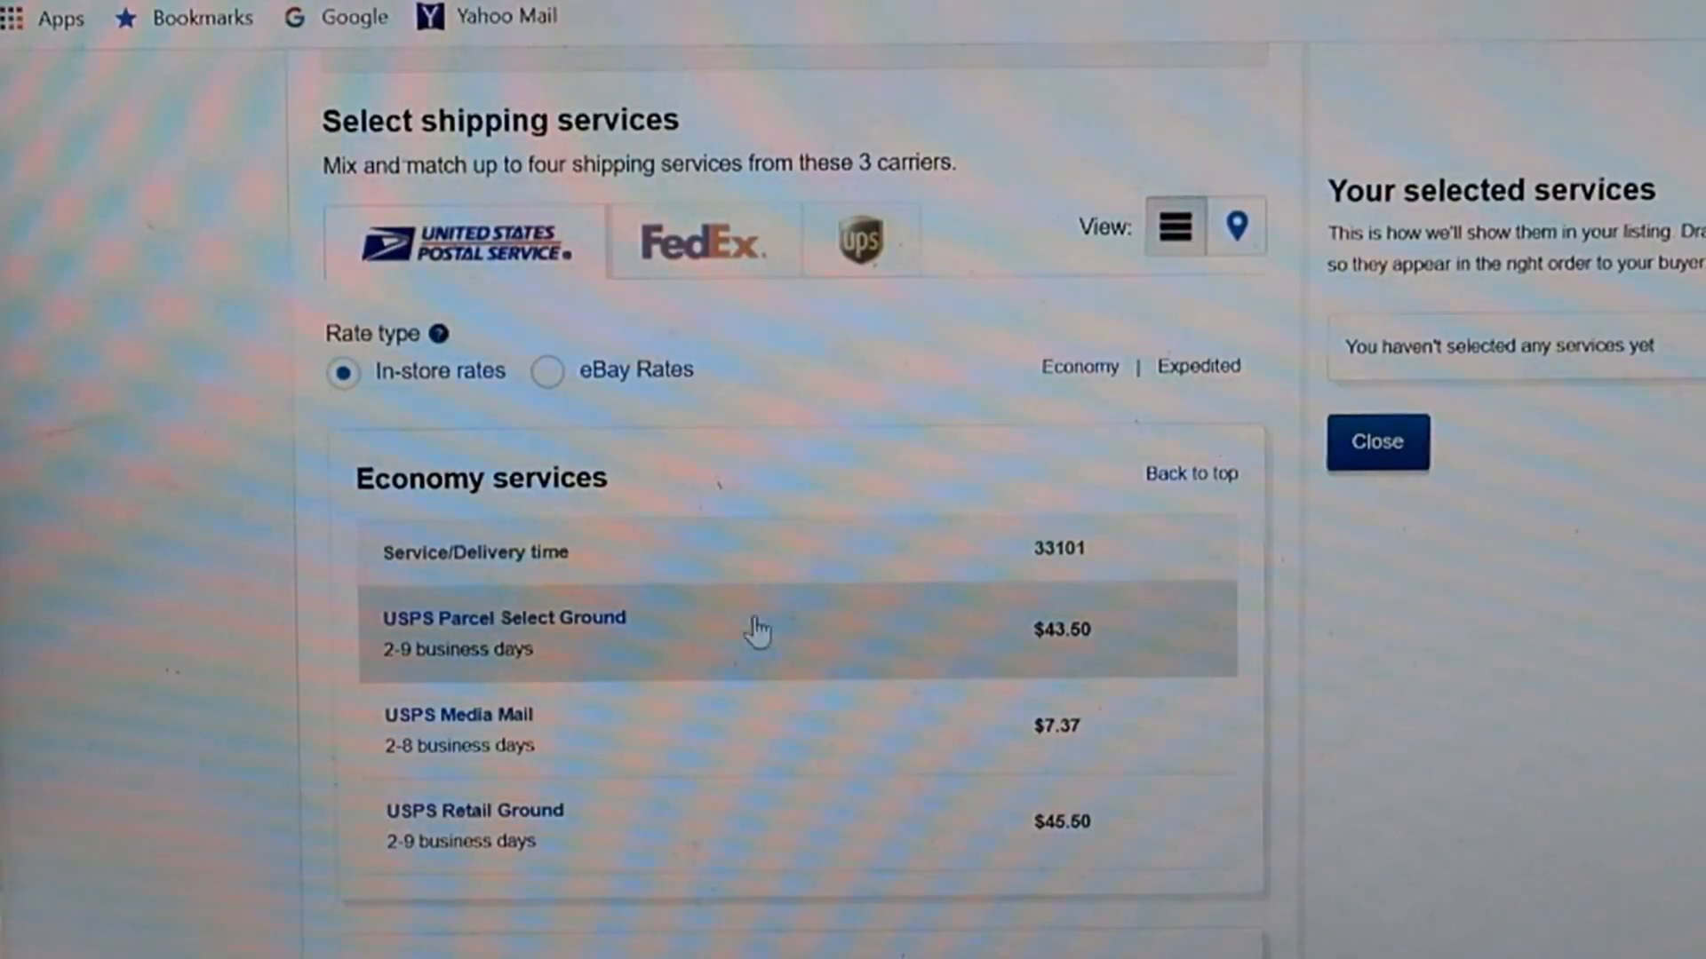
mouse_move(1084, 653)
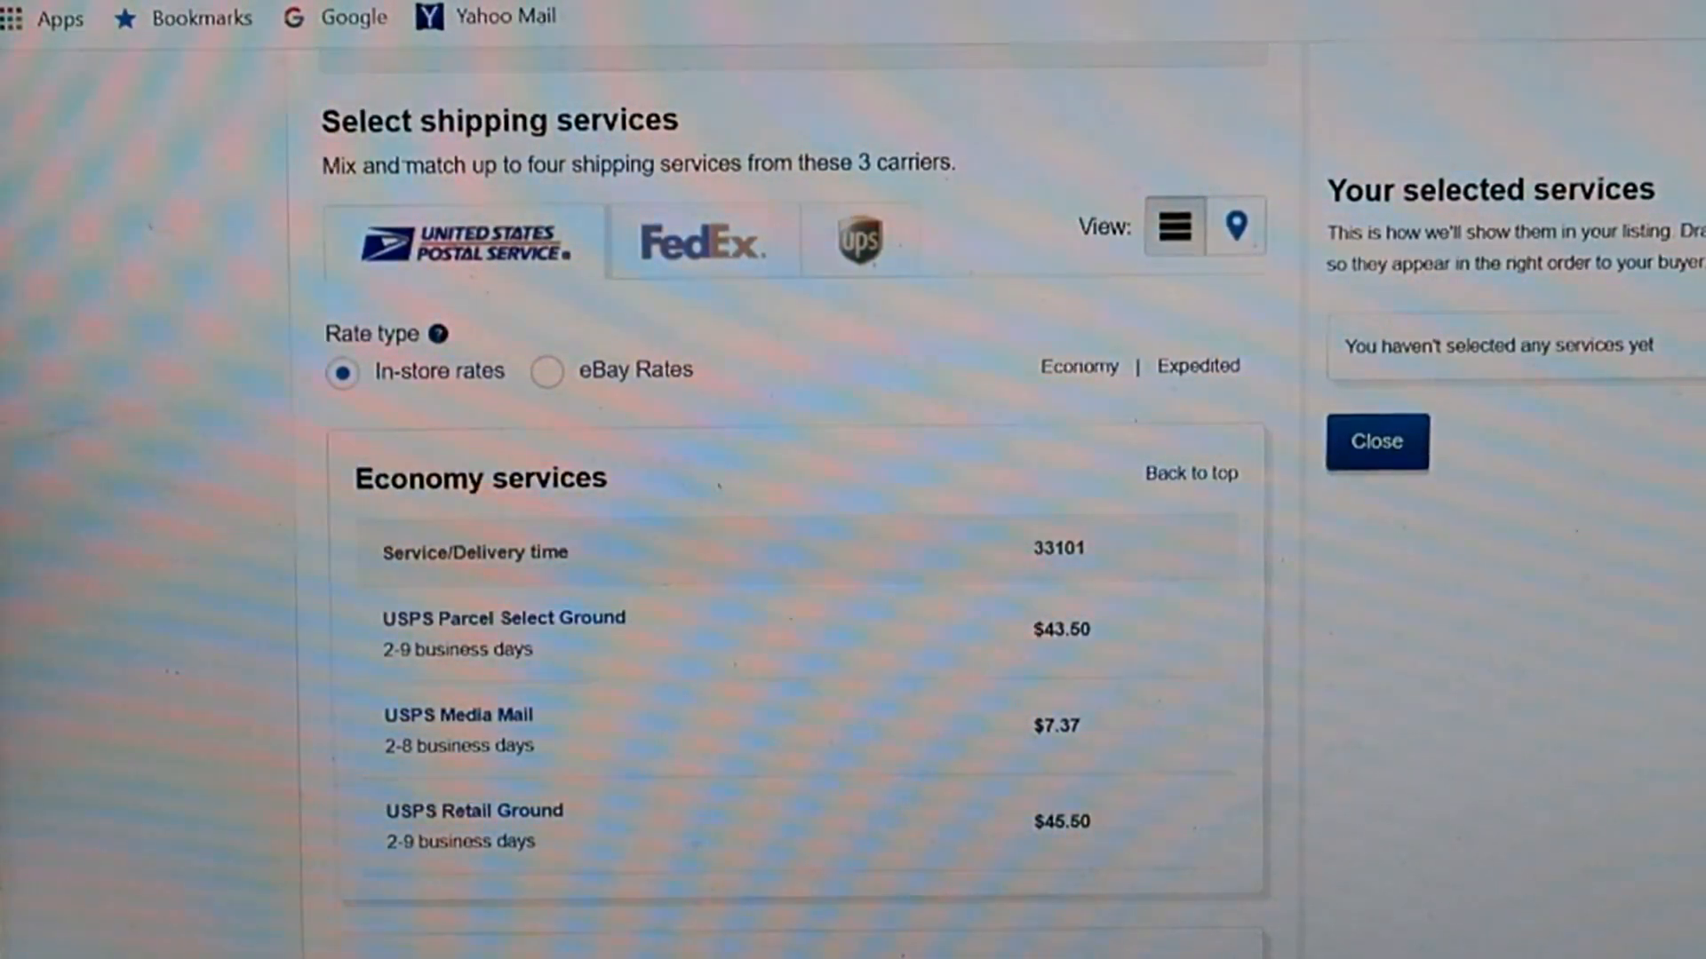
scroll(down, 3)
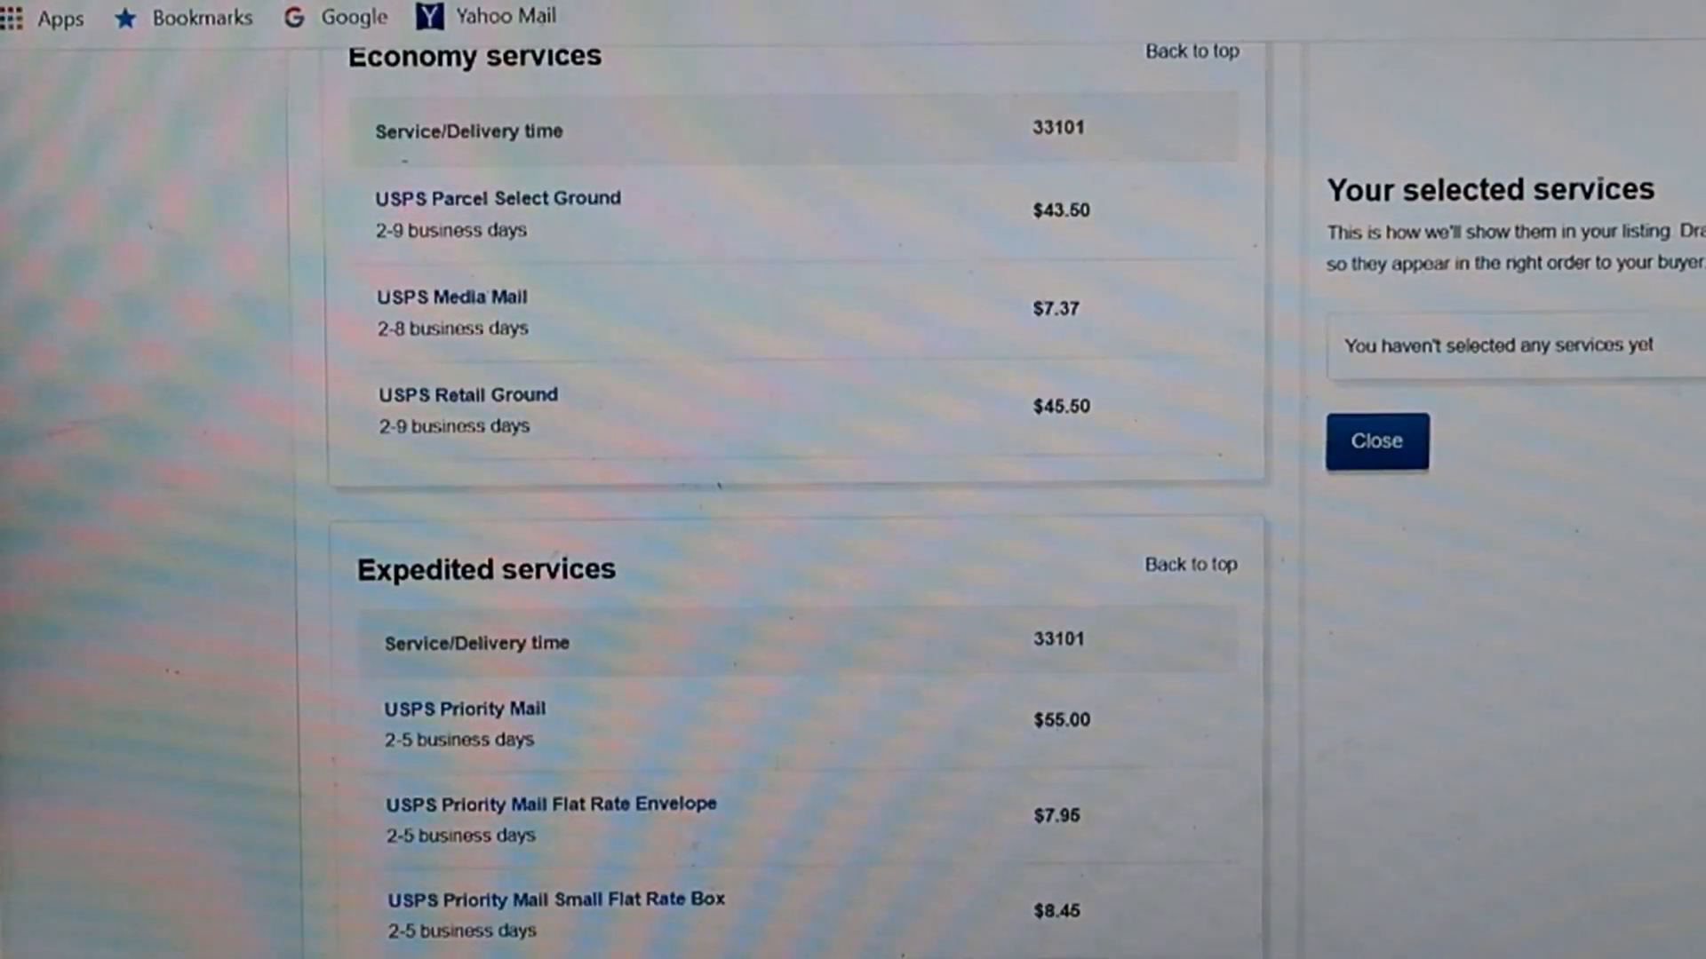
scroll(down, 3)
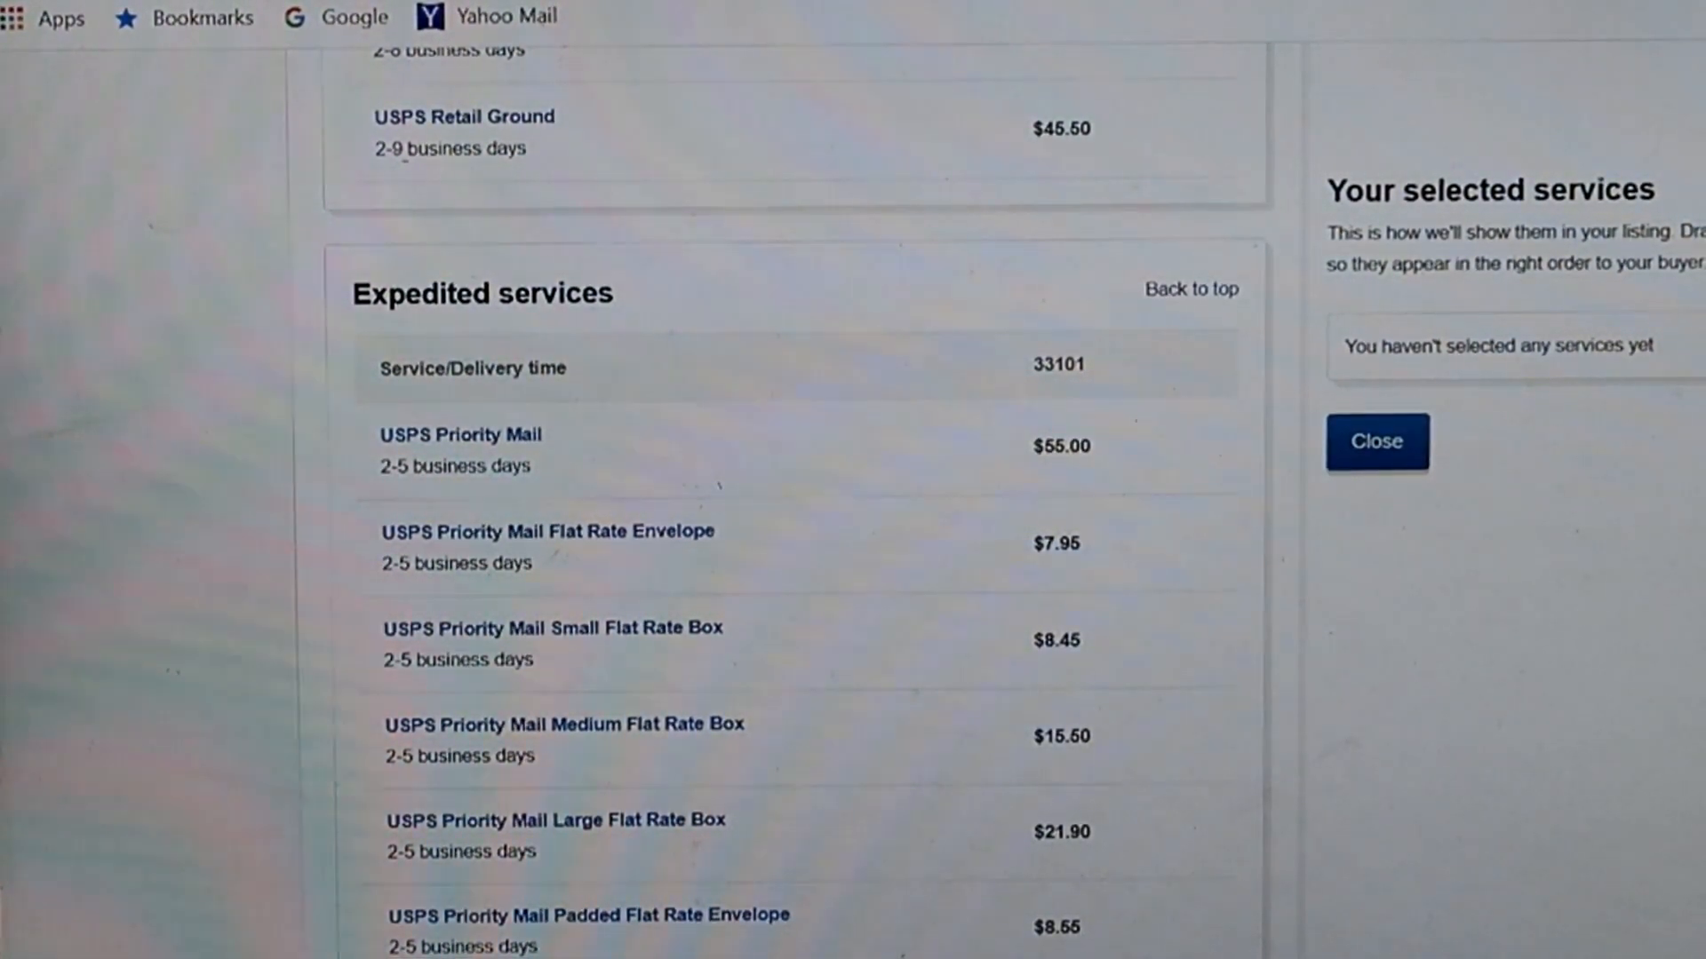
scroll(up, 3)
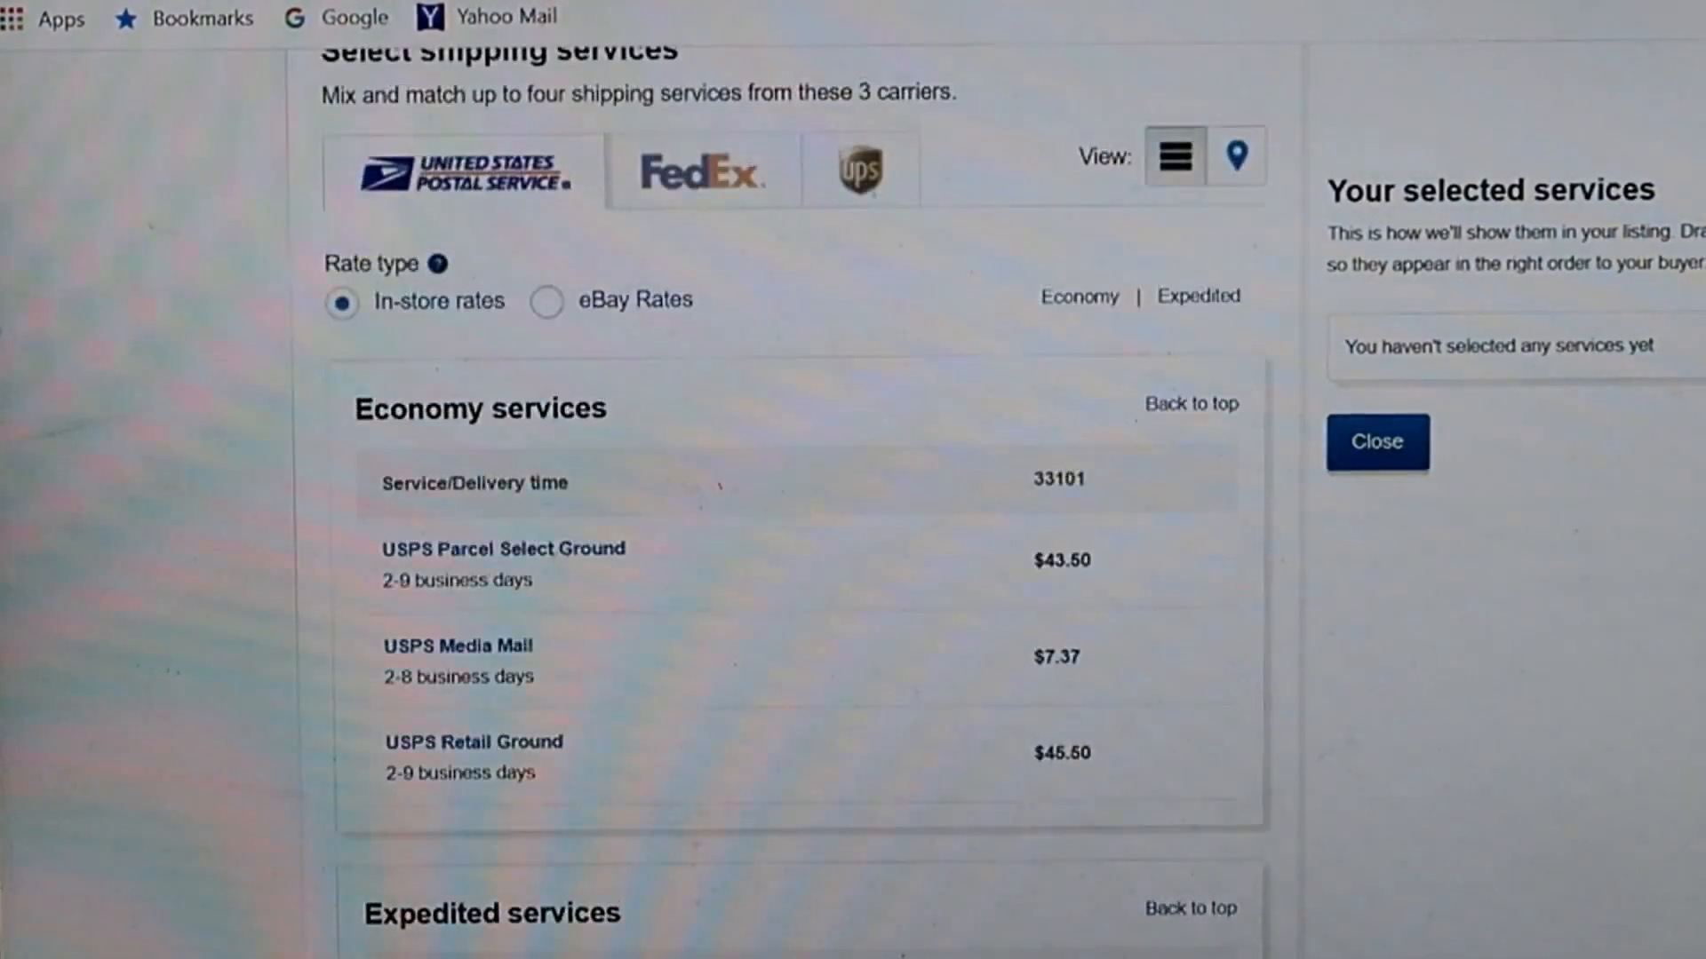
scroll(up, 3)
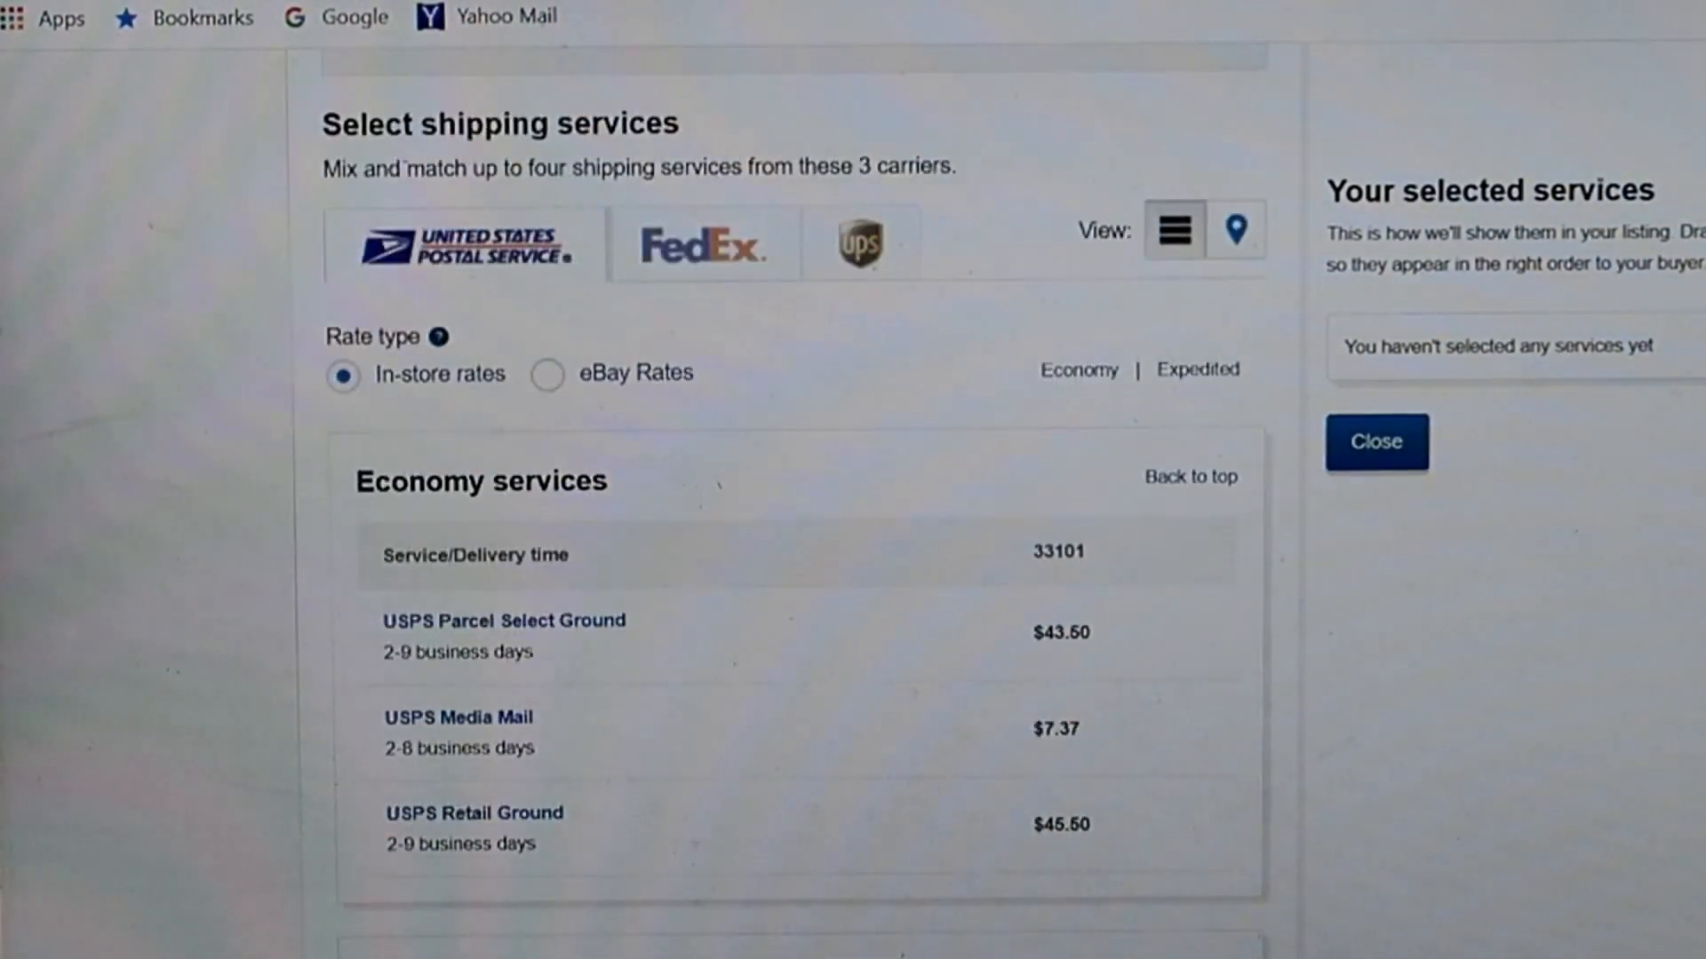
mouse_move(892, 478)
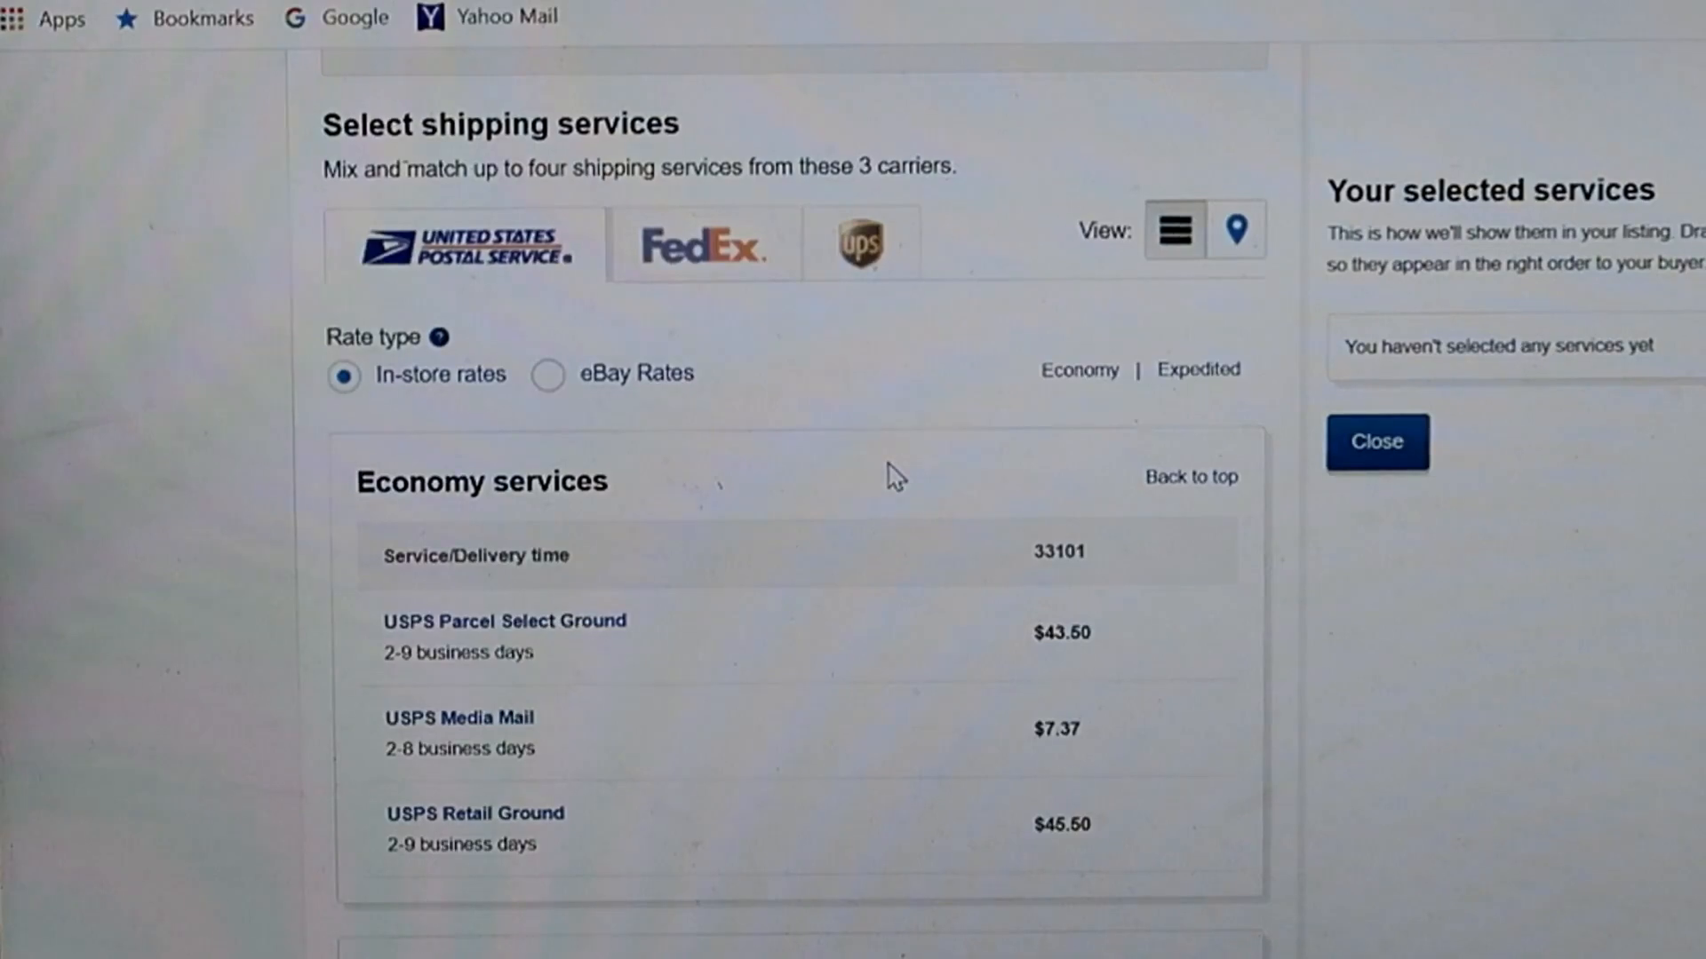
mouse_move(1007, 577)
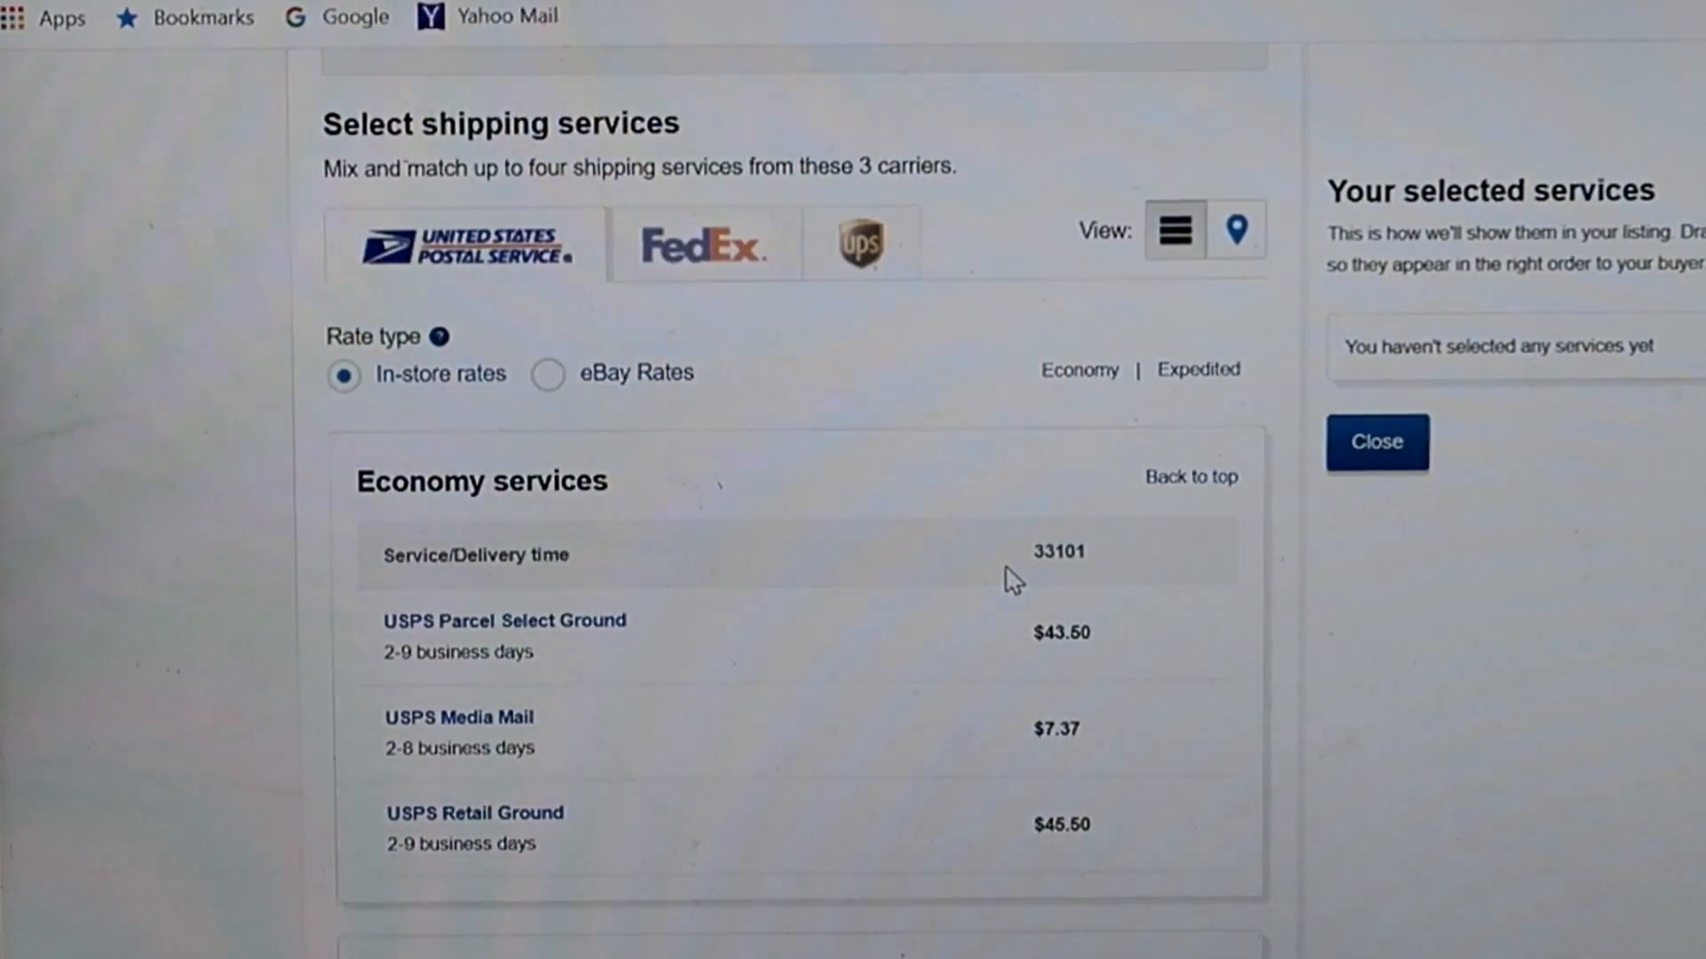
mouse_move(999, 648)
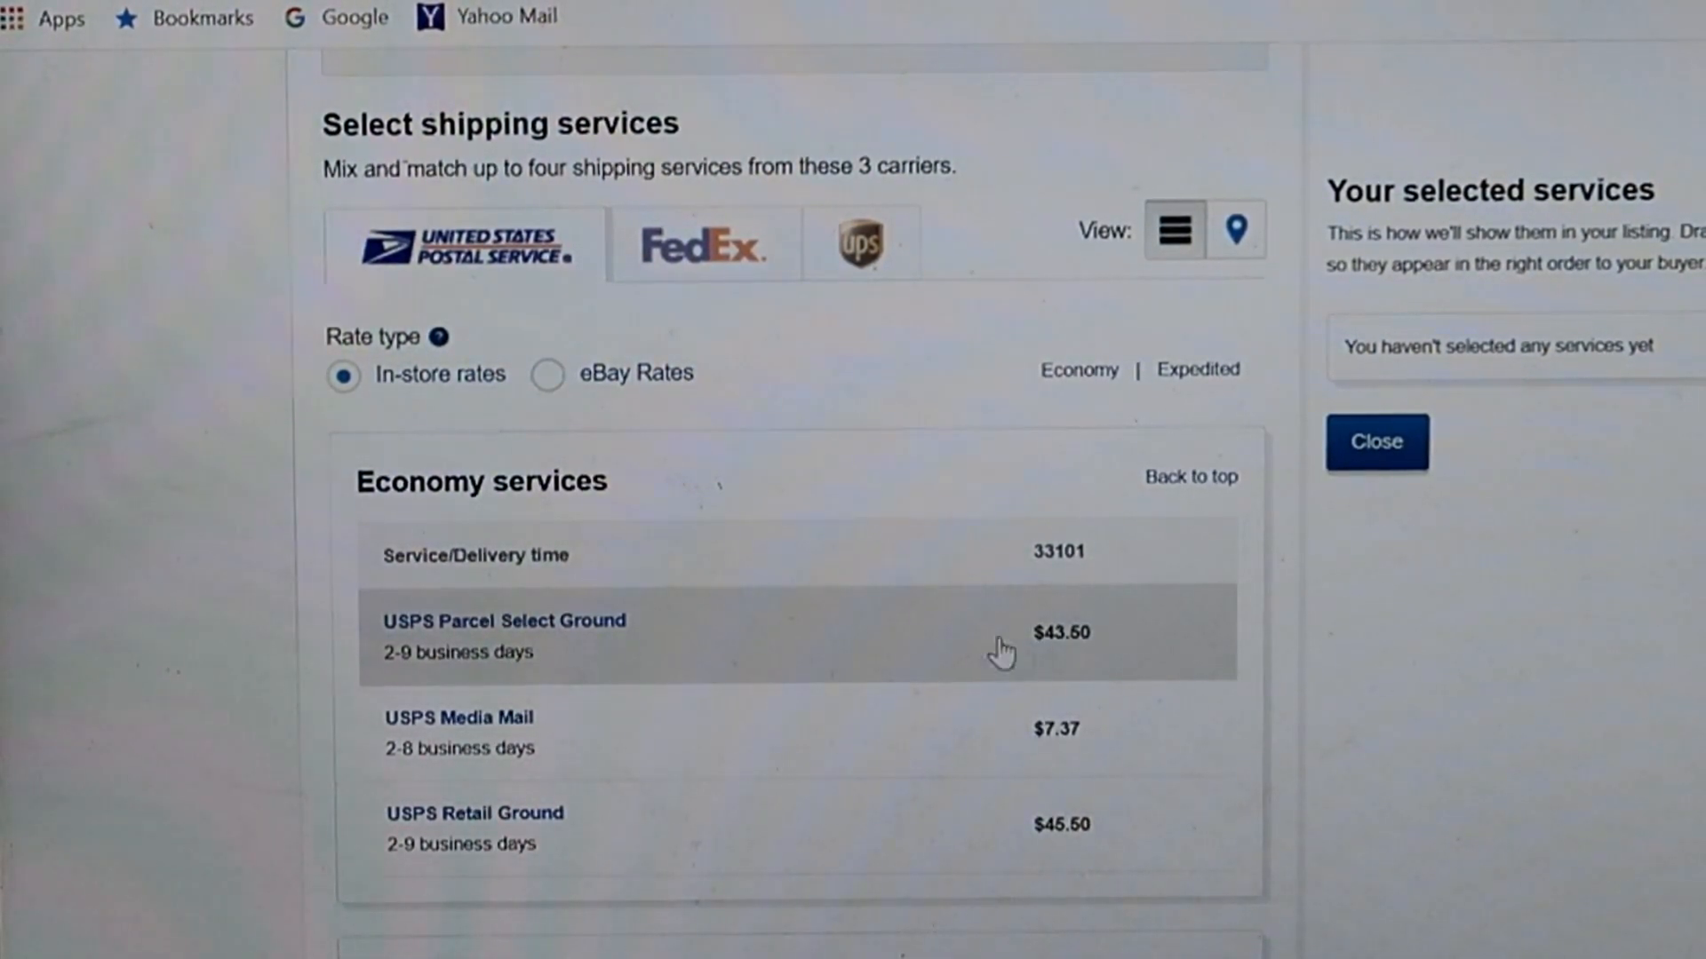
mouse_move(804, 393)
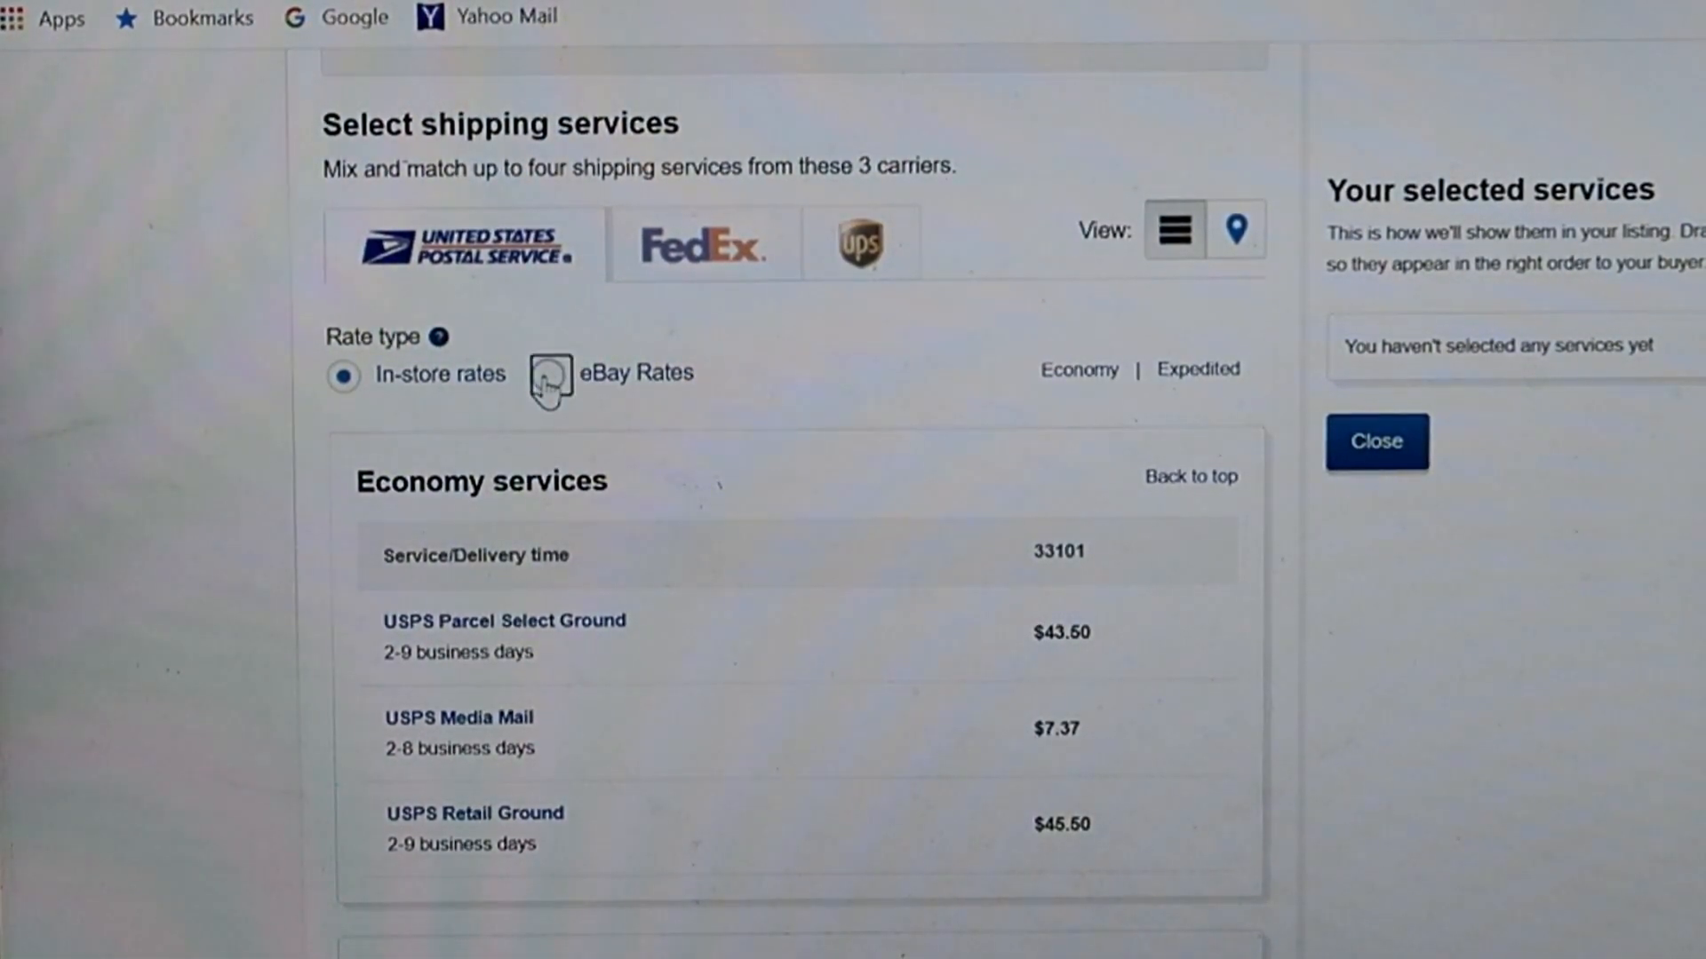
Step: Switch USPS to eBay Rates and review discounted Priority Mail at $46.40 (-15%)
click(551, 374)
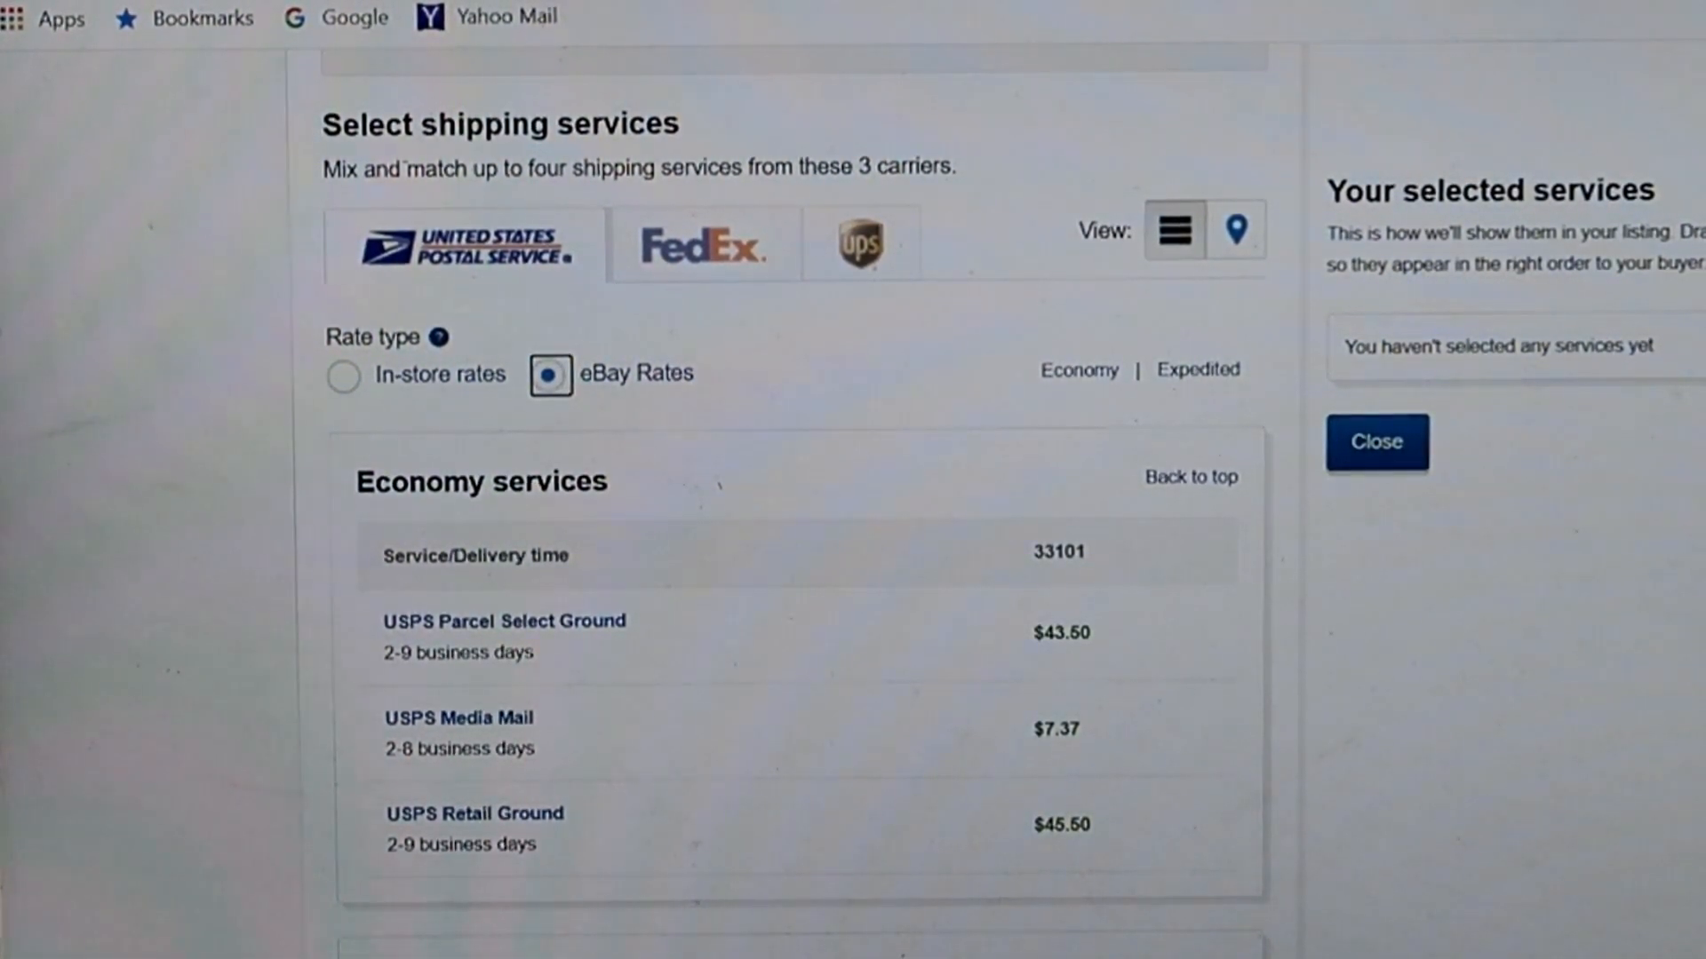
scroll(down, 3)
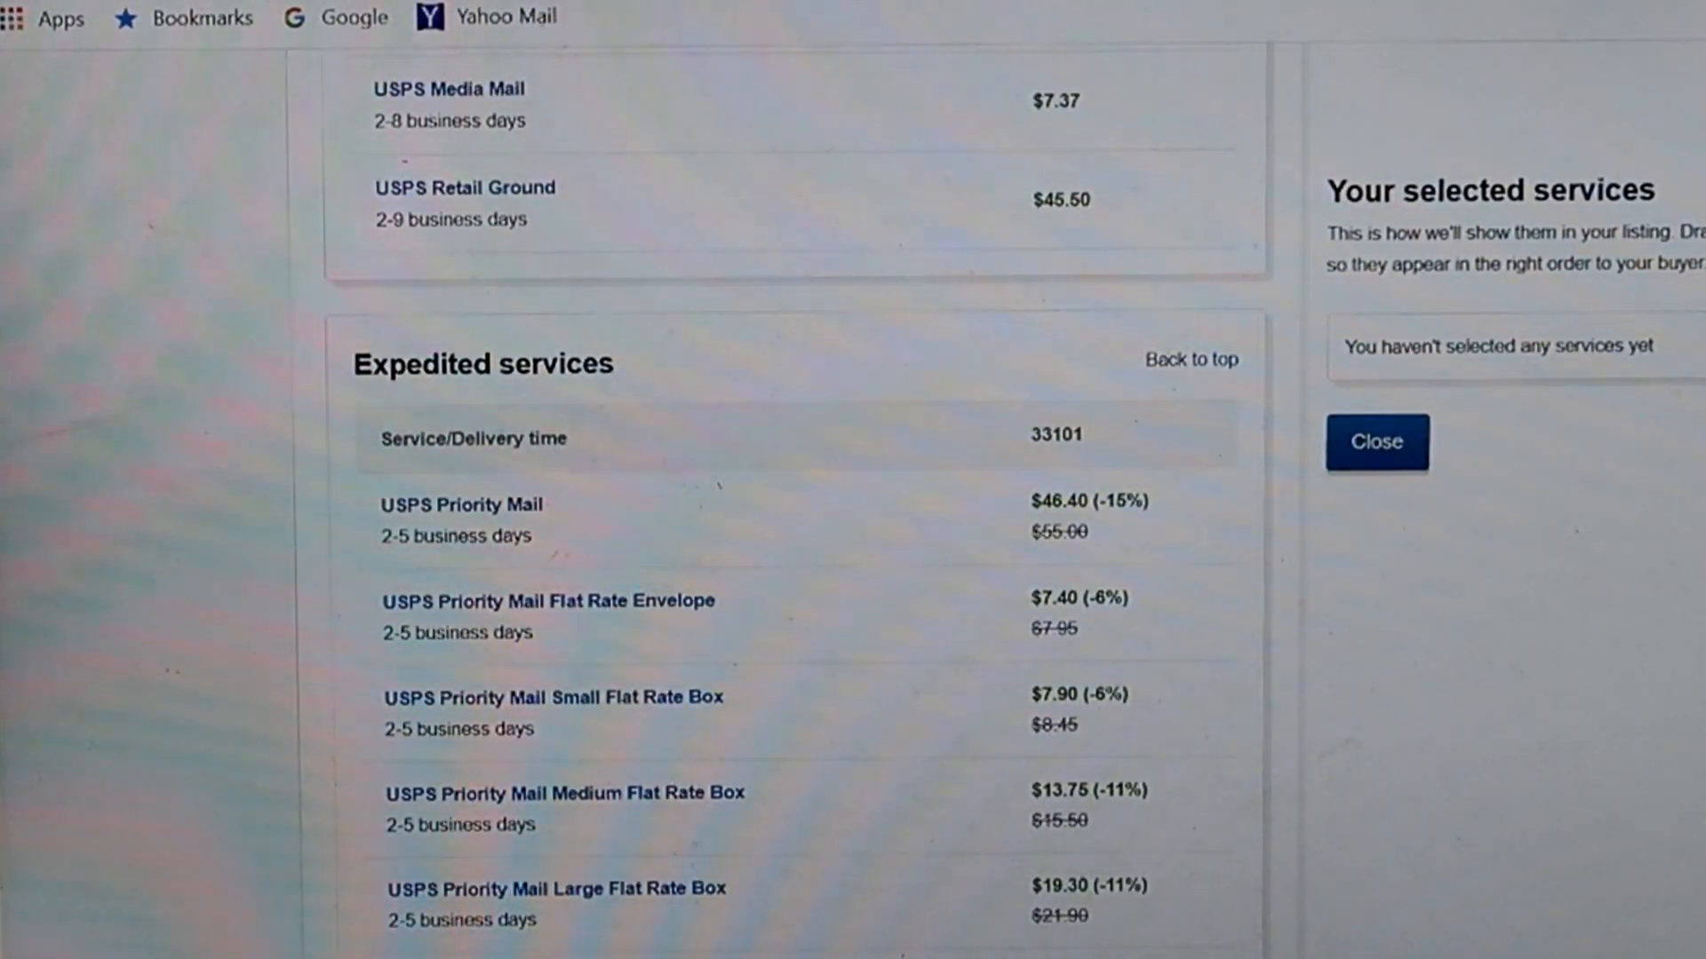
scroll(up, 3)
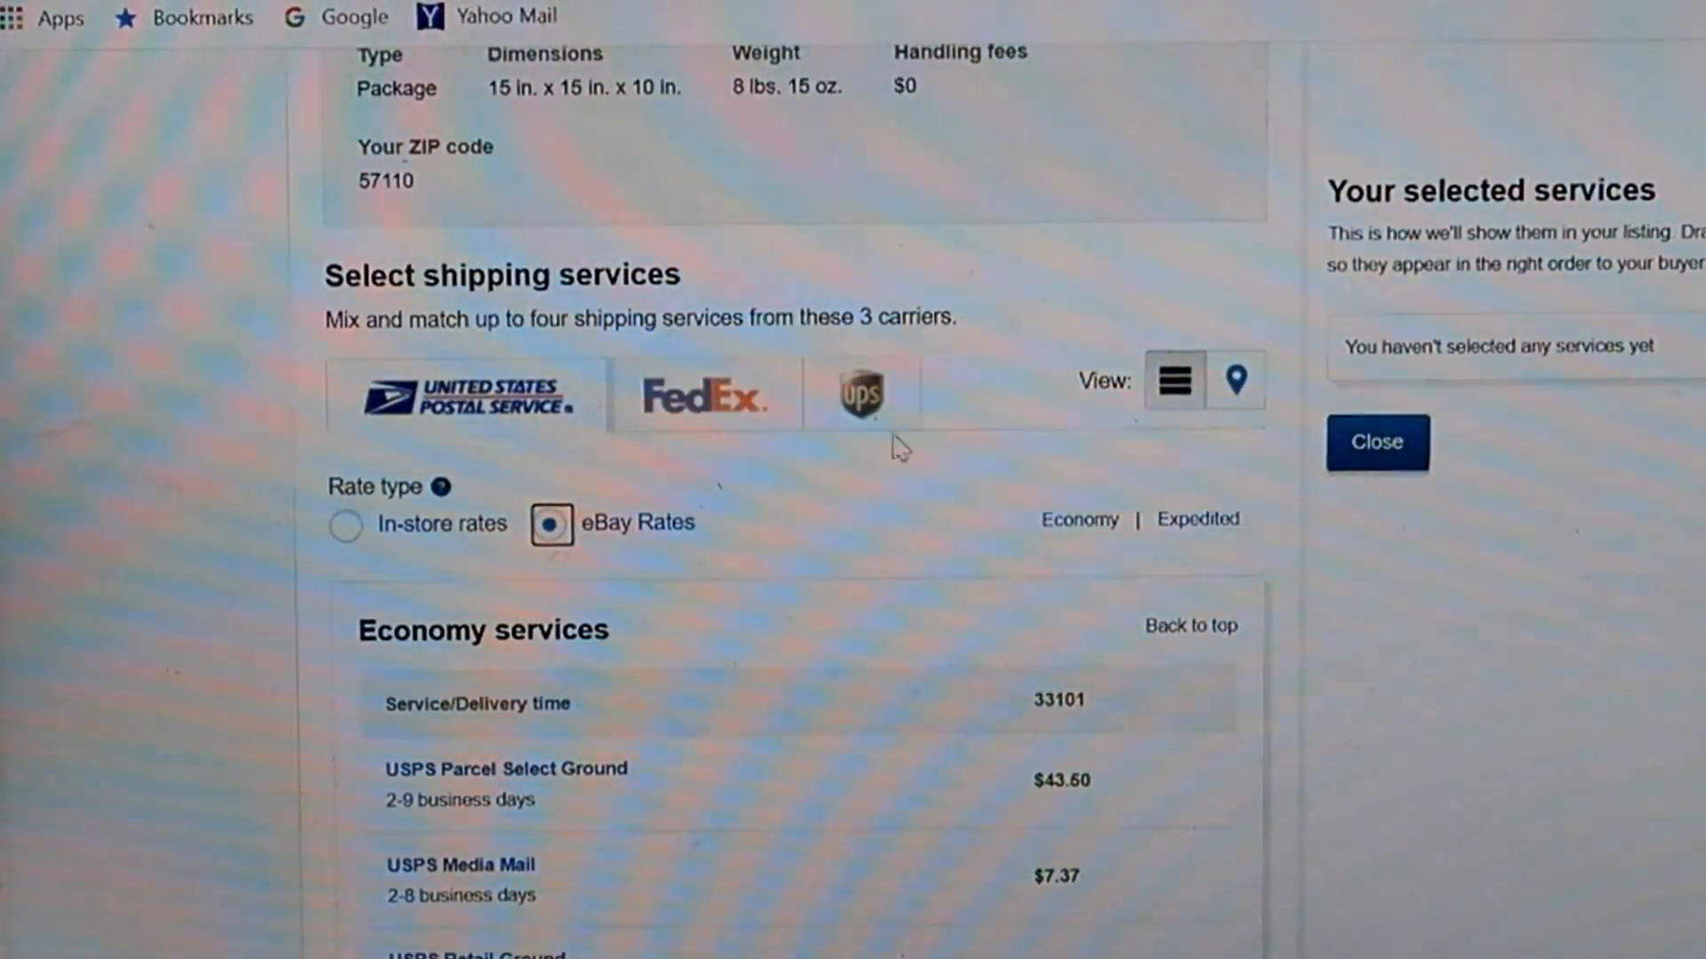
mouse_move(697, 408)
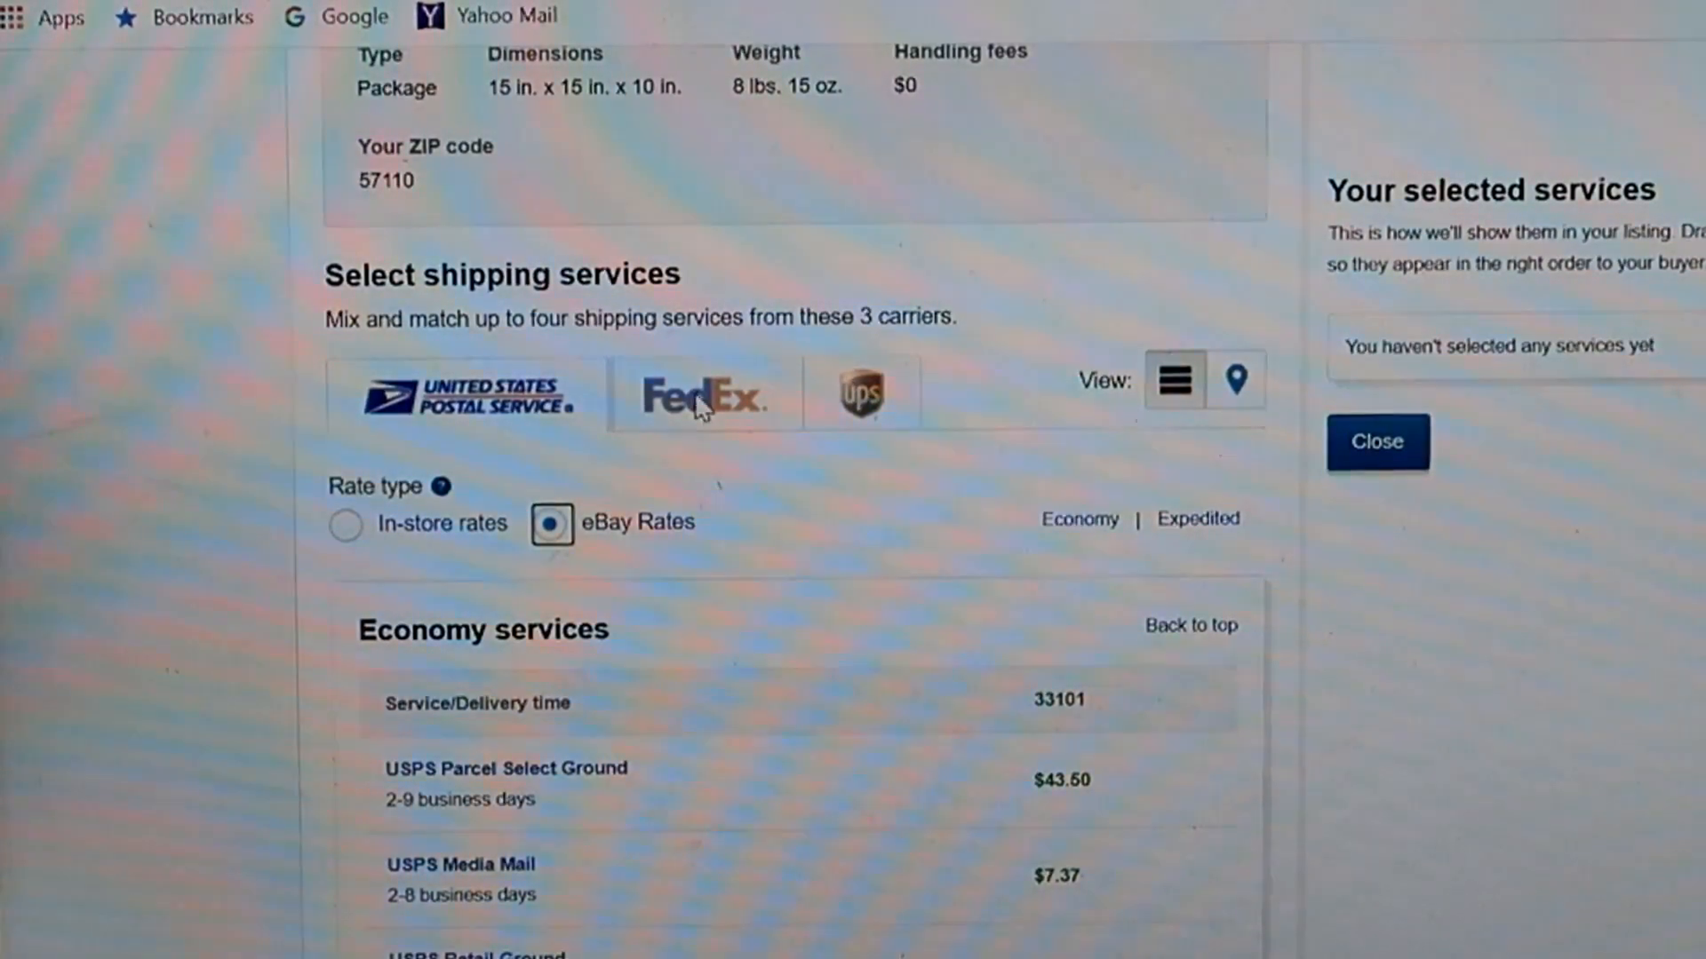
Step: Compare FedEx in-store and eBay Rates, then view UPS in-store rates with Ground at $35.97
click(704, 394)
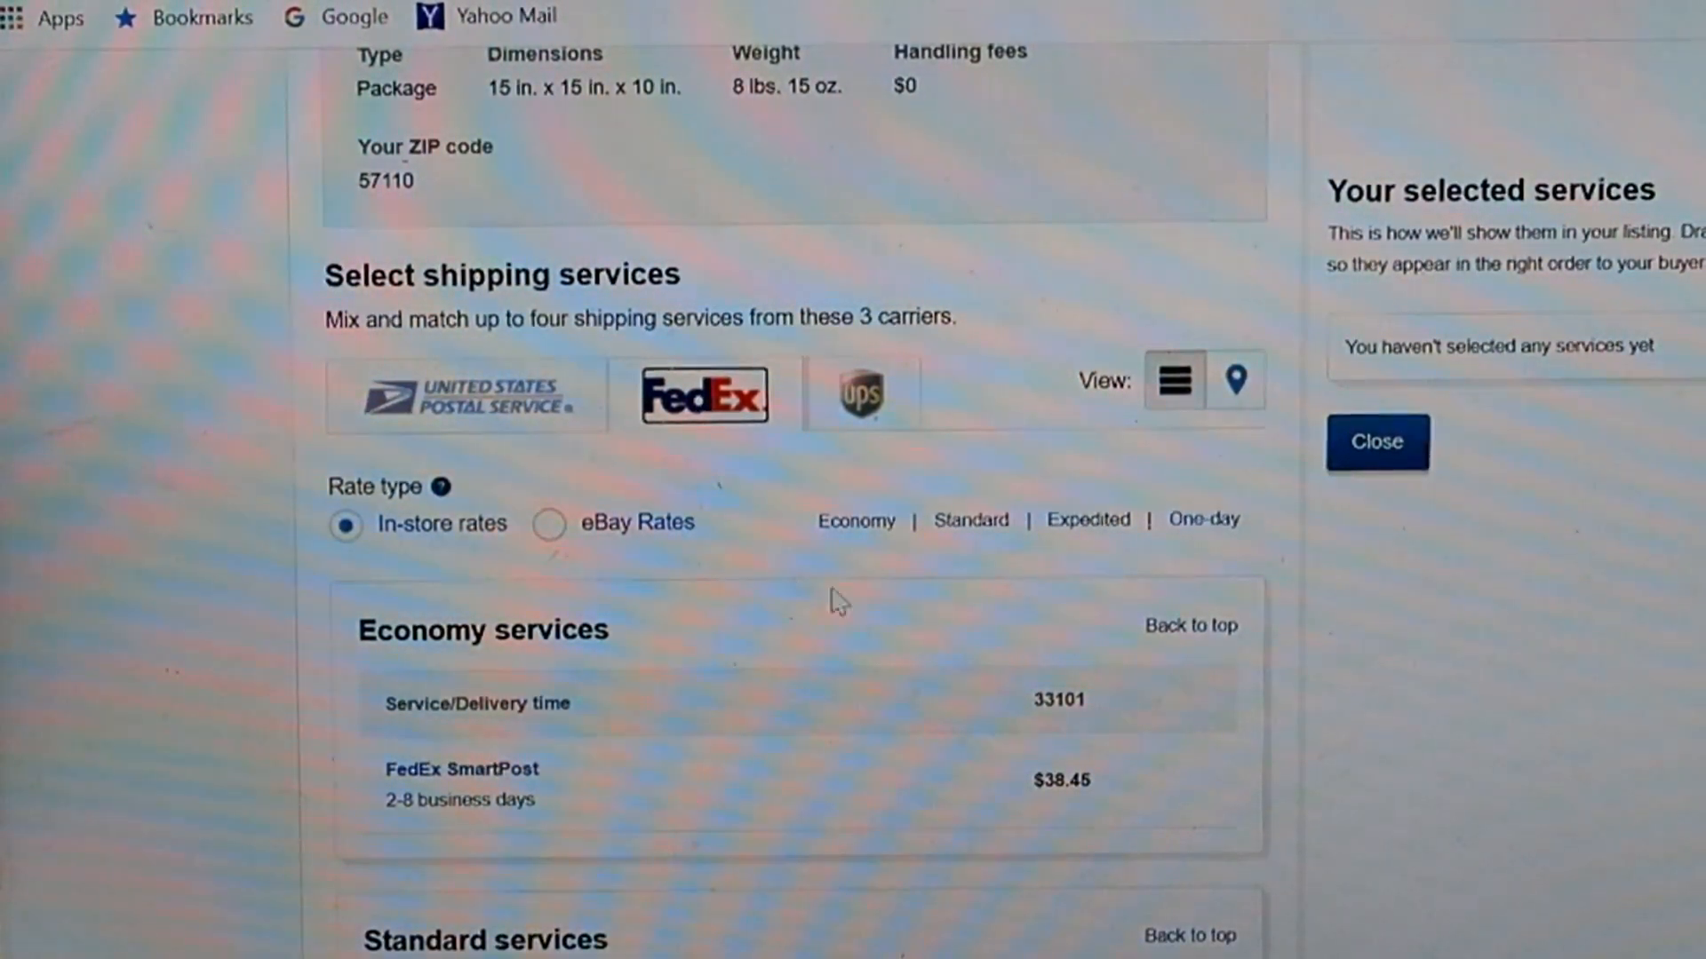
mouse_move(1210, 778)
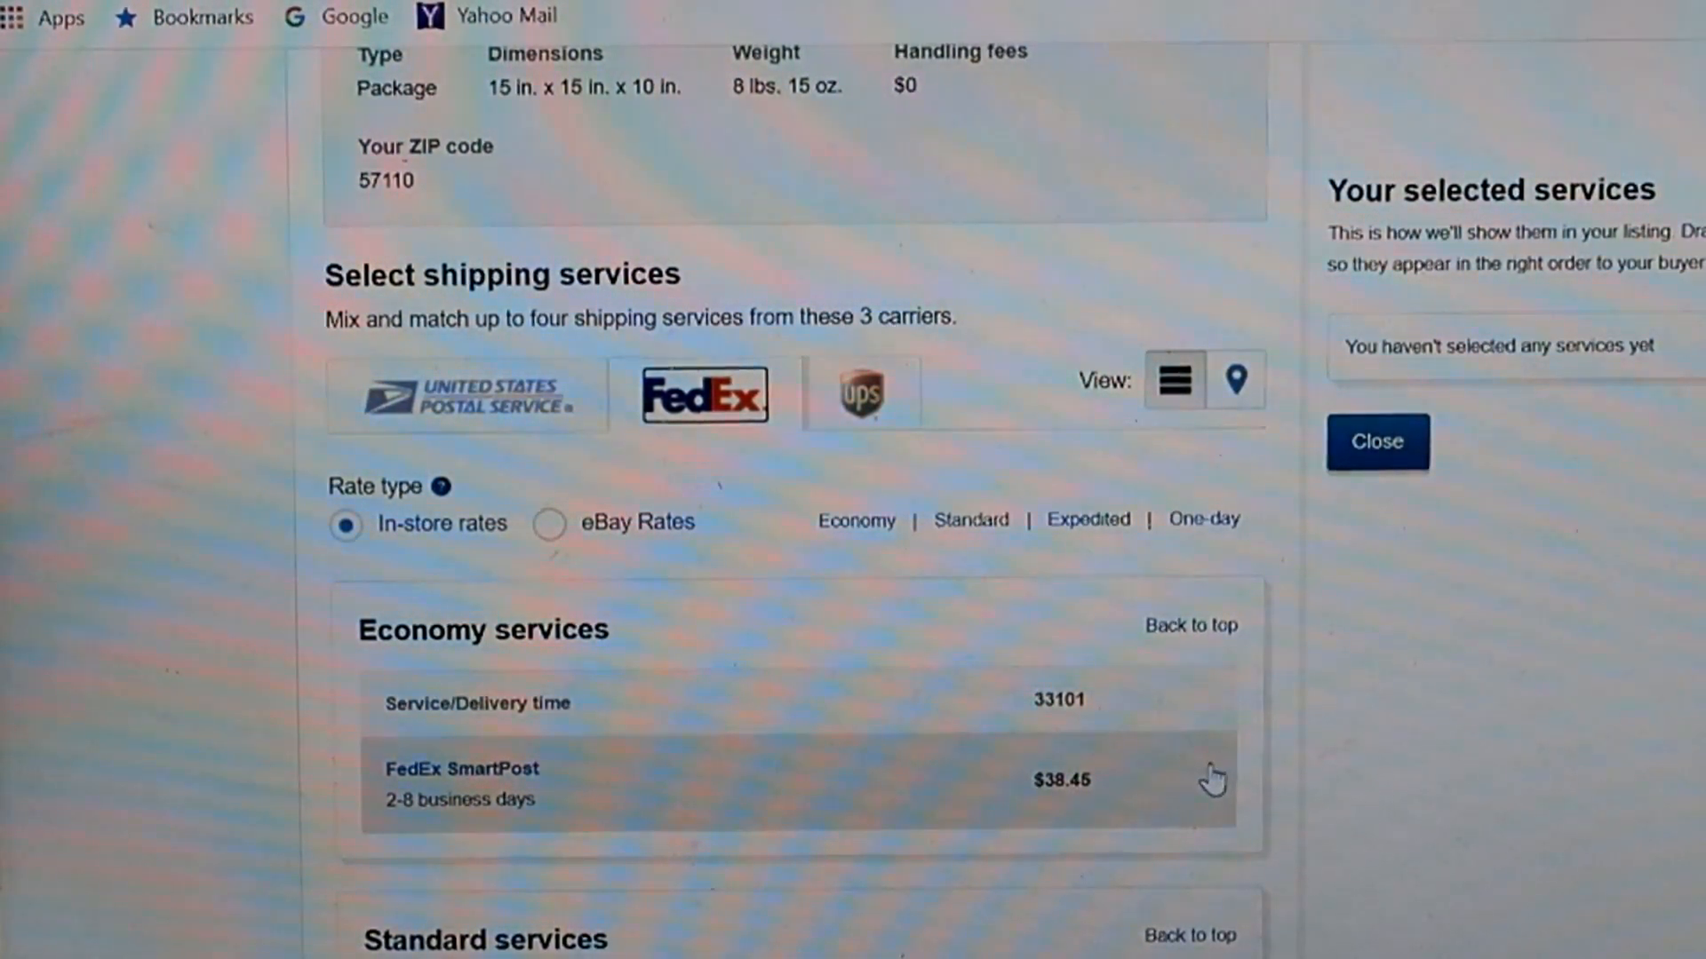
mouse_move(1151, 789)
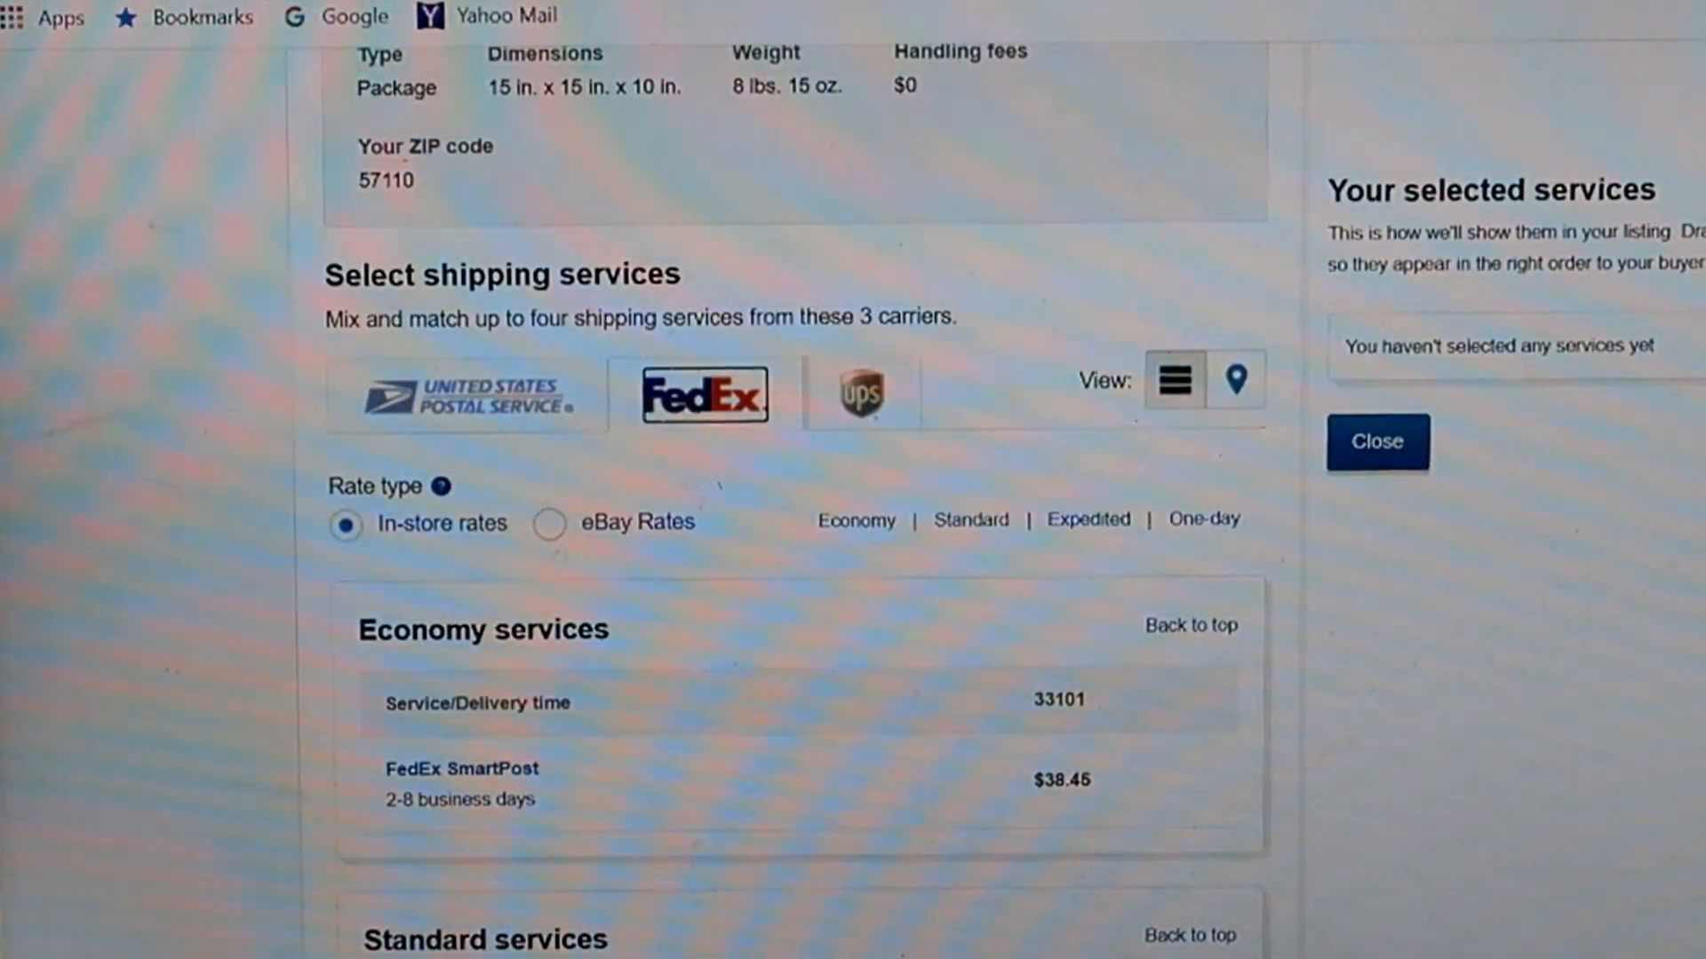
scroll(down, 3)
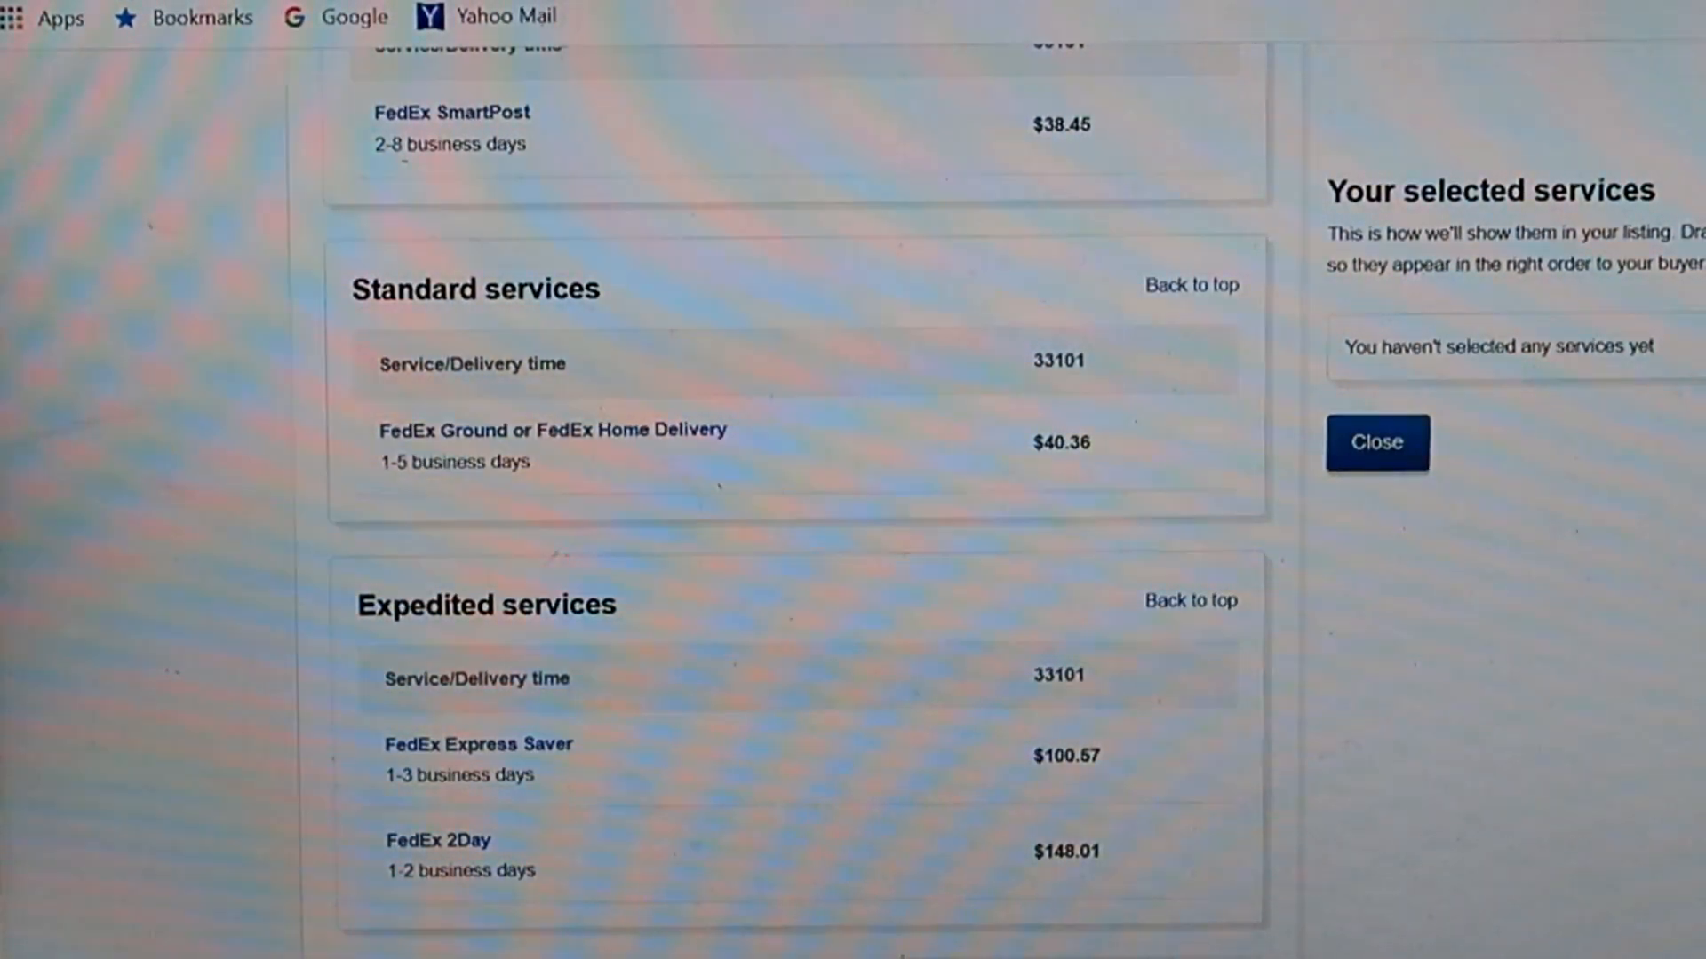
scroll(up, 3)
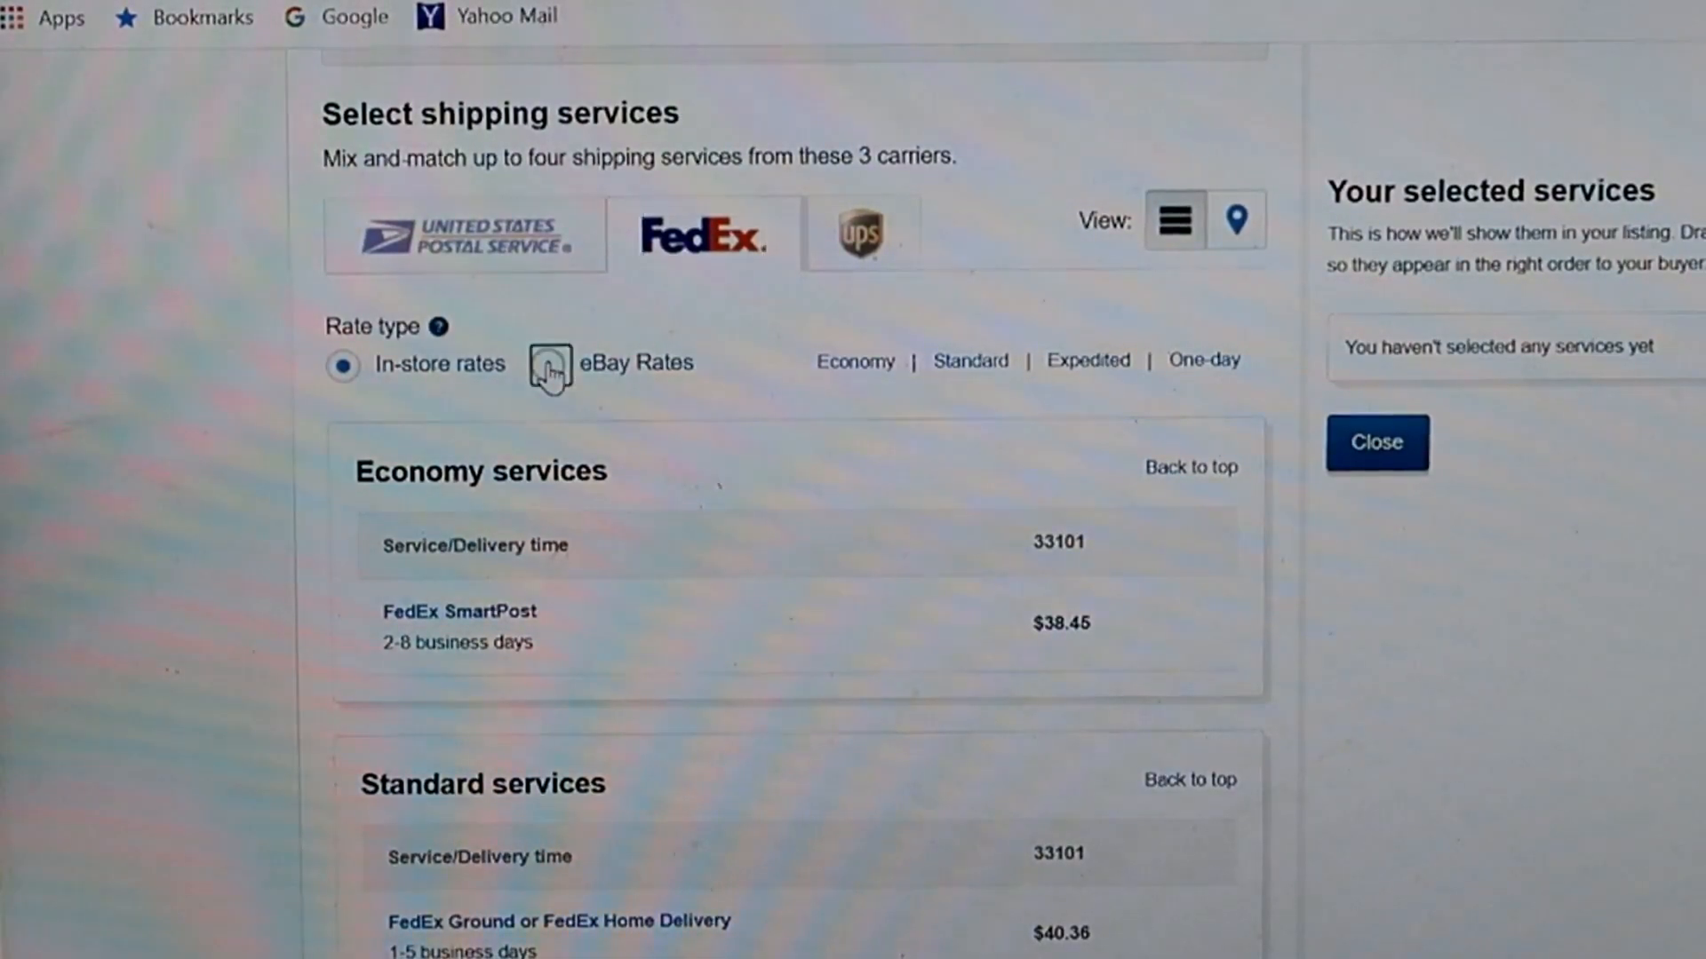
click(551, 364)
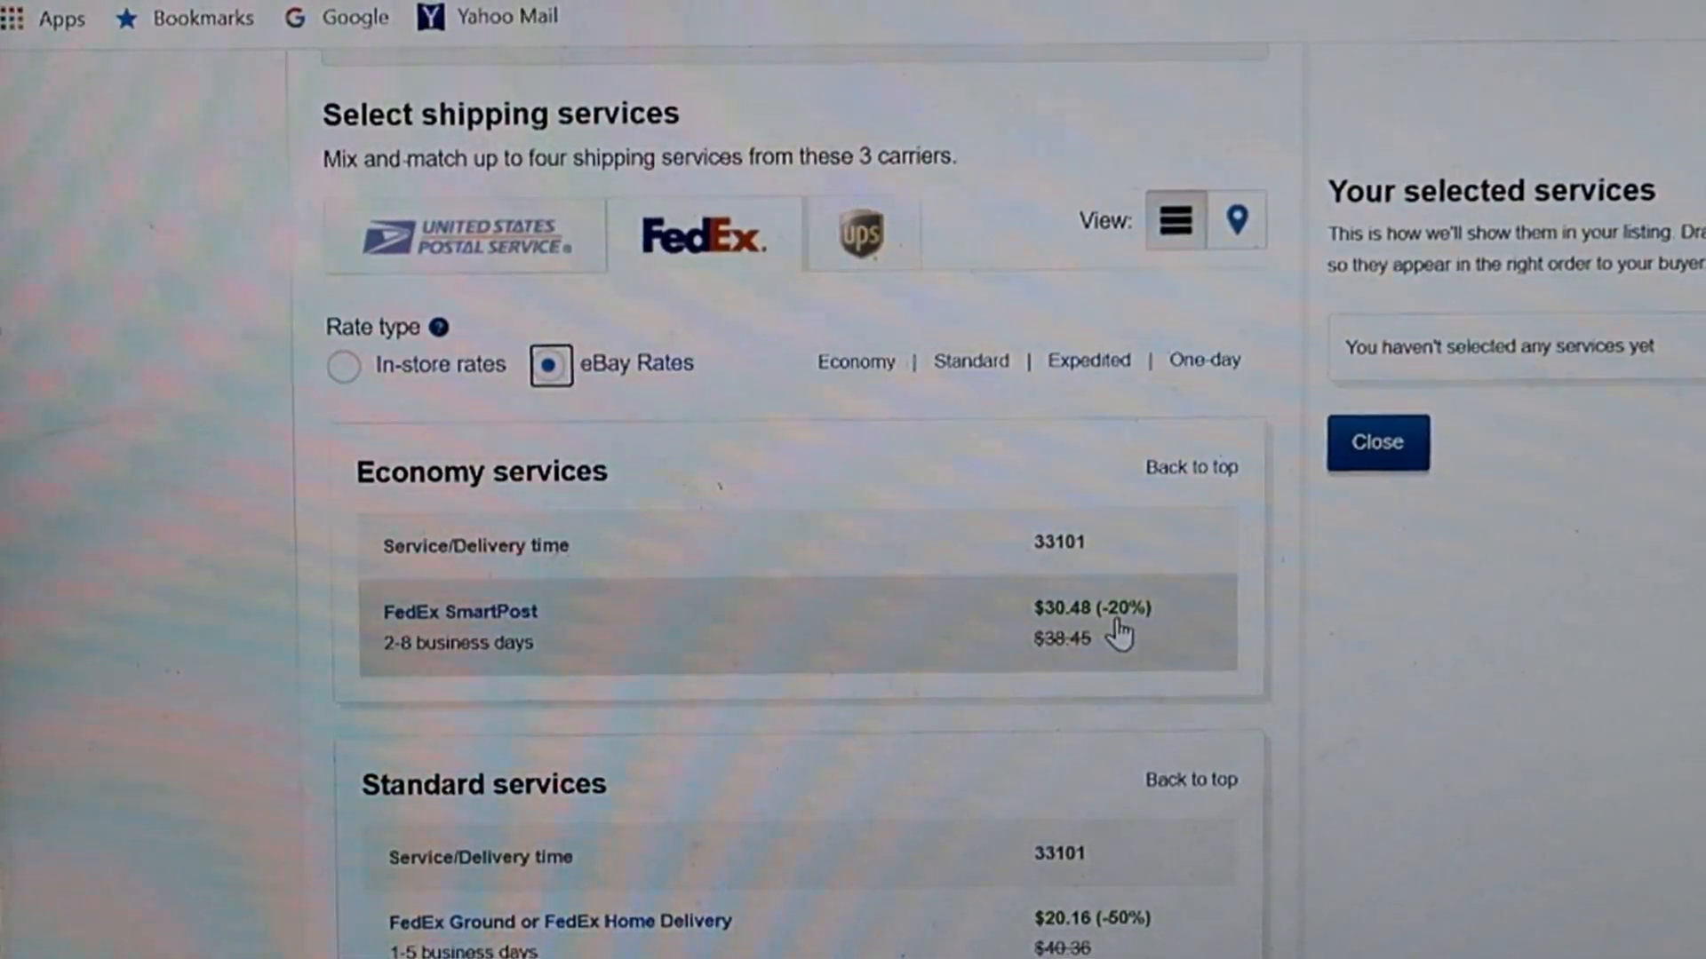
click(859, 233)
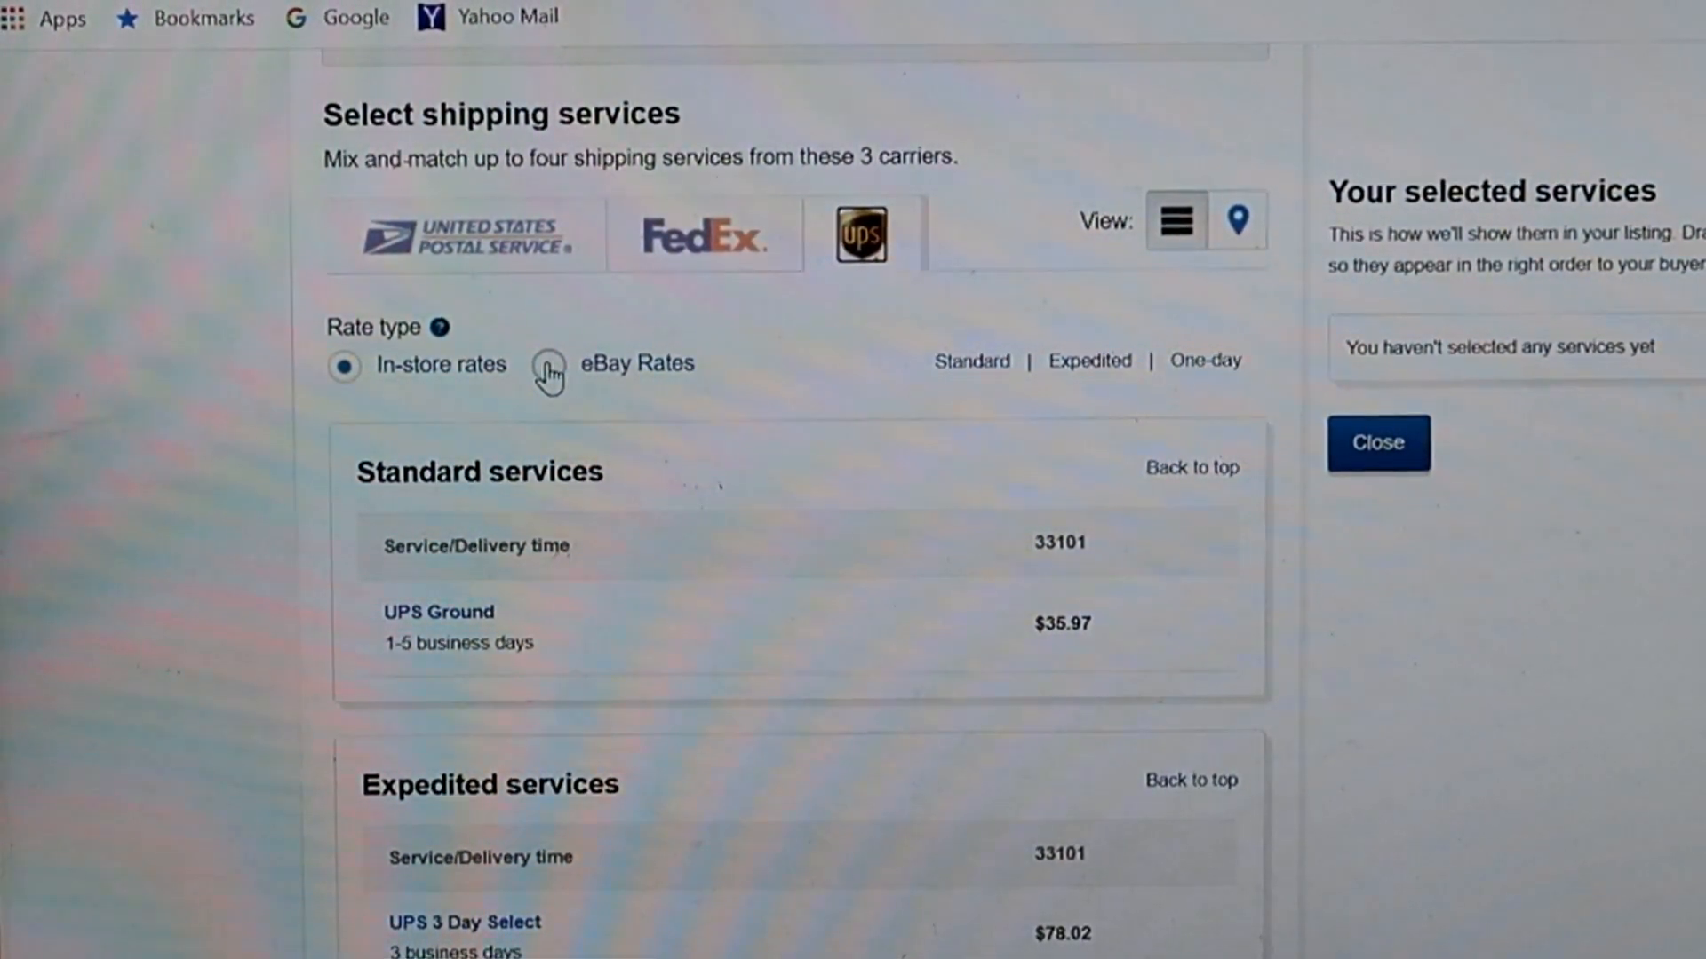
Step: Select eBay Rates on the UPS tab, discounting UPS Ground to $19.88 (-44%)
click(548, 363)
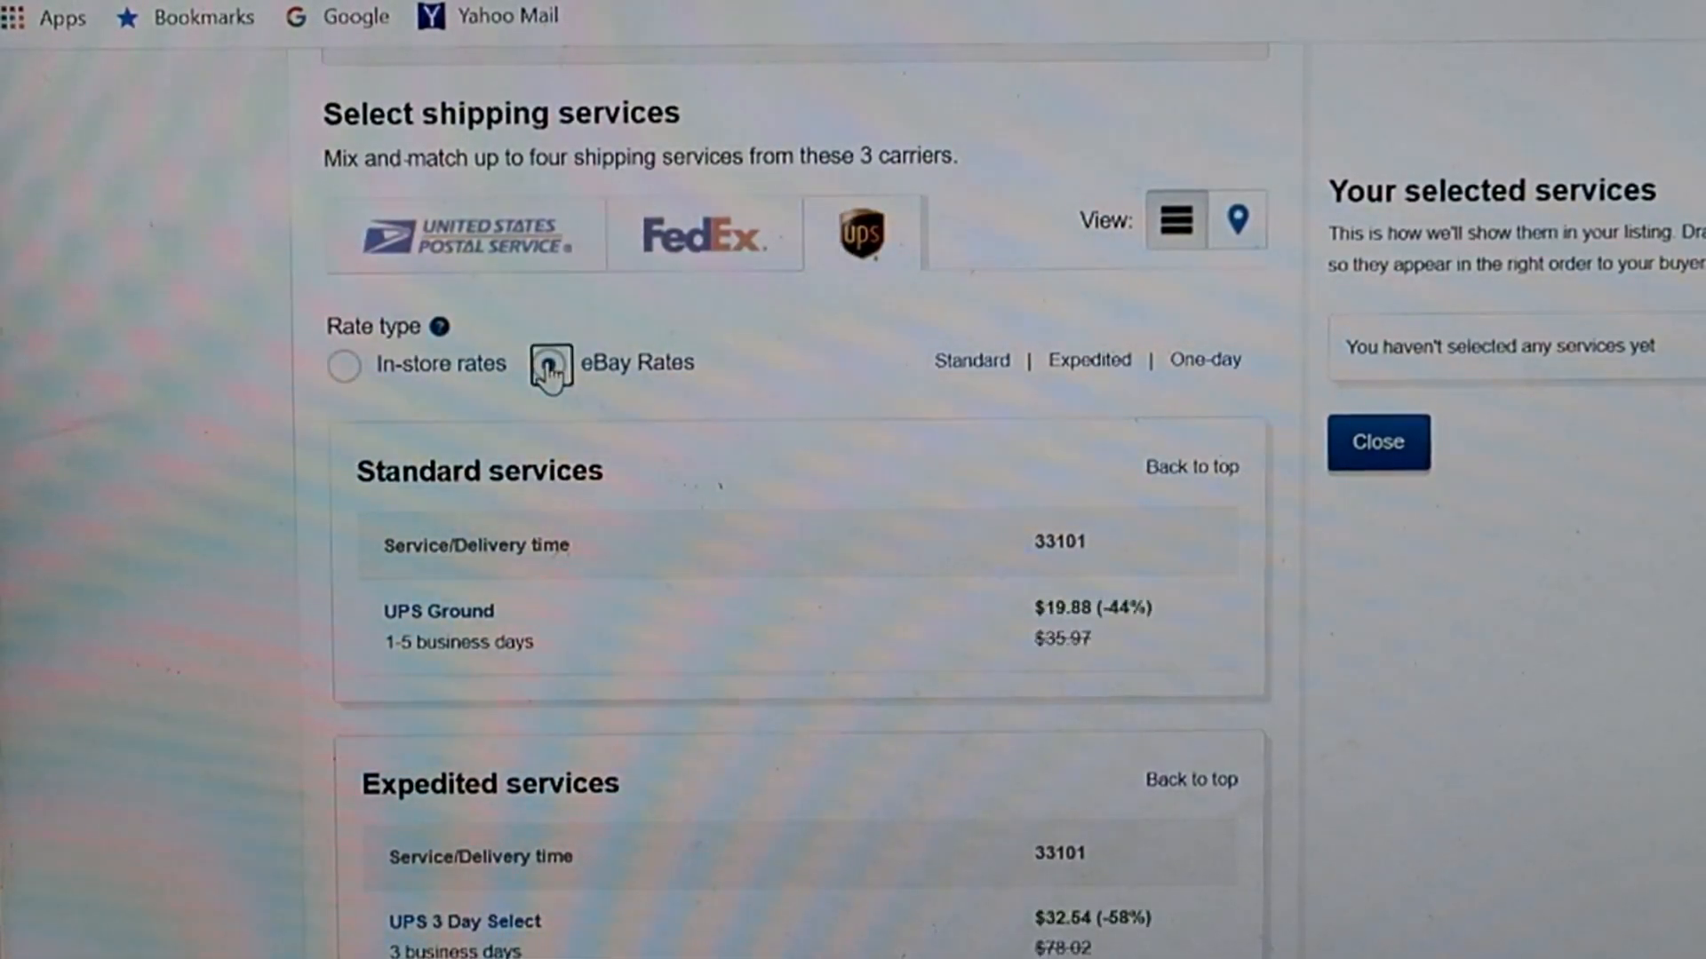
click(551, 364)
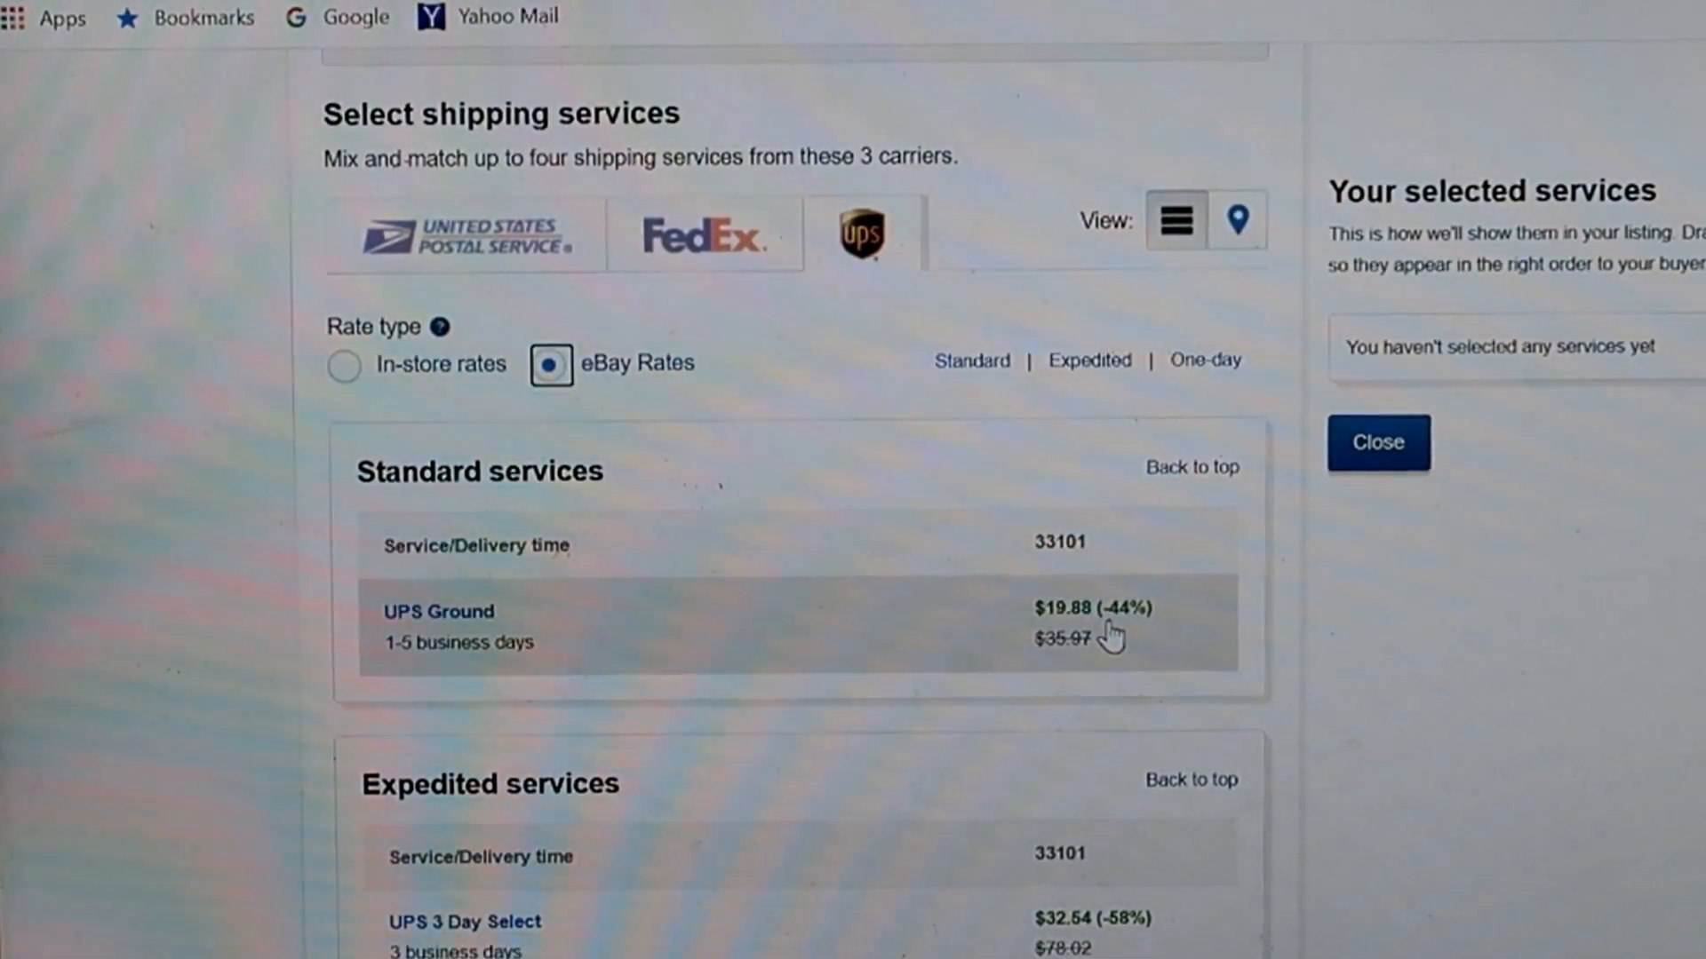
mouse_move(870, 262)
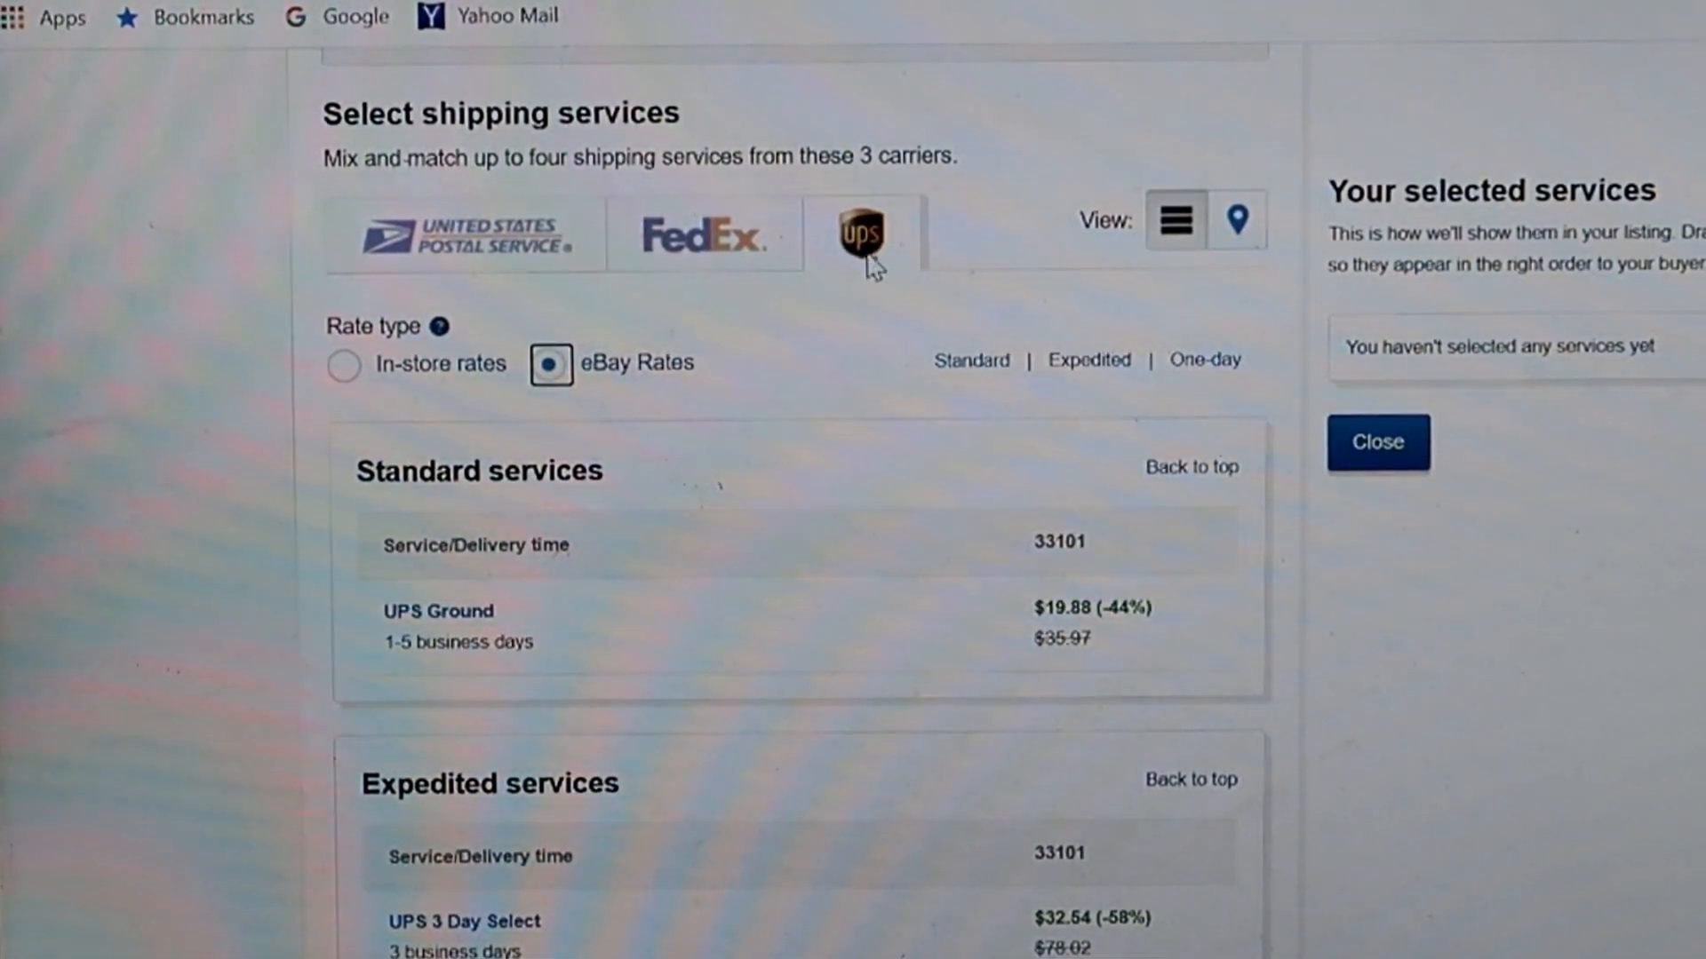
mouse_move(746, 272)
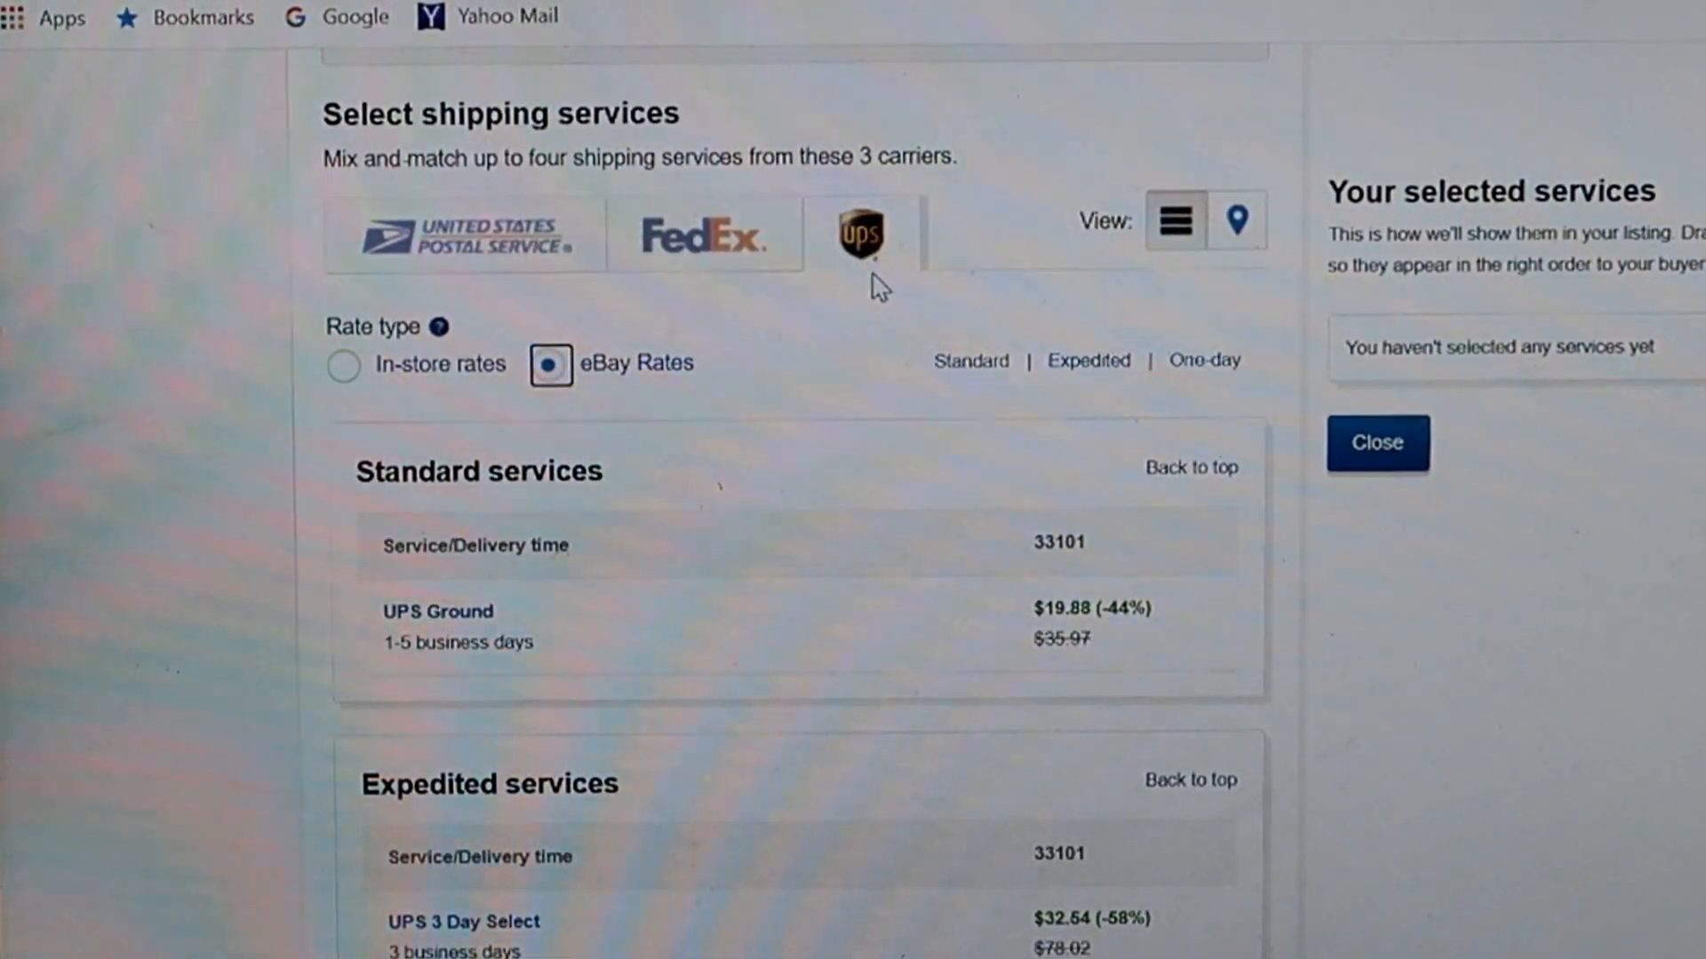
mouse_move(897, 346)
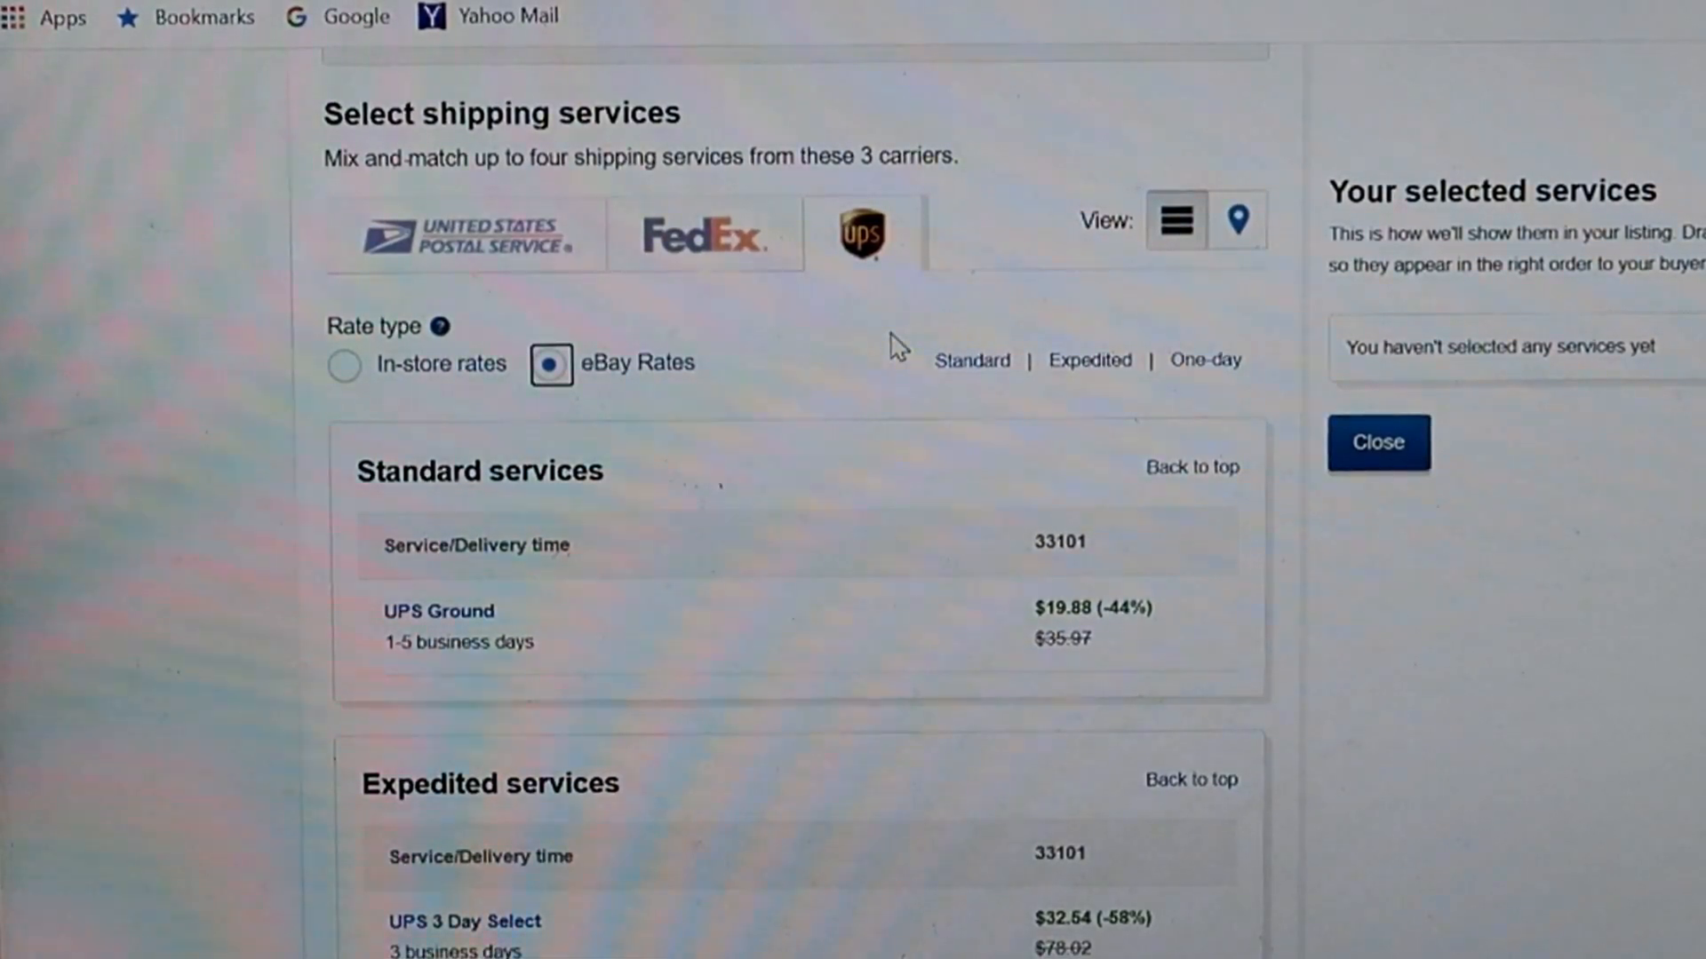
mouse_move(908, 500)
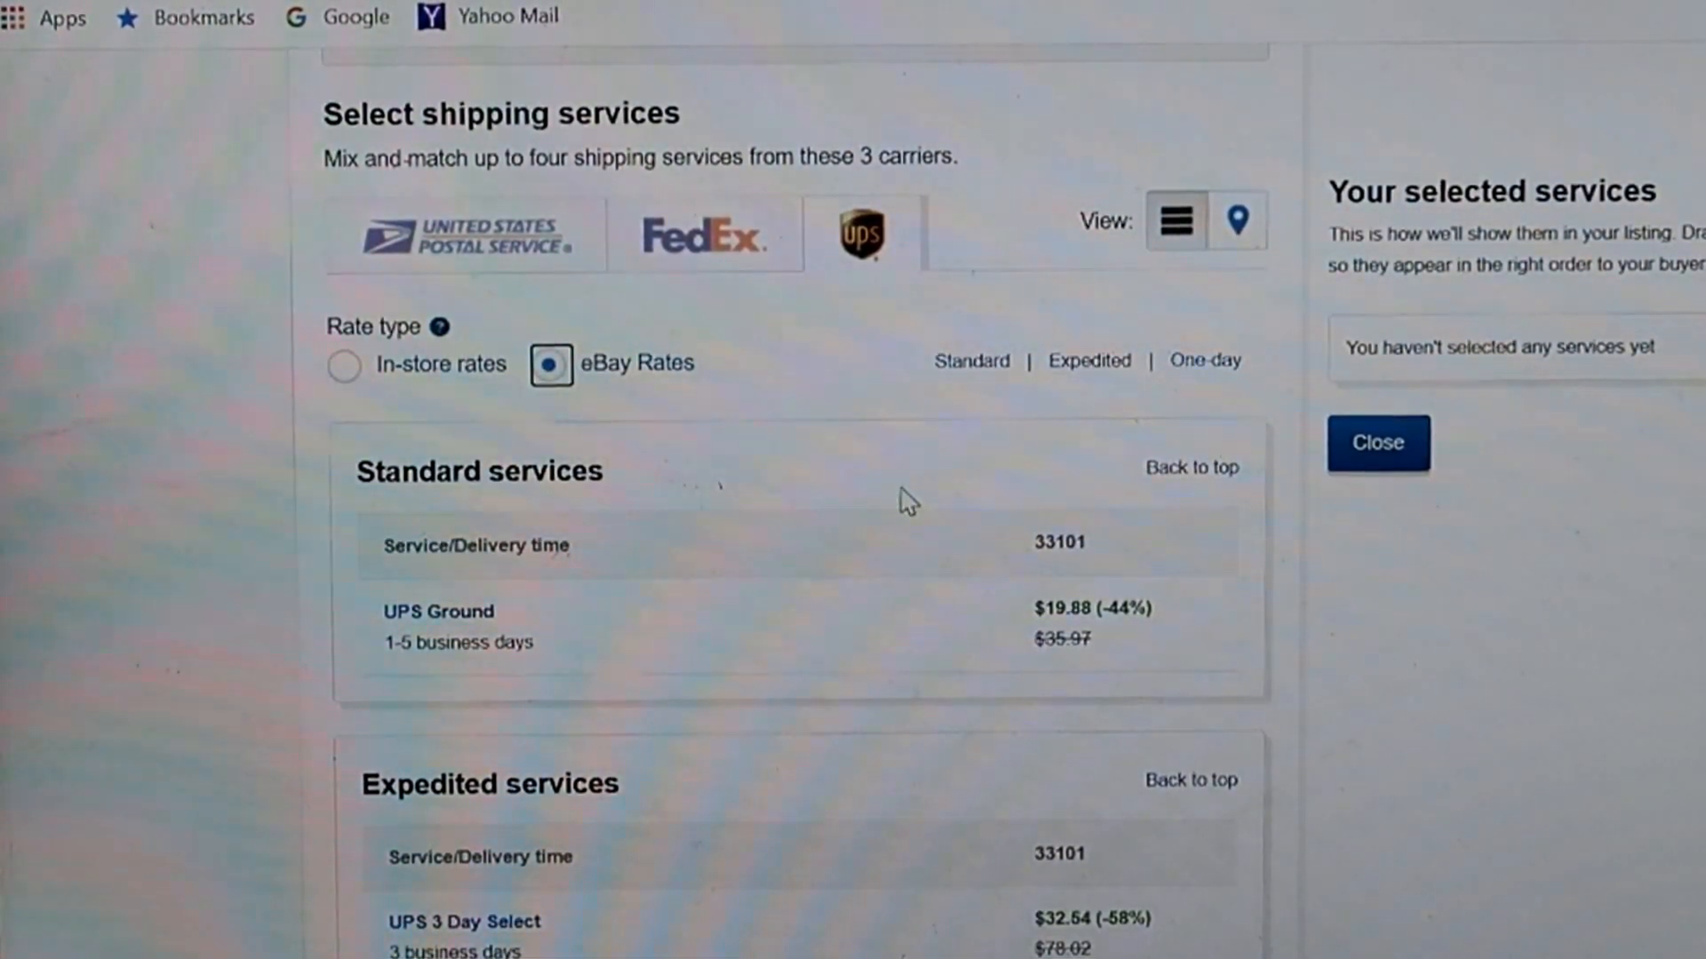
mouse_move(898, 625)
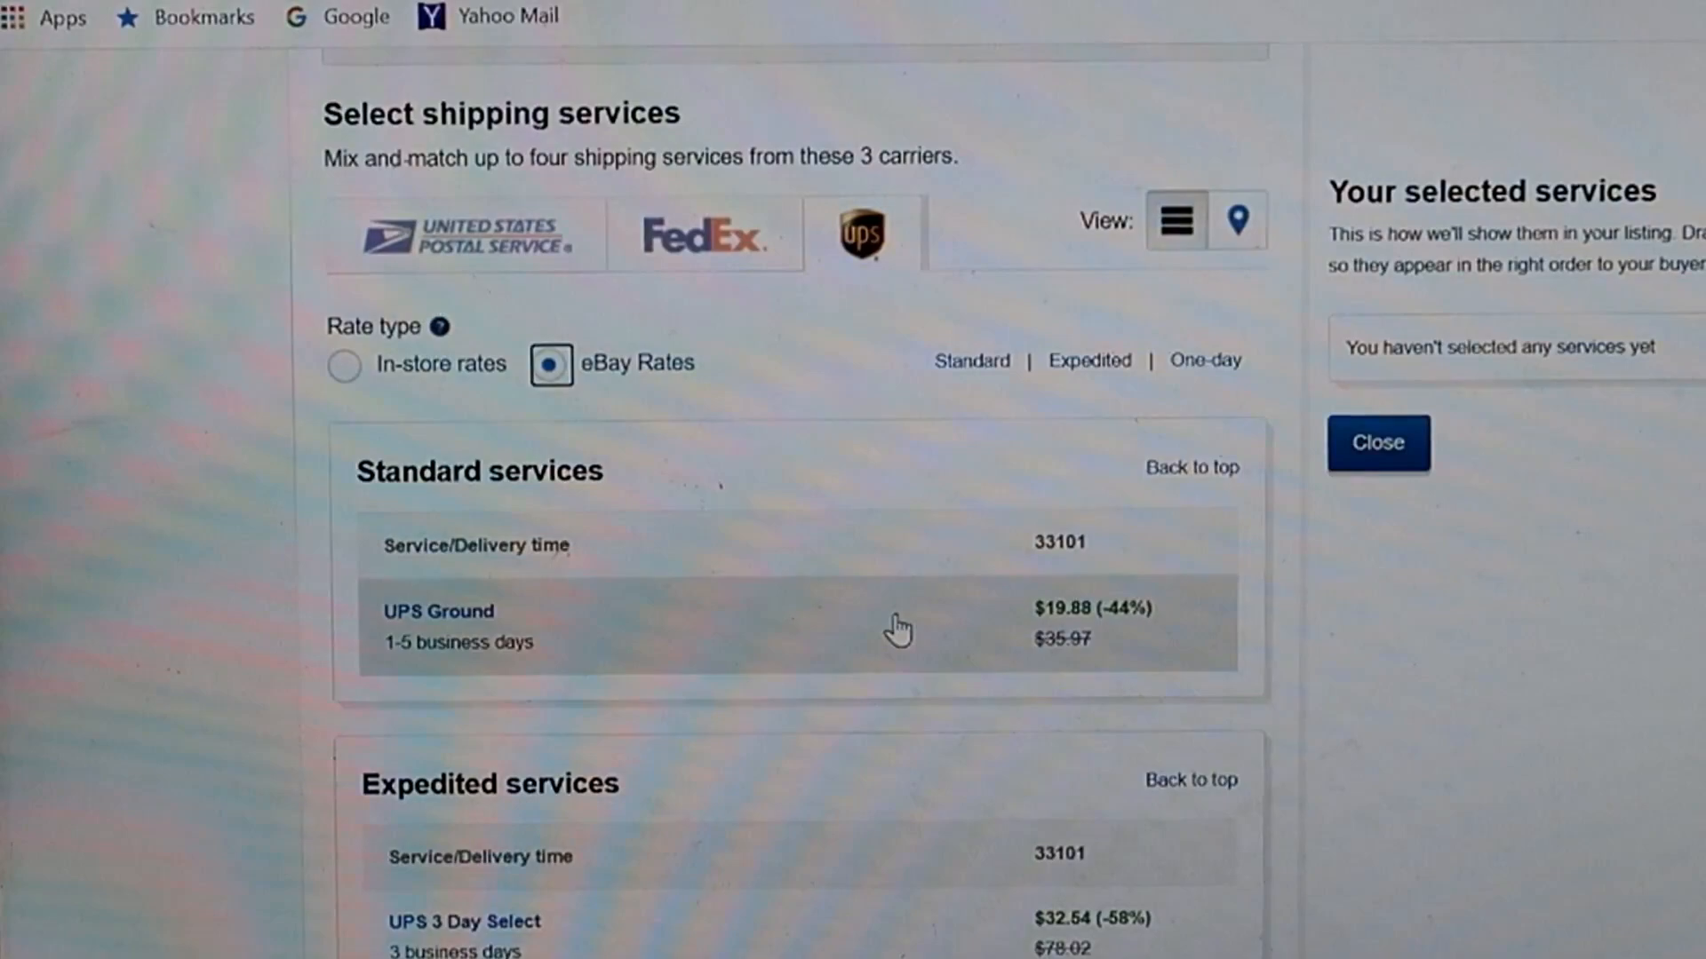
mouse_move(1104, 644)
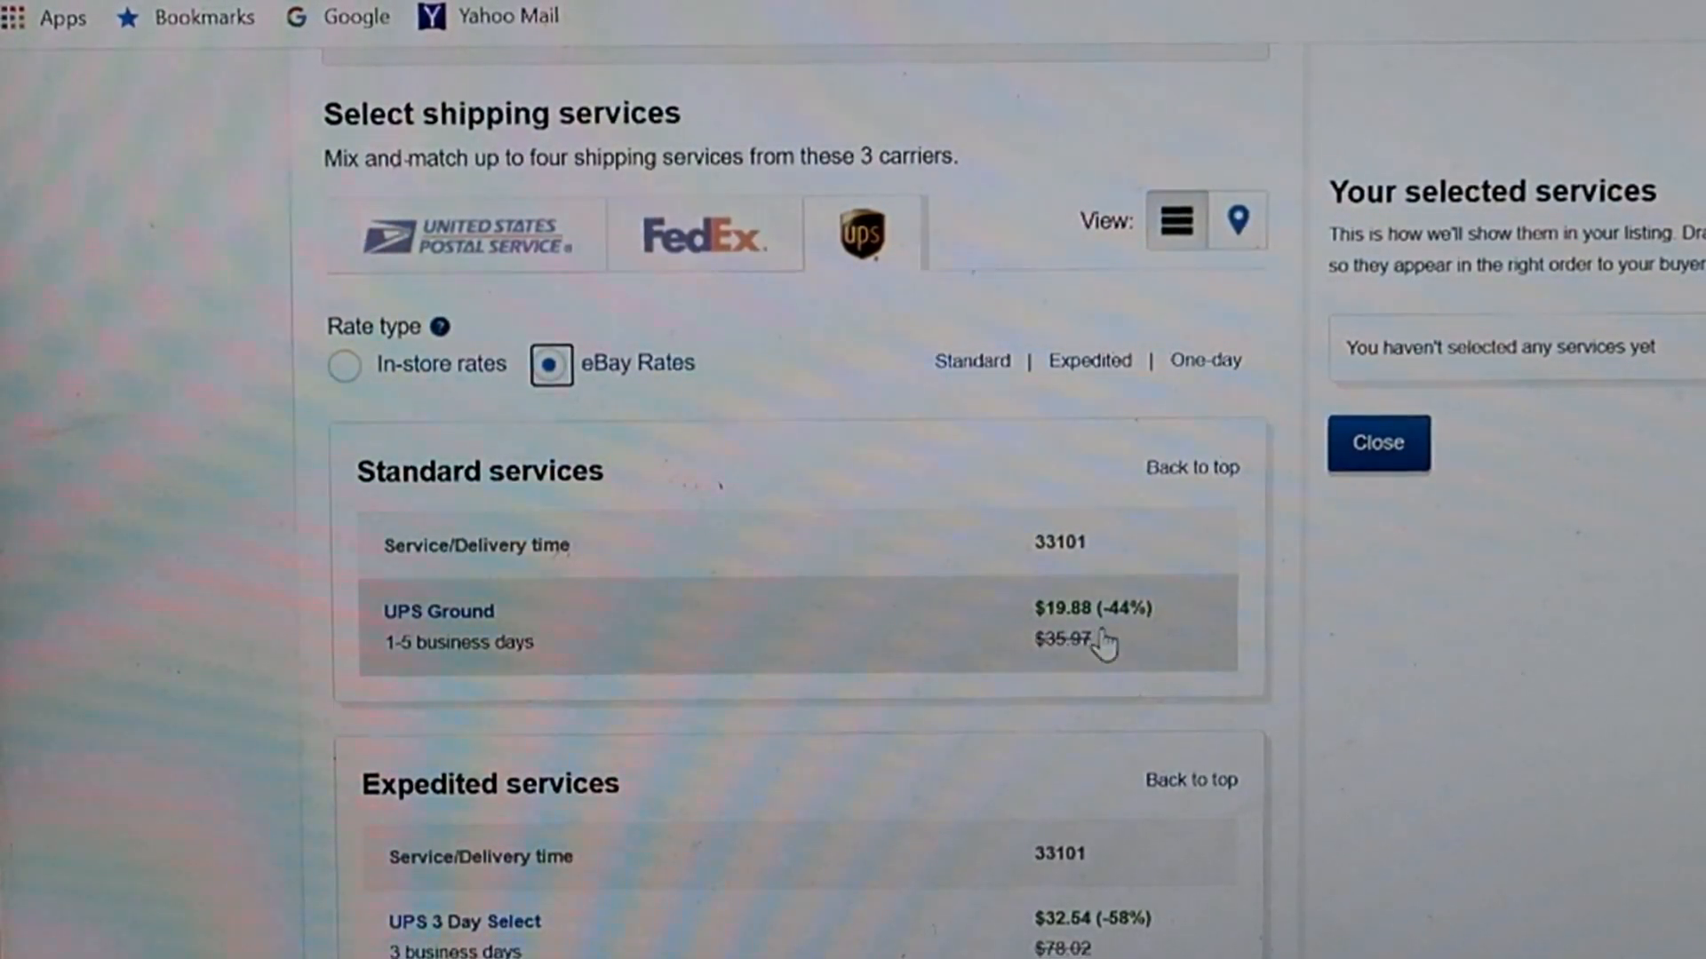
mouse_move(1109, 636)
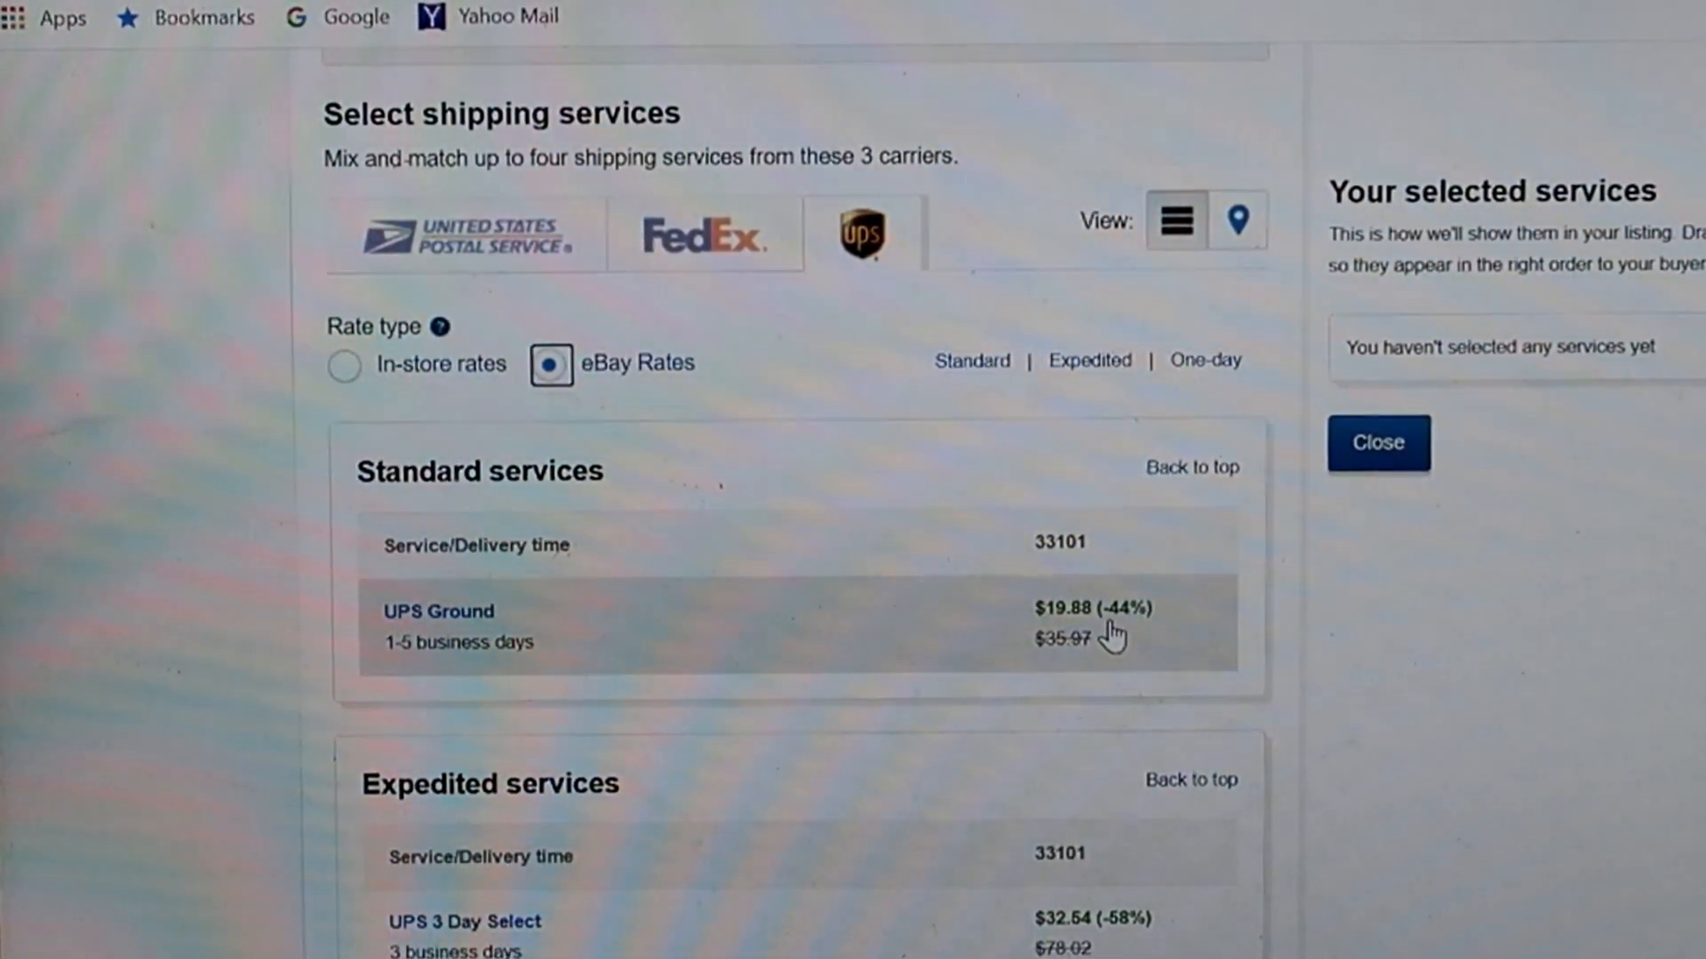
mouse_move(1085, 647)
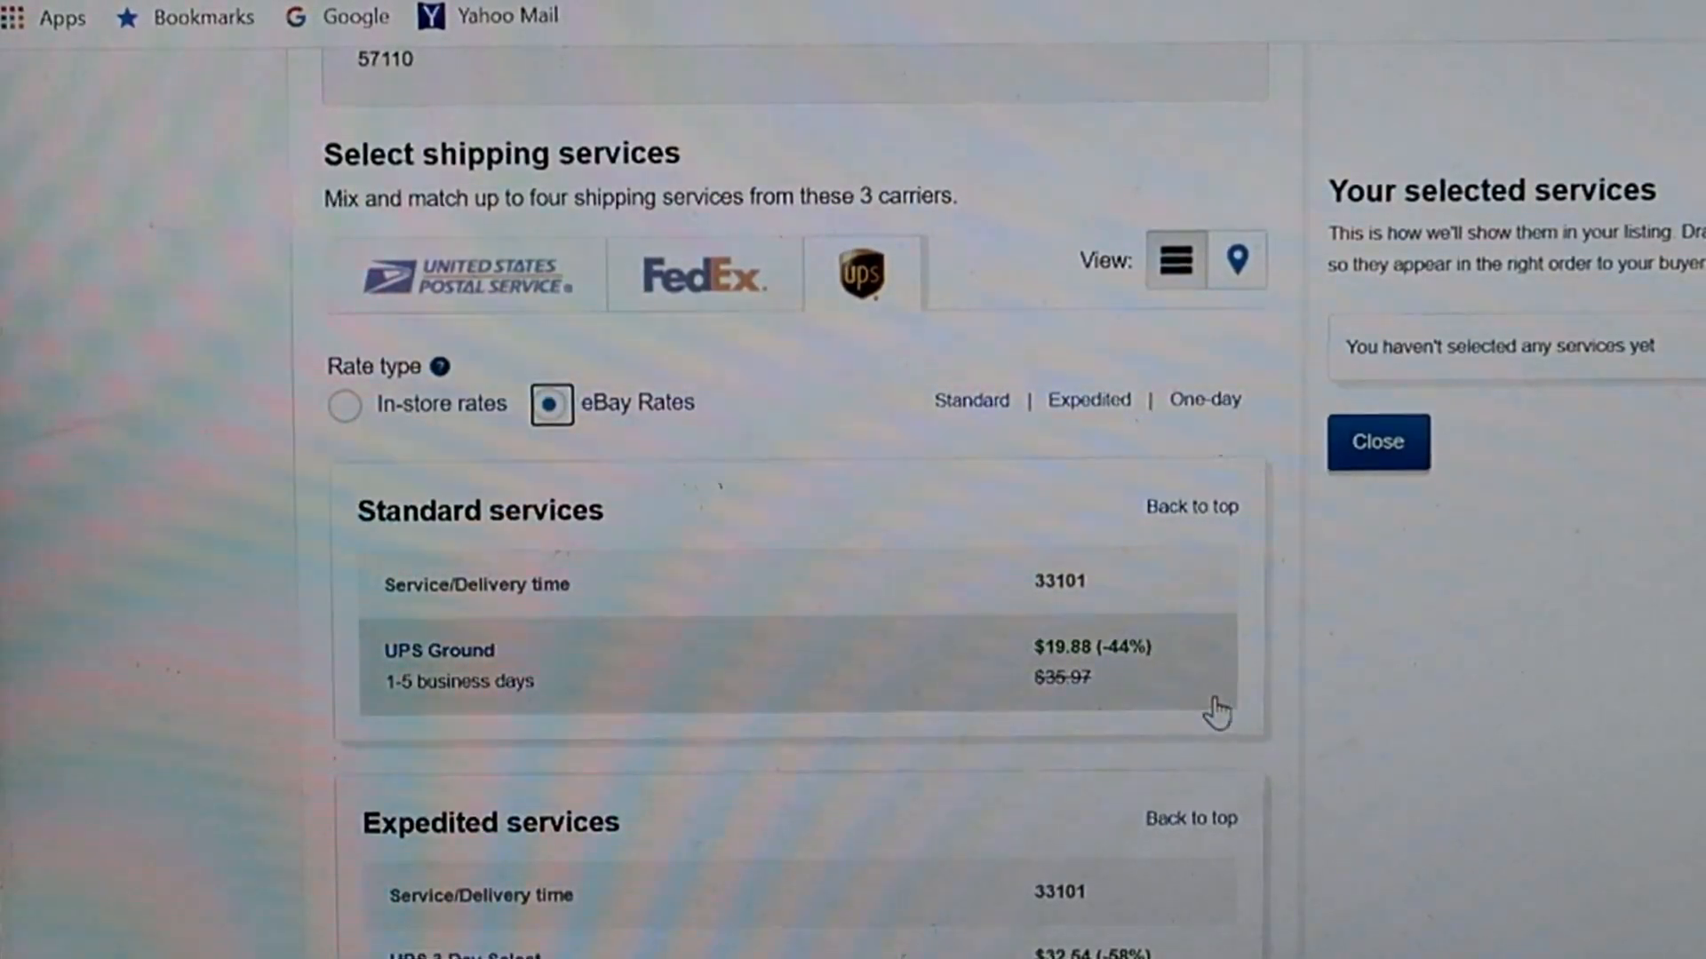
mouse_move(1134, 702)
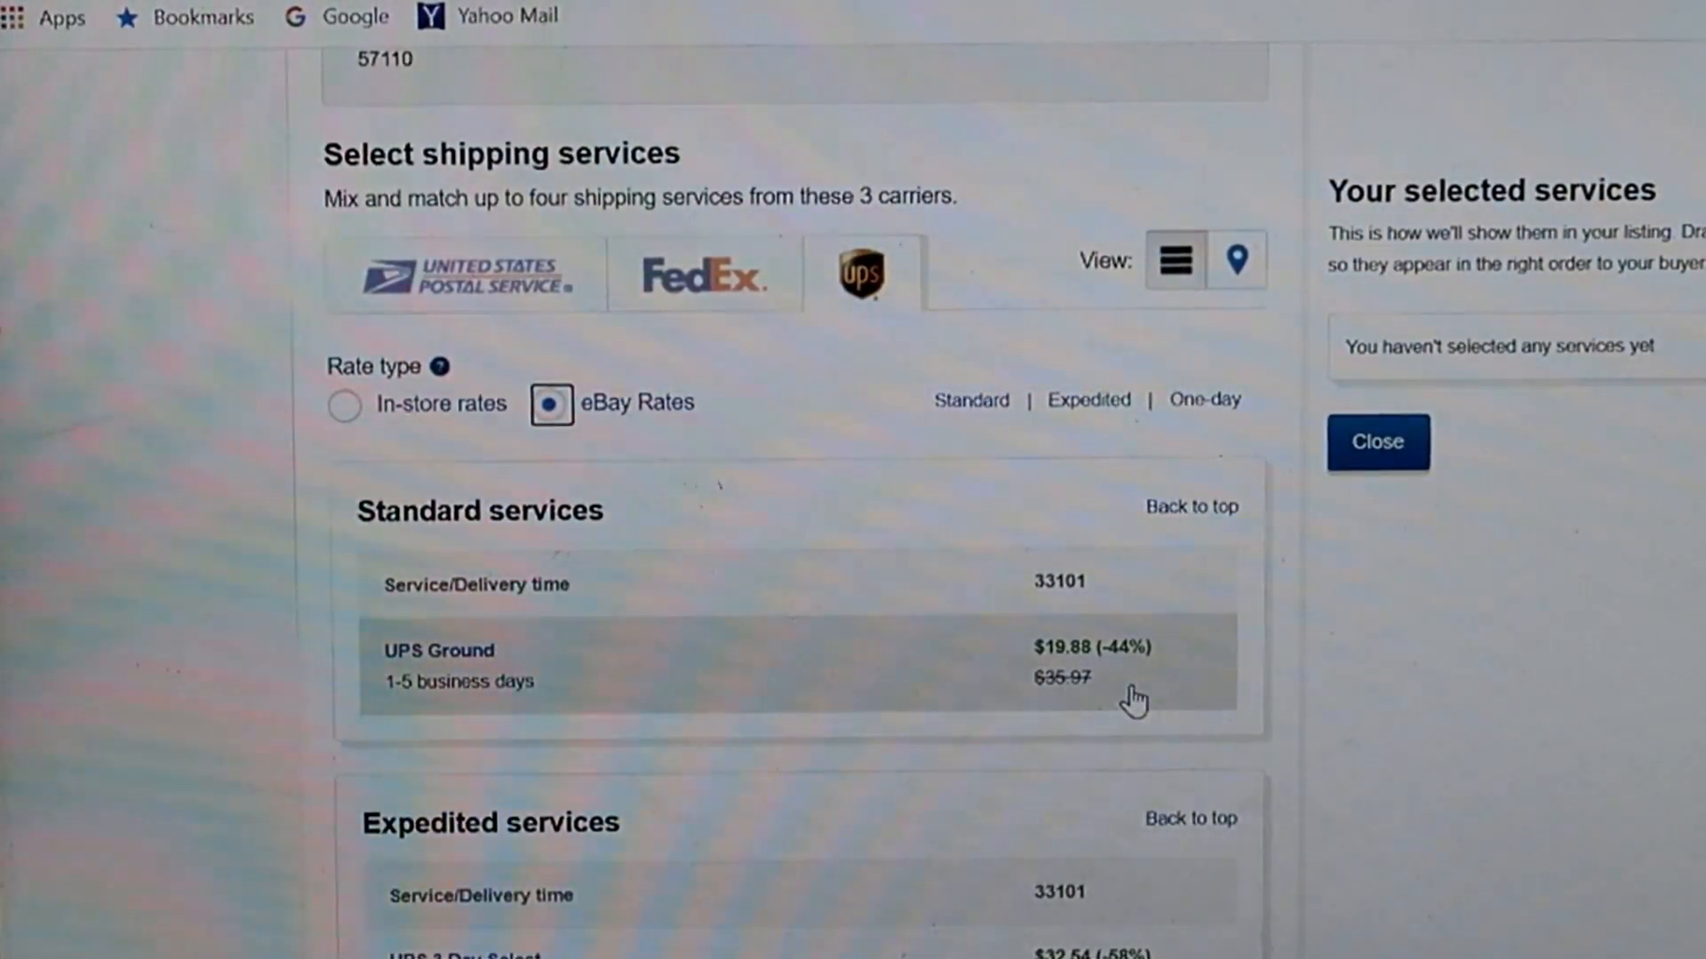
scroll(up, 3)
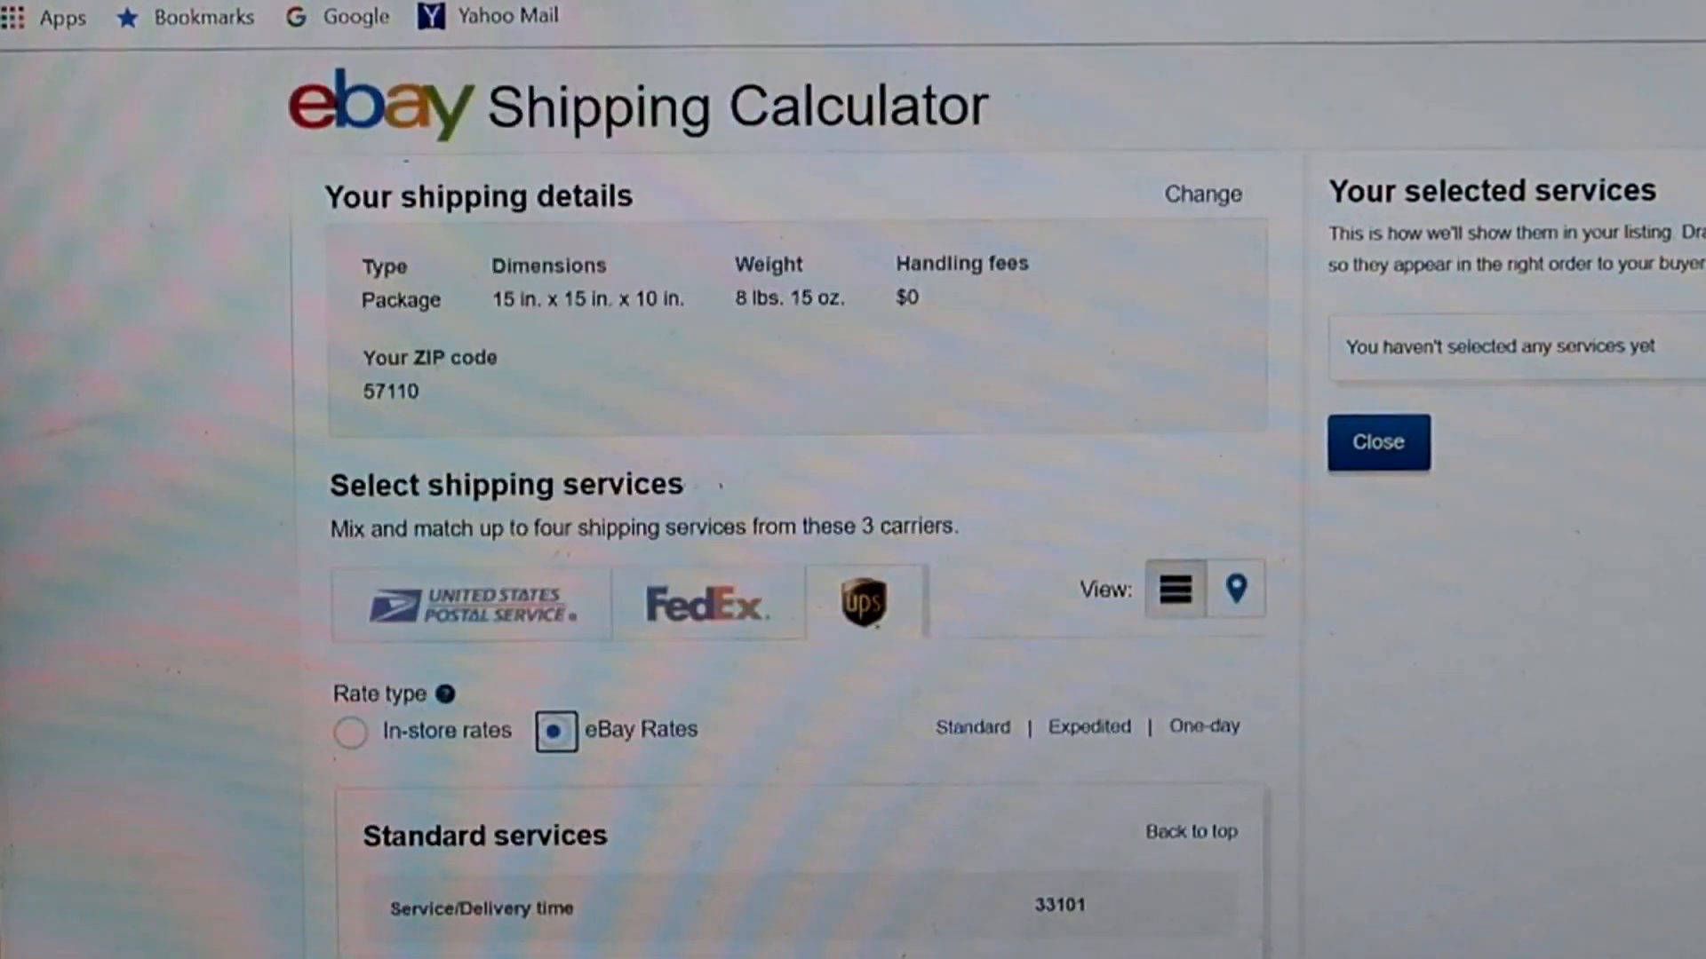
Step: Change the shipment to a 15 × 10 × 1 in. Large Envelope weighing 13 oz
click(1202, 194)
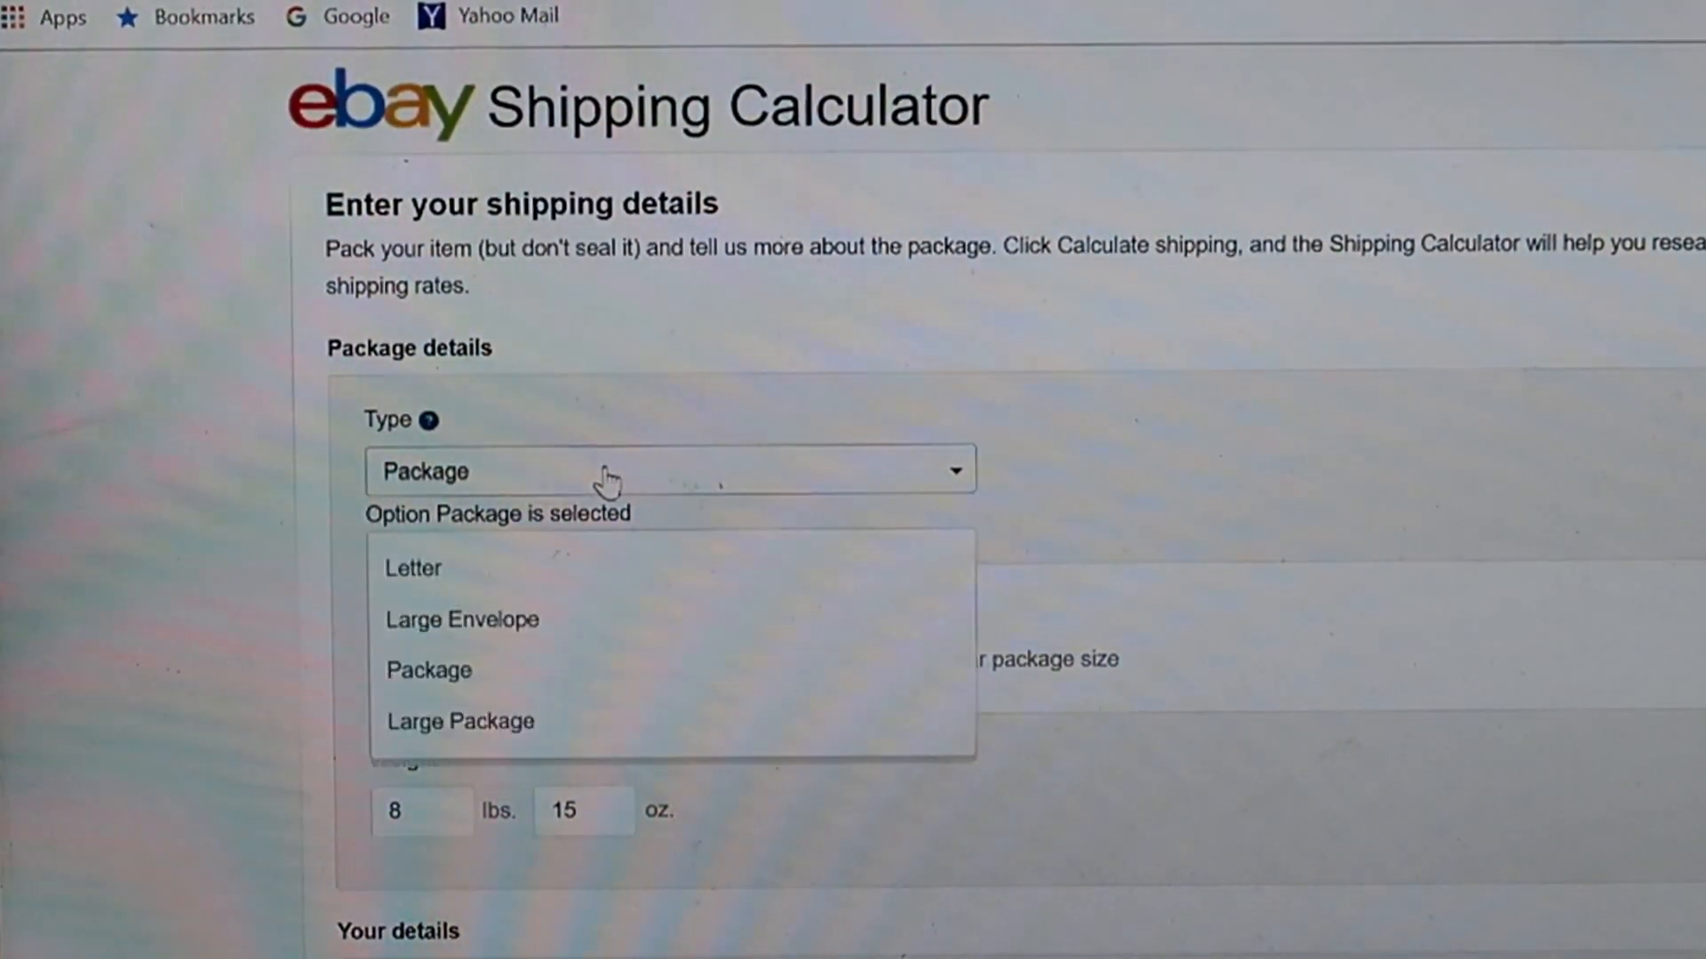
click(460, 619)
text(0)
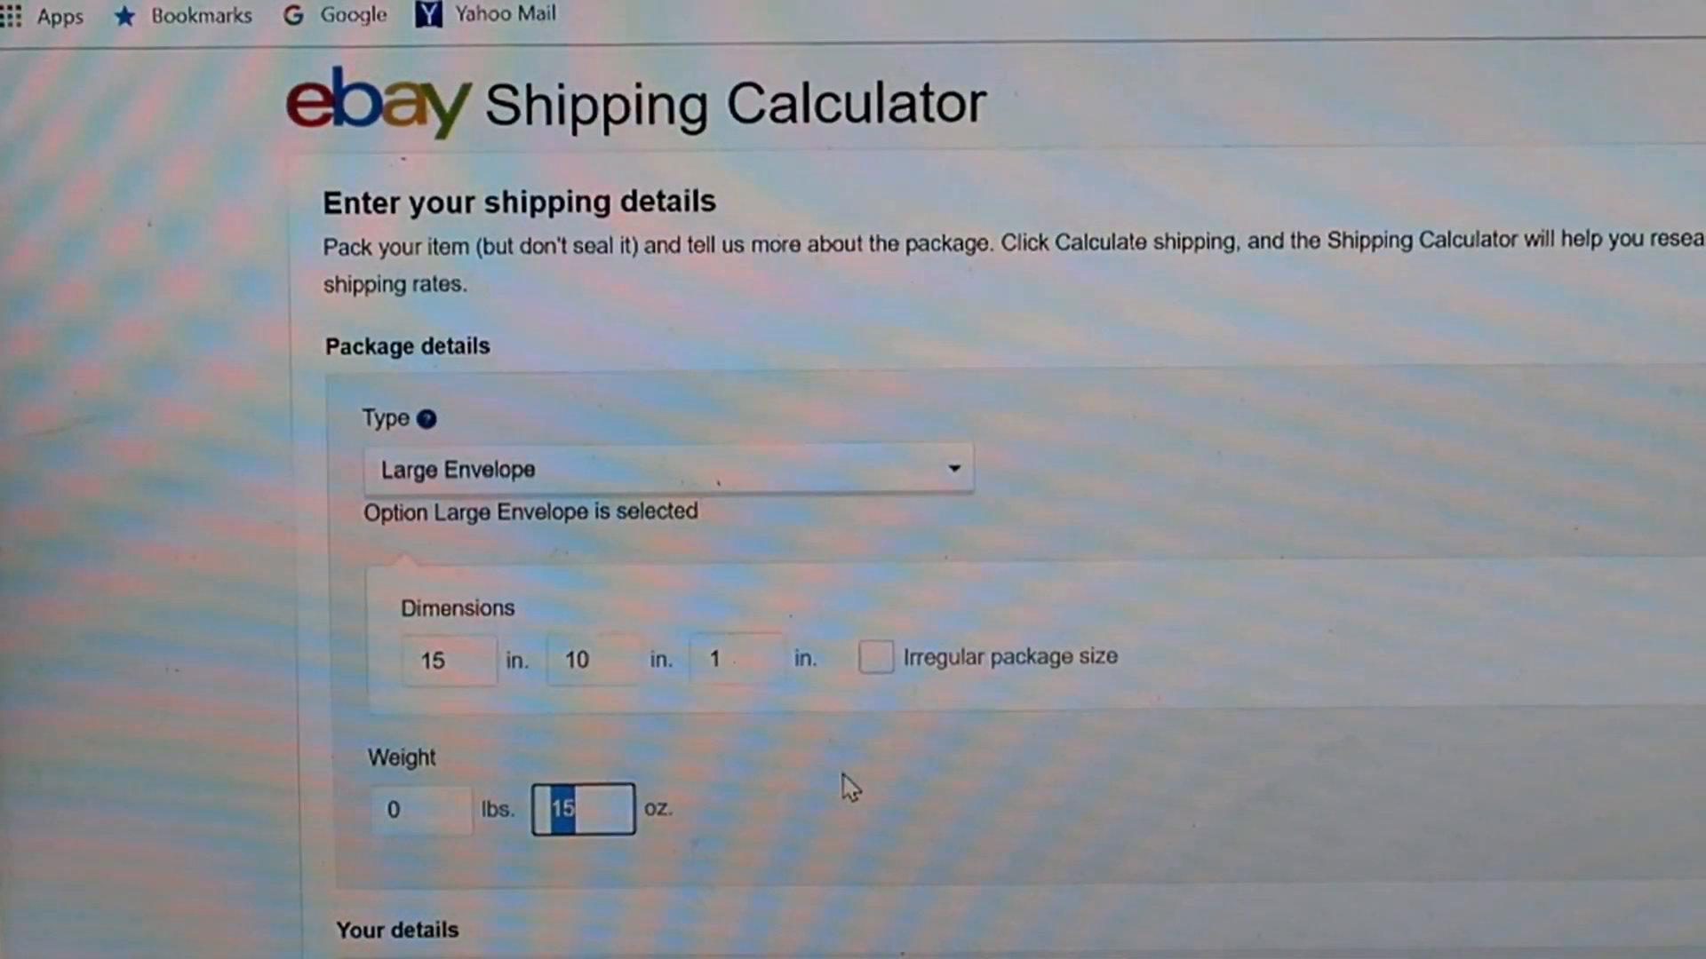
text(13)
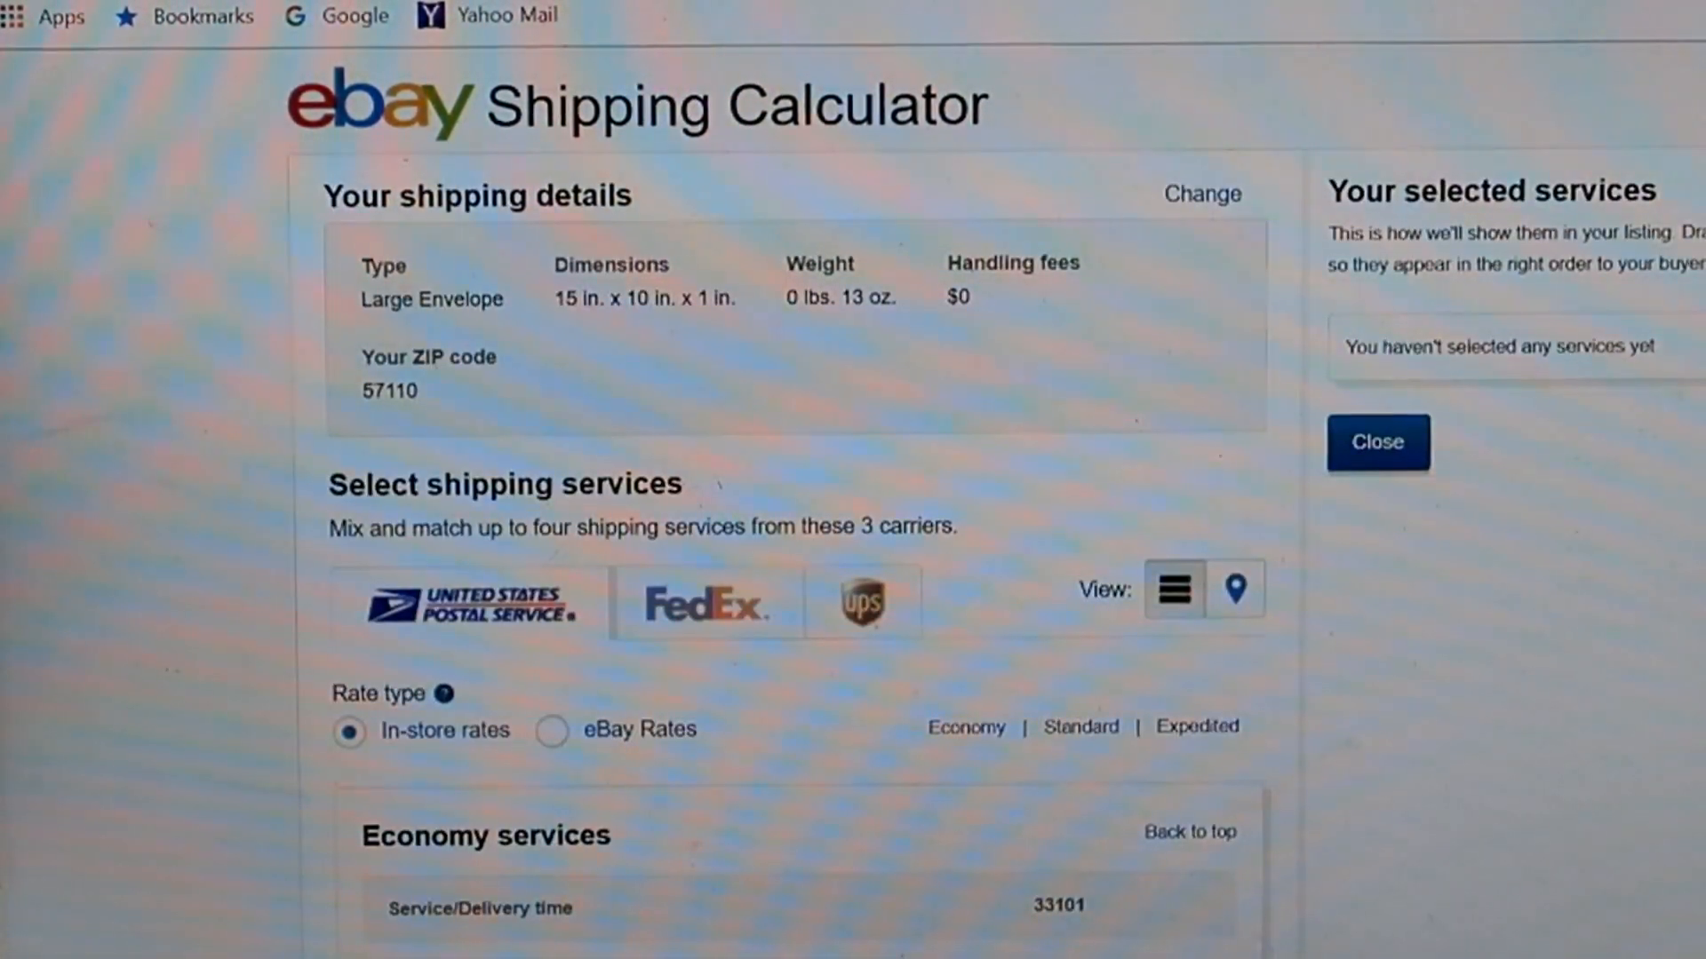
scroll(down, 3)
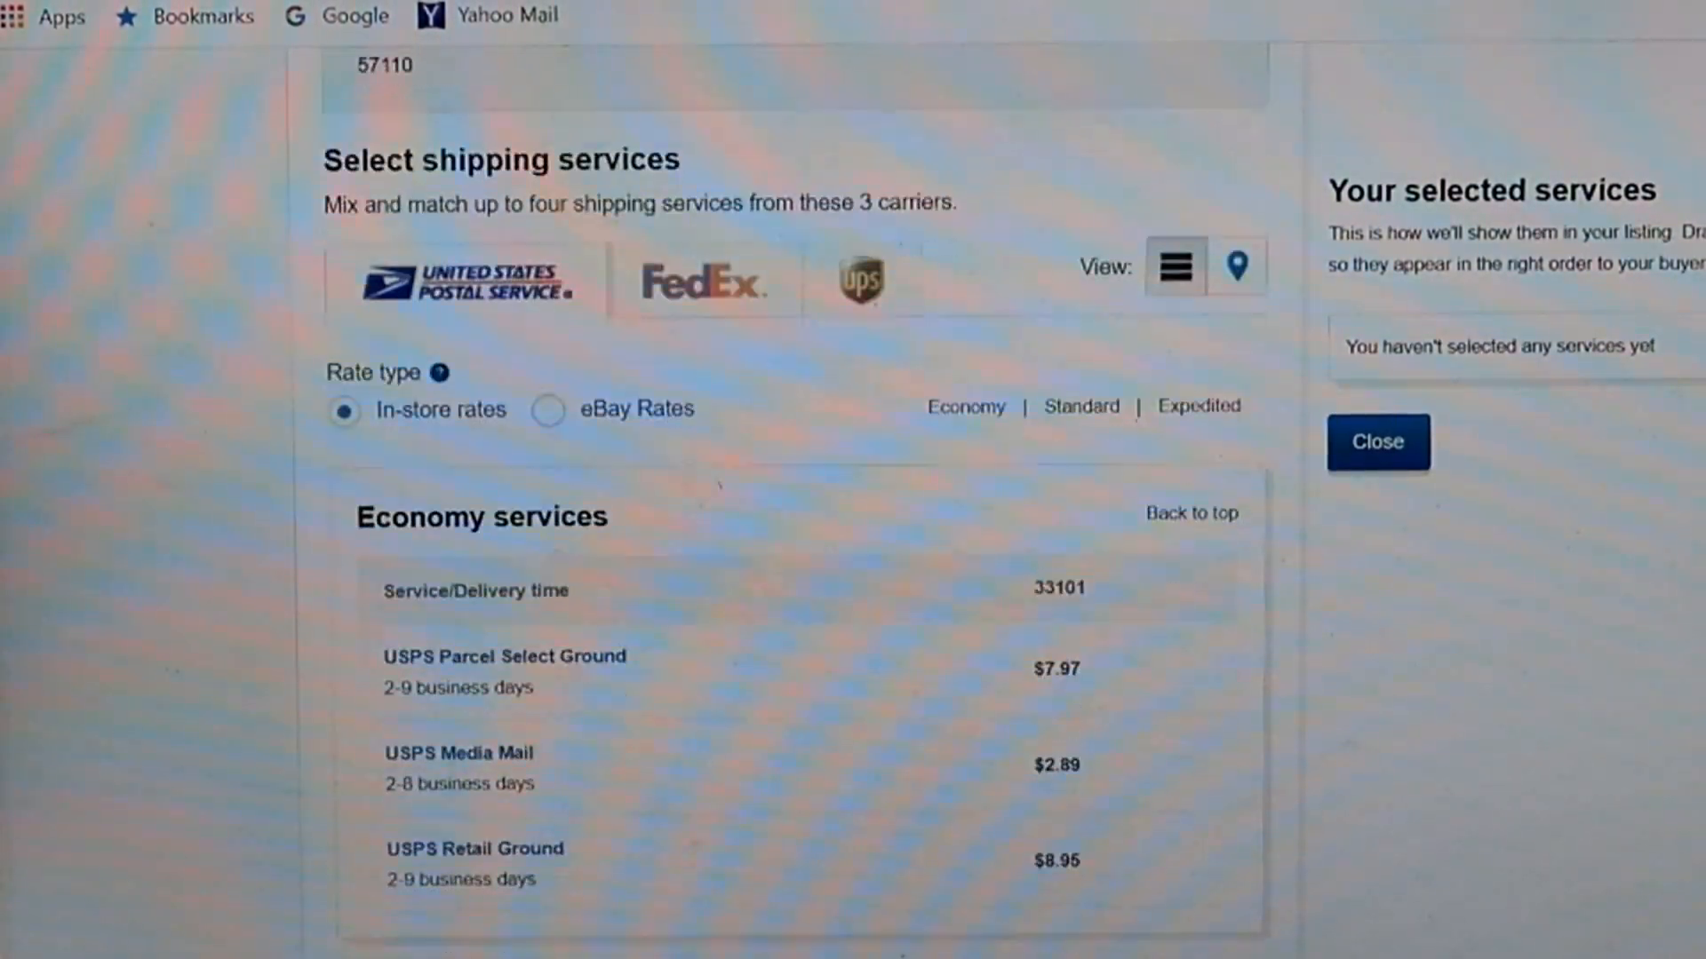
scroll(down, 3)
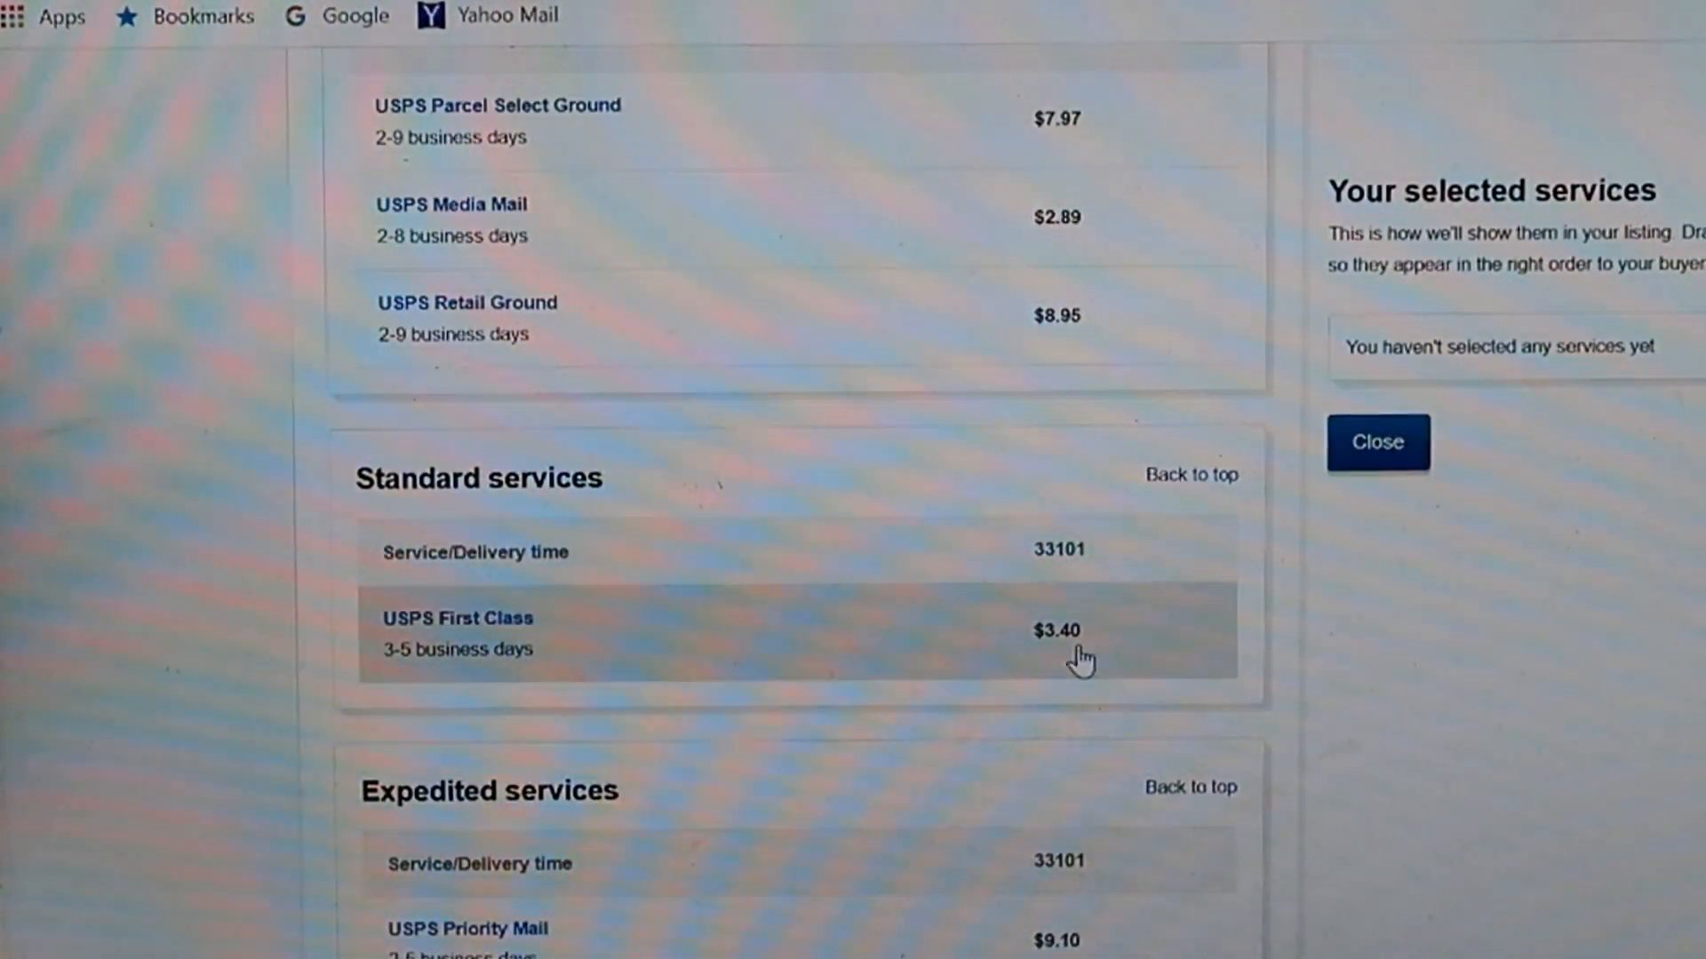
mouse_move(1128, 648)
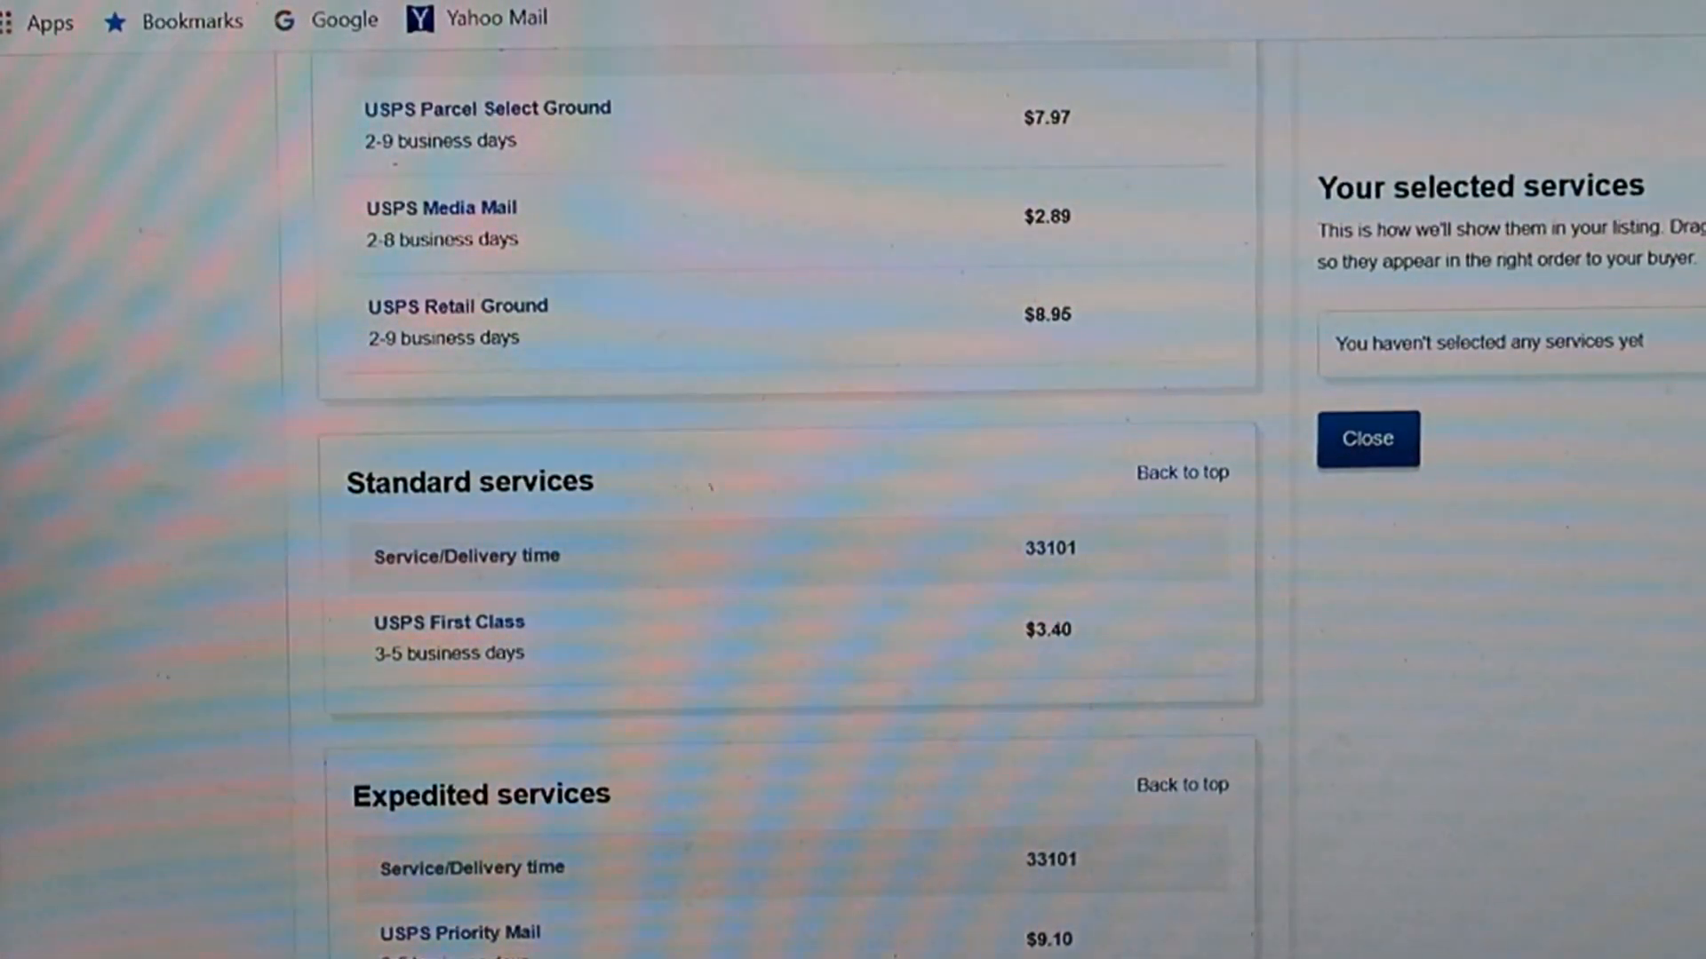
scroll(up, 3)
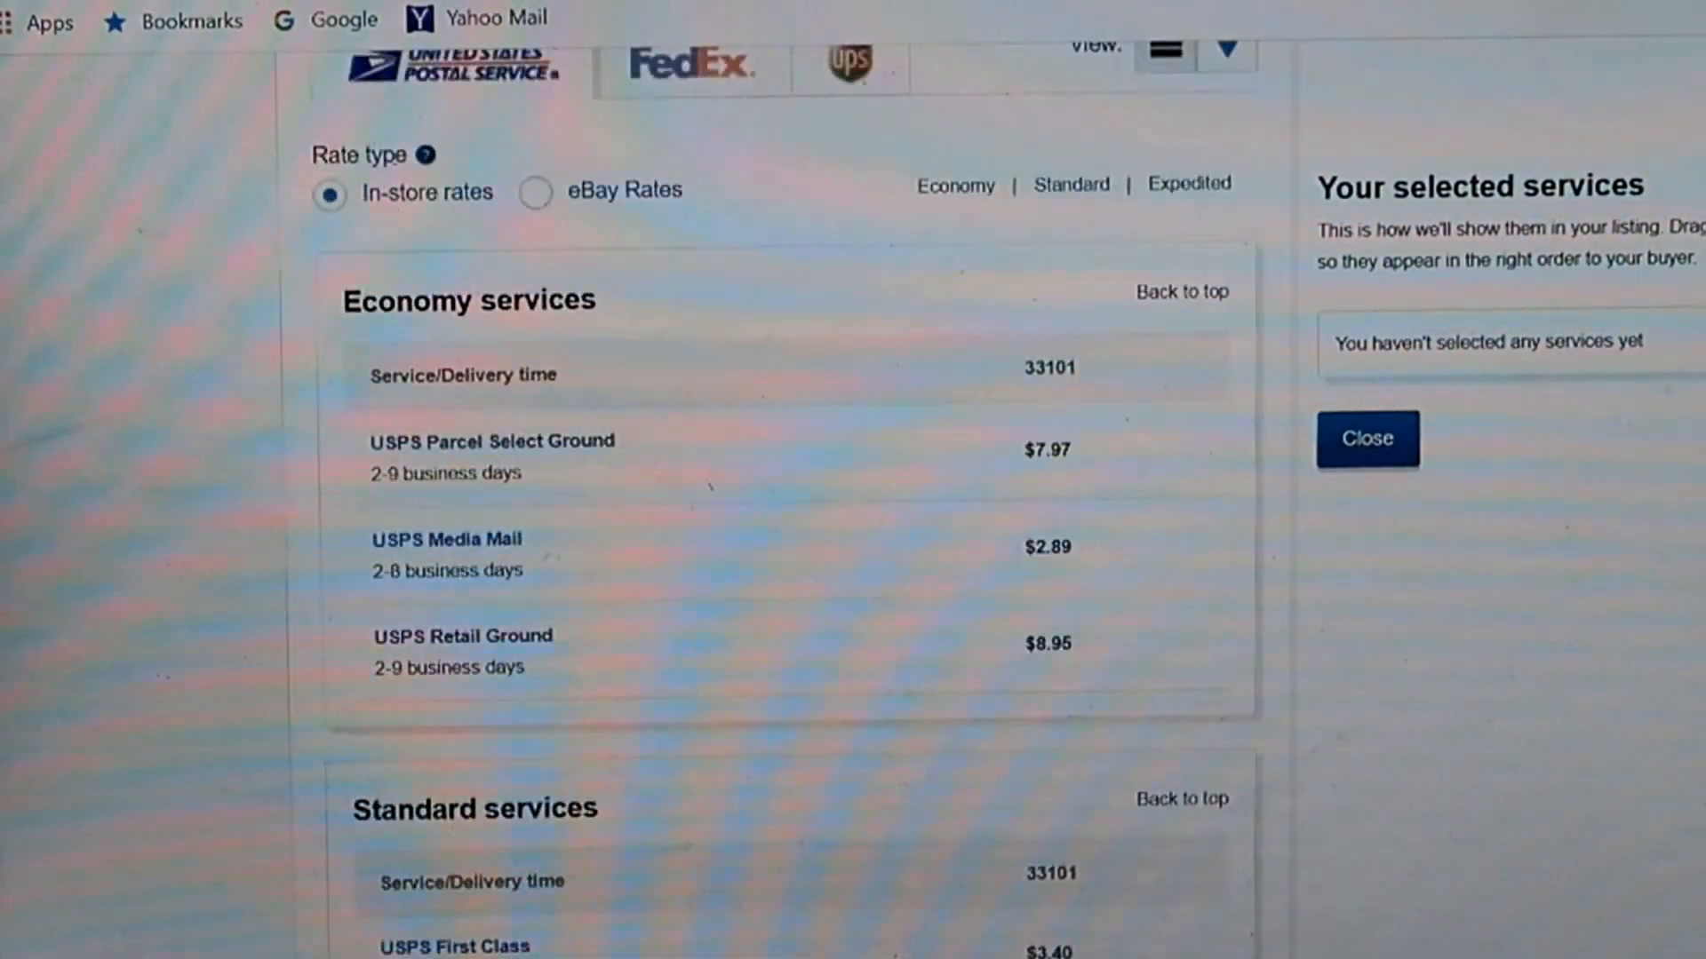
scroll(down, 3)
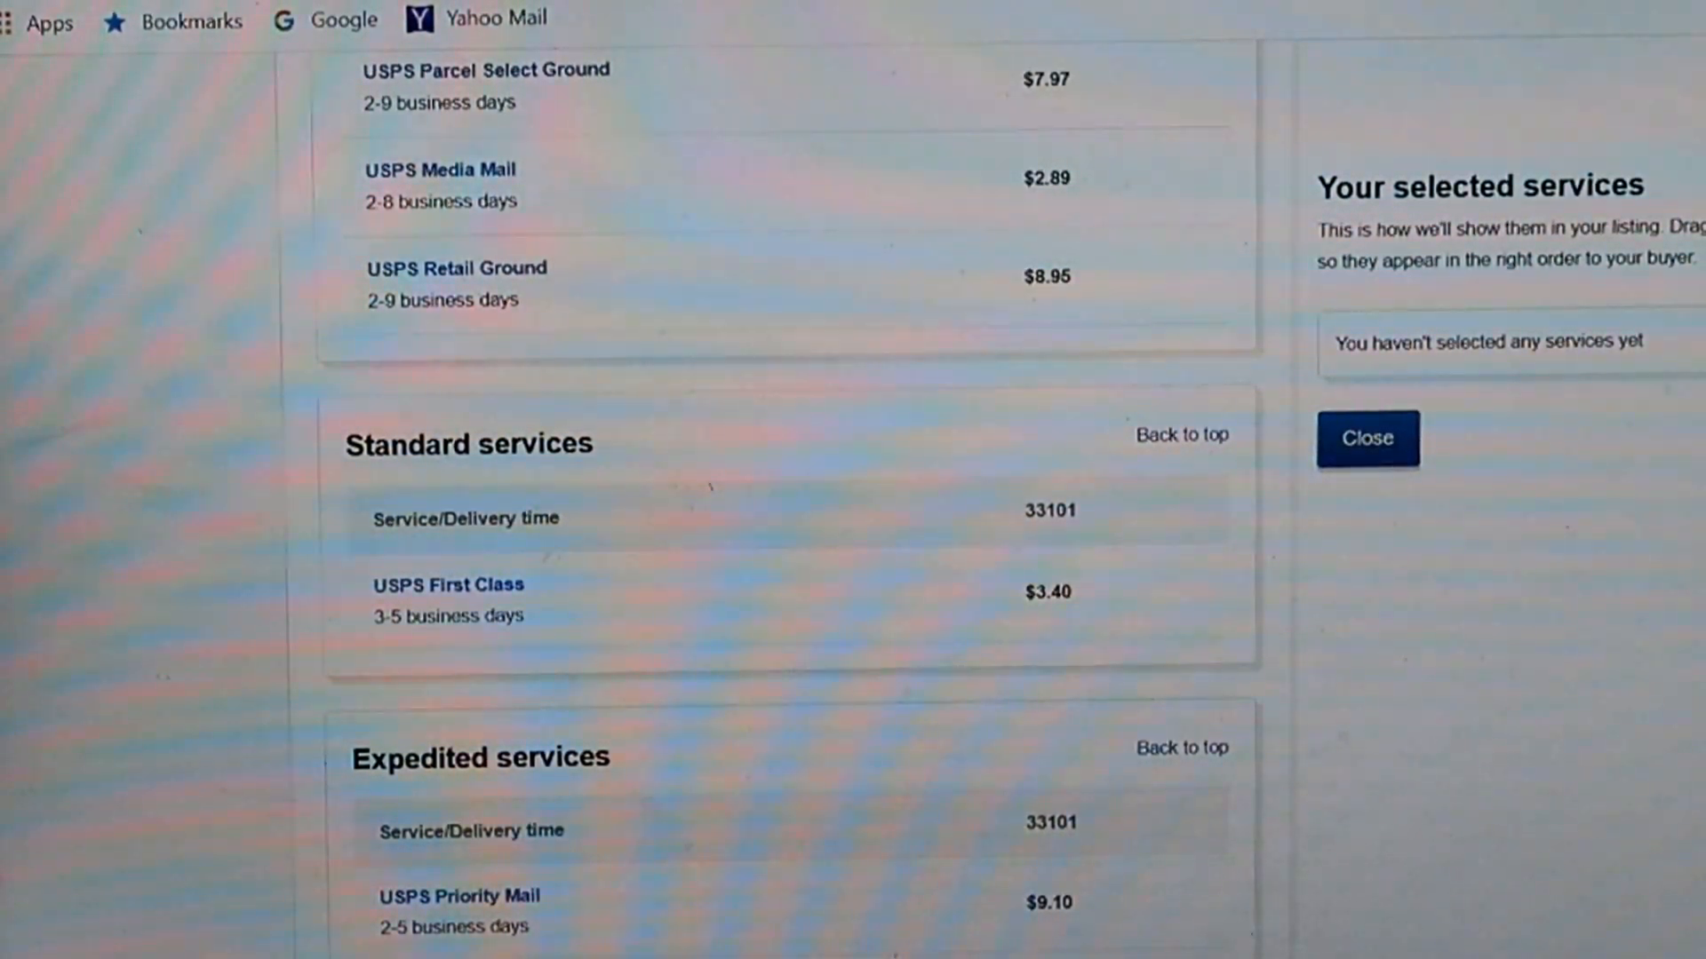
mouse_move(1120, 628)
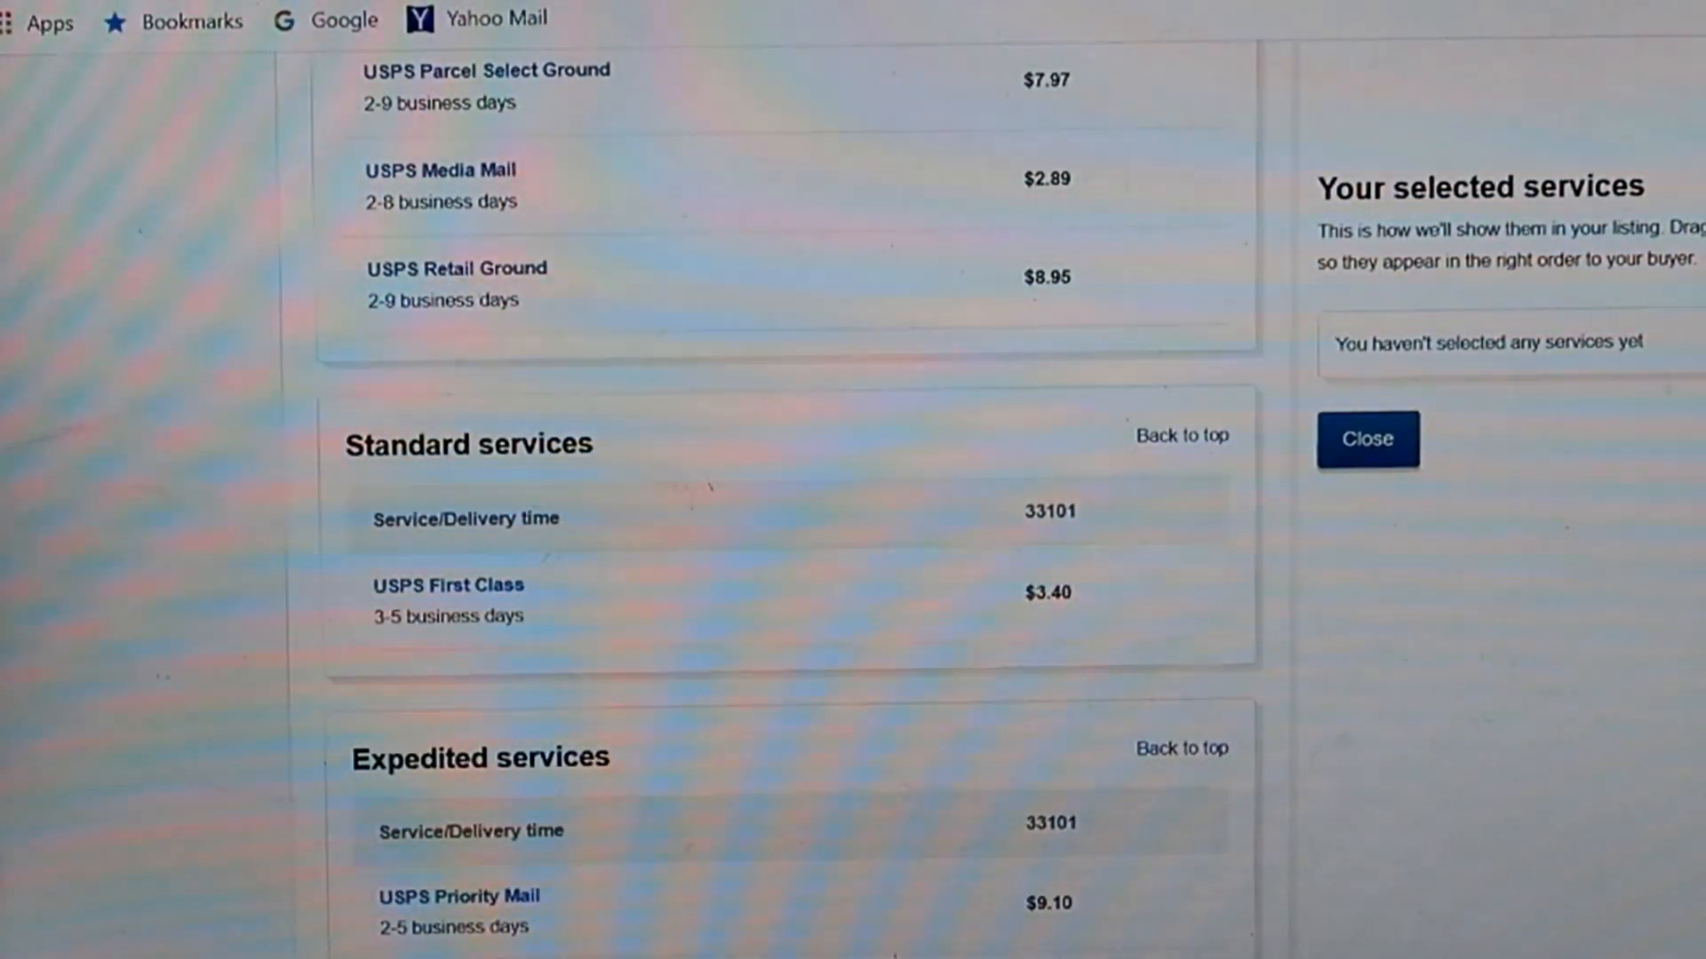
scroll(up, 3)
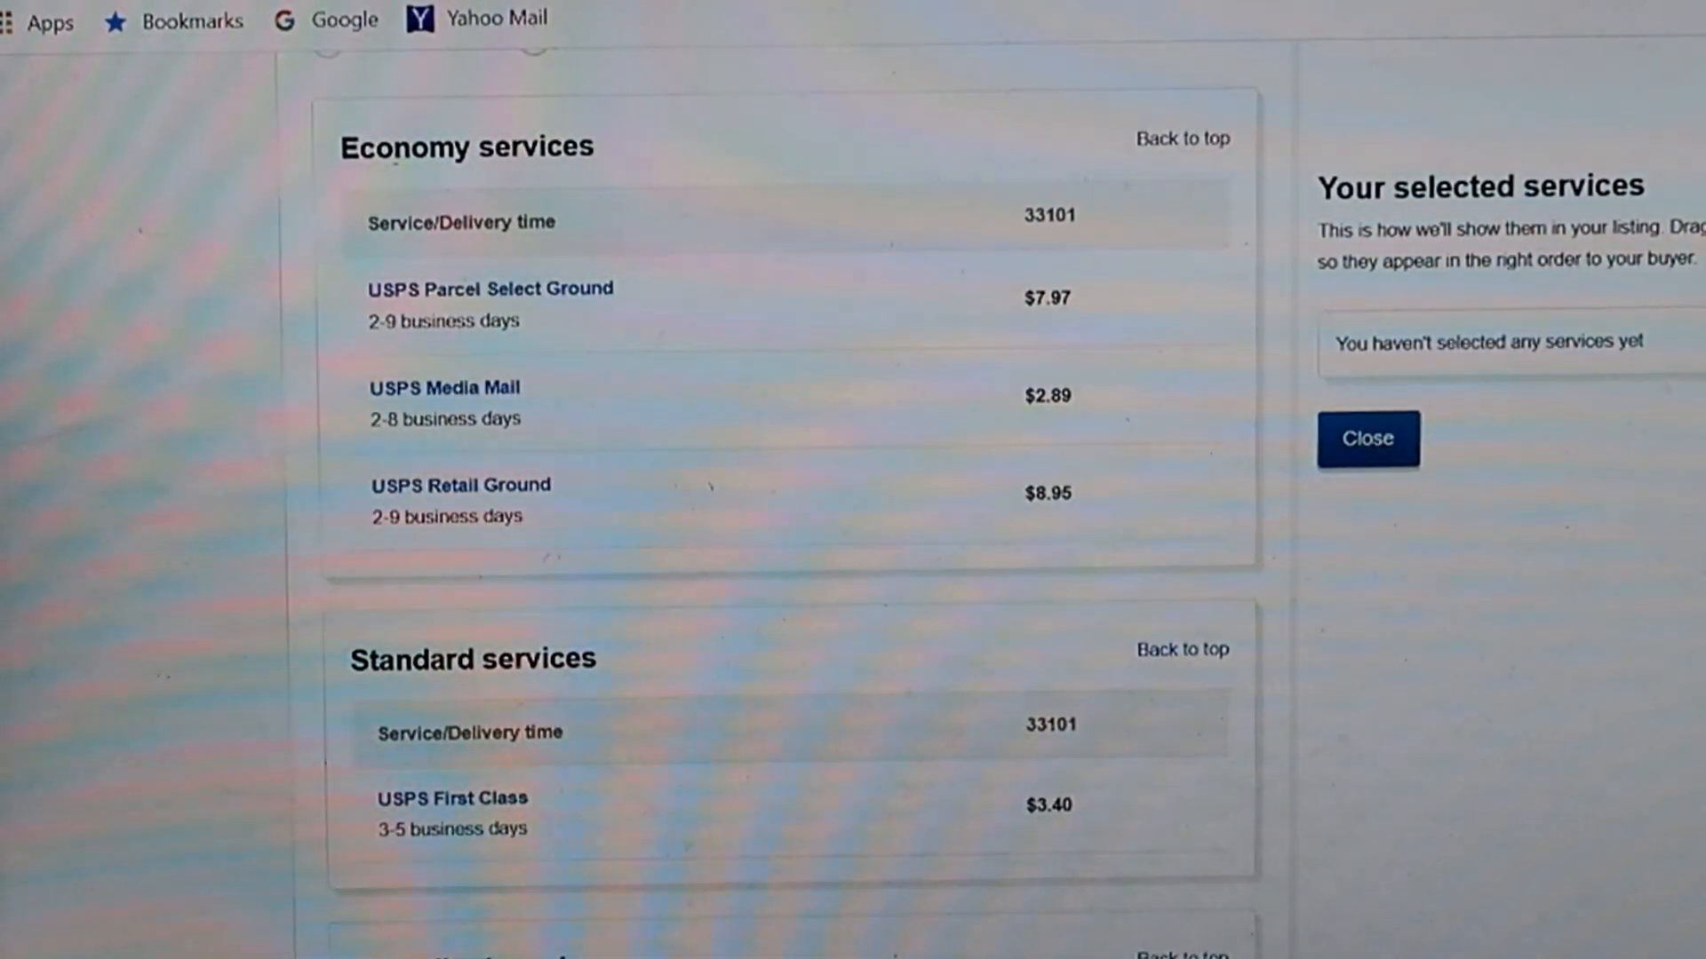
scroll(up, 3)
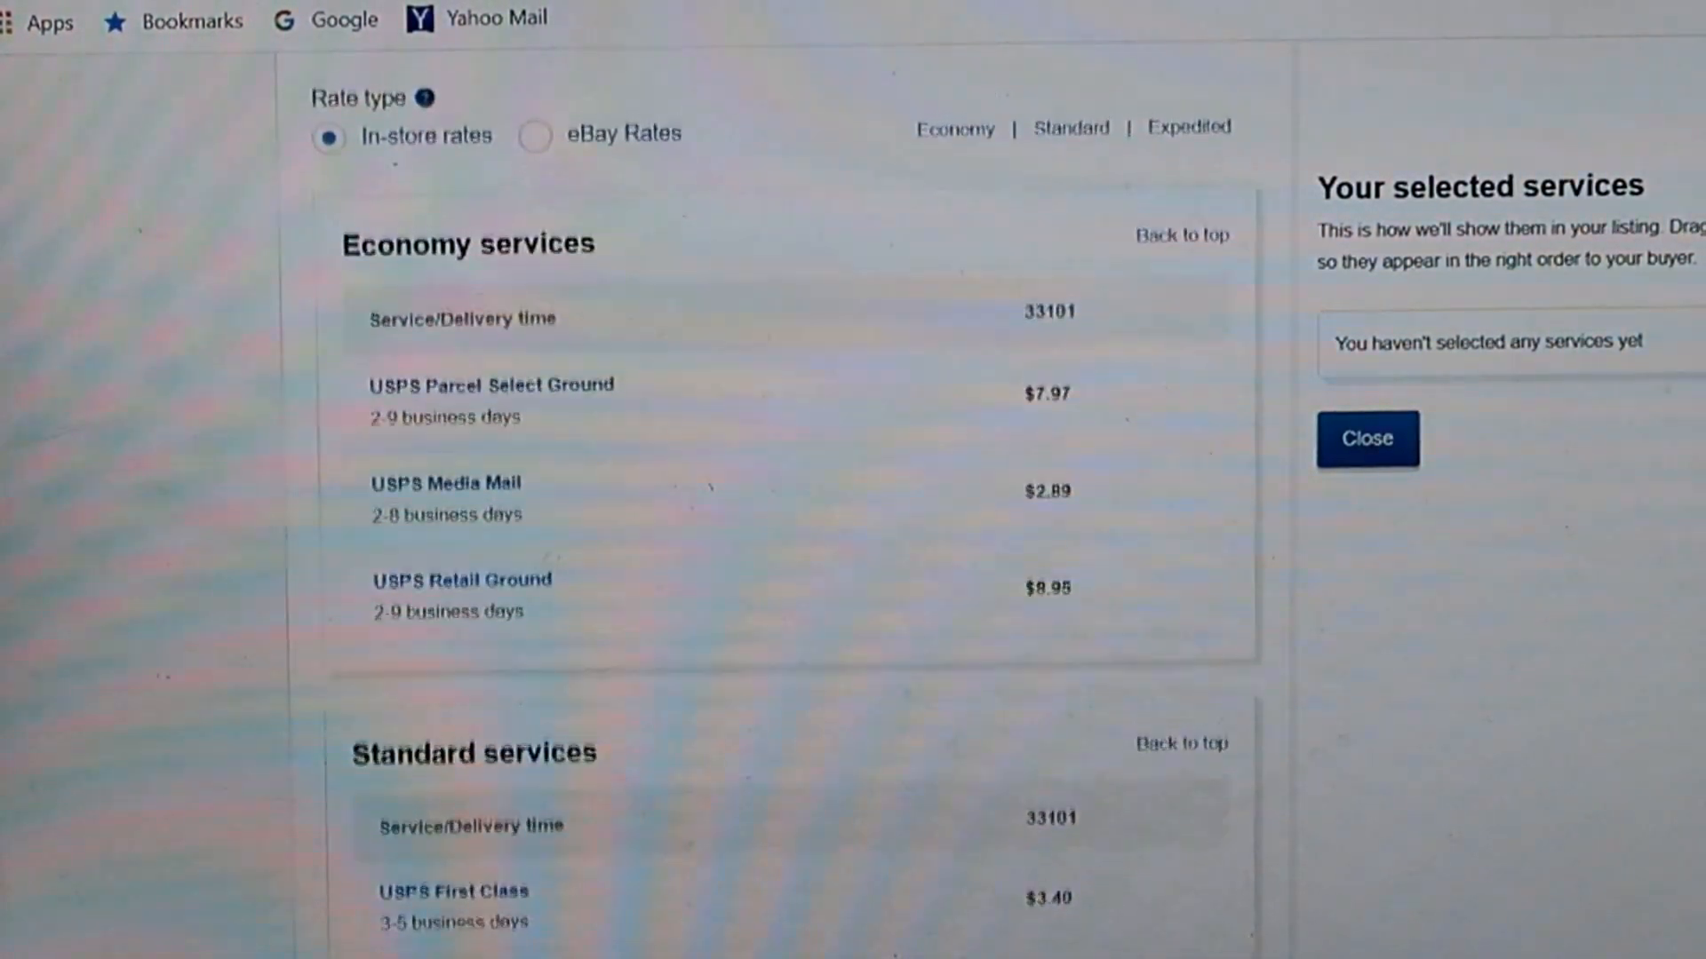
scroll(up, 3)
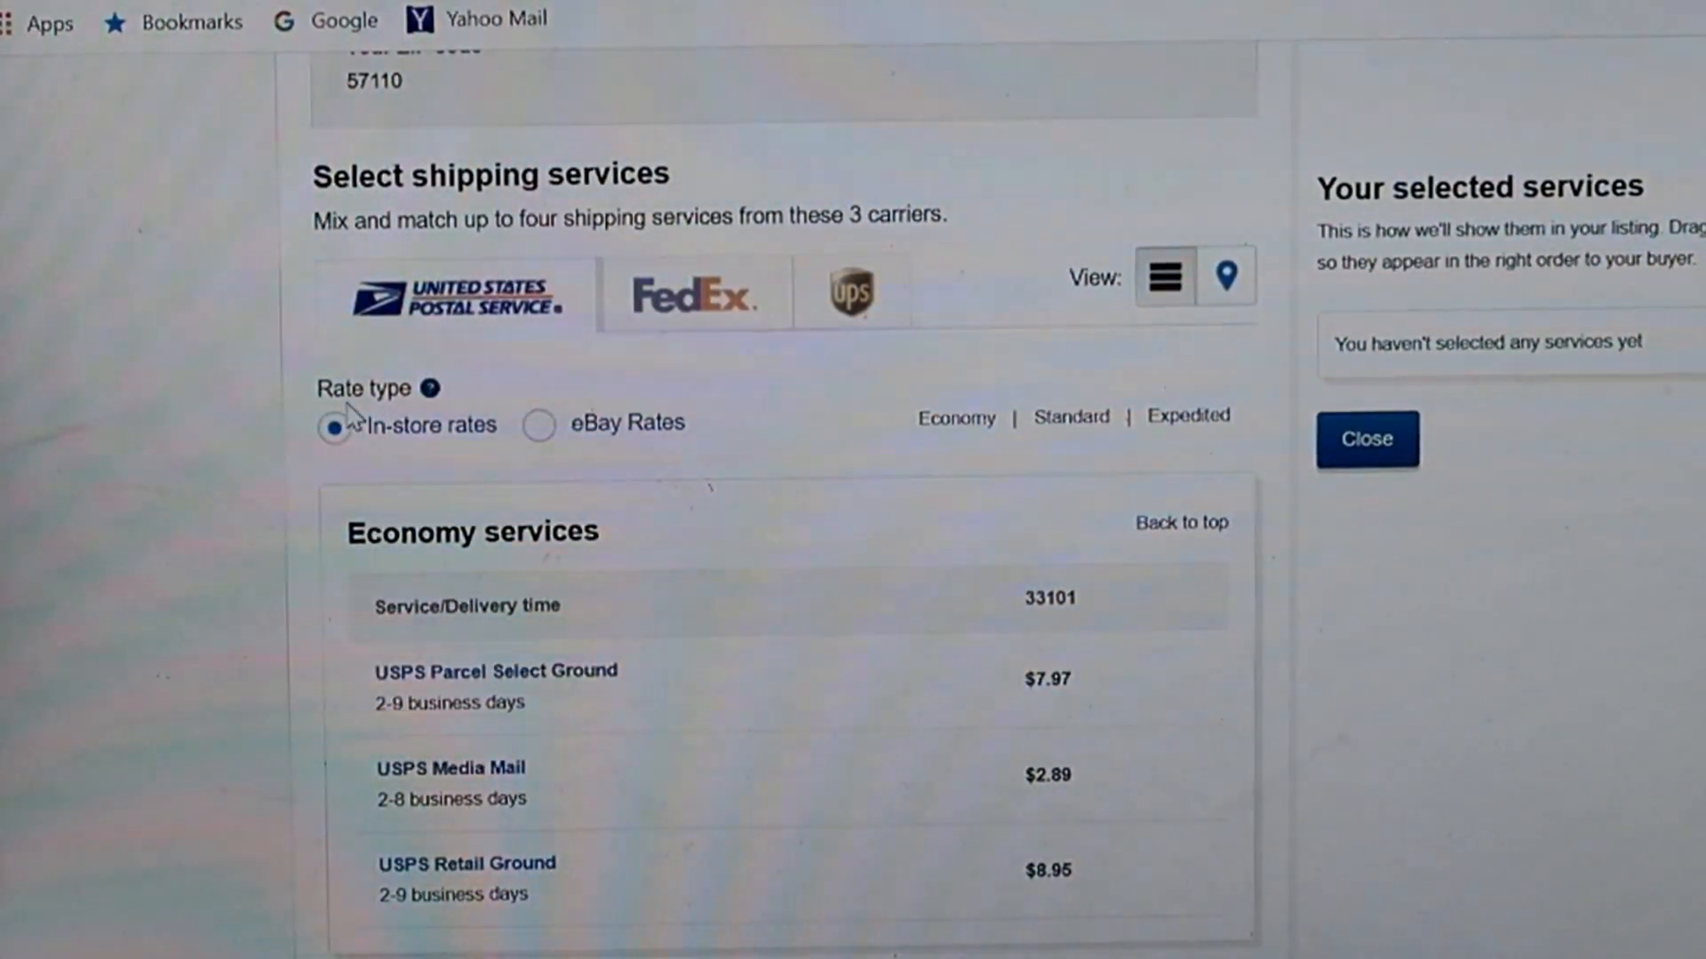
Step: Apply eBay Rates to the envelope and review discounted services, Priority Mail at $8.52
click(537, 425)
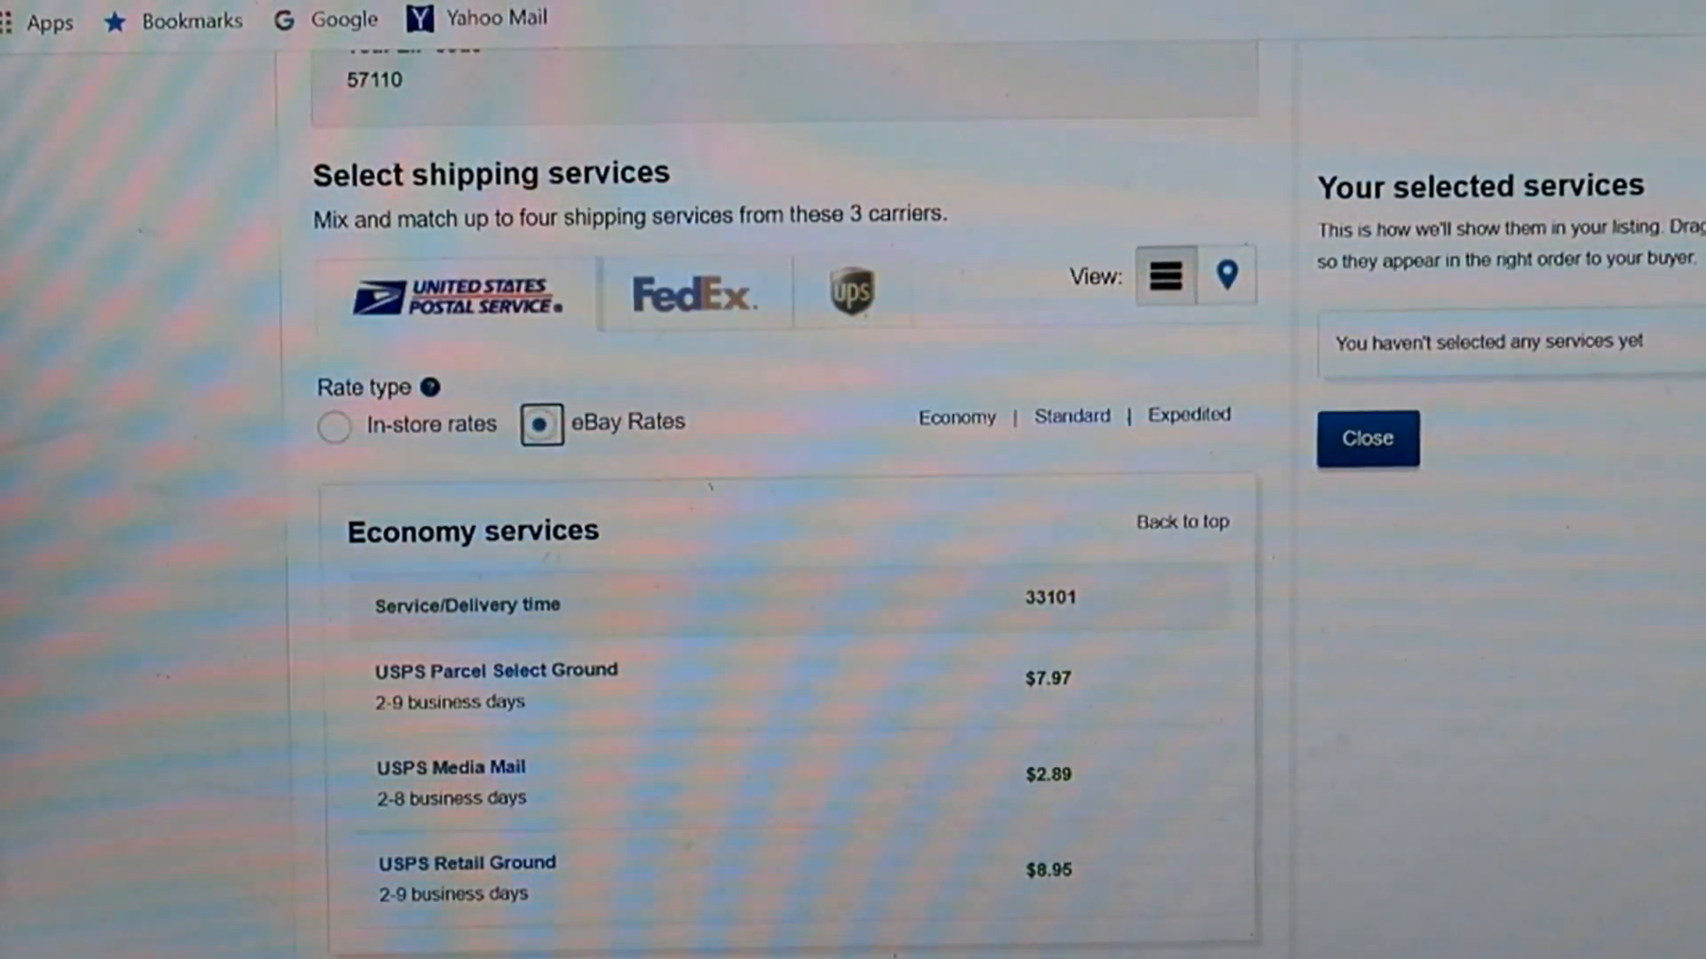
scroll(down, 3)
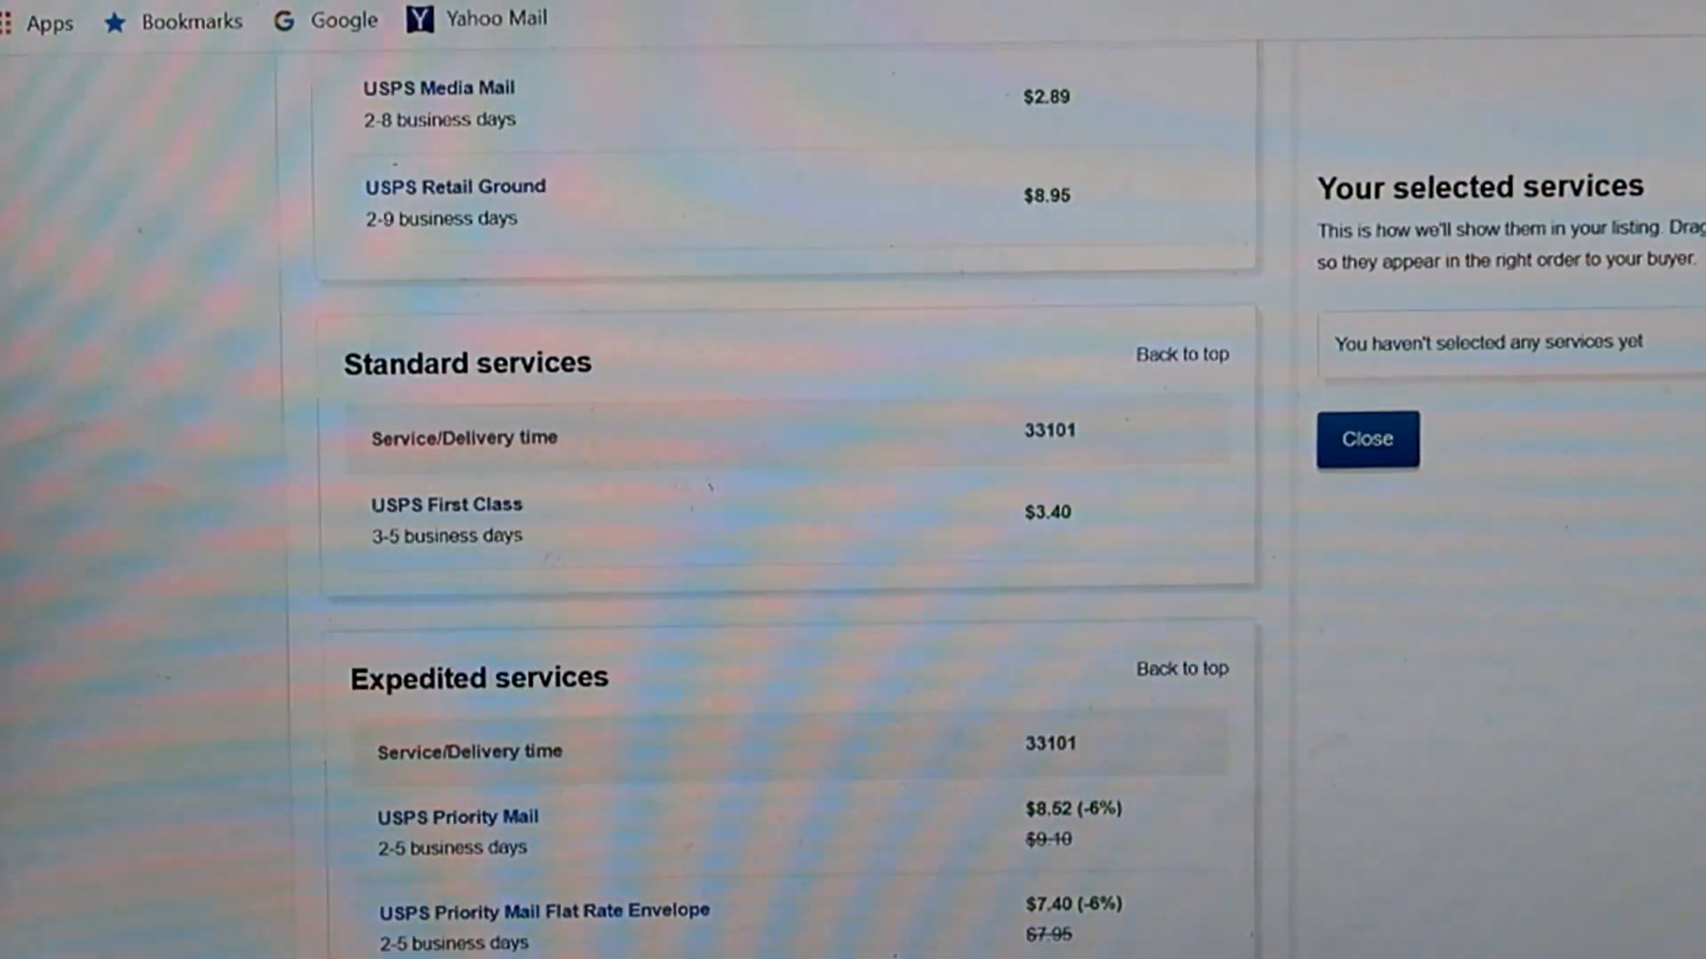
scroll(down, 3)
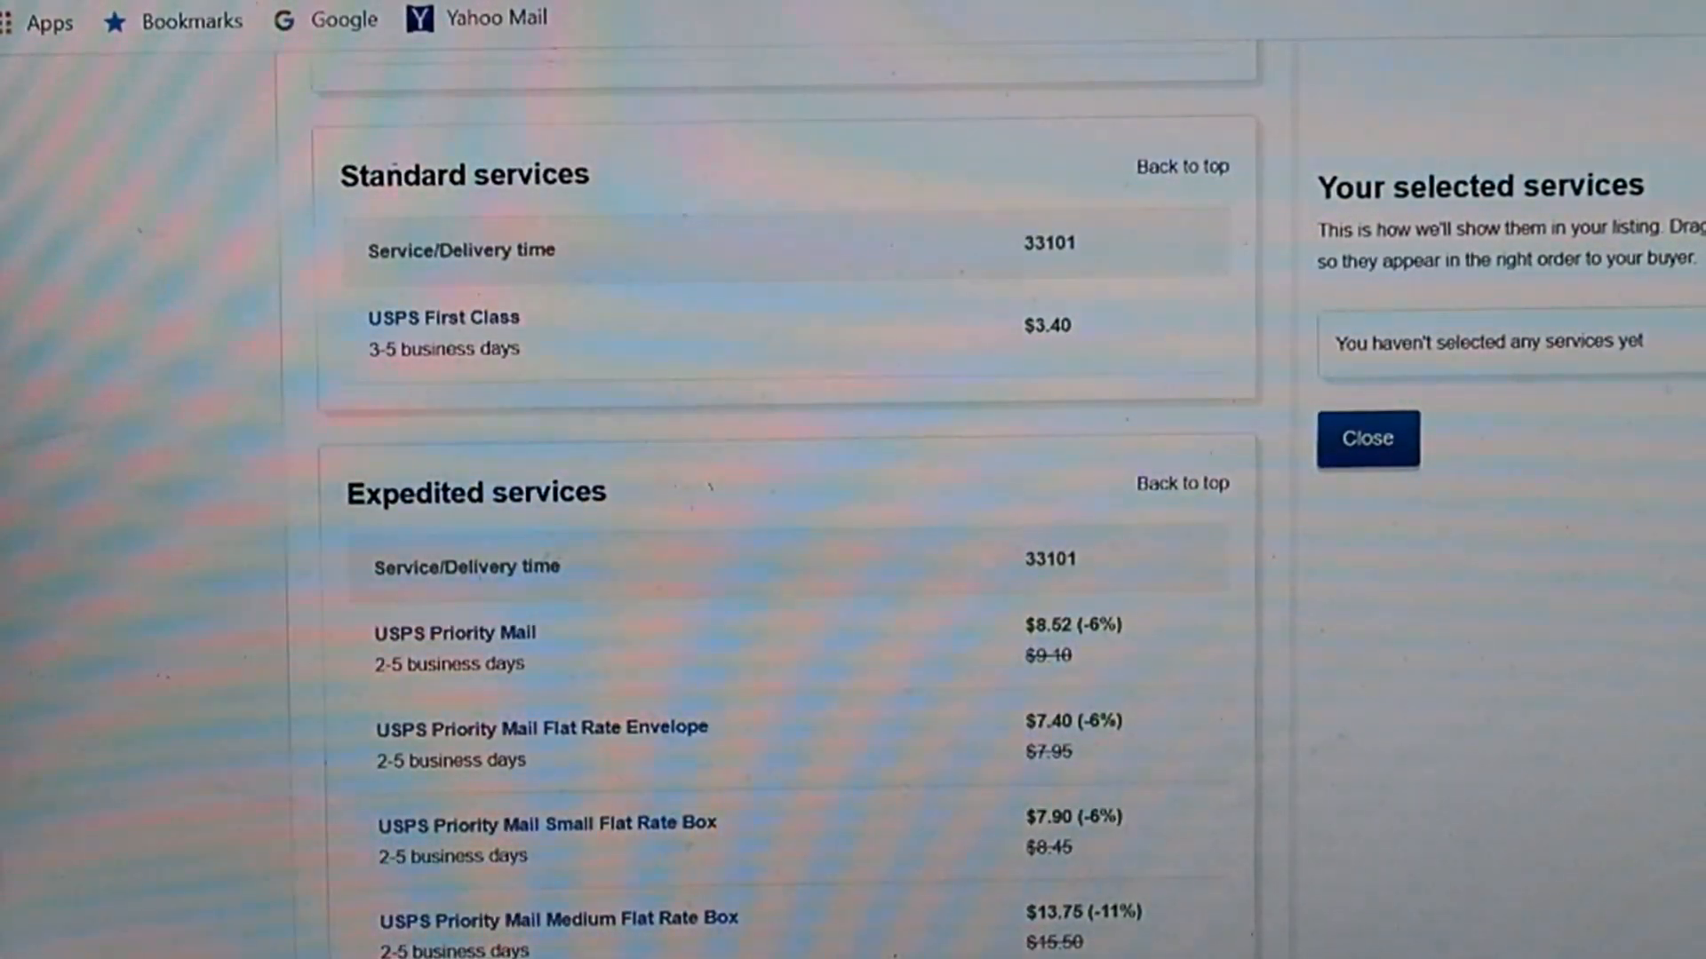
mouse_move(1087, 669)
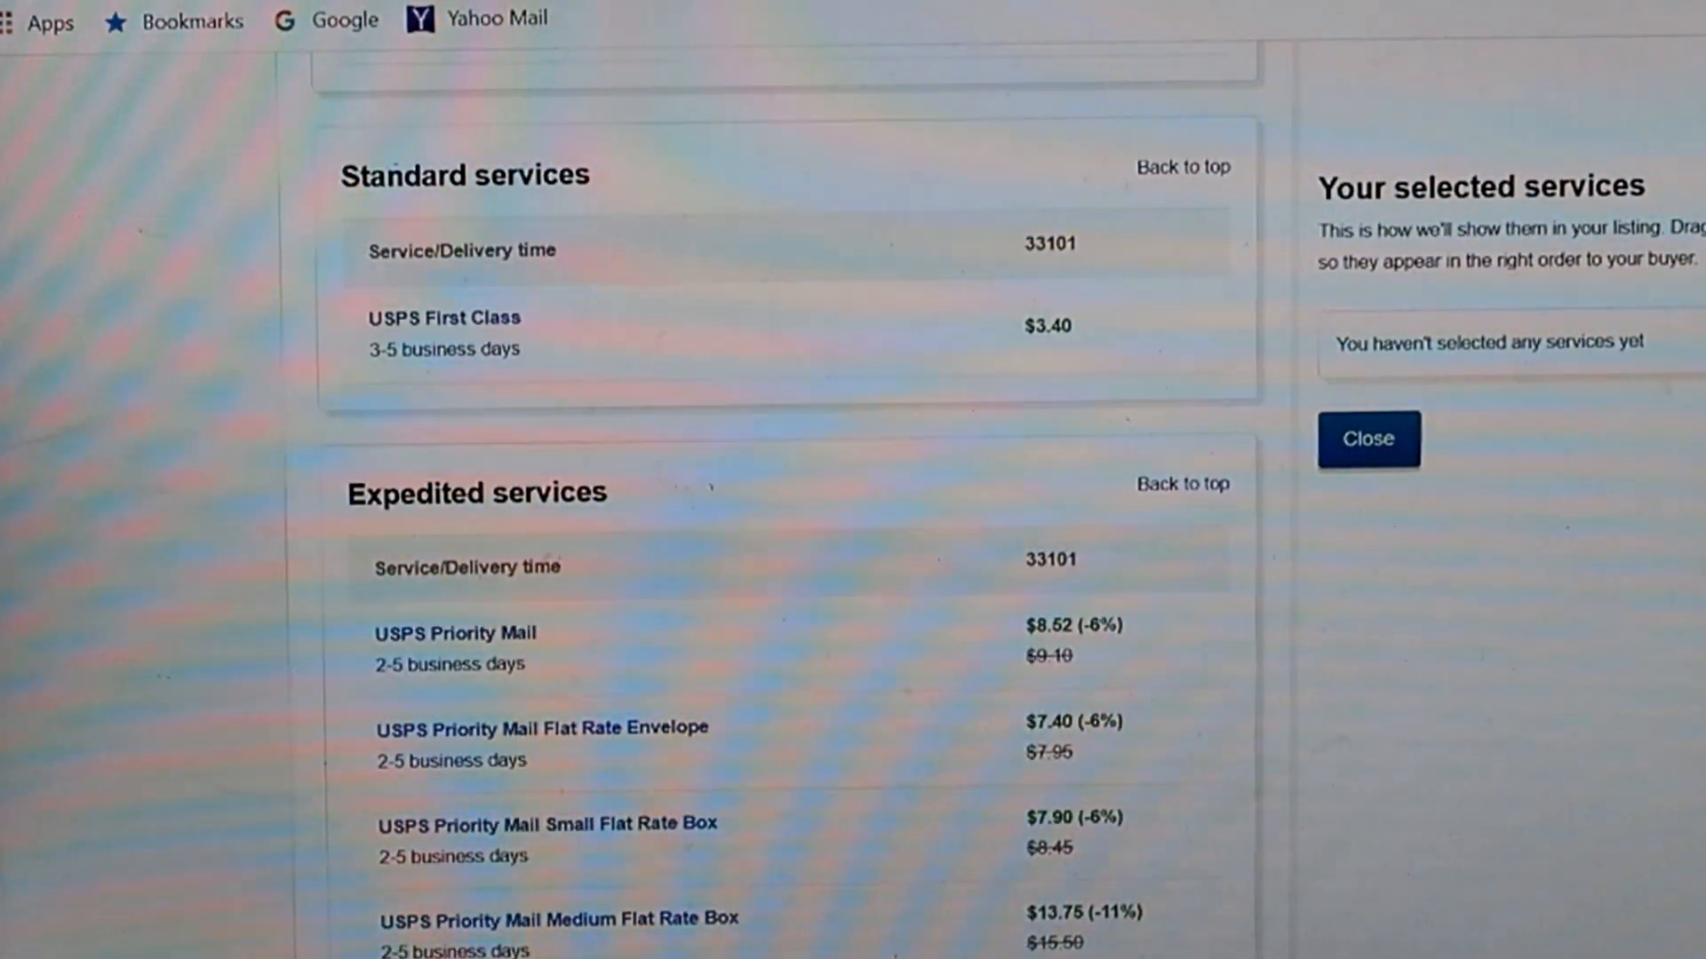
scroll(down, 3)
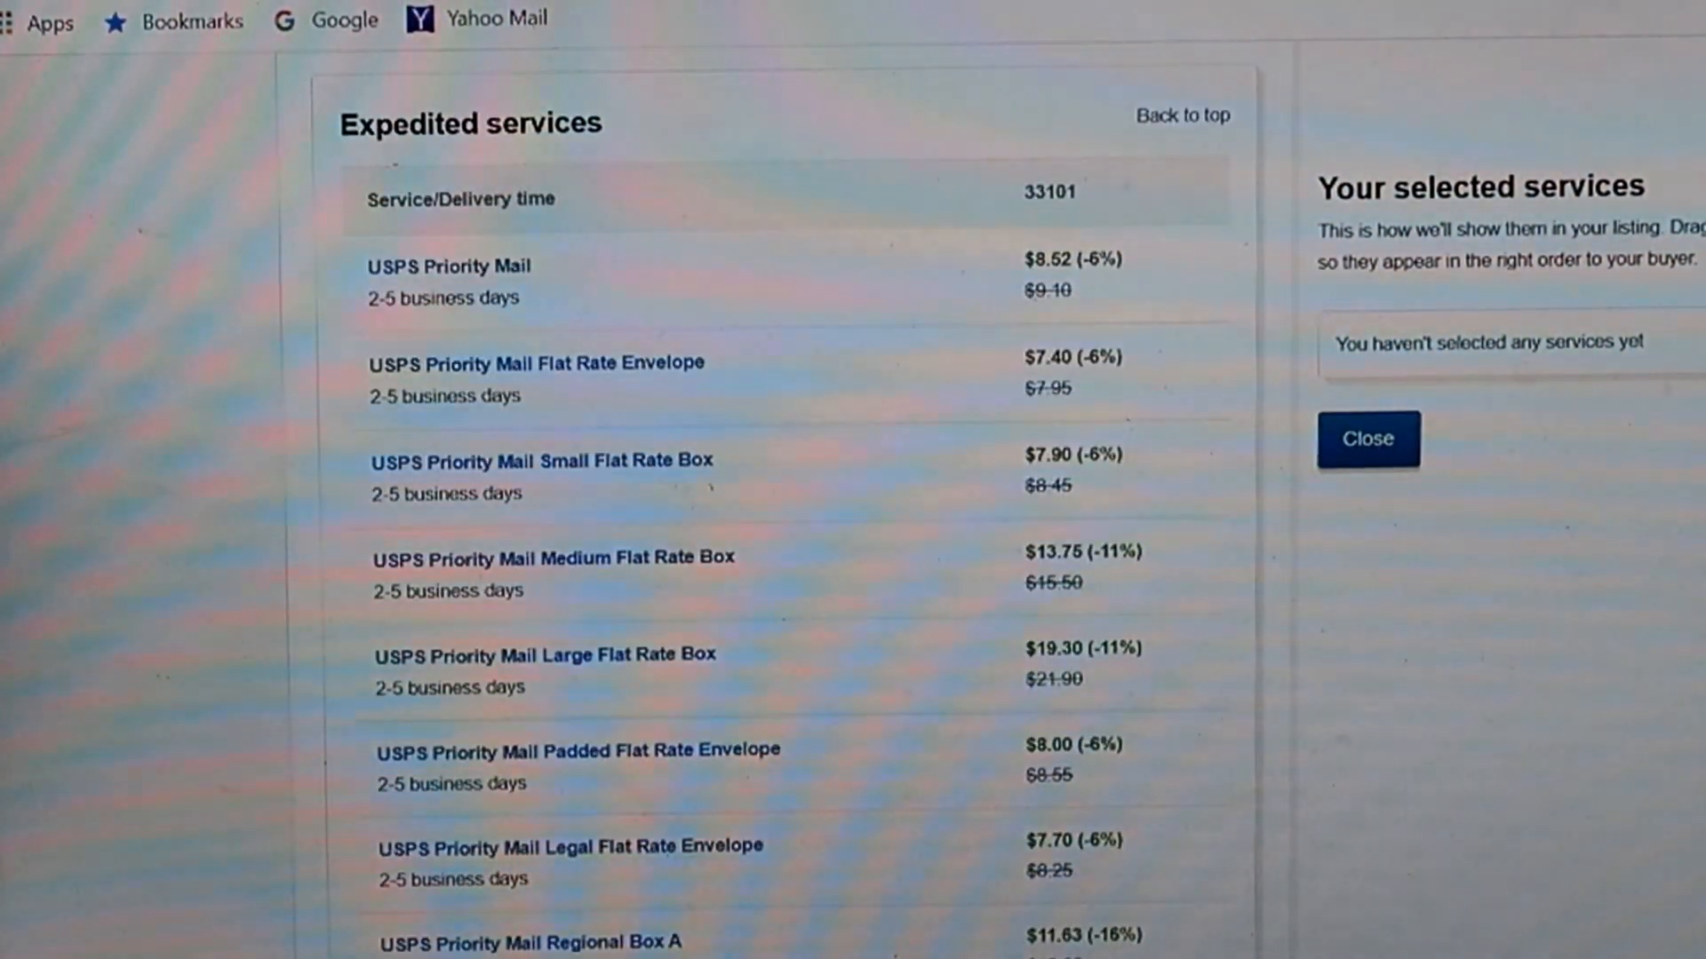
mouse_move(1011, 669)
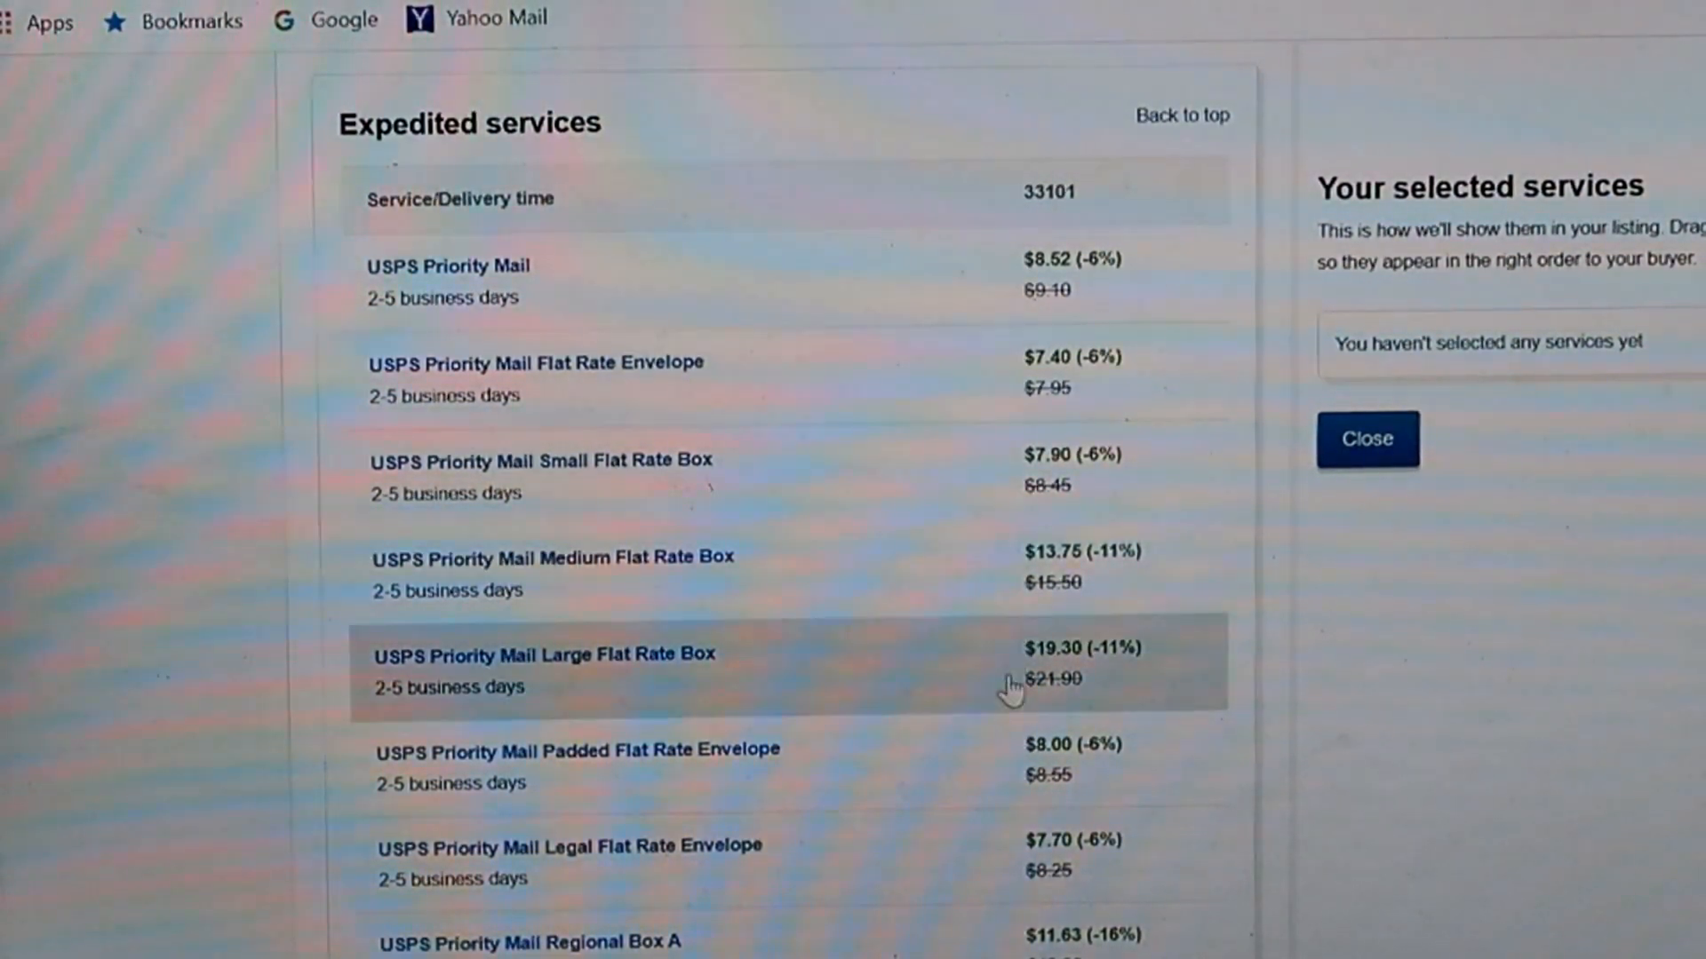
mouse_move(1148, 756)
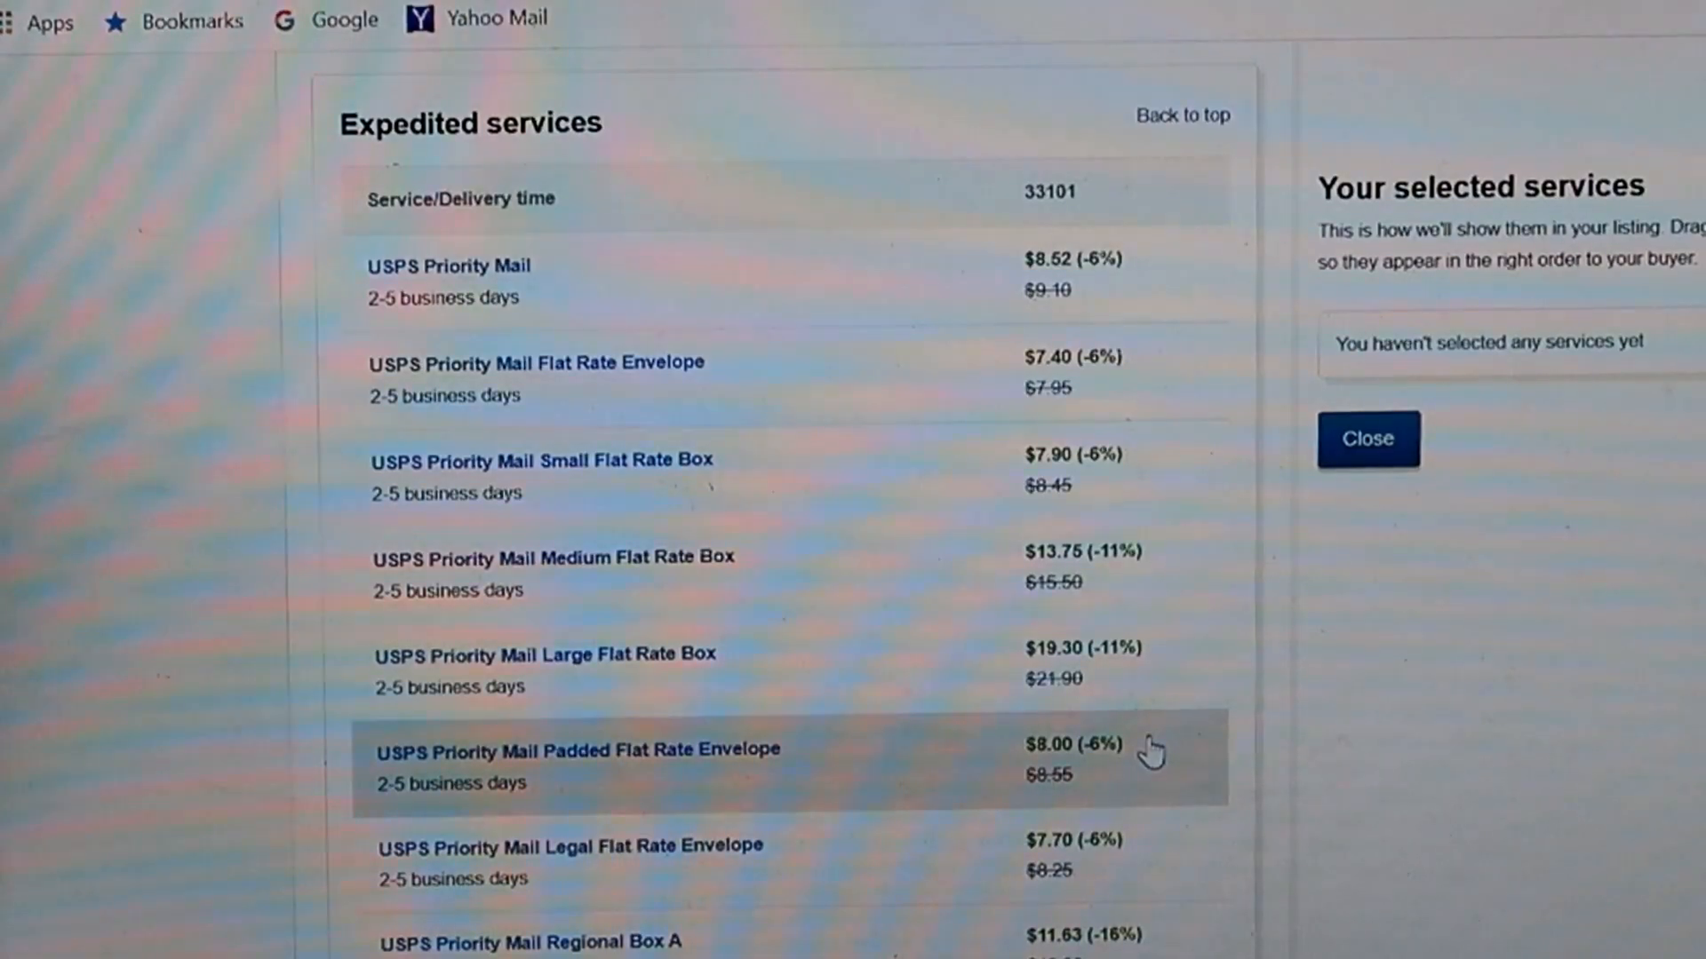
mouse_move(890, 779)
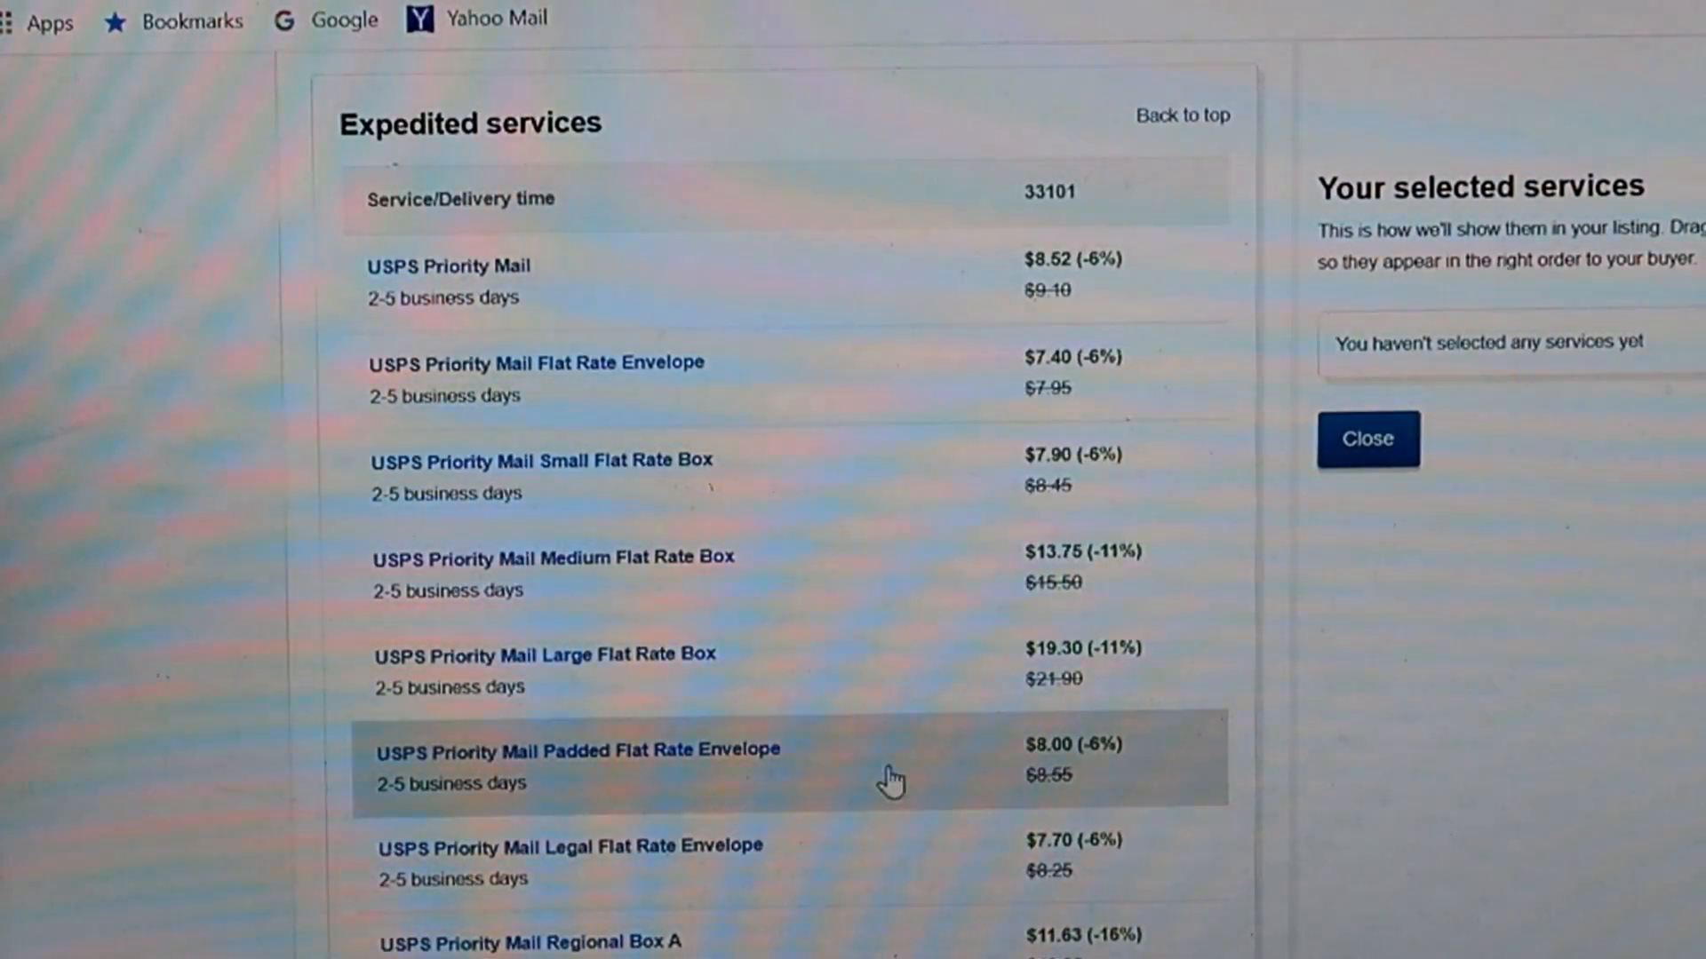
mouse_move(864, 767)
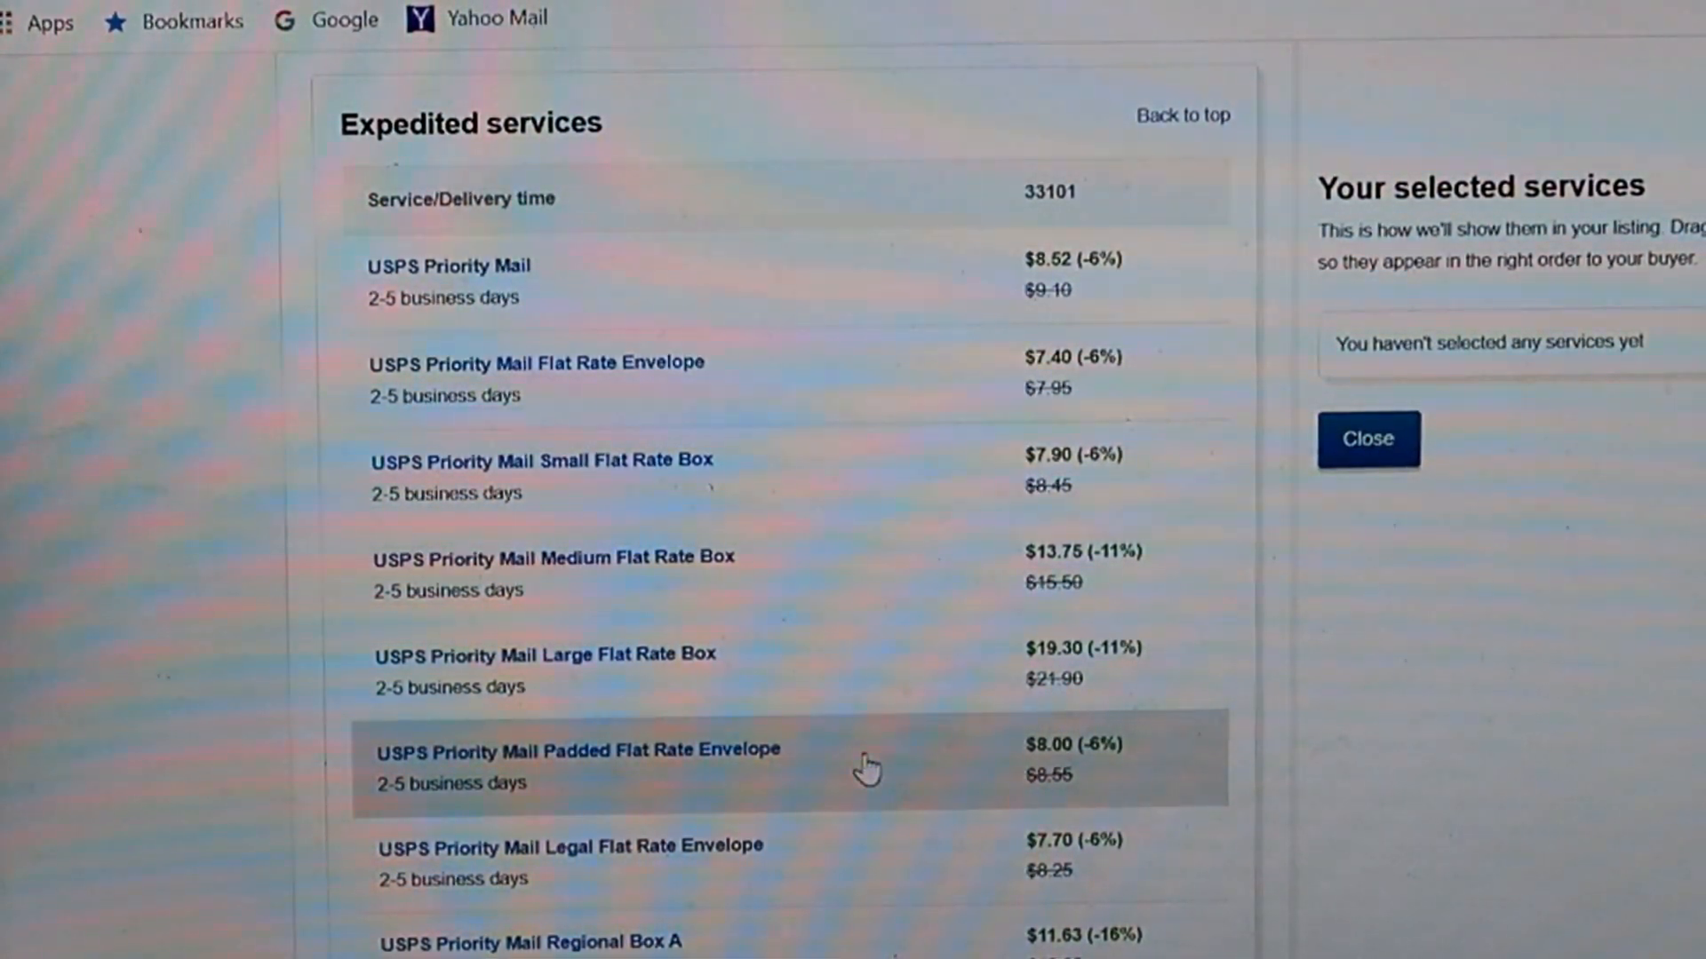
mouse_move(1191, 755)
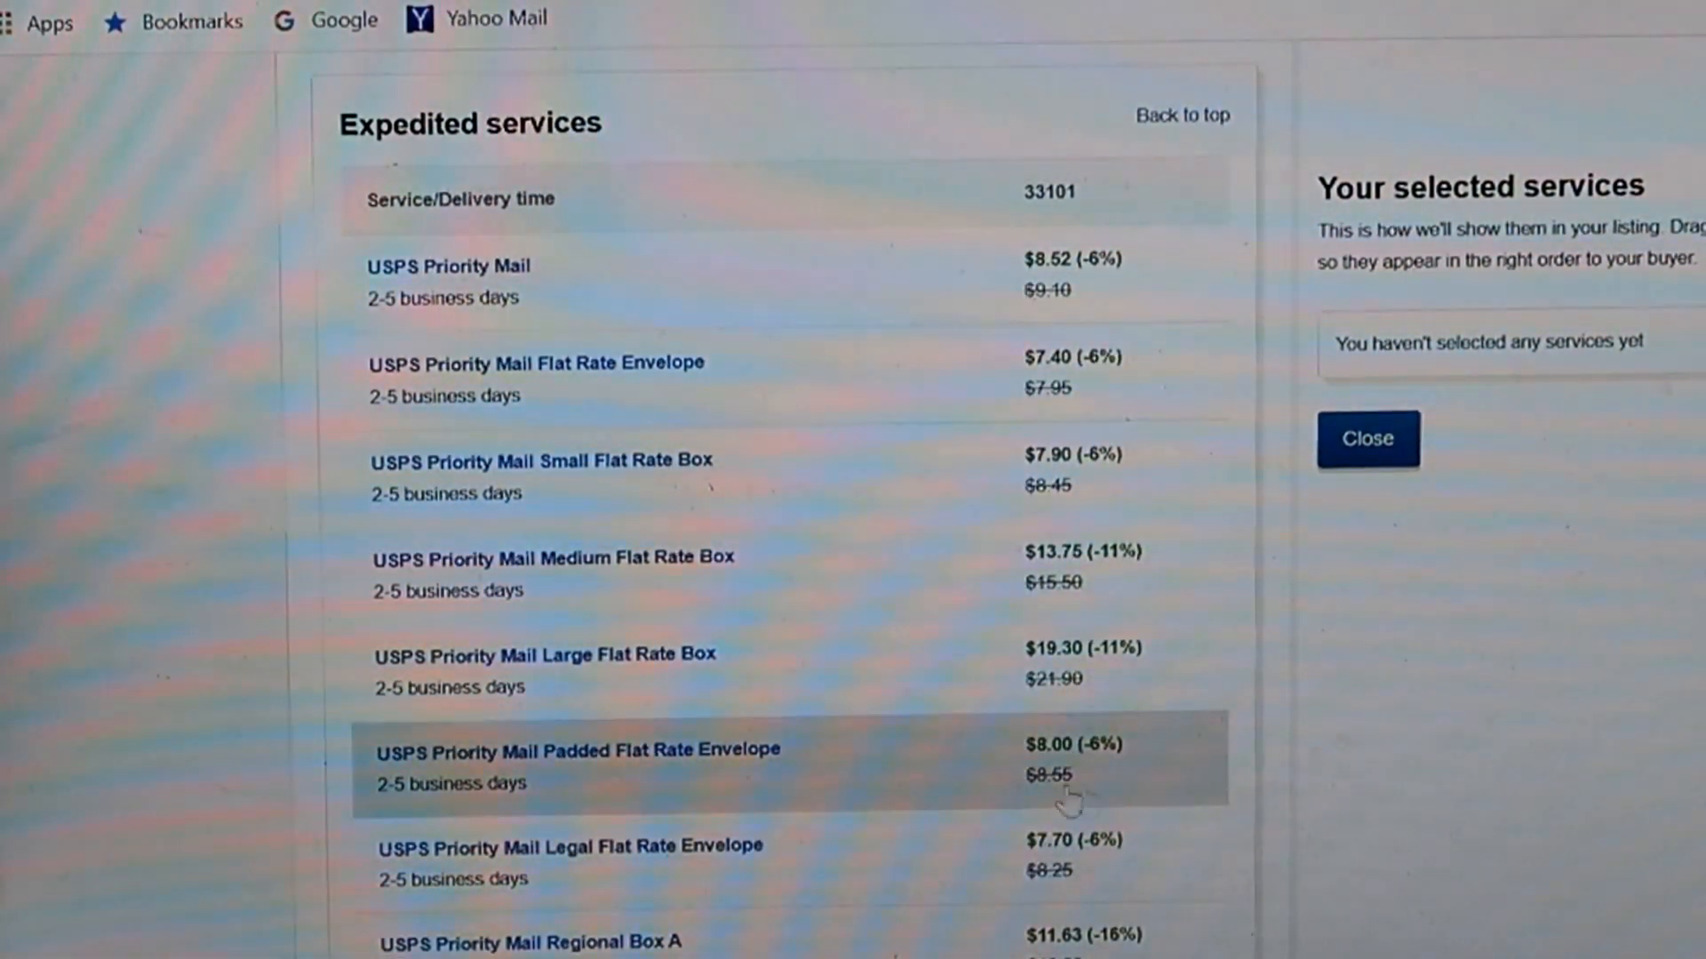
mouse_move(1671, 641)
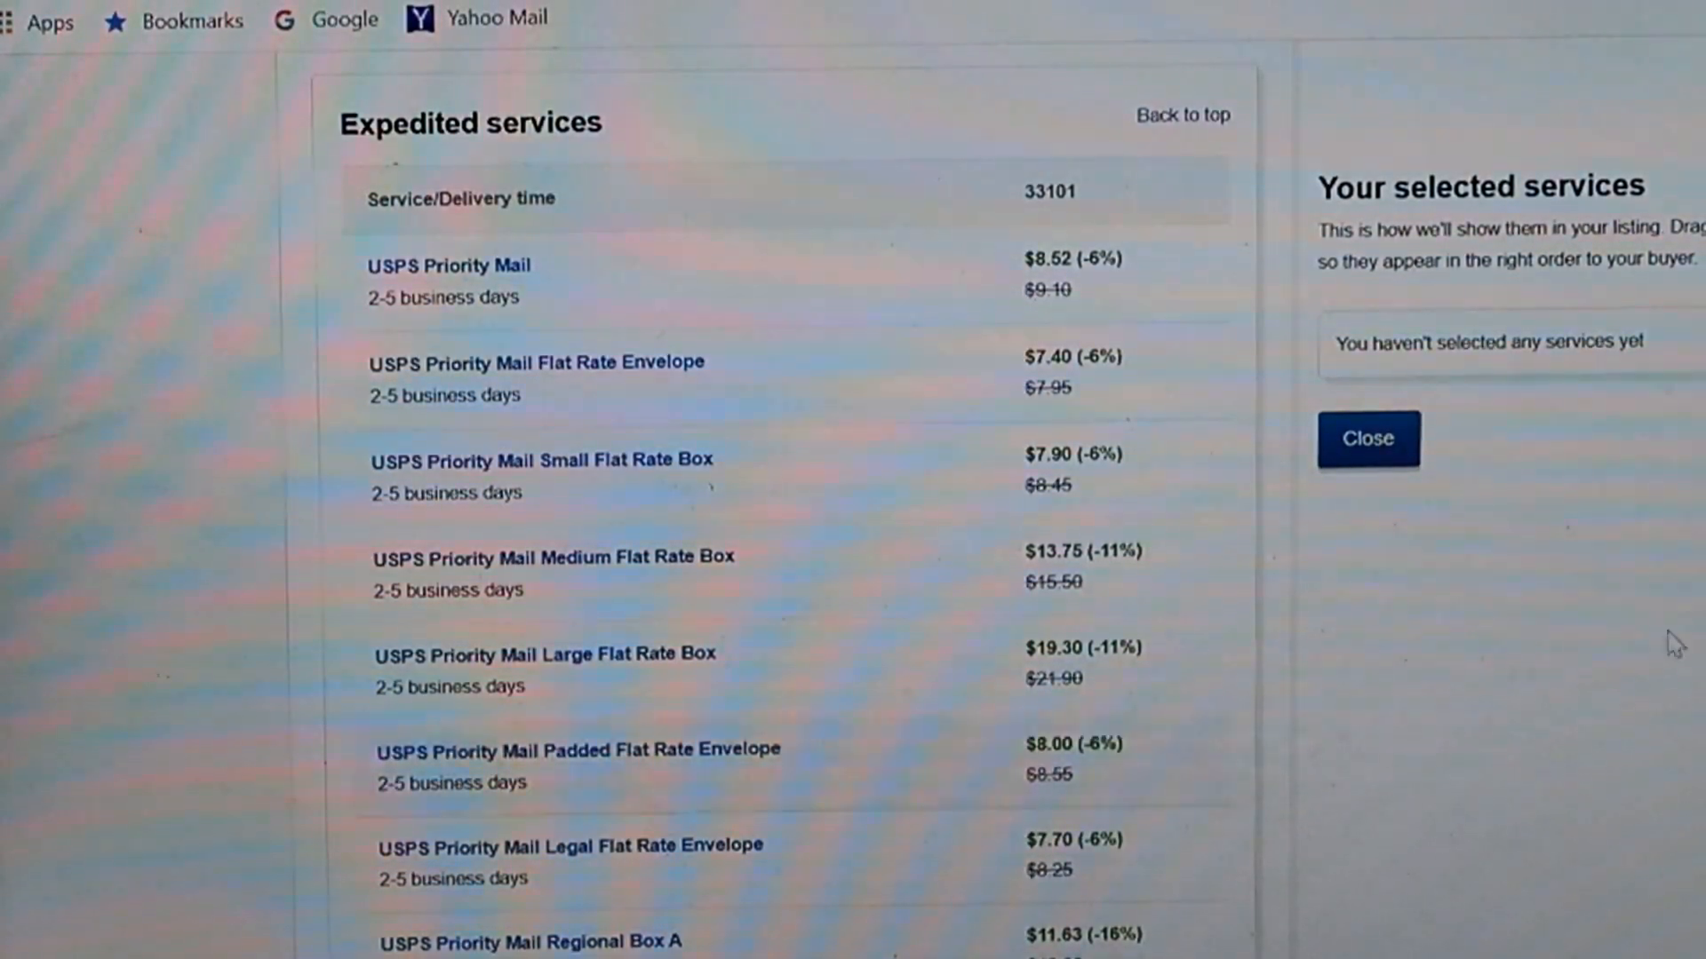
scroll(up, 3)
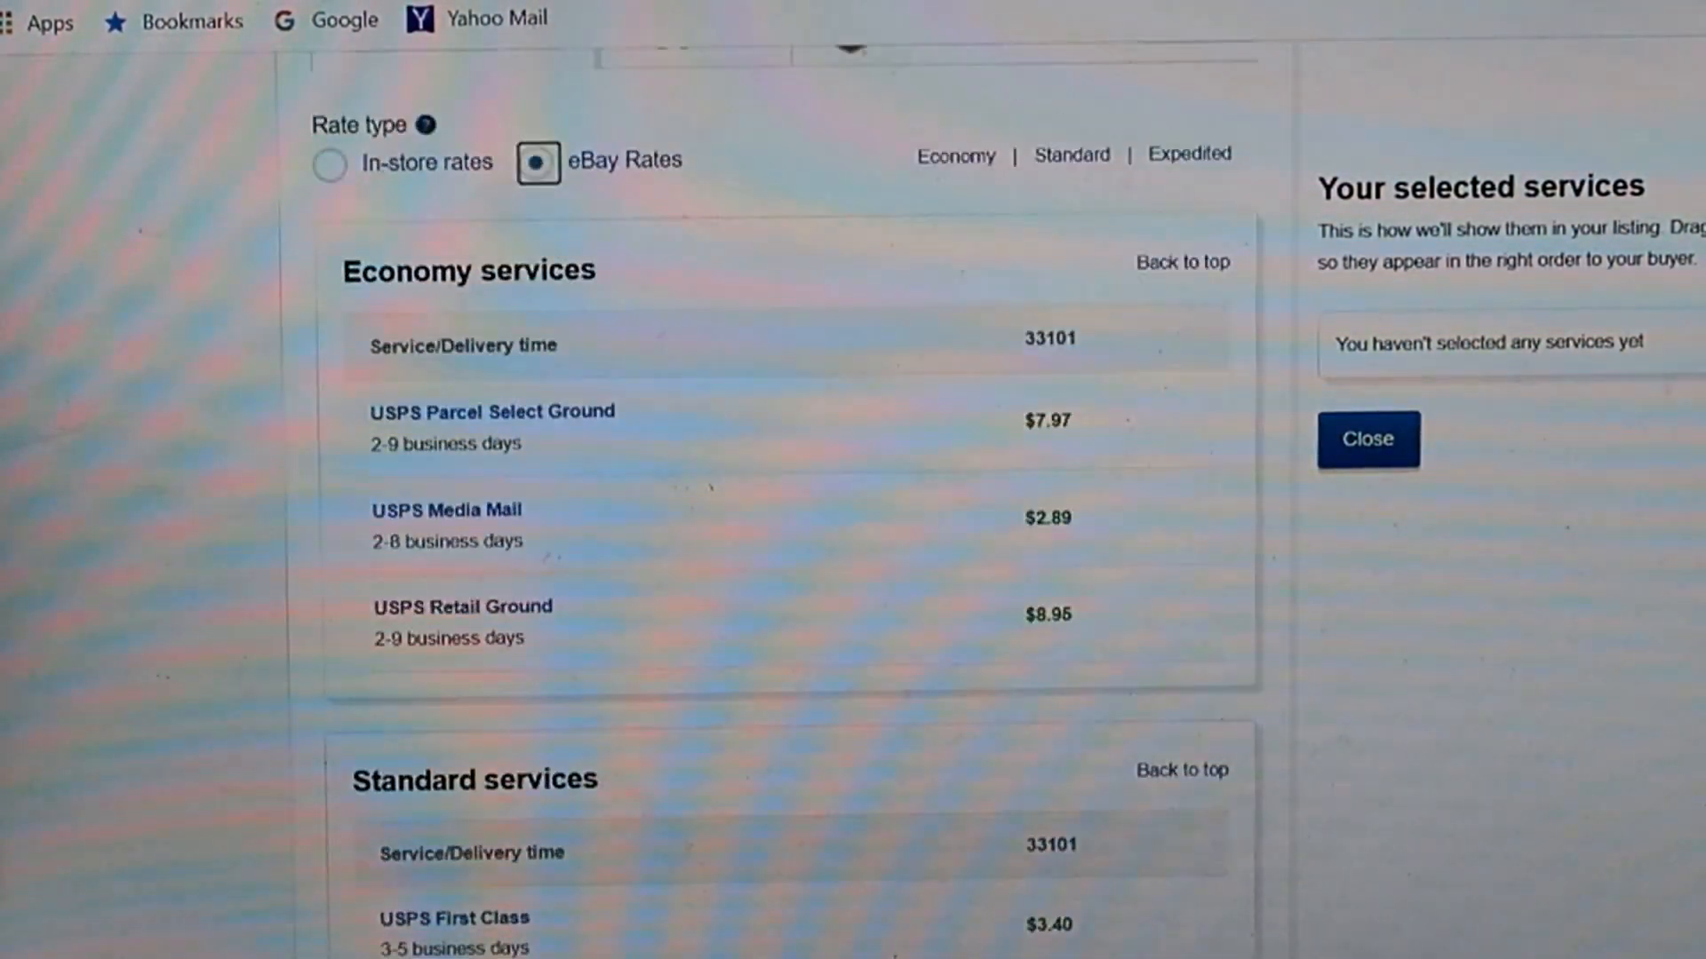
Step: Scroll up to the envelope's UPS in-store rates, with UPS Ground at $12.45
scroll(up, 3)
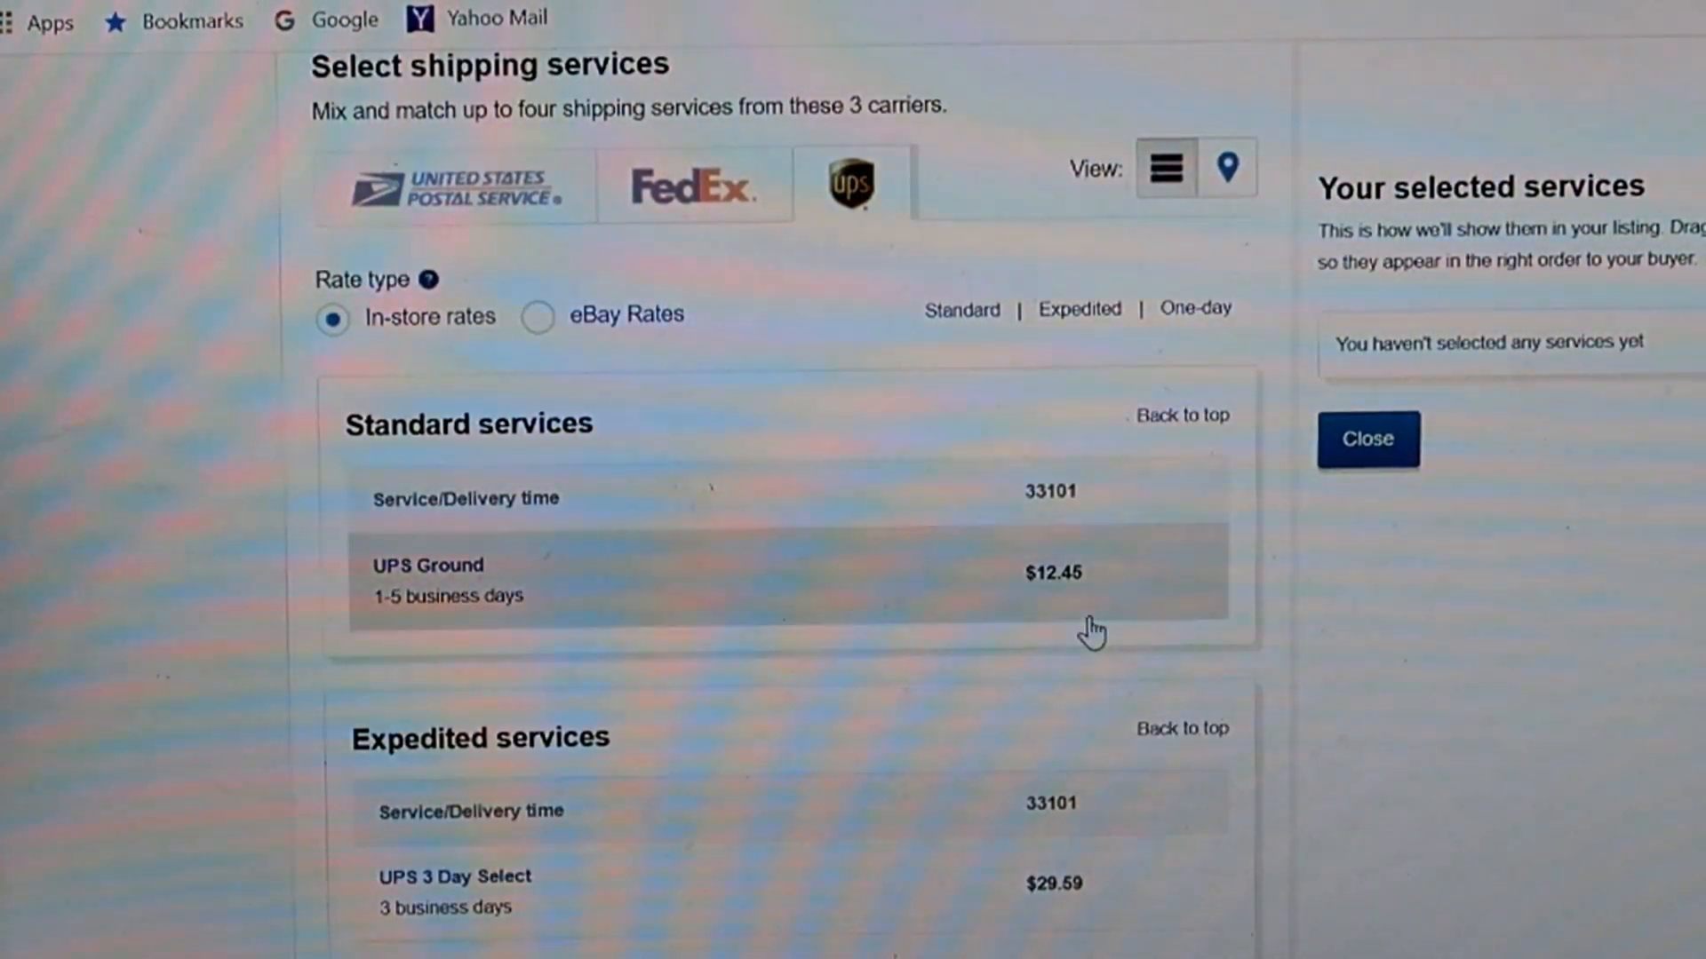
mouse_move(1077, 611)
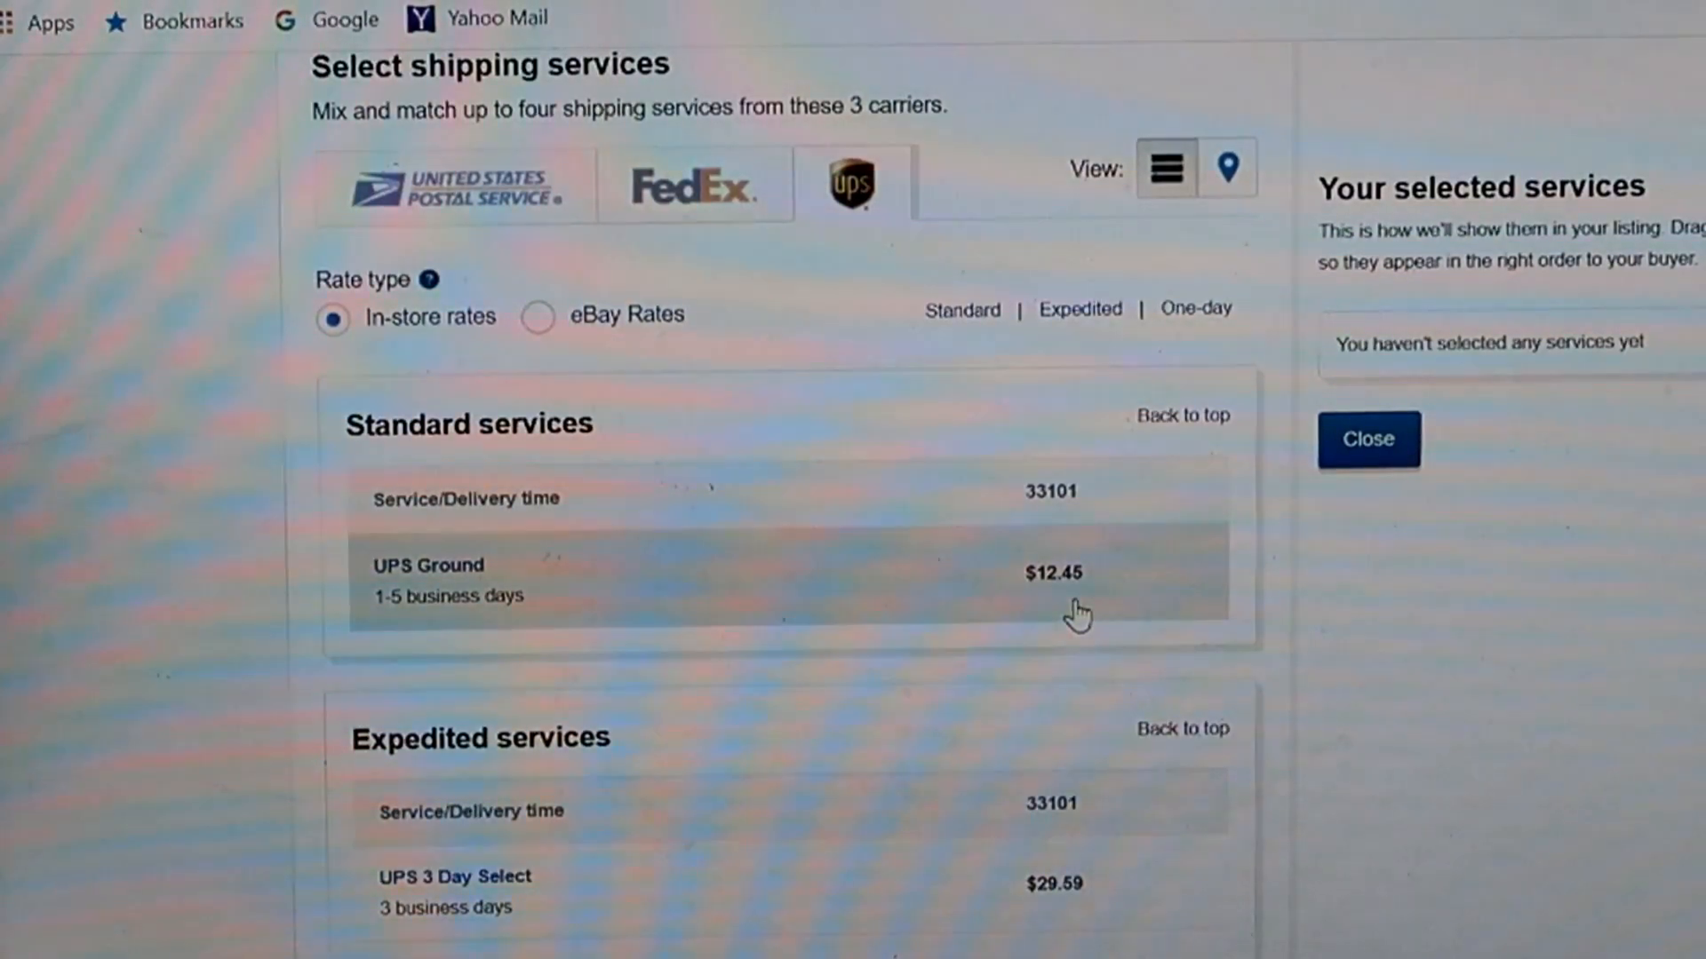
mouse_move(984, 590)
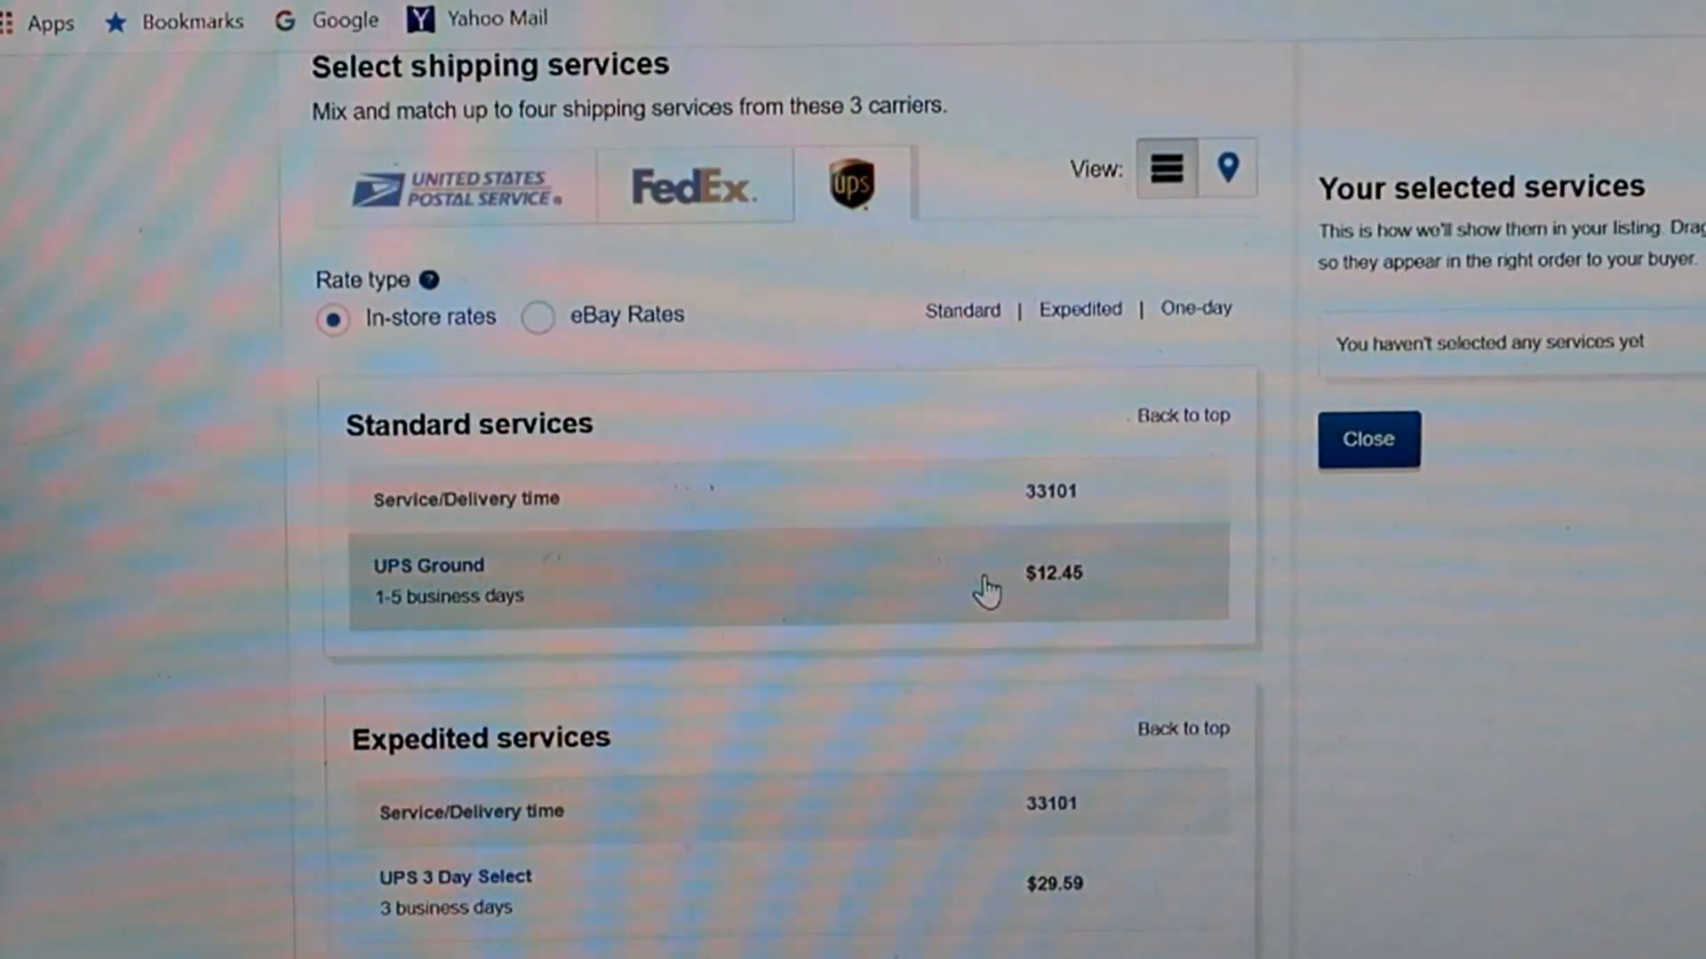
Step: Bring back the USPS eBay rates for the 13 oz large envelope, showing First Class at $3.40
click(537, 316)
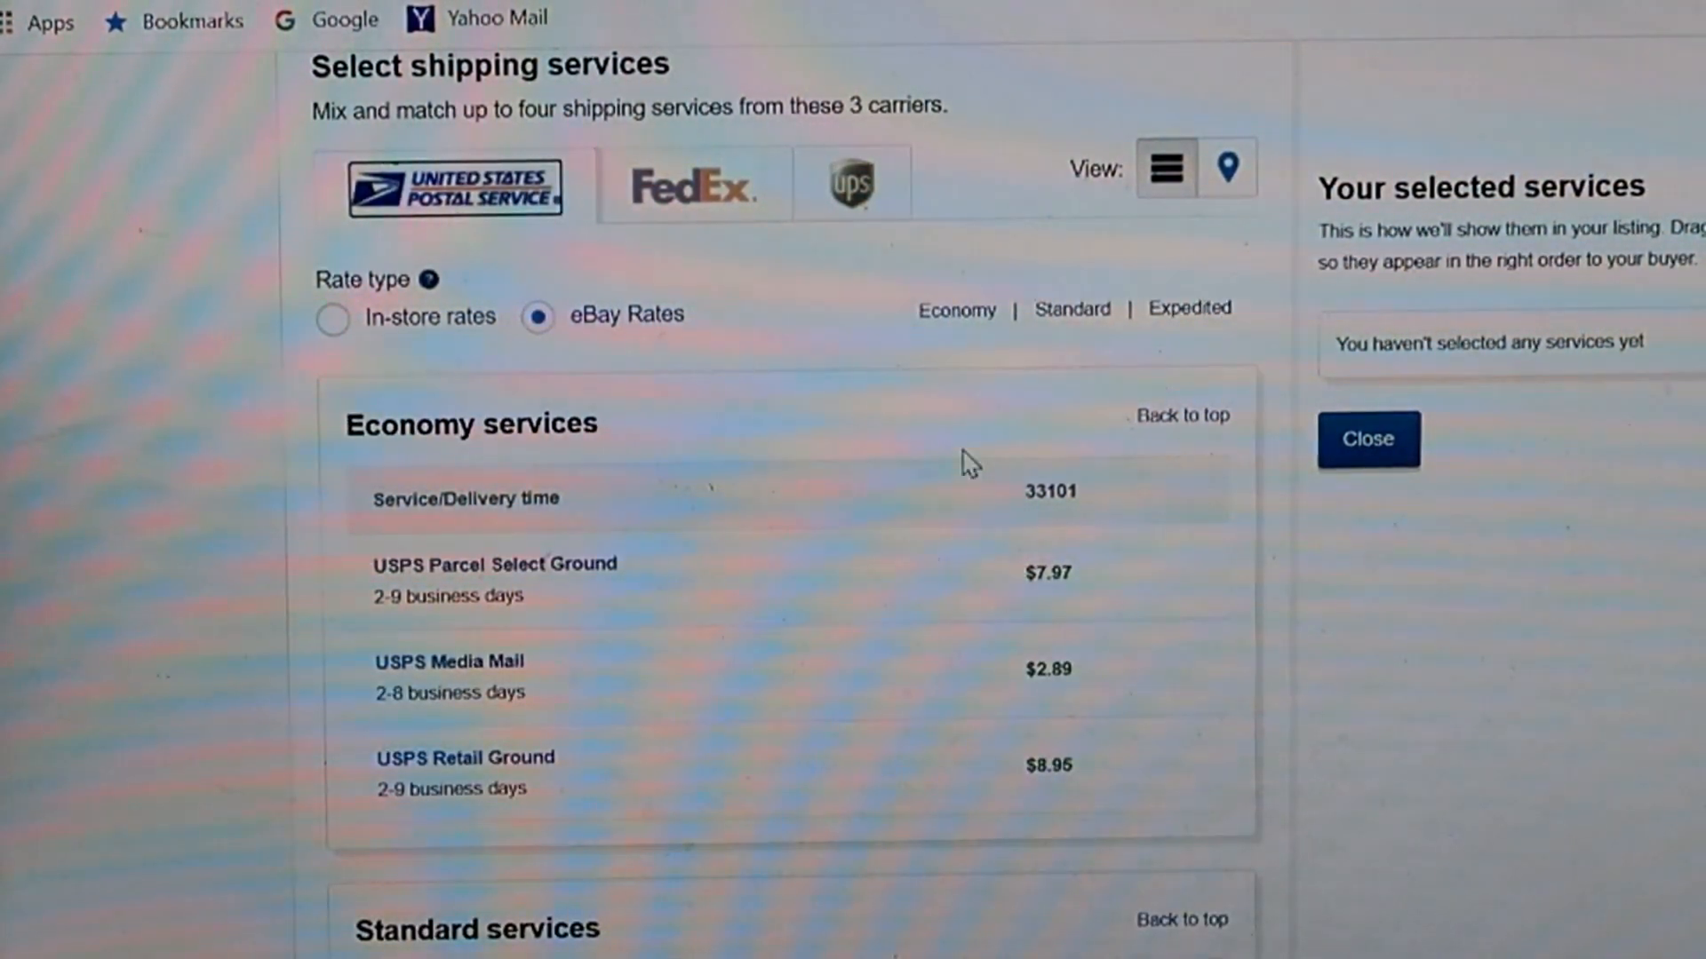
scroll(down, 3)
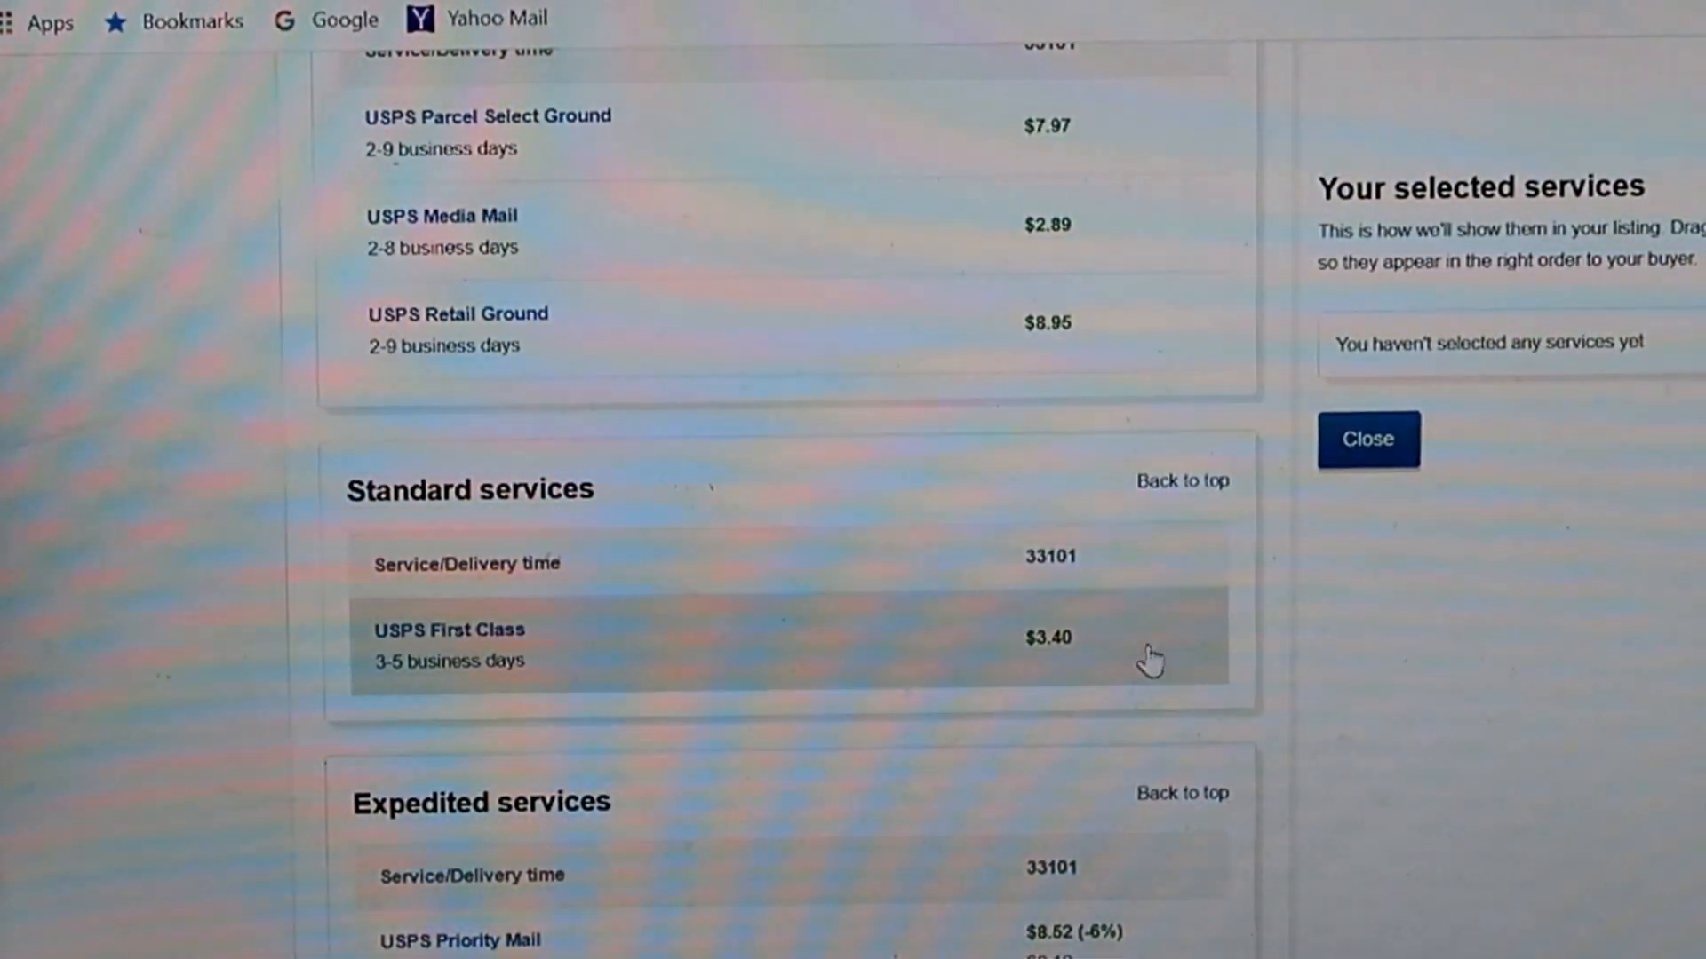
mouse_move(1107, 647)
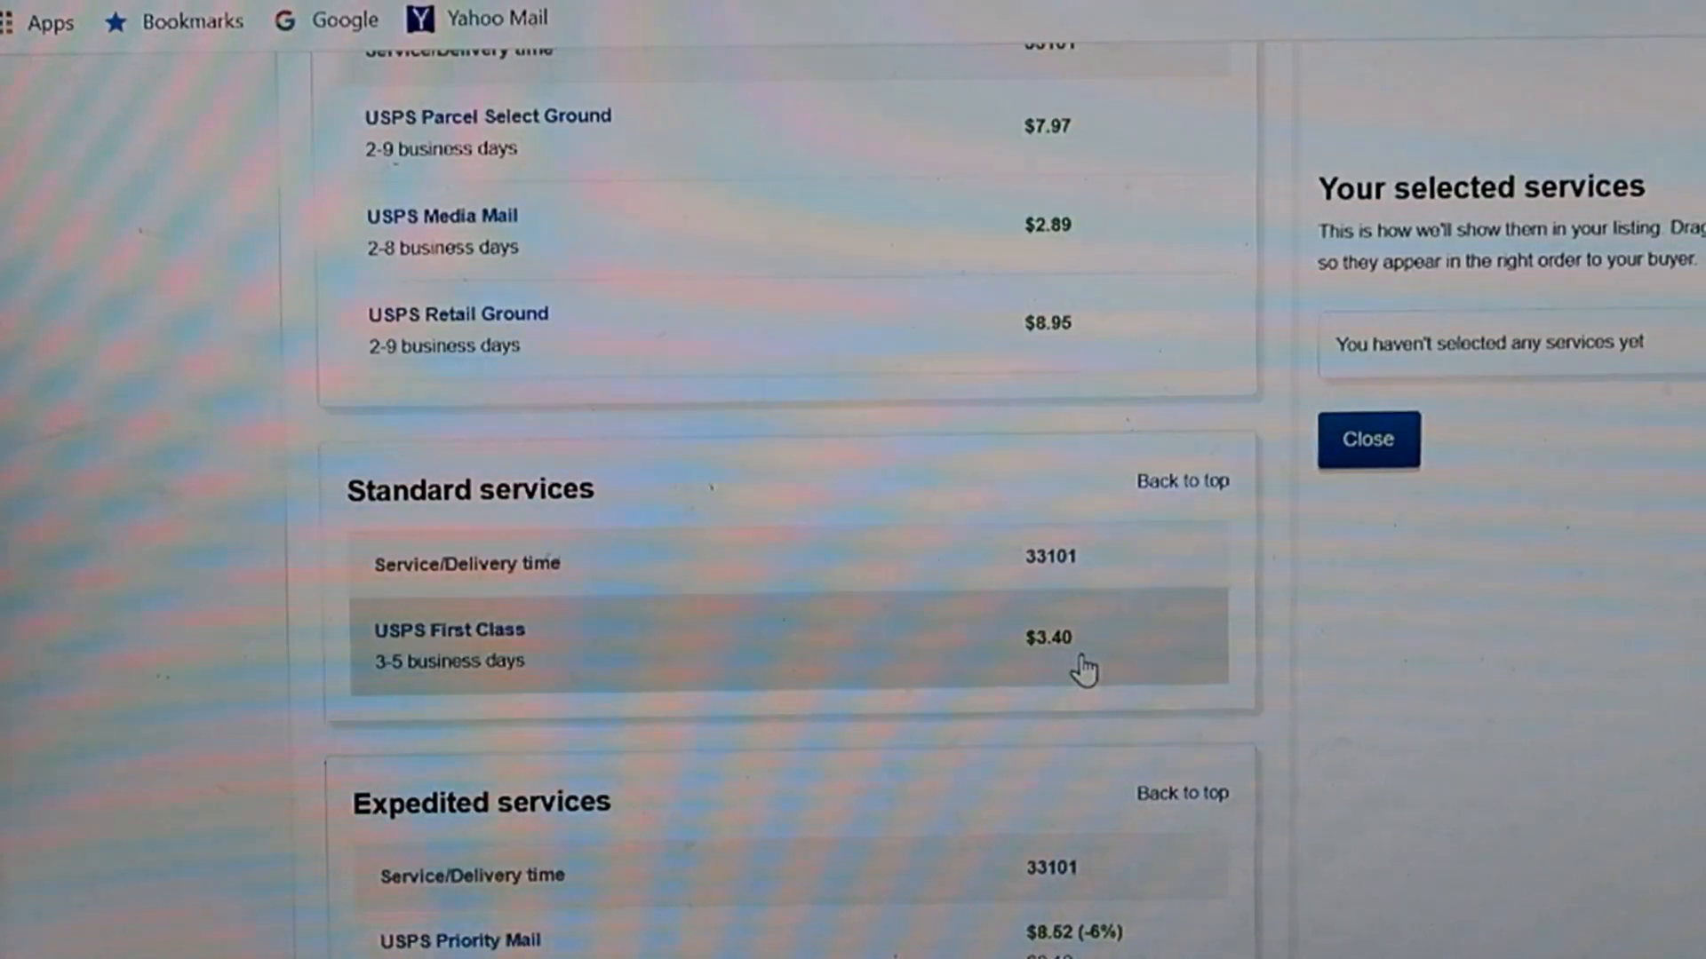
mouse_move(1143, 641)
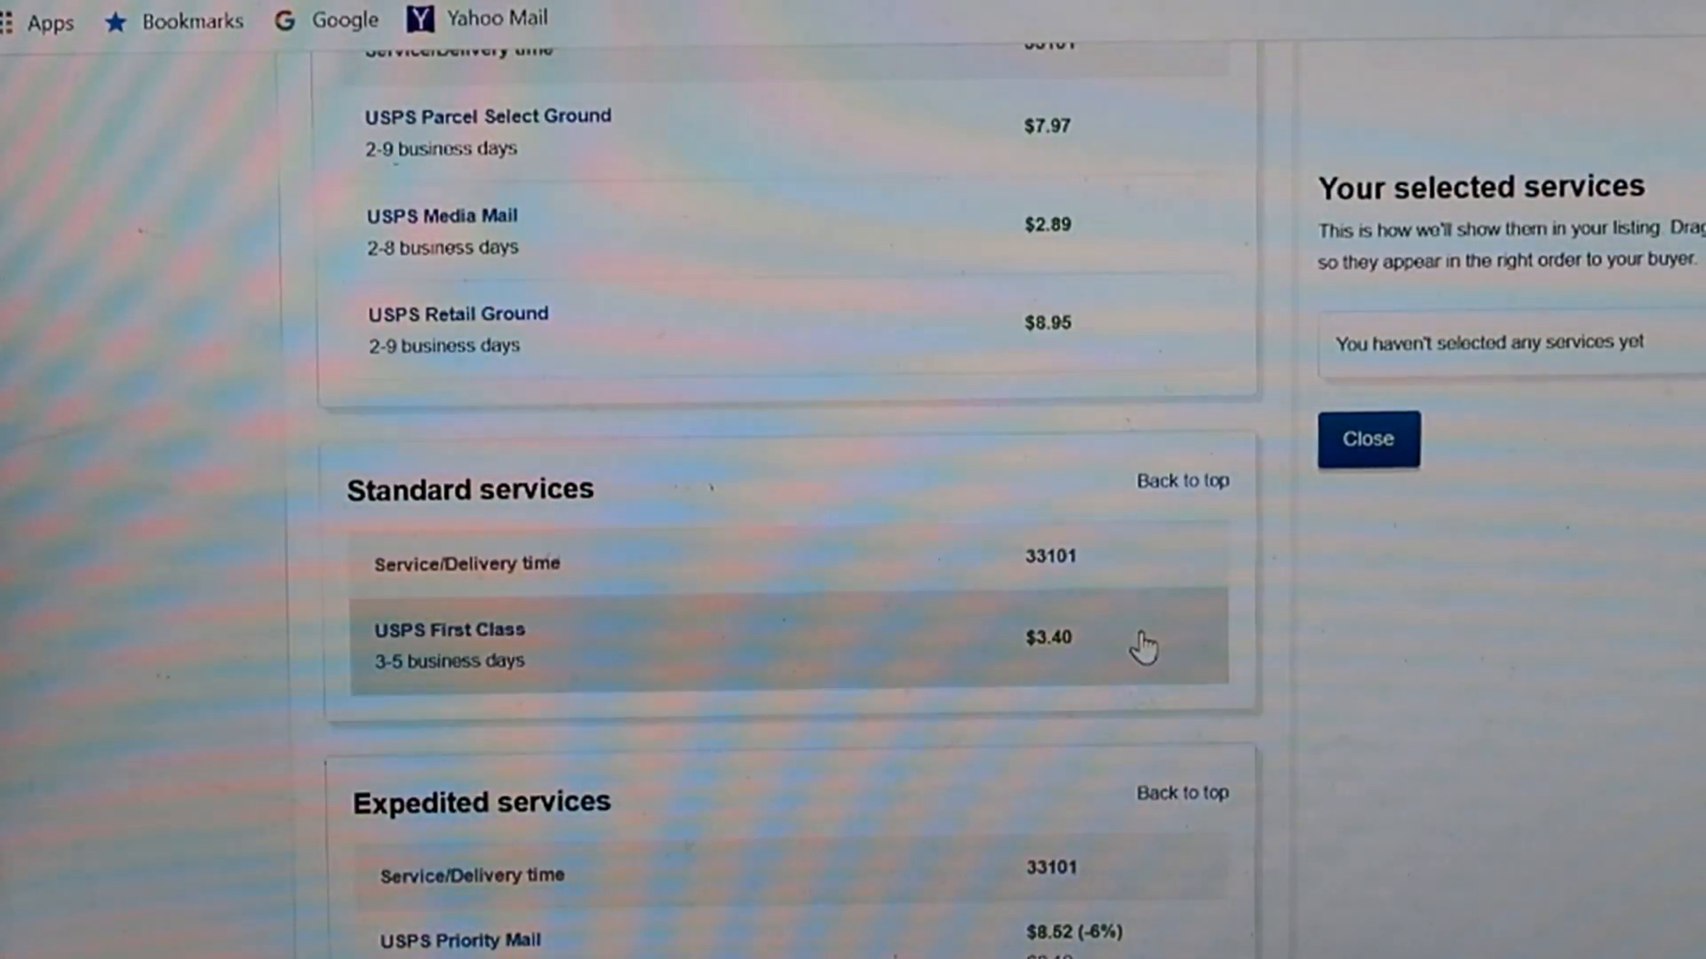